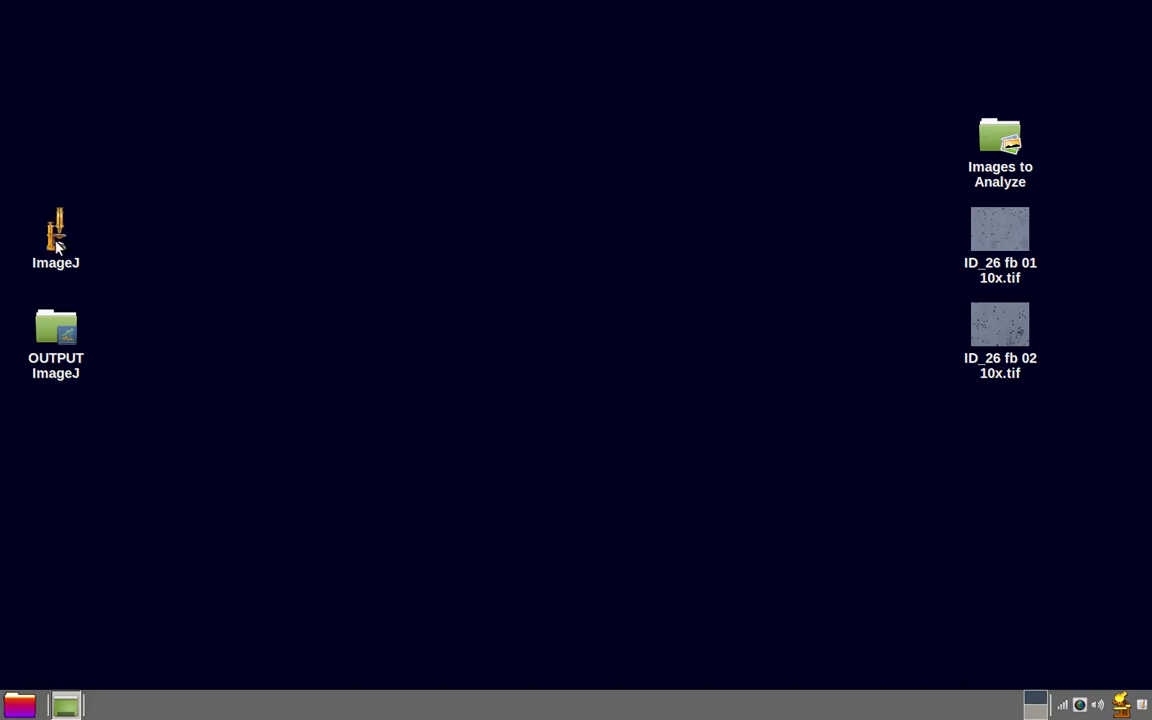
- Launch ImageJ and sign in as the SSRI fos forebrain user, acknowledging the Sign-In Complete notice
double_click(56, 230)
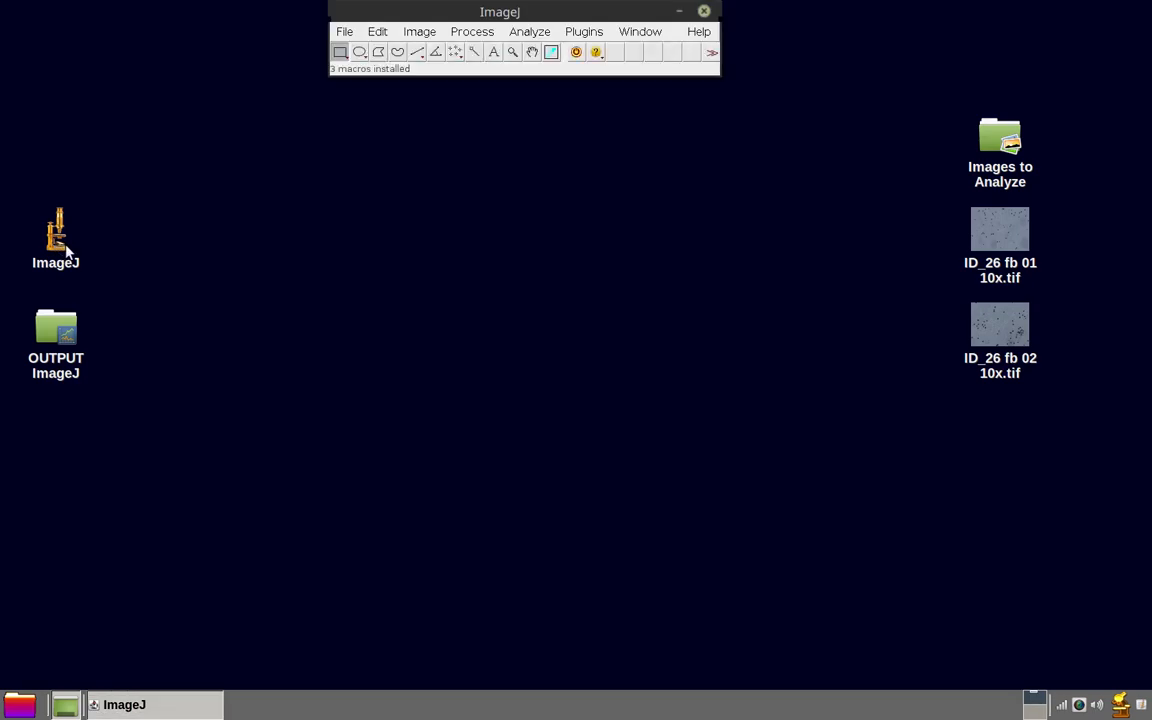
mouse_move(380, 54)
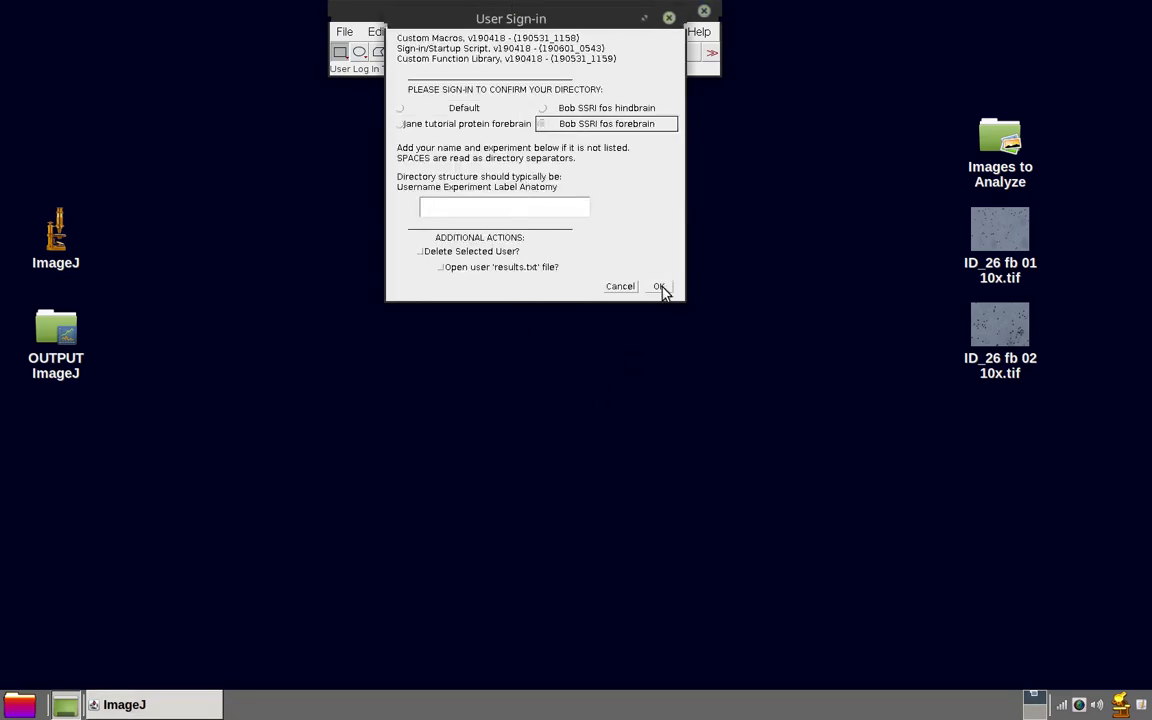
click(660, 286)
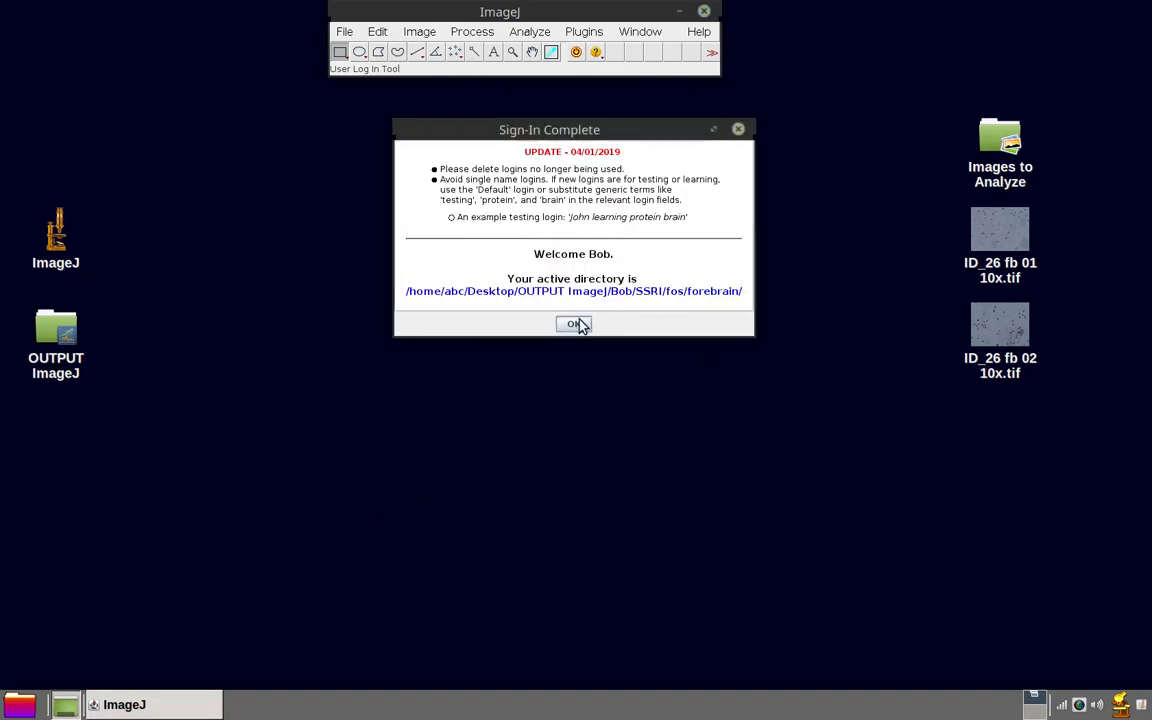
click(572, 324)
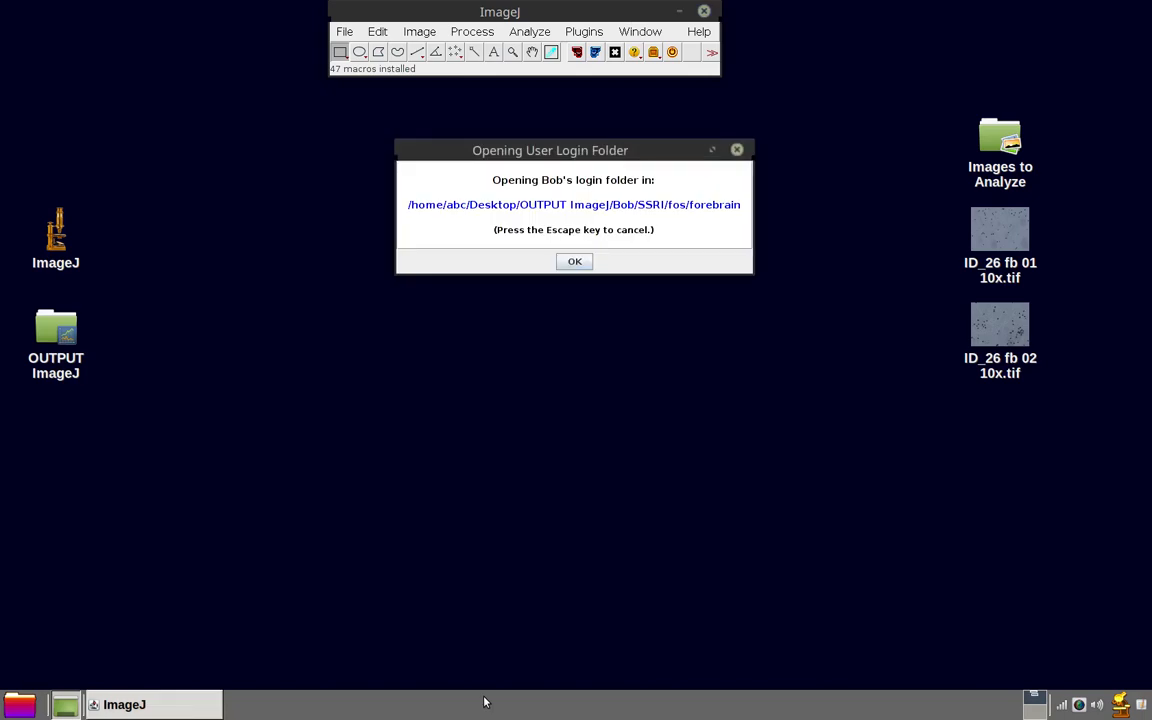
mouse_move(574, 292)
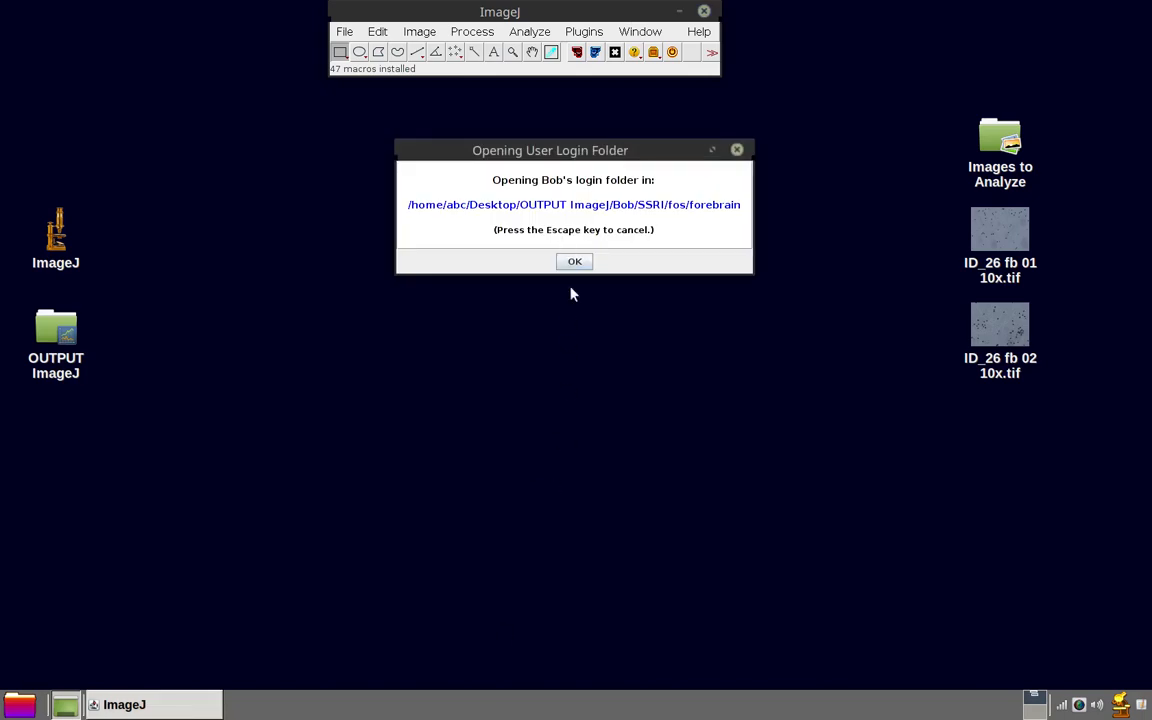
- Open the forebrain login folder in File Manager and view its empty Results.txt file
click(574, 260)
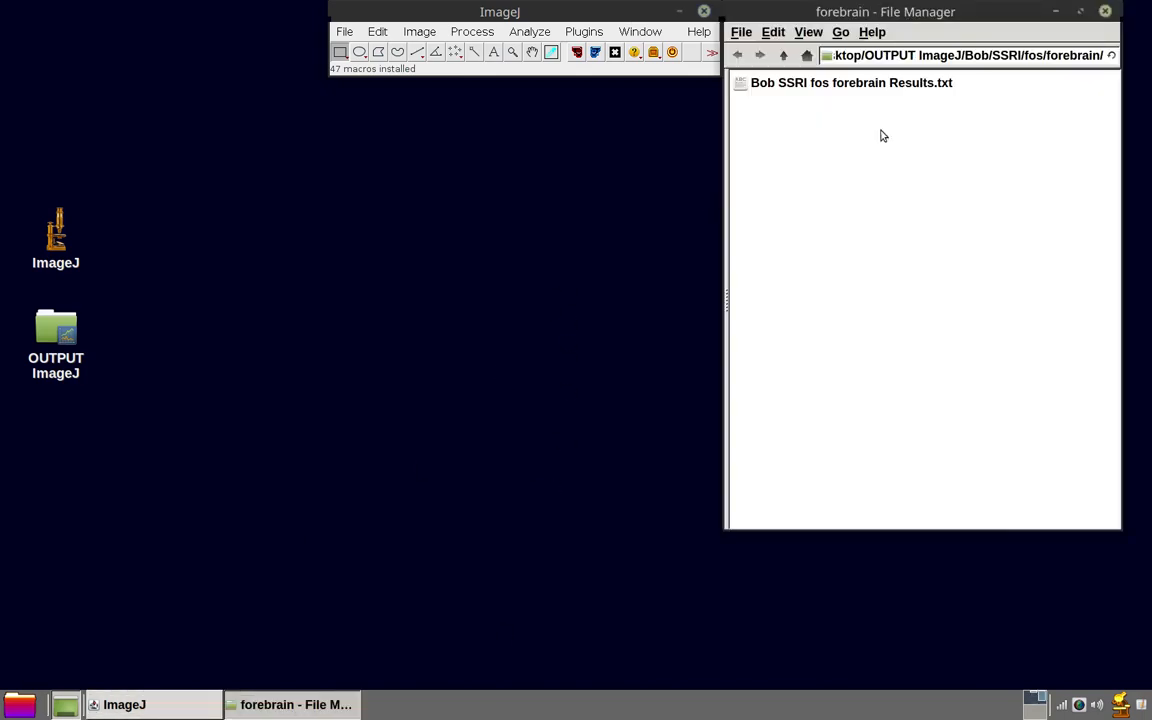
drag(884, 12, 174, 100)
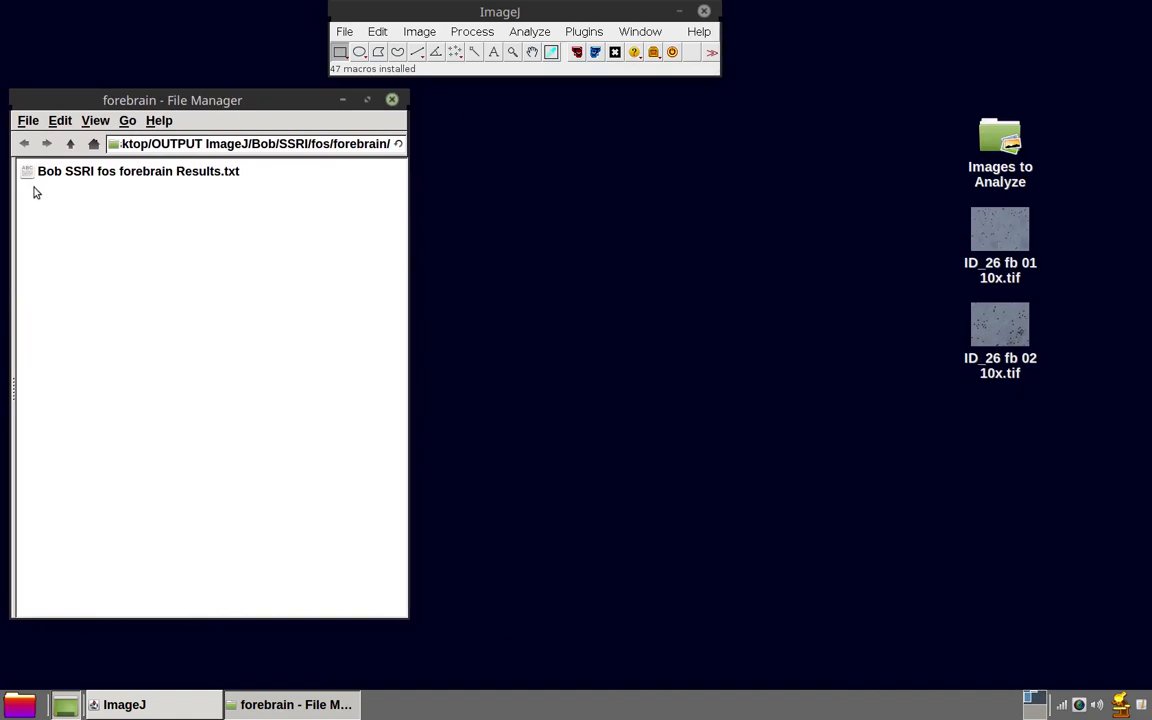
double_click(138, 172)
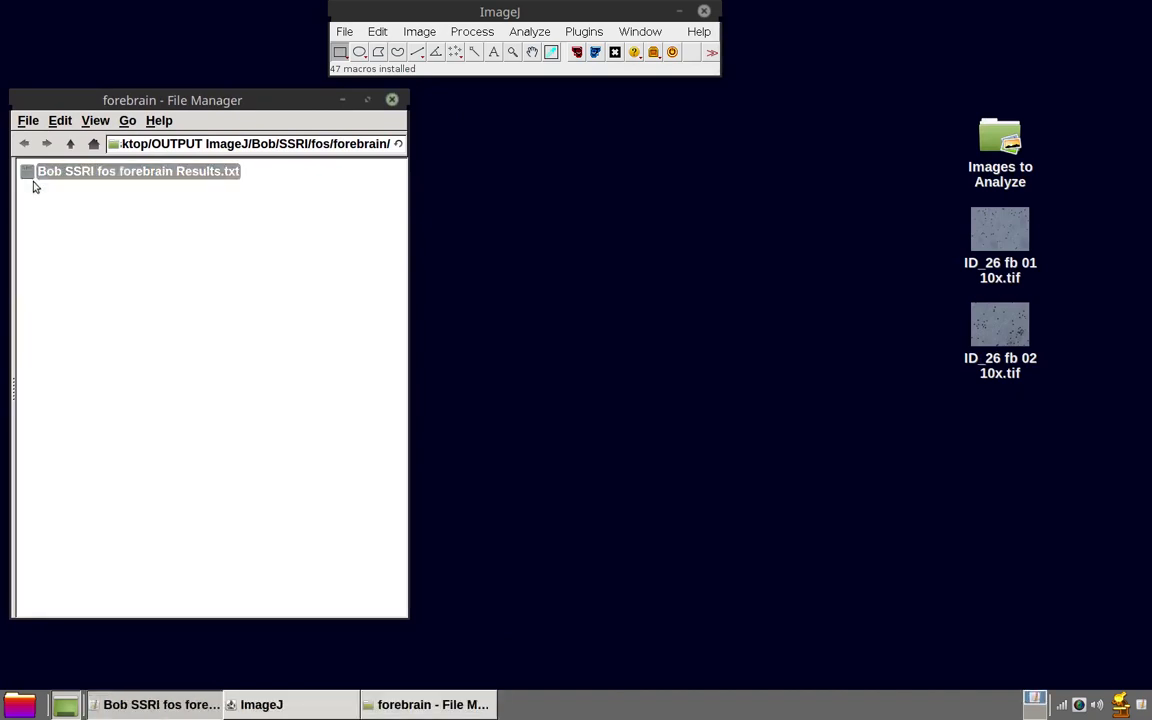
double_click(138, 170)
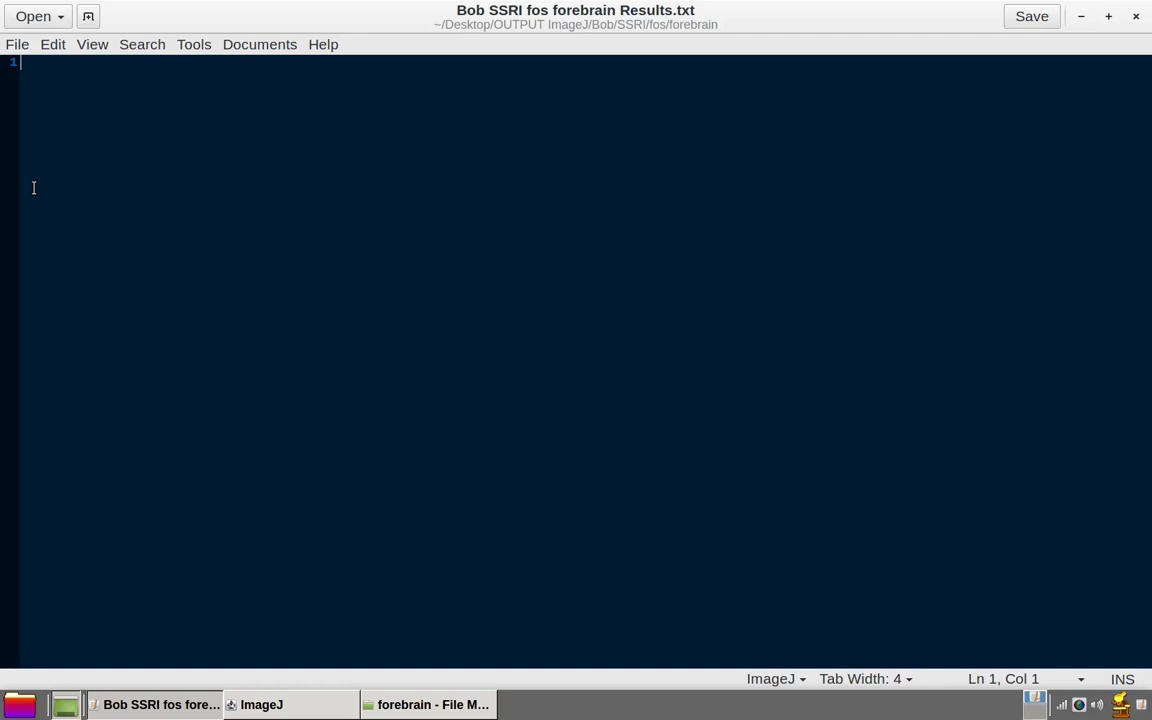
mouse_move(1036, 68)
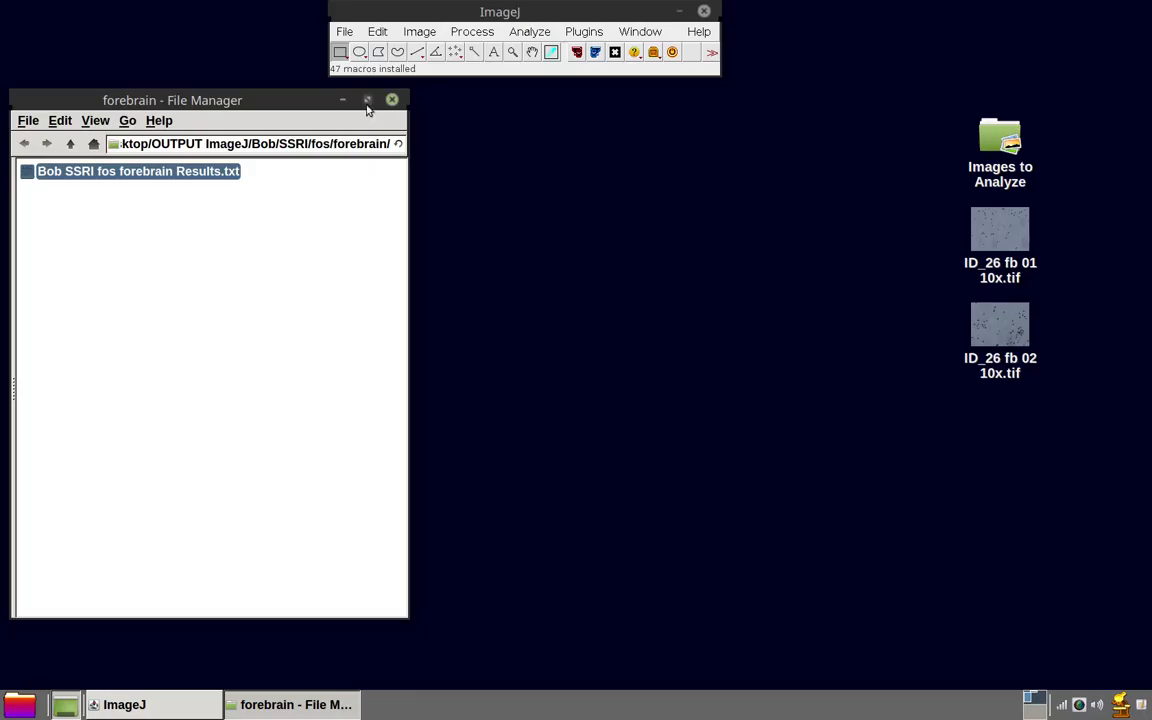
- Close the File Manager window, leaving only ImageJ open
click(392, 100)
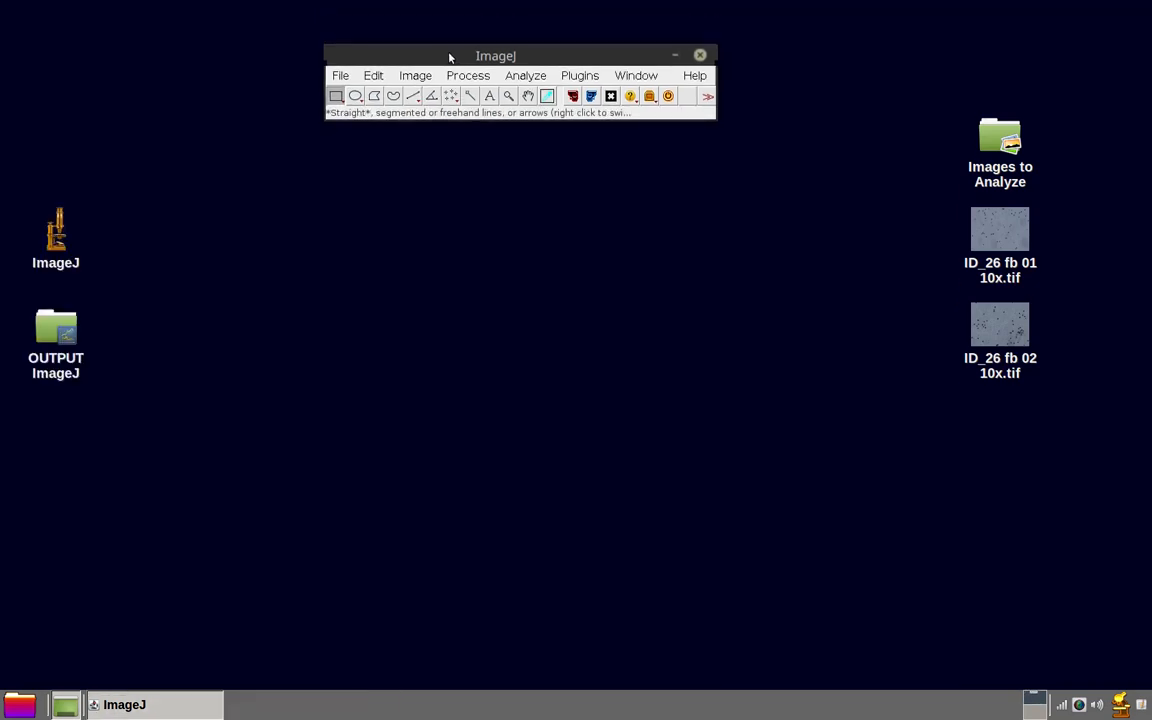
mouse_move(456, 78)
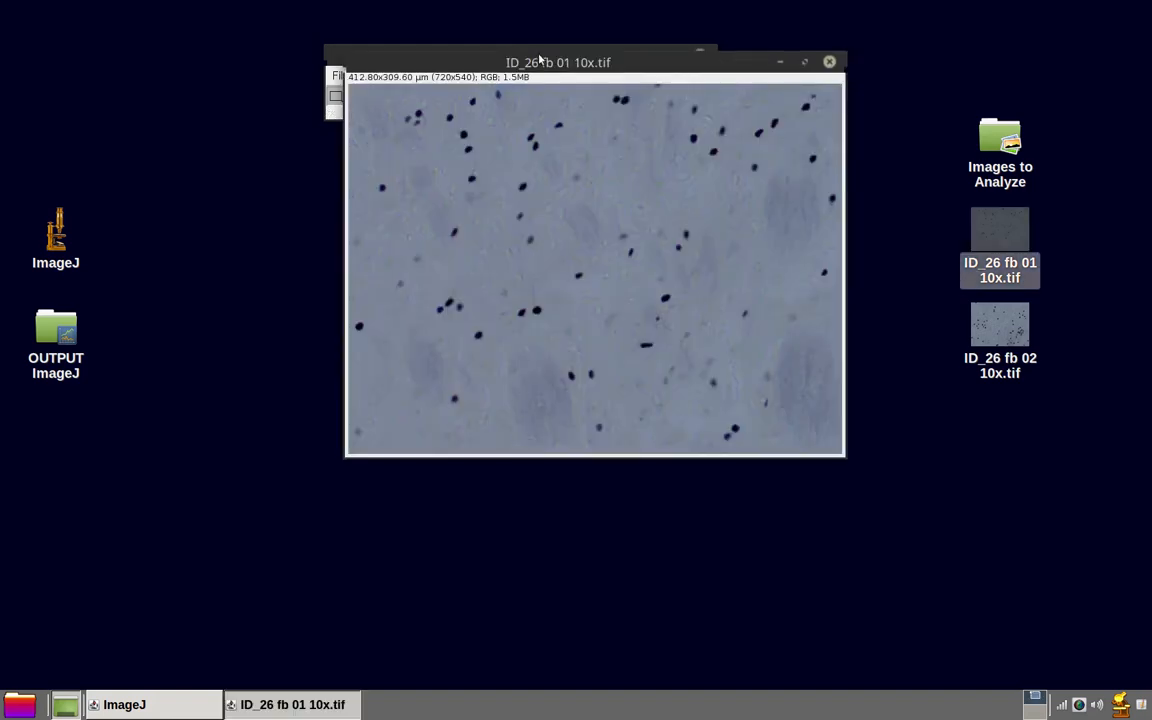
- Set Assisted Count options for ID_26 fb 01 10x: tolerance 60, no colour channel, light background
drag(558, 62, 846, 202)
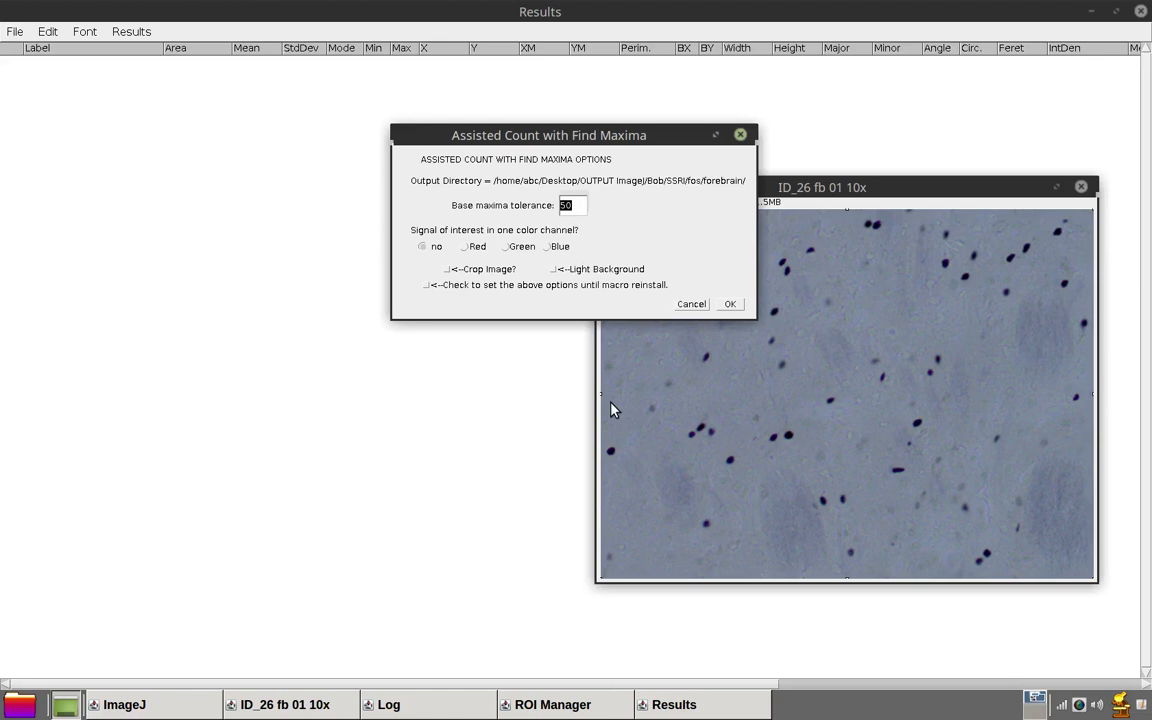
mouse_move(478, 302)
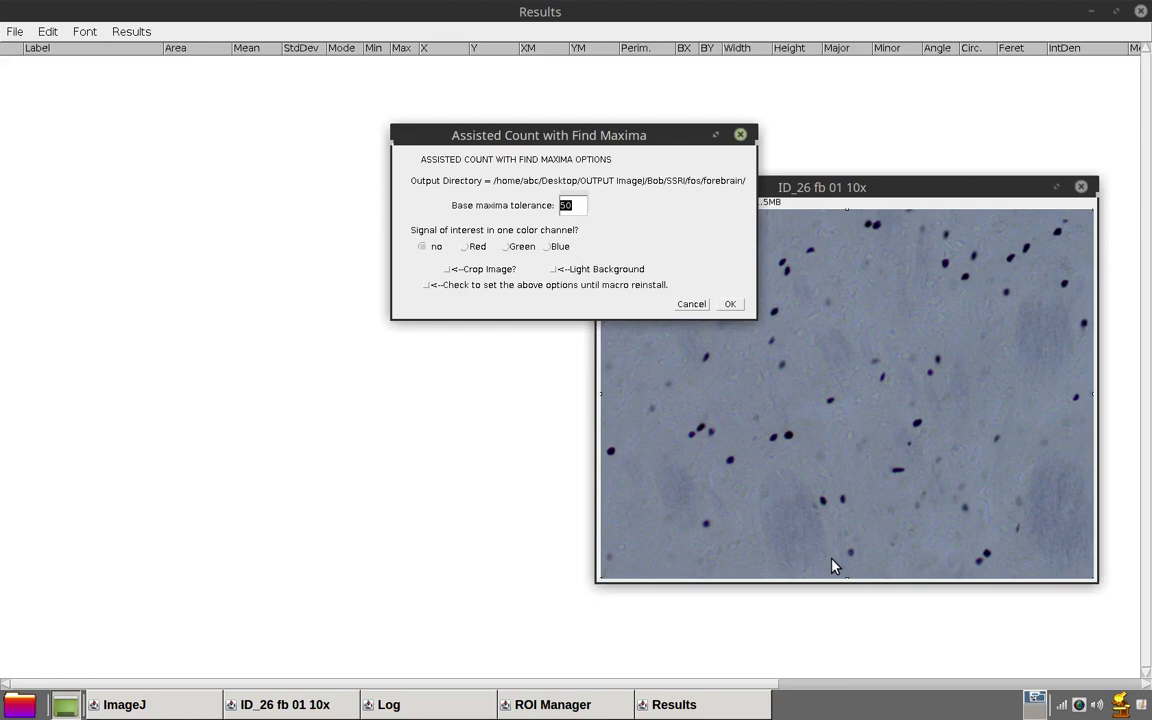
mouse_move(680, 152)
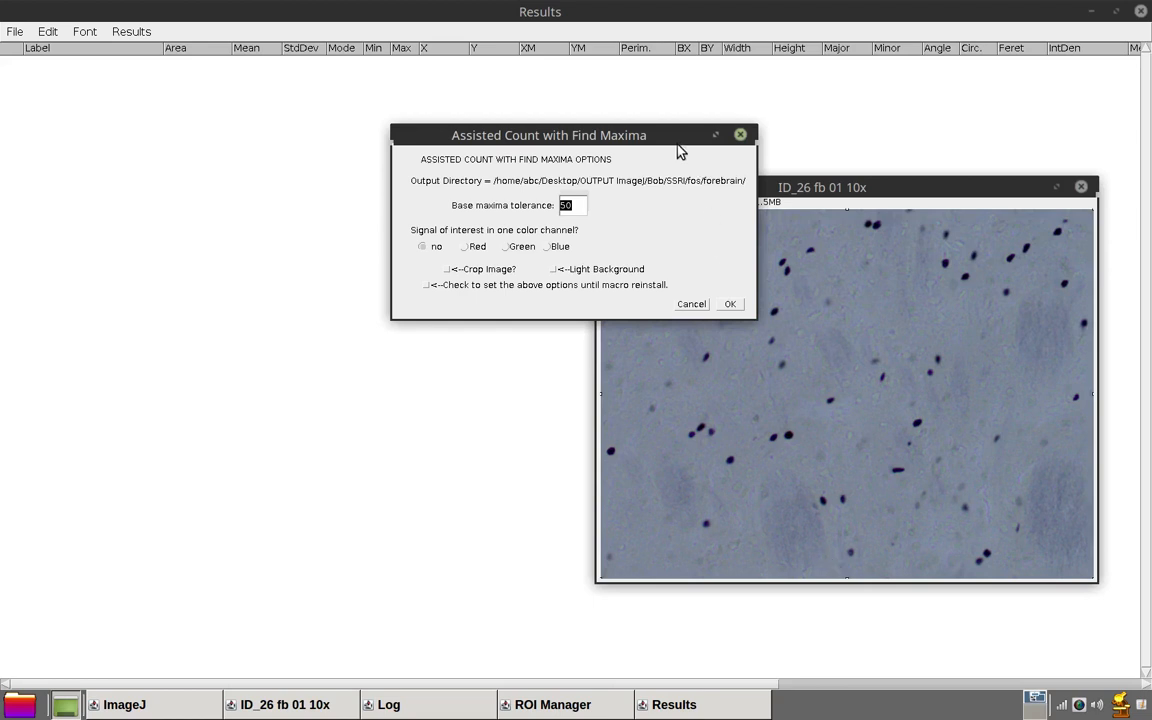
drag(548, 136, 384, 132)
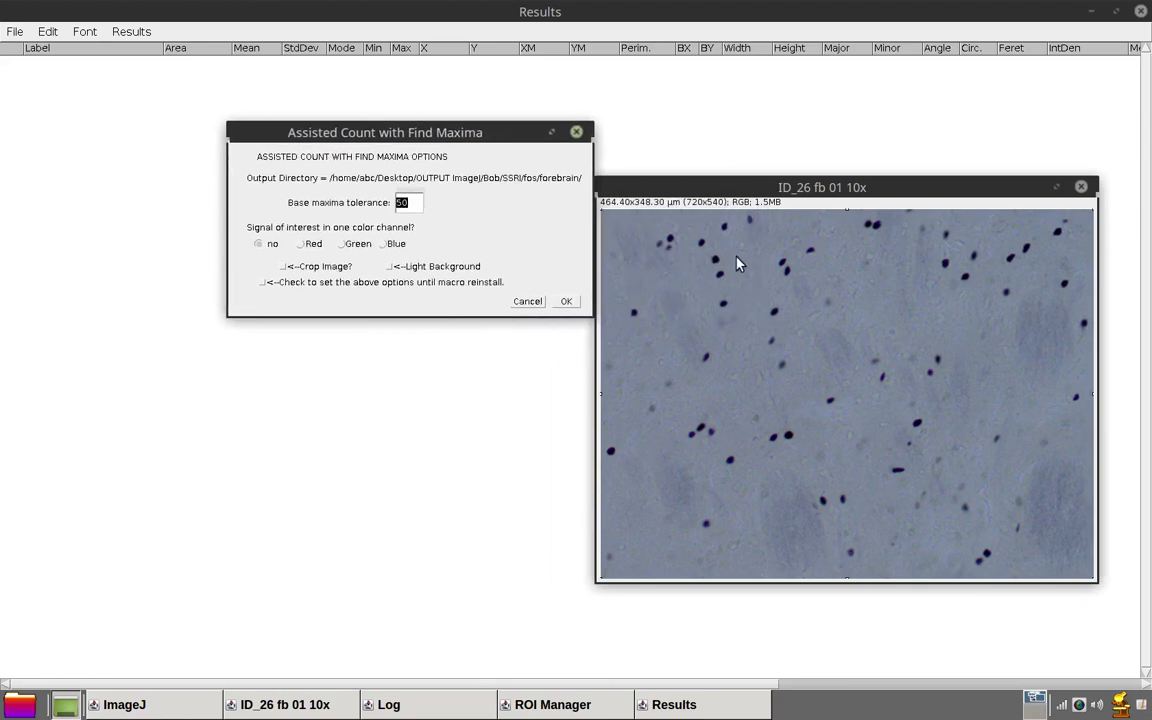
mouse_move(772, 352)
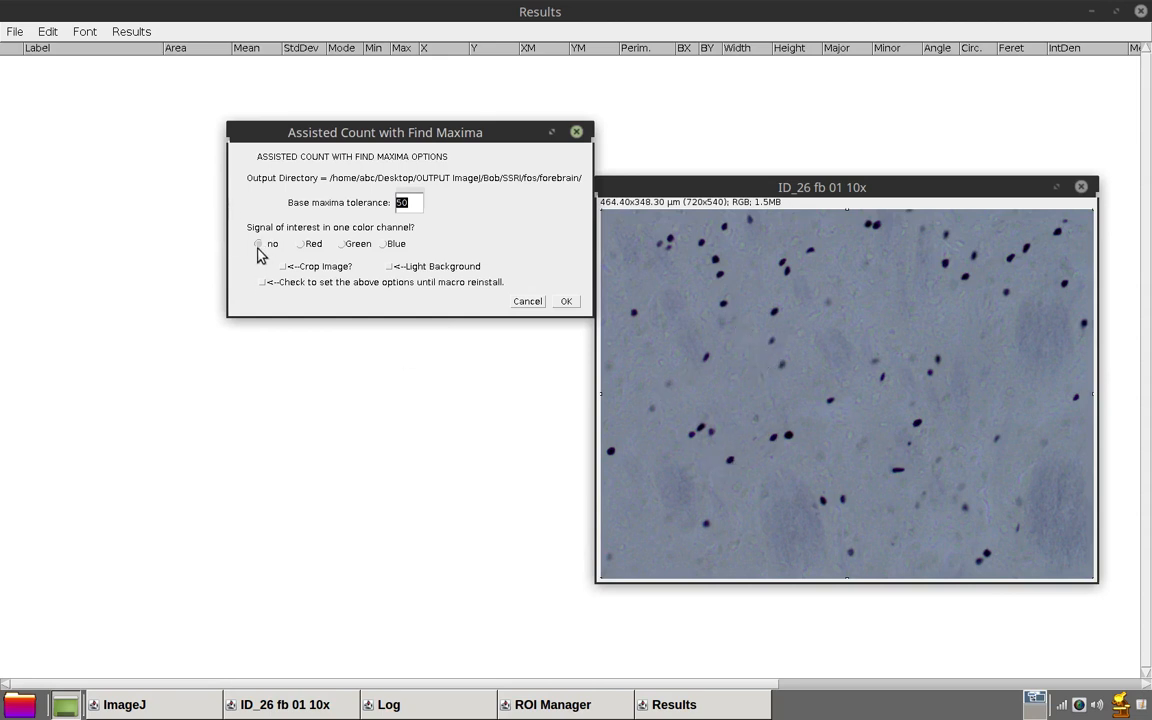
click(260, 244)
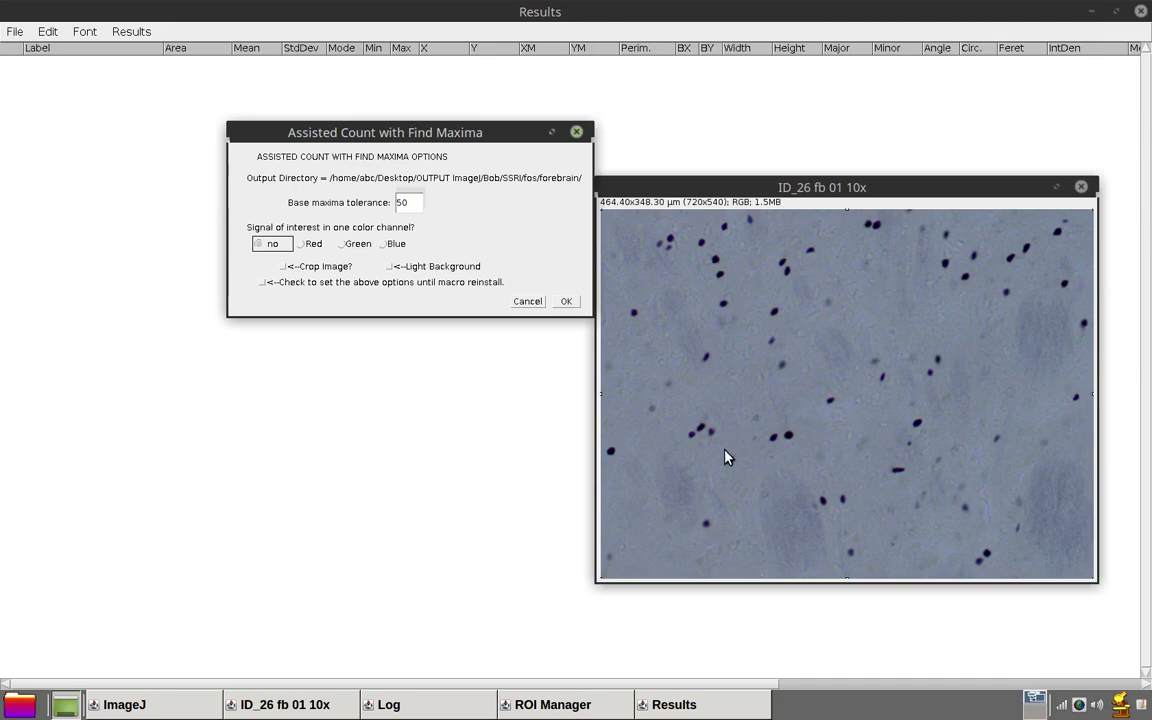
mouse_move(402, 270)
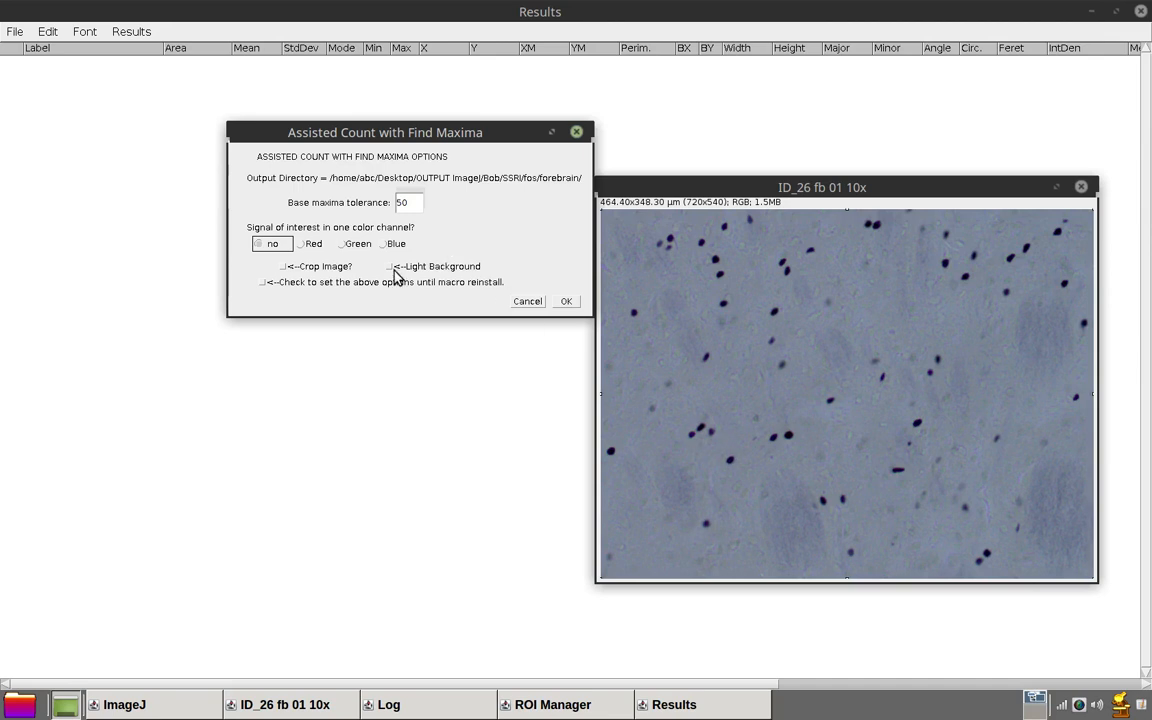
click(396, 266)
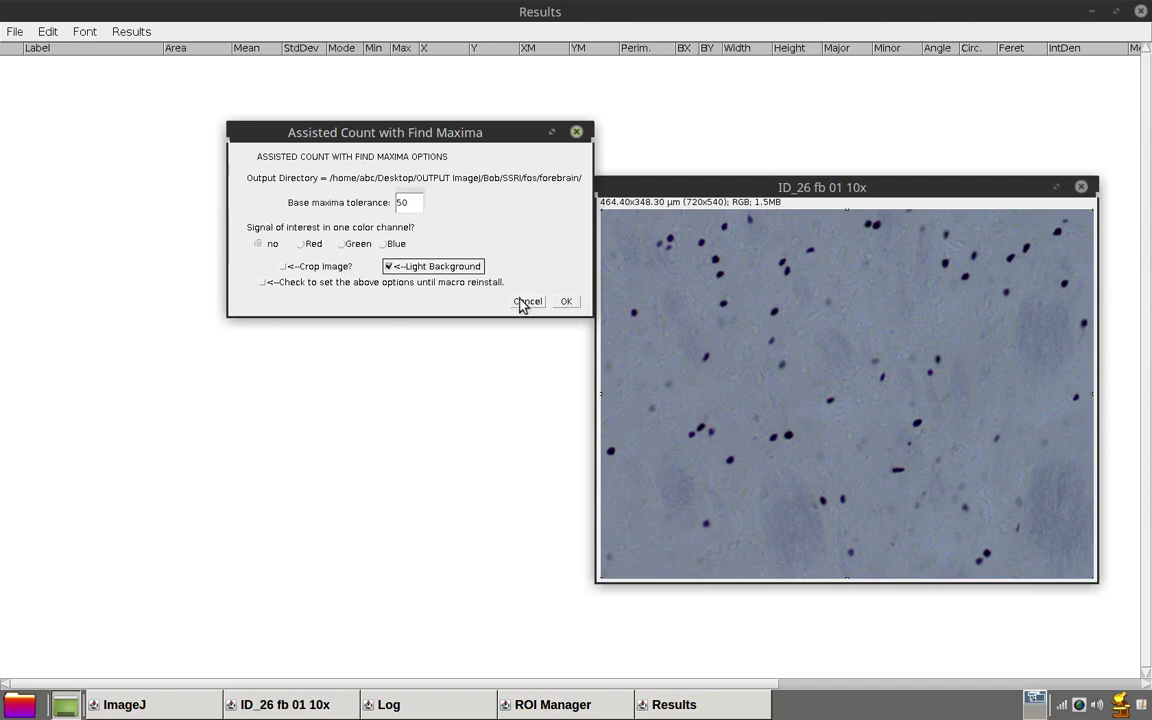
click(410, 202)
text(60)
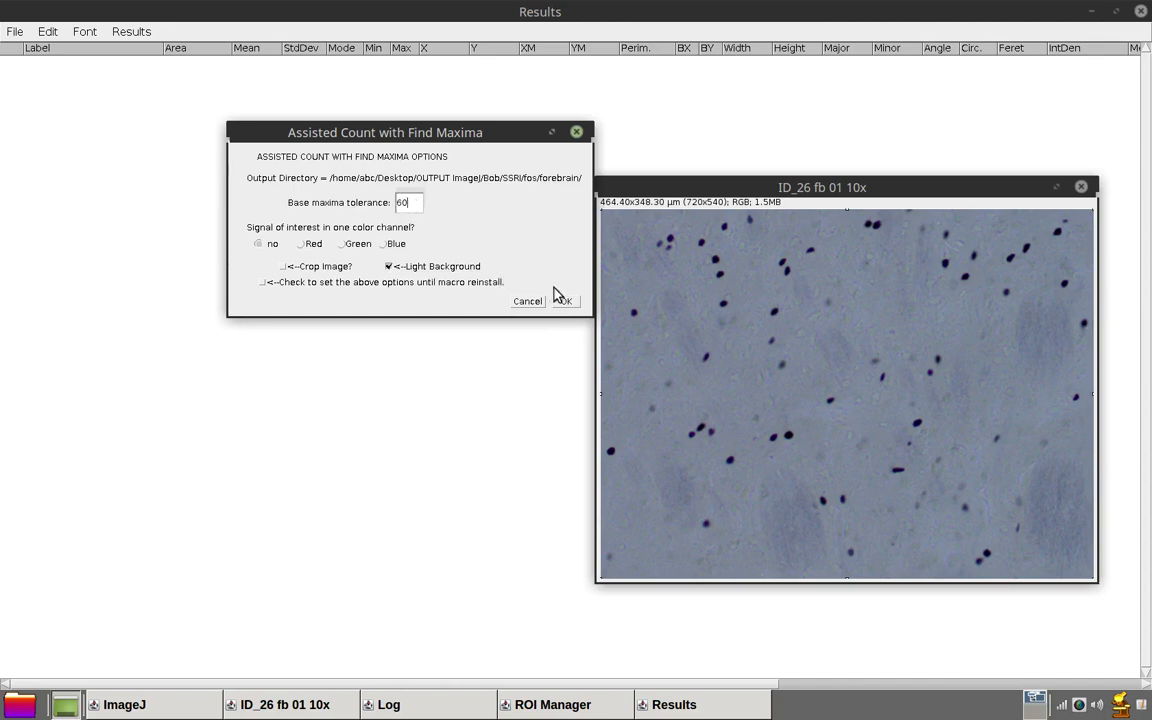
- Run the assisted count, marking 53 maxima on the image, and enlarge the window to inspect them
click(564, 300)
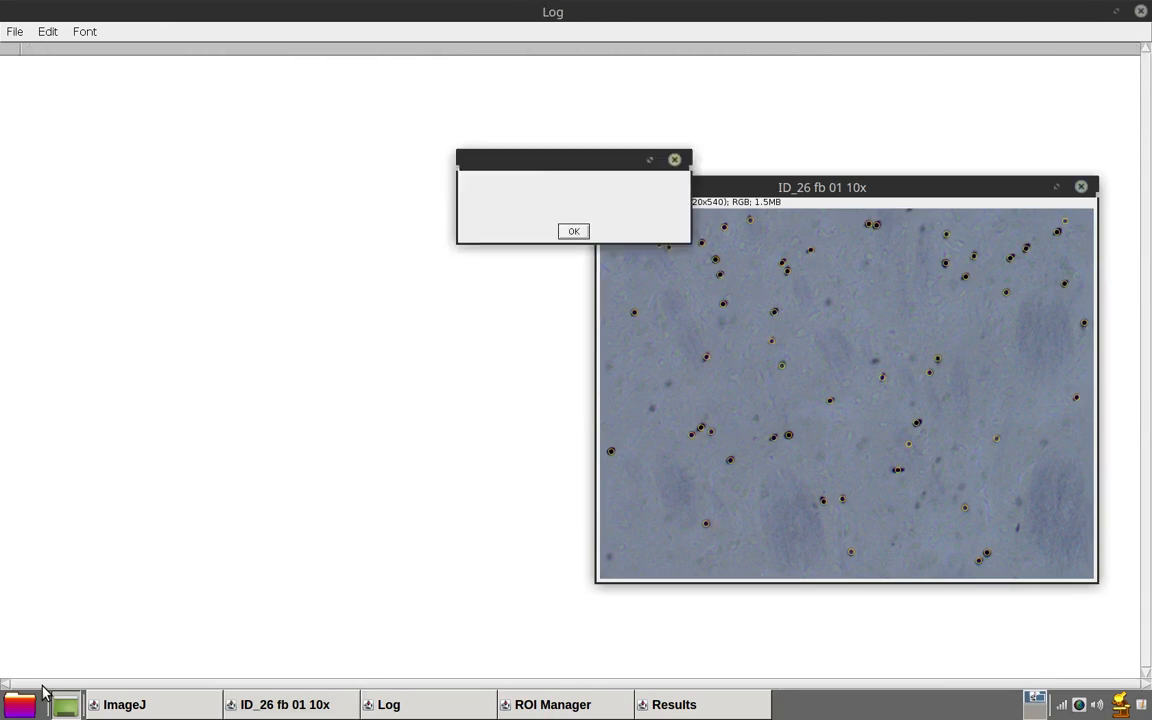
click(572, 232)
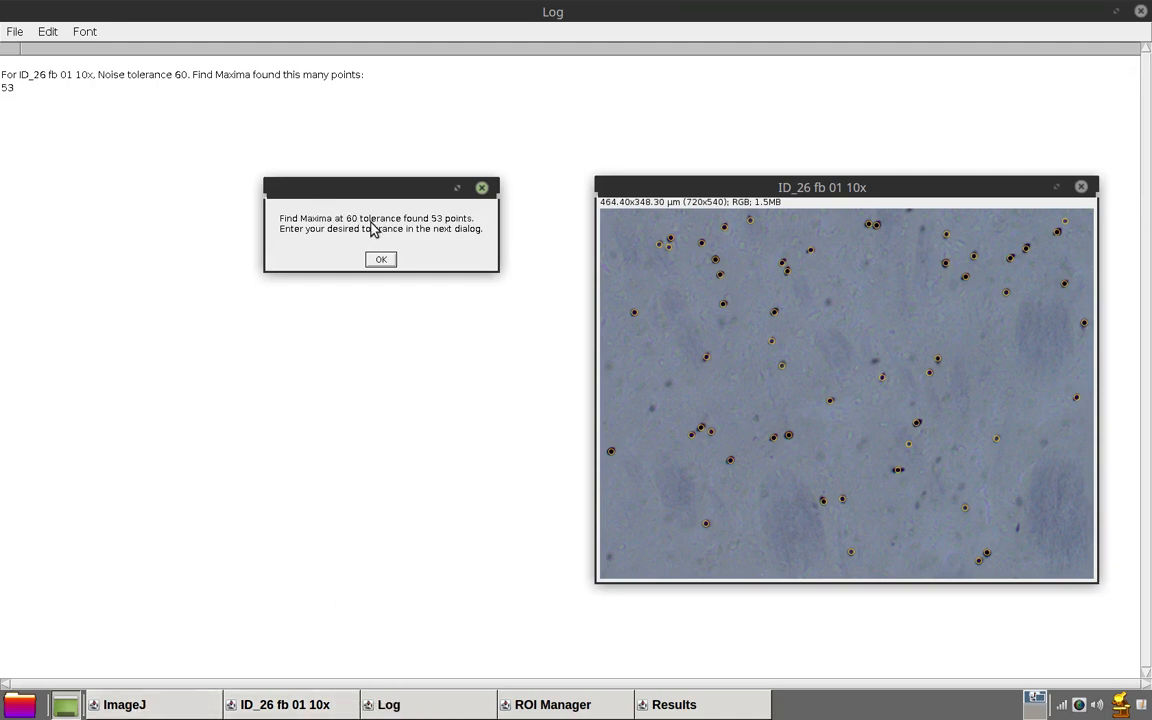
drag(822, 188, 810, 178)
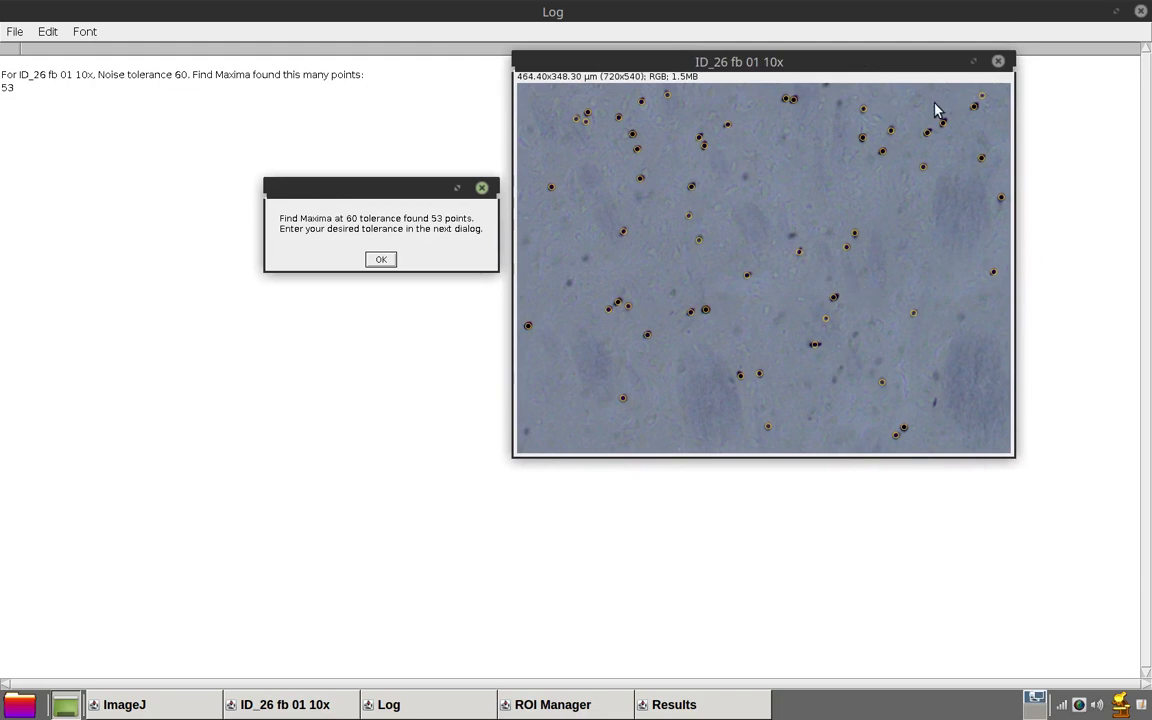
mouse_move(1128, 544)
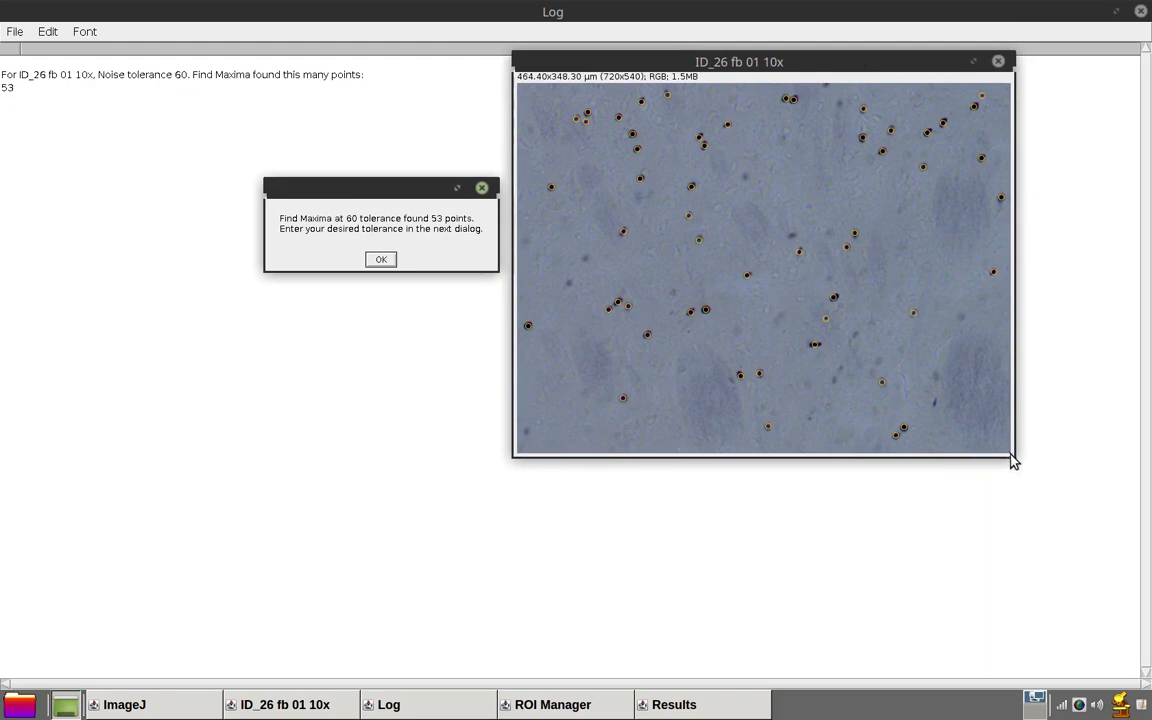
drag(1014, 460, 1138, 596)
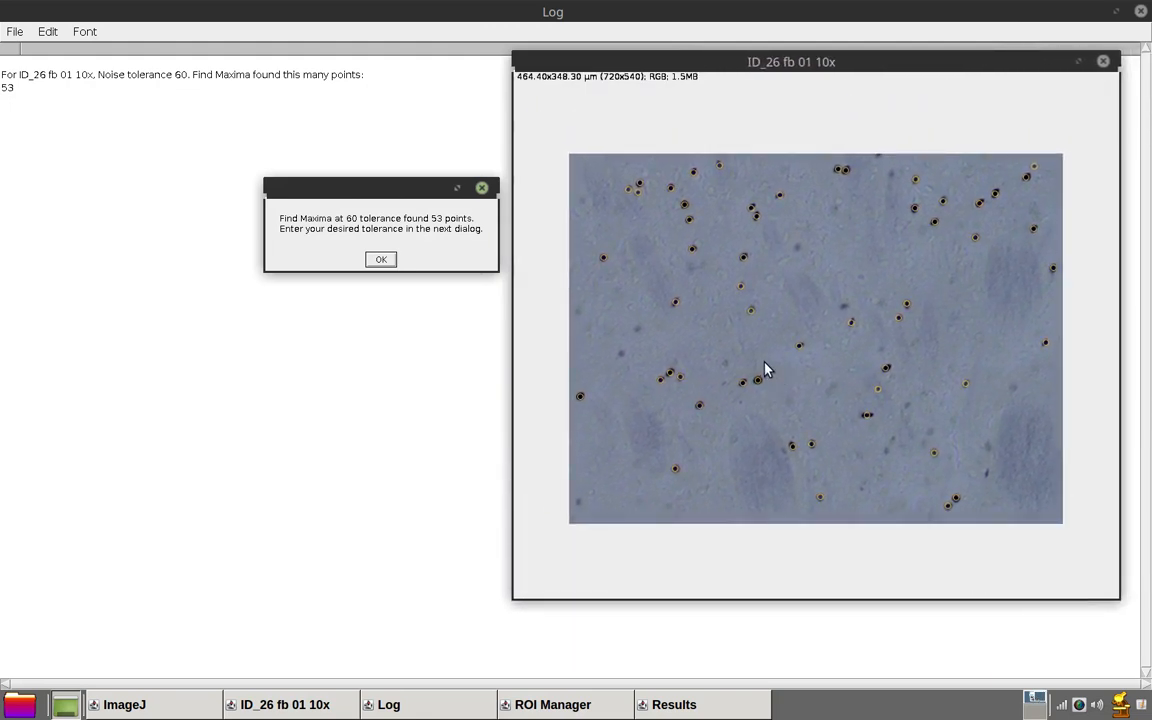
mouse_move(404, 264)
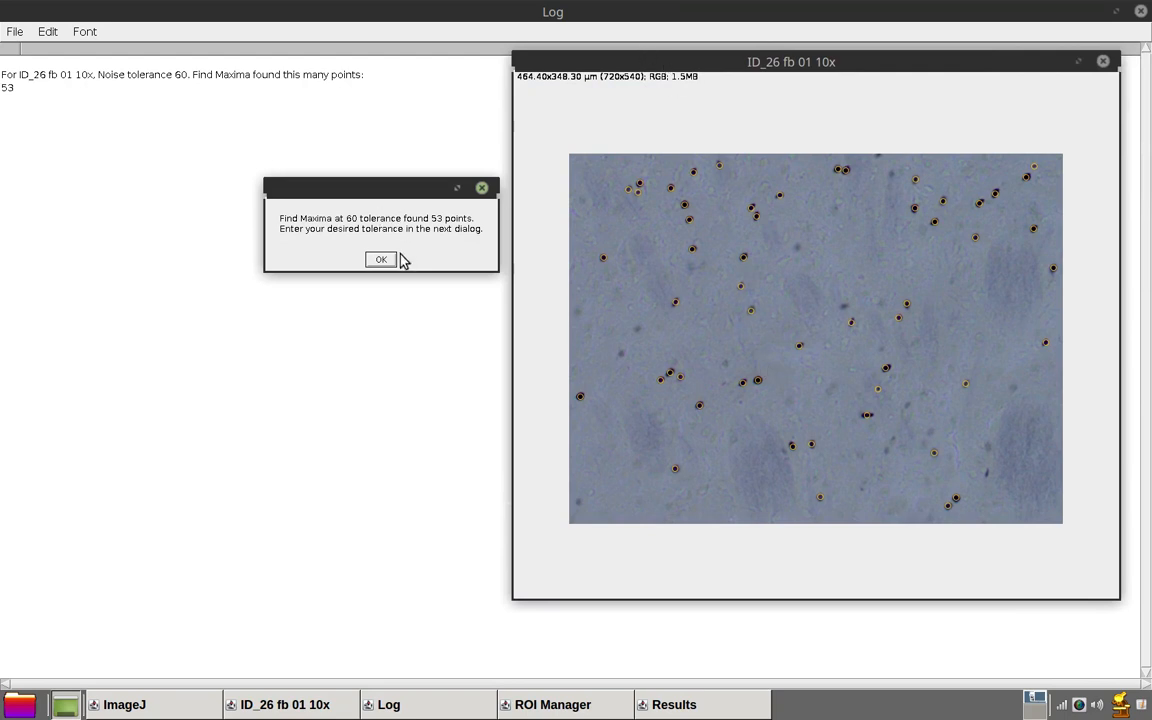
- Acknowledge the 53-point result, then preview Find Maxima at prominence 70 with edge maxima excluded (51 maxima)
click(380, 260)
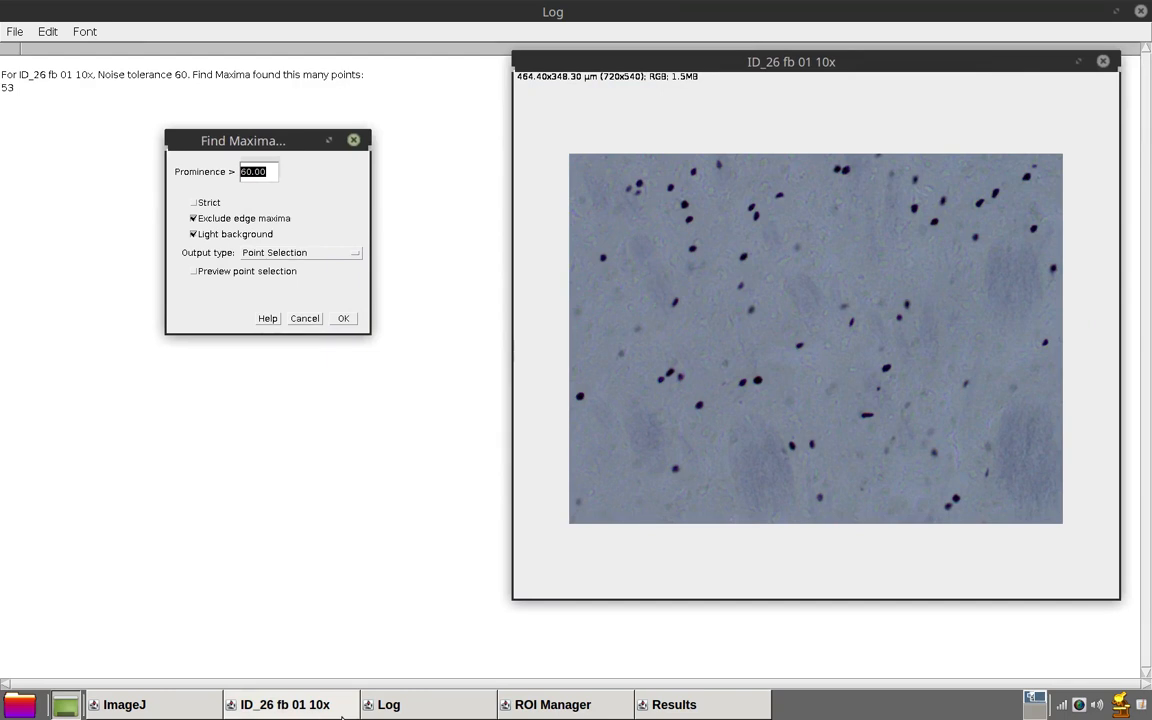
click(192, 272)
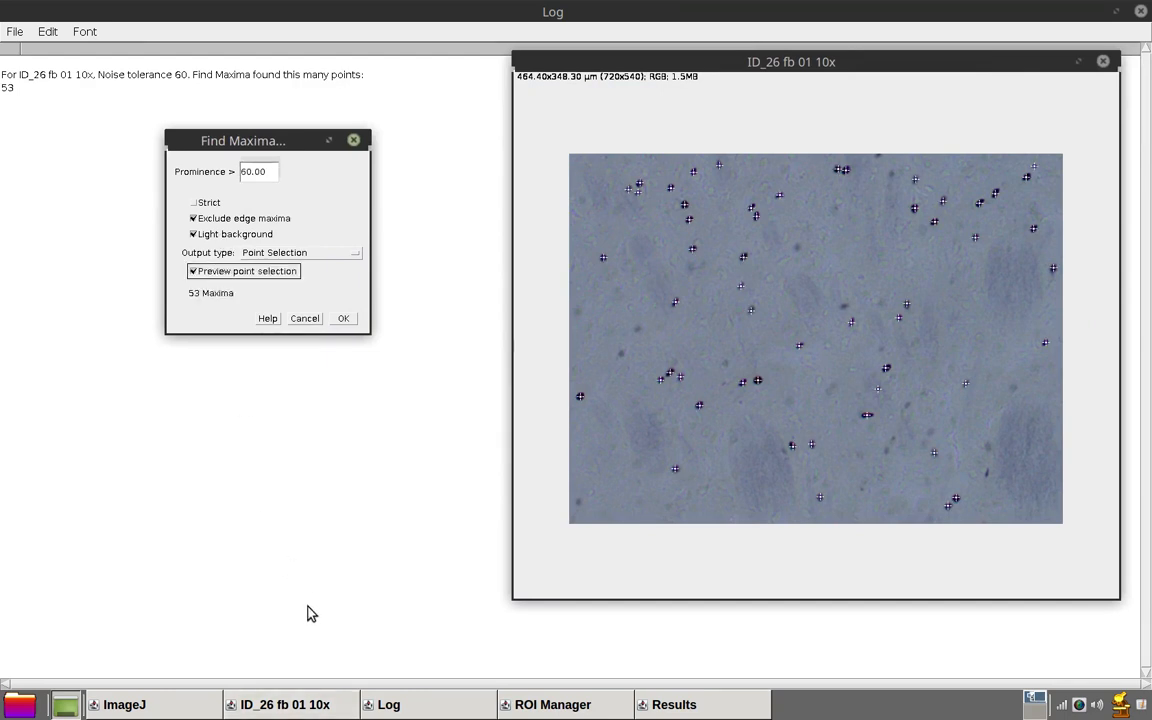
mouse_move(314, 616)
text(70)
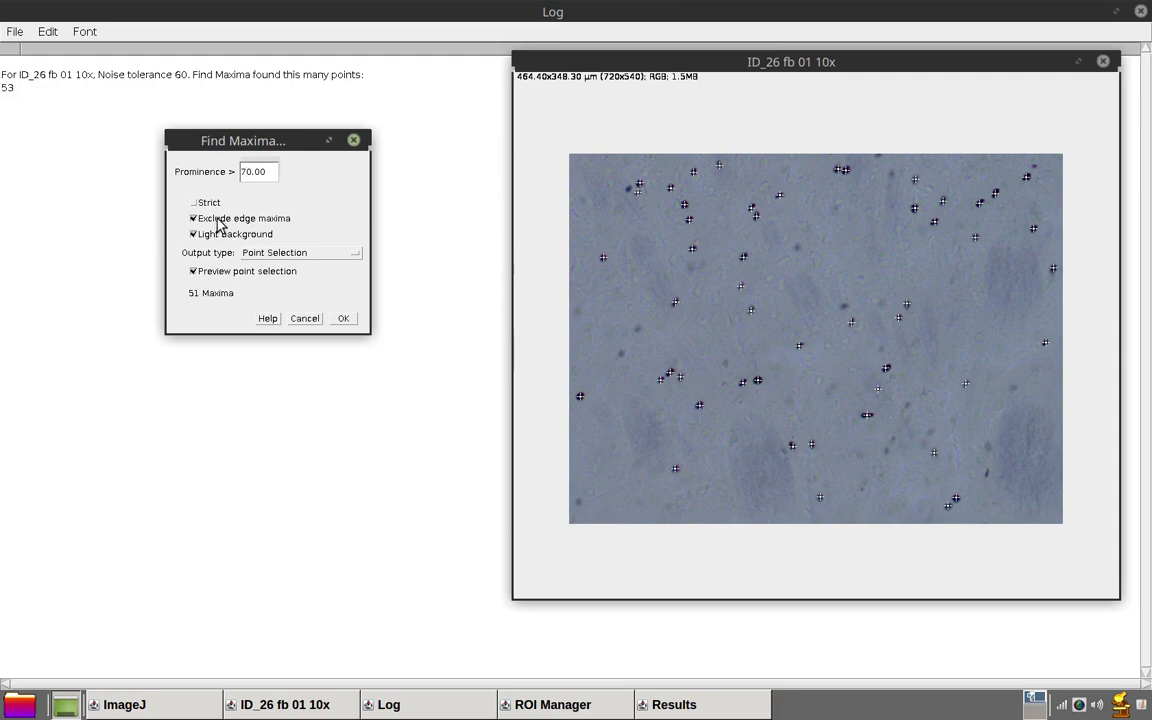
click(192, 218)
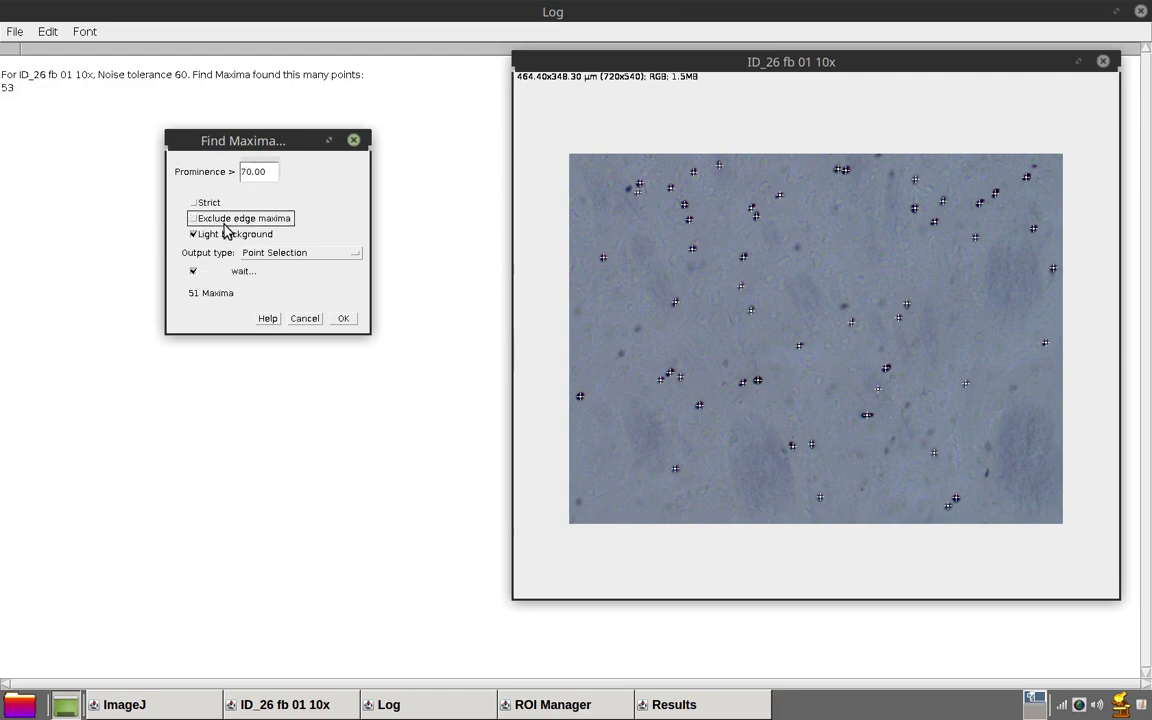
click(194, 218)
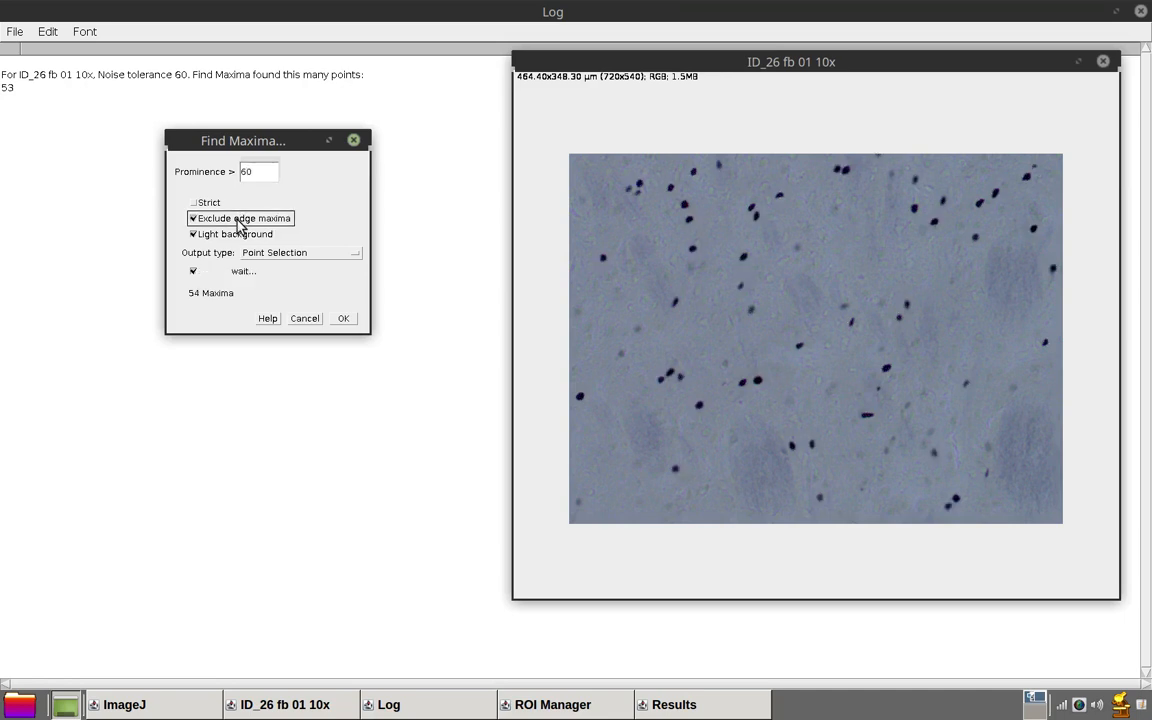
click(192, 218)
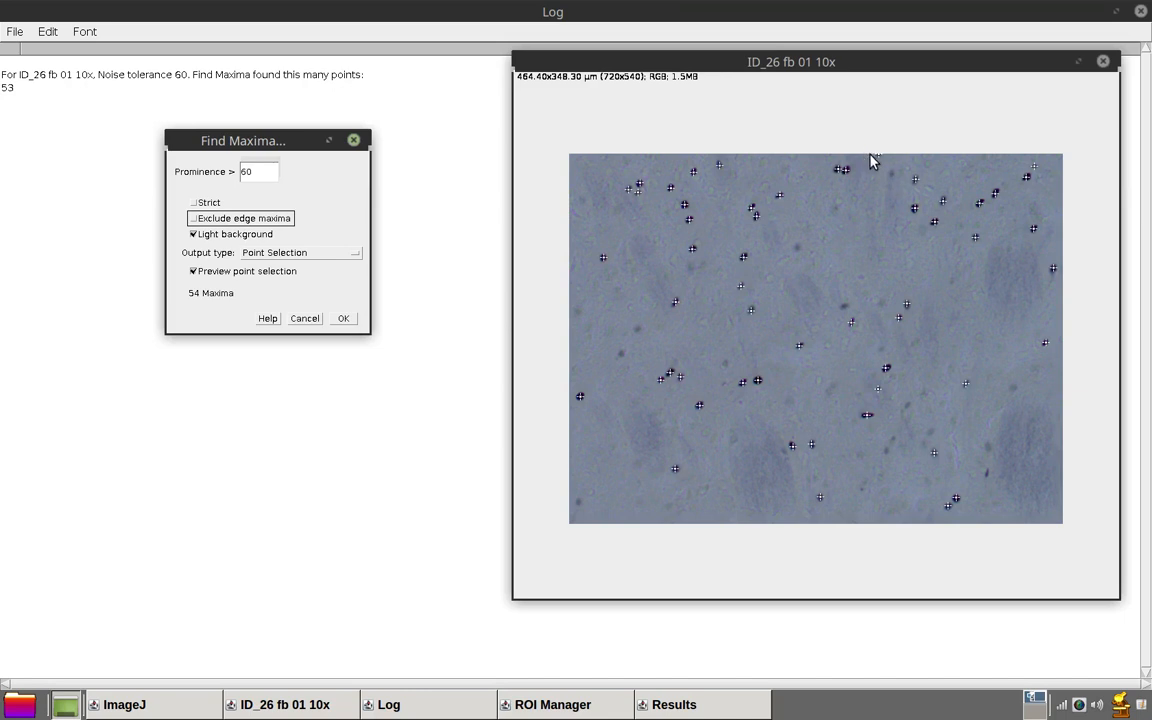
mouse_move(216, 252)
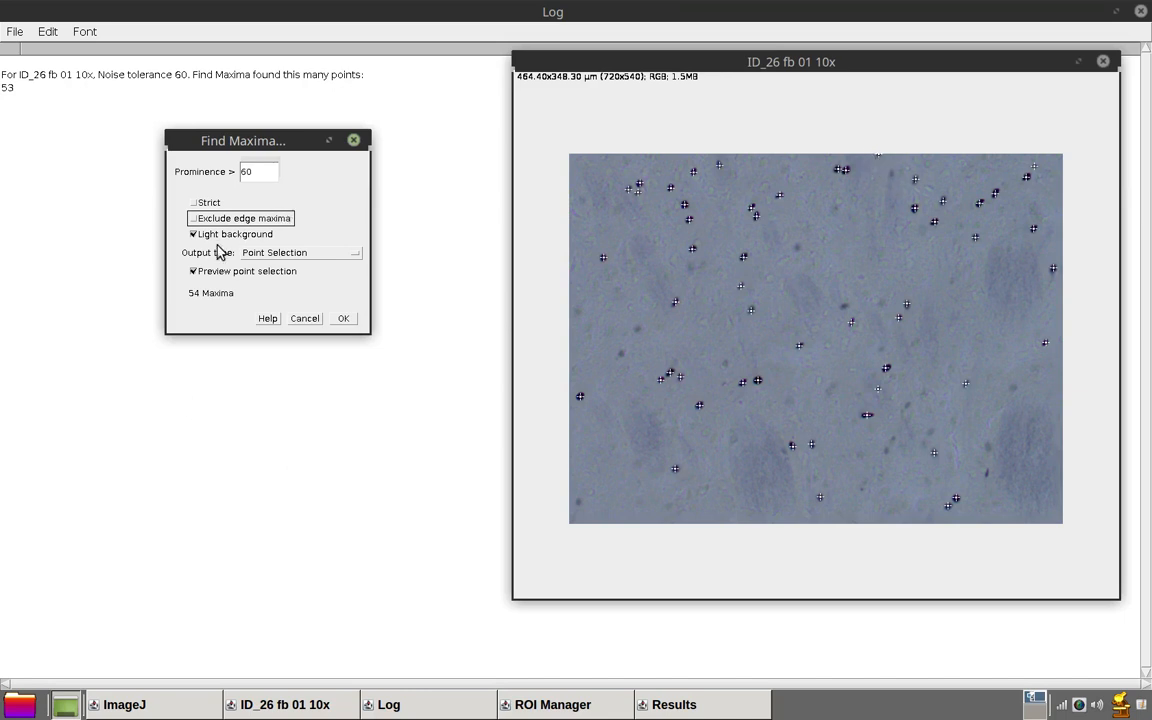
click(192, 218)
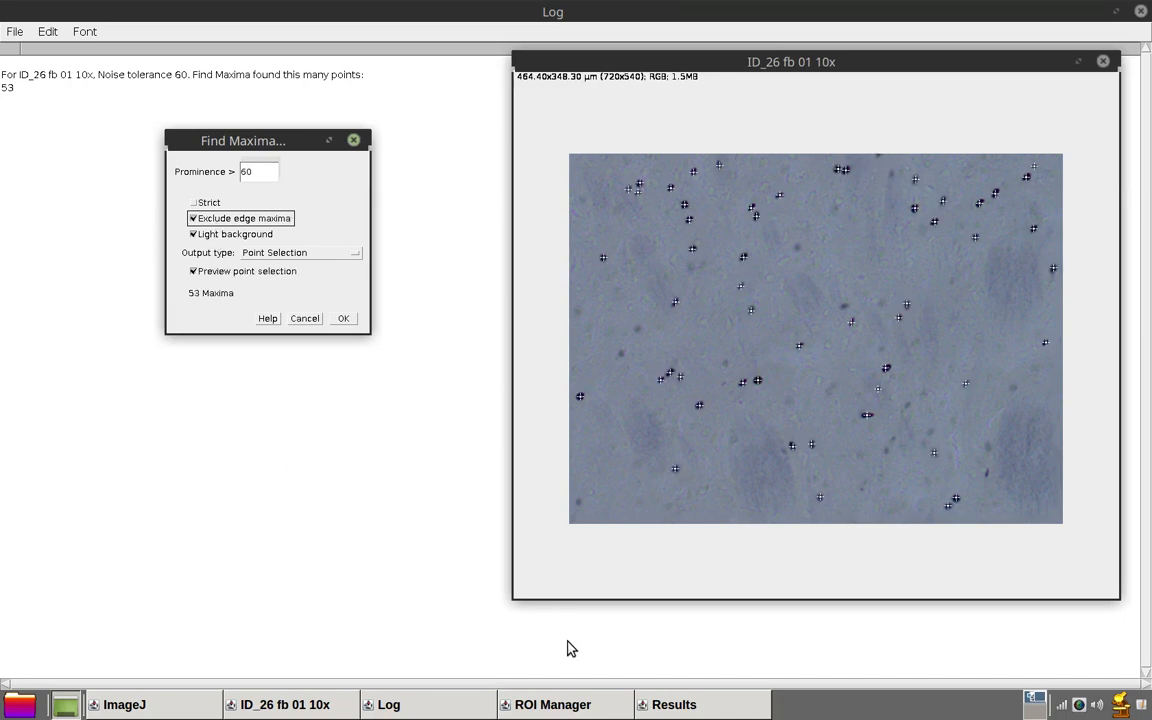
mouse_move(580, 648)
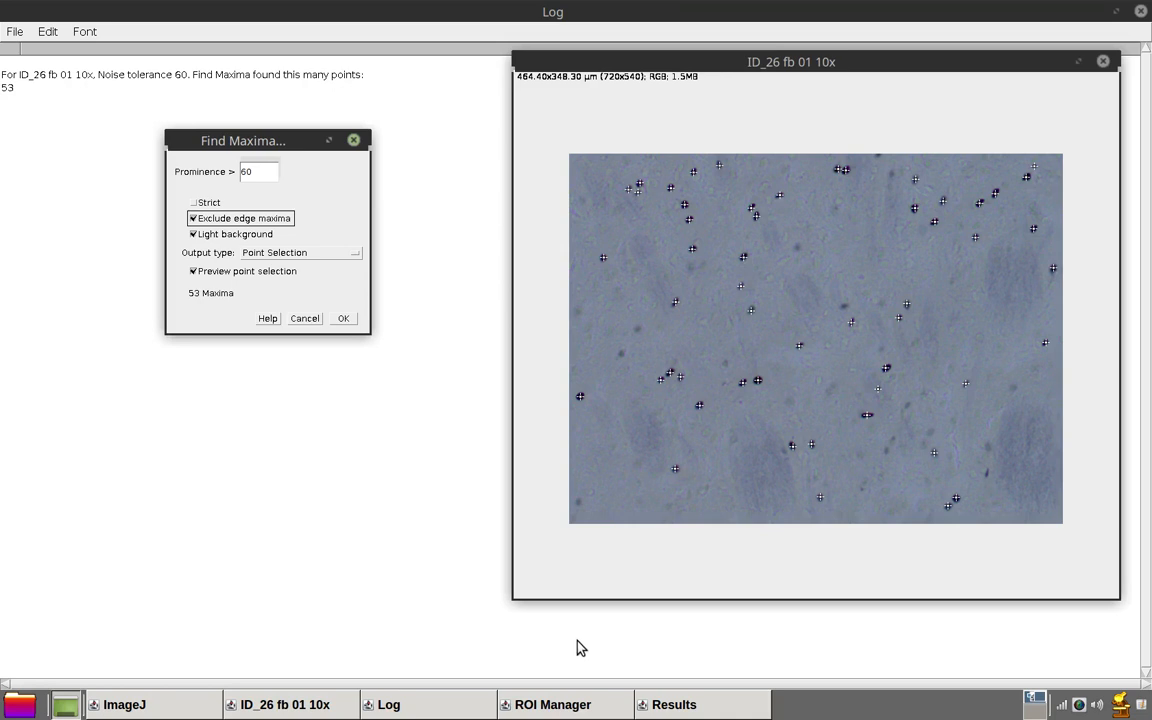
mouse_move(234, 140)
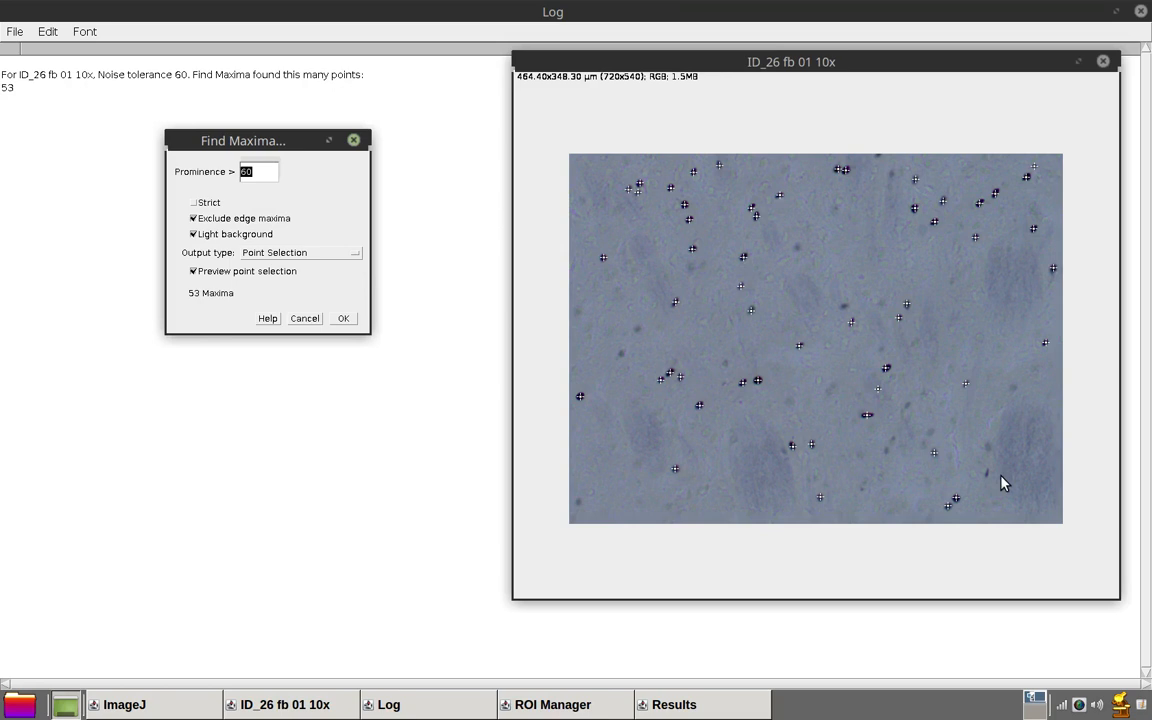
text(70)
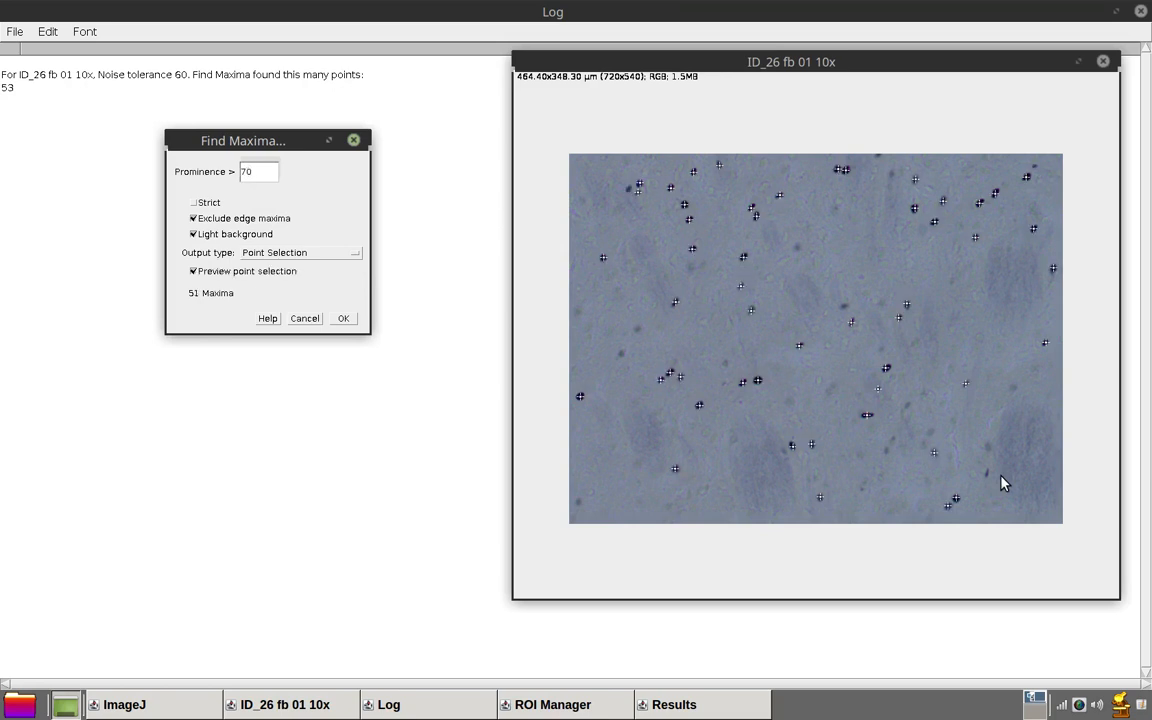
click(256, 172)
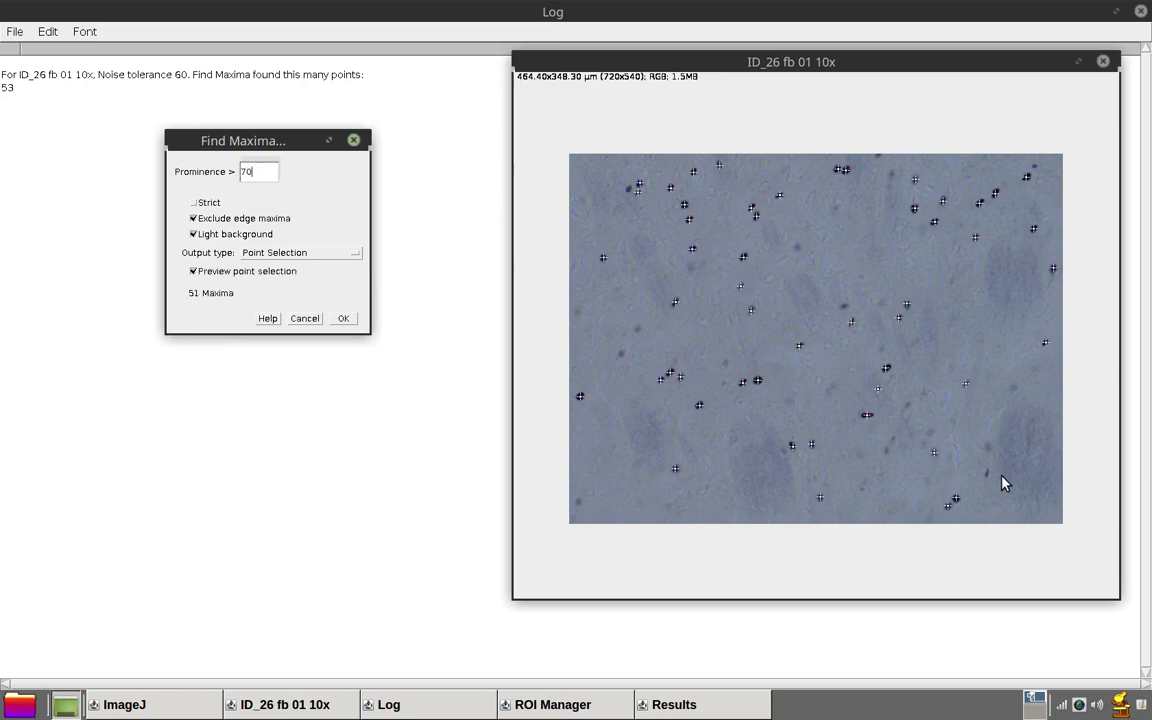
mouse_move(884, 240)
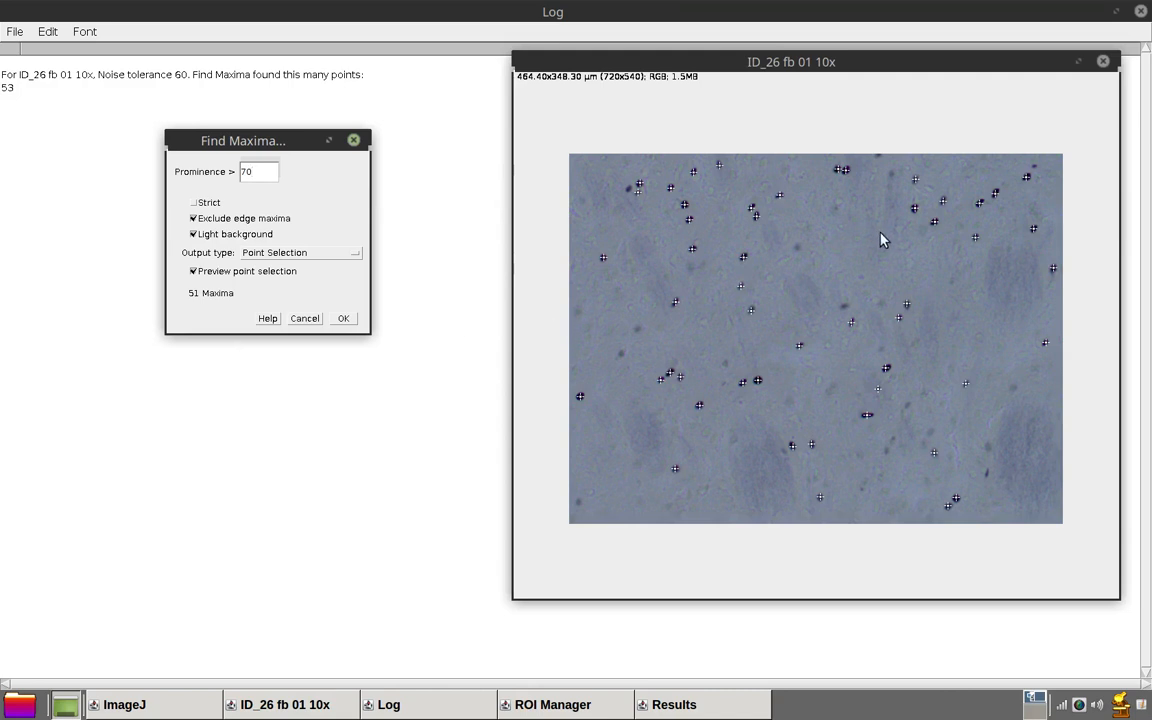
mouse_move(750, 310)
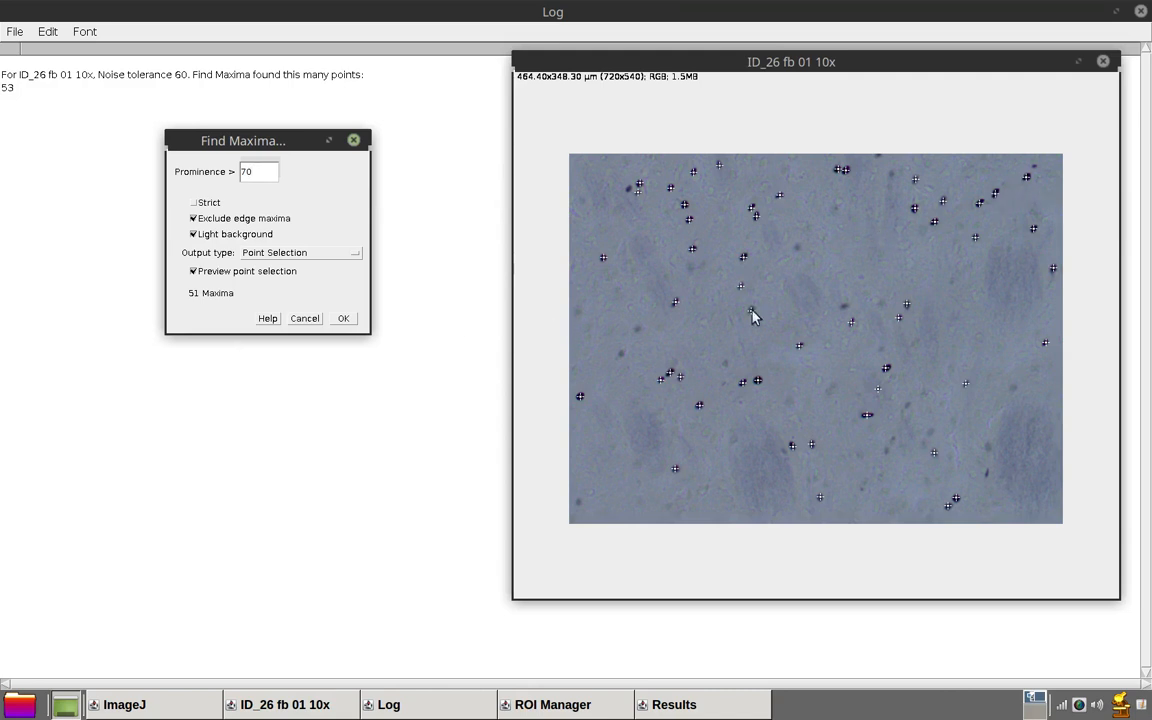
mouse_move(300, 348)
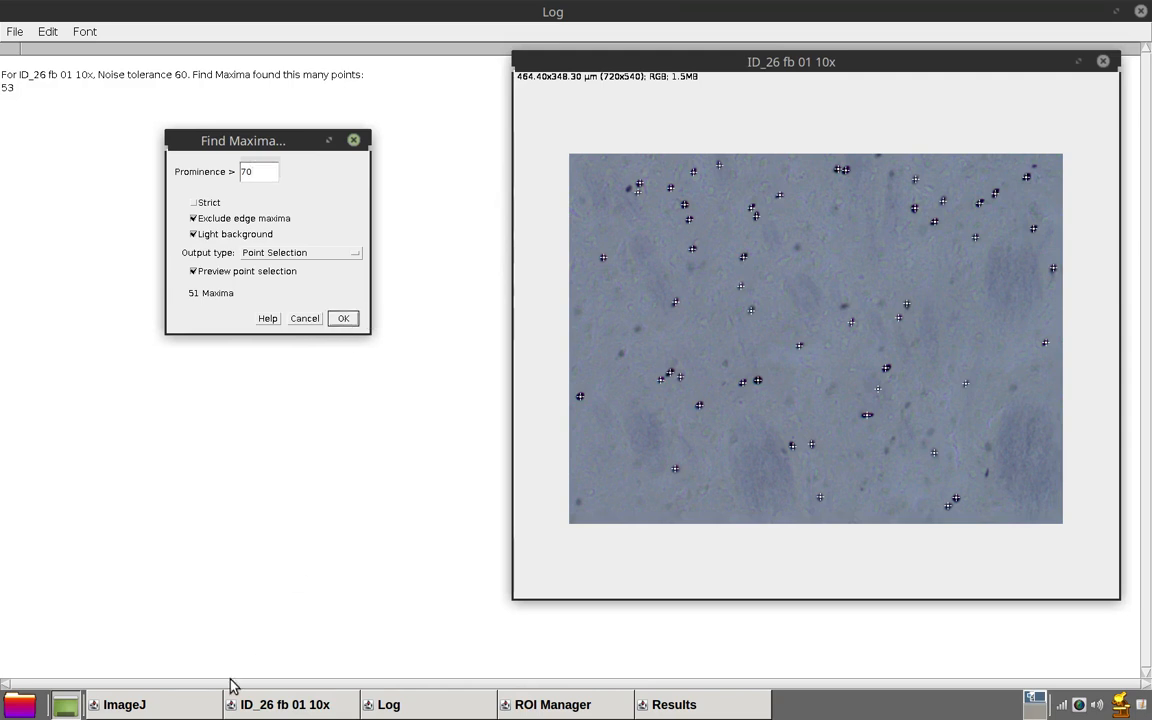
mouse_move(344, 316)
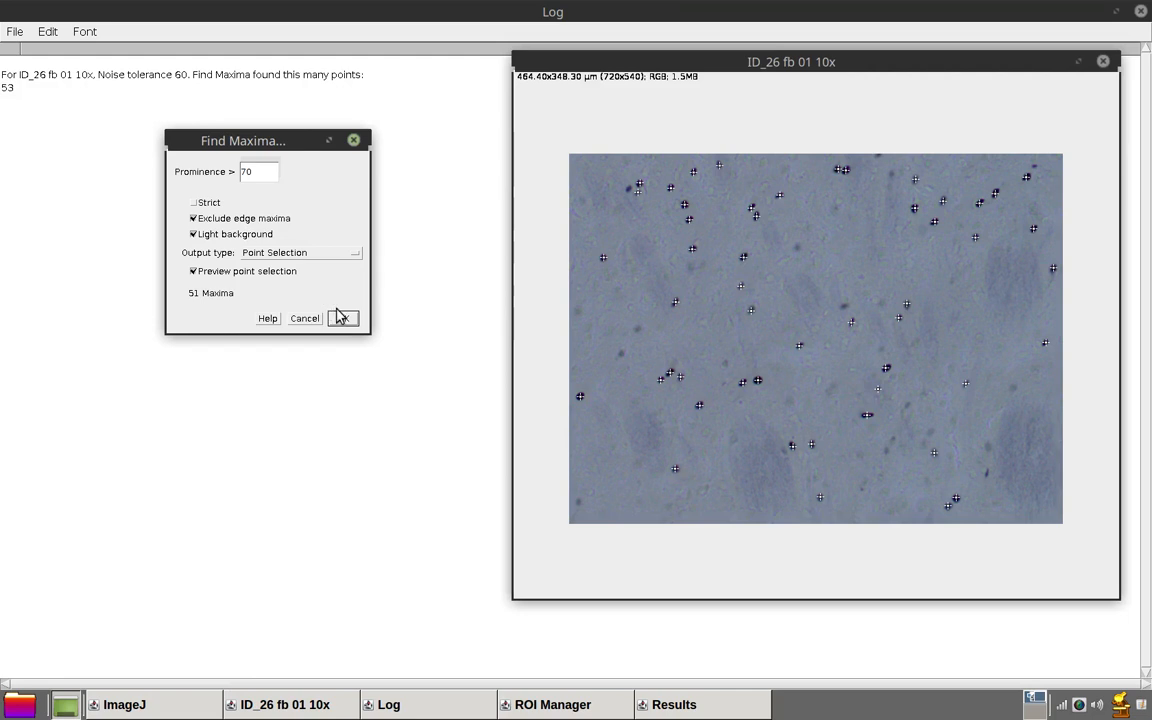
- Accept the Find Maxima count of 51 and move the point-editing dialog off the image
click(344, 318)
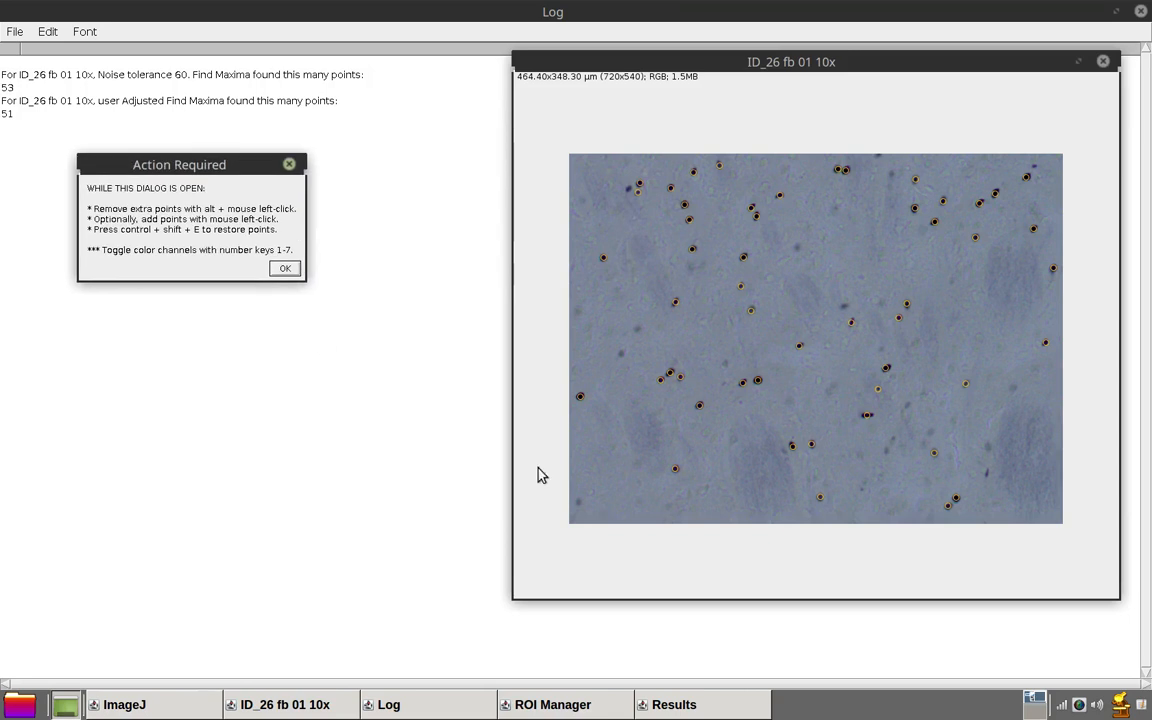
mouse_move(382, 276)
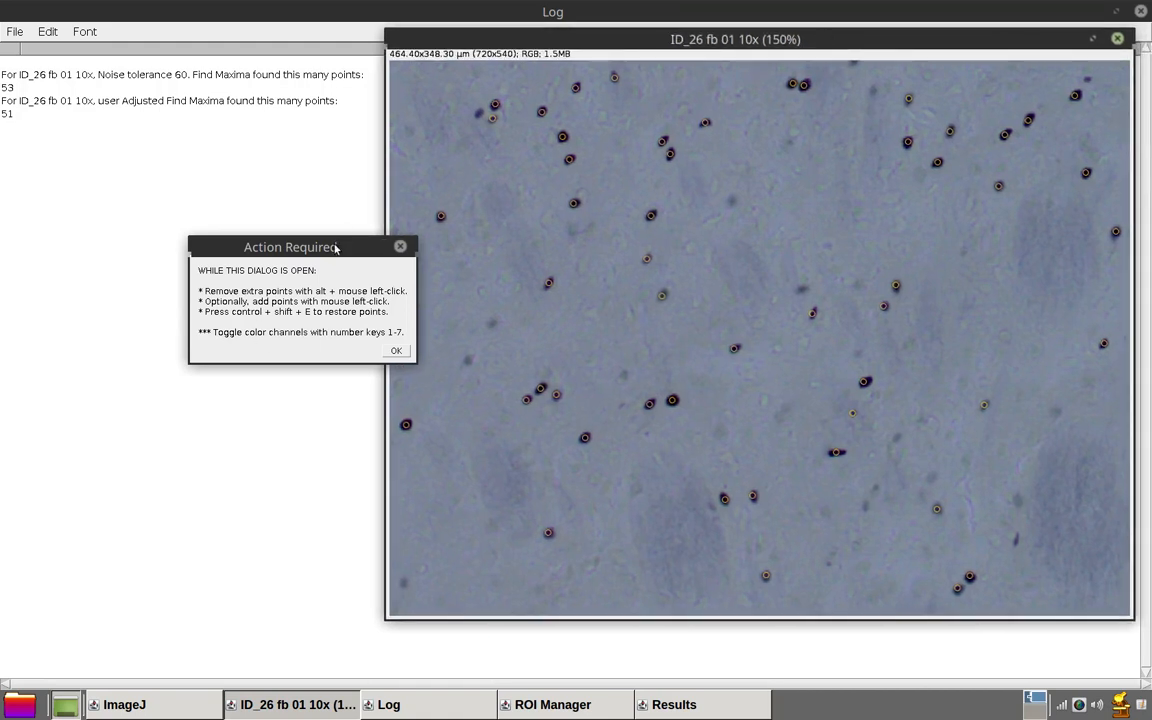
drag(290, 248, 204, 204)
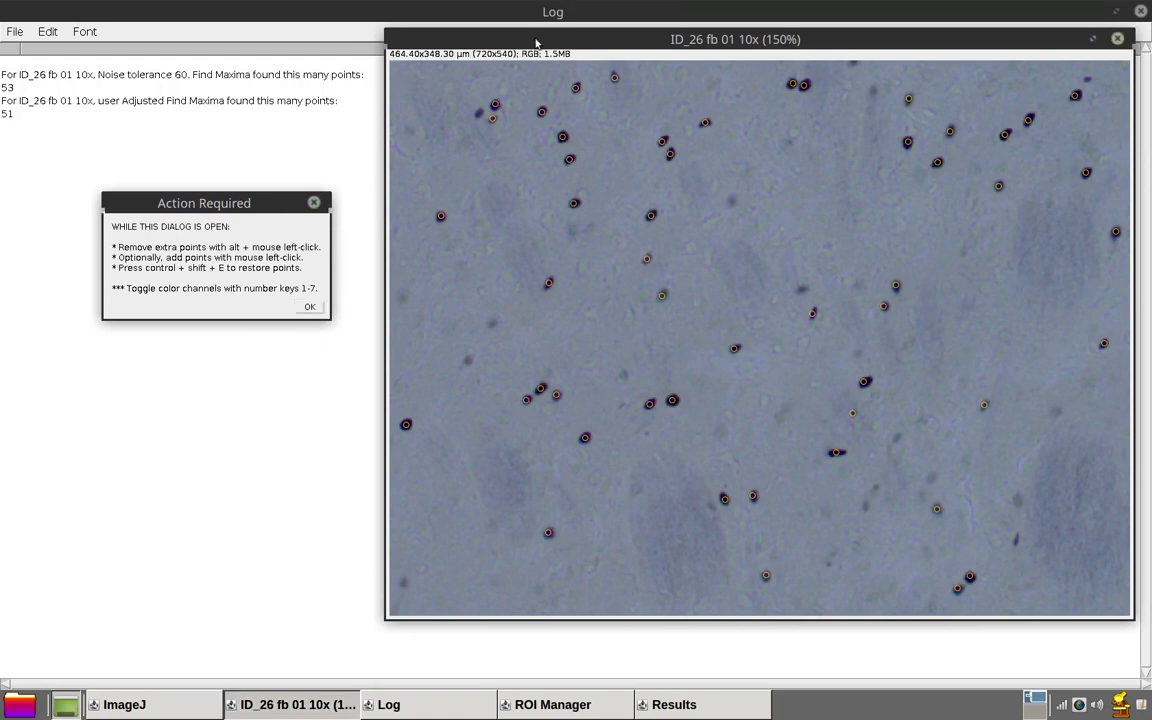
mouse_move(664, 148)
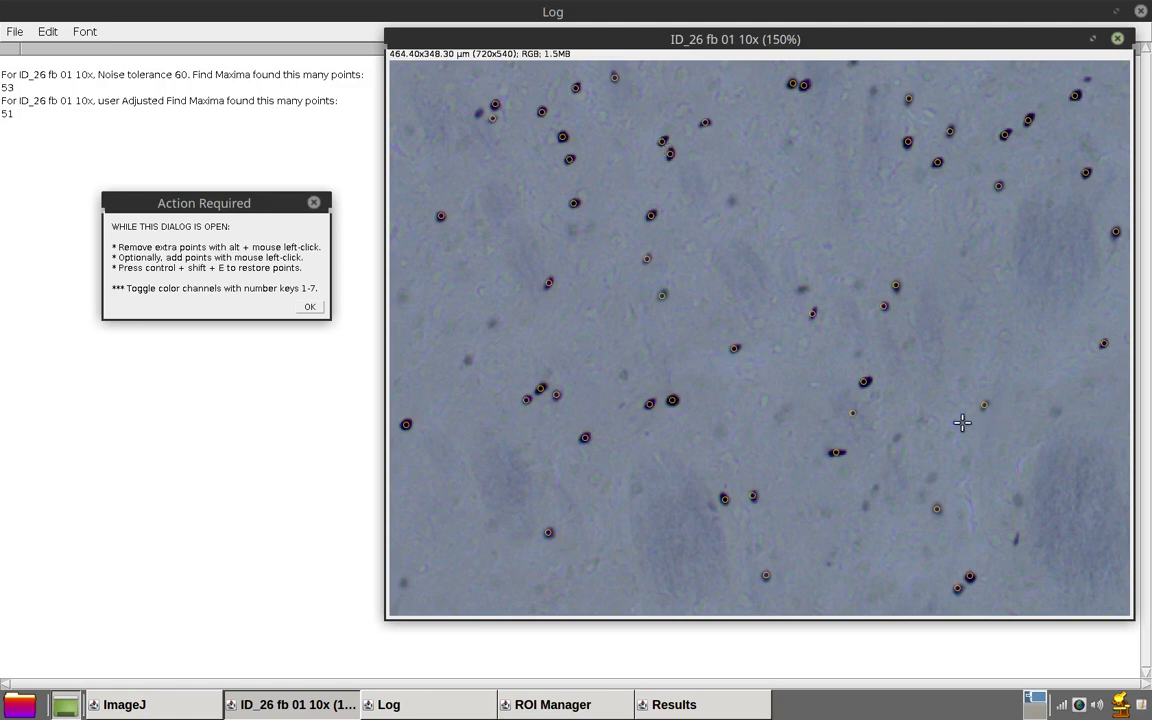
mouse_move(826, 420)
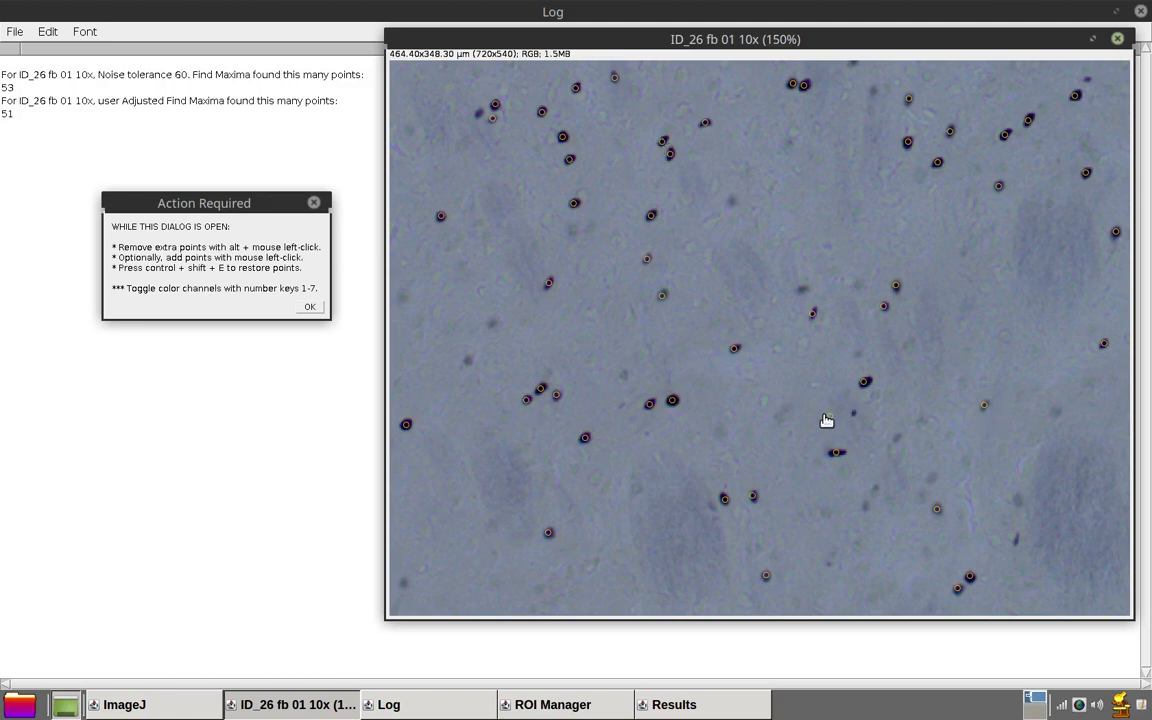
mouse_move(852, 416)
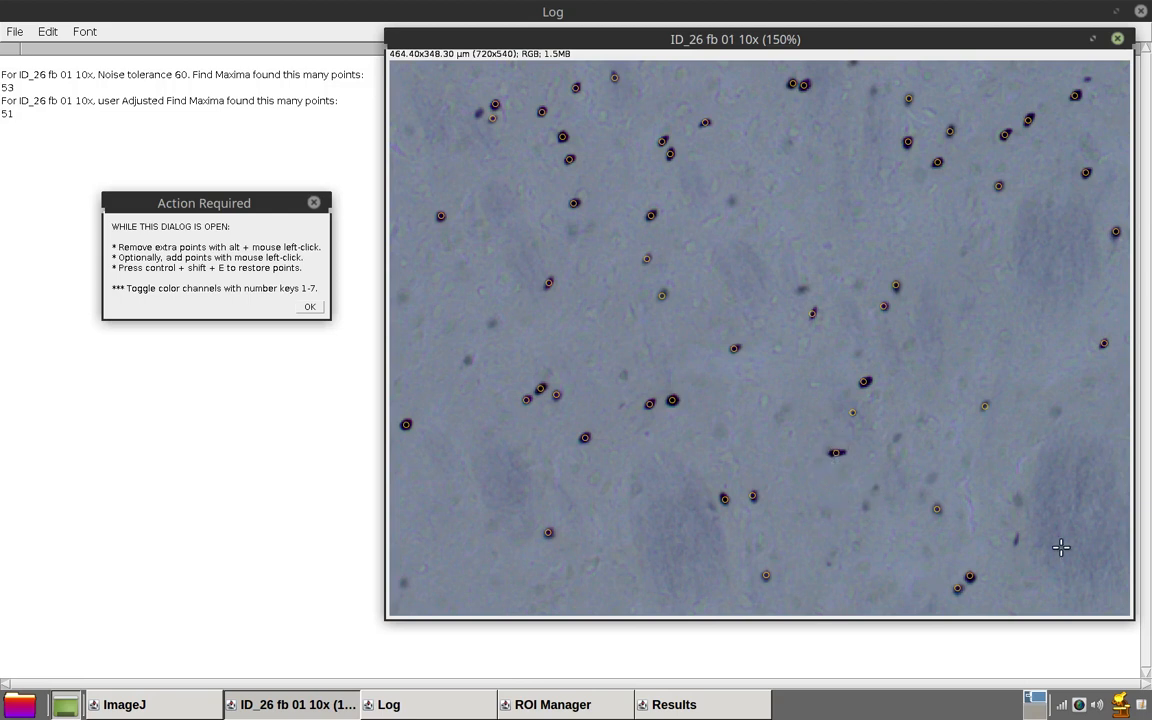
mouse_move(864, 504)
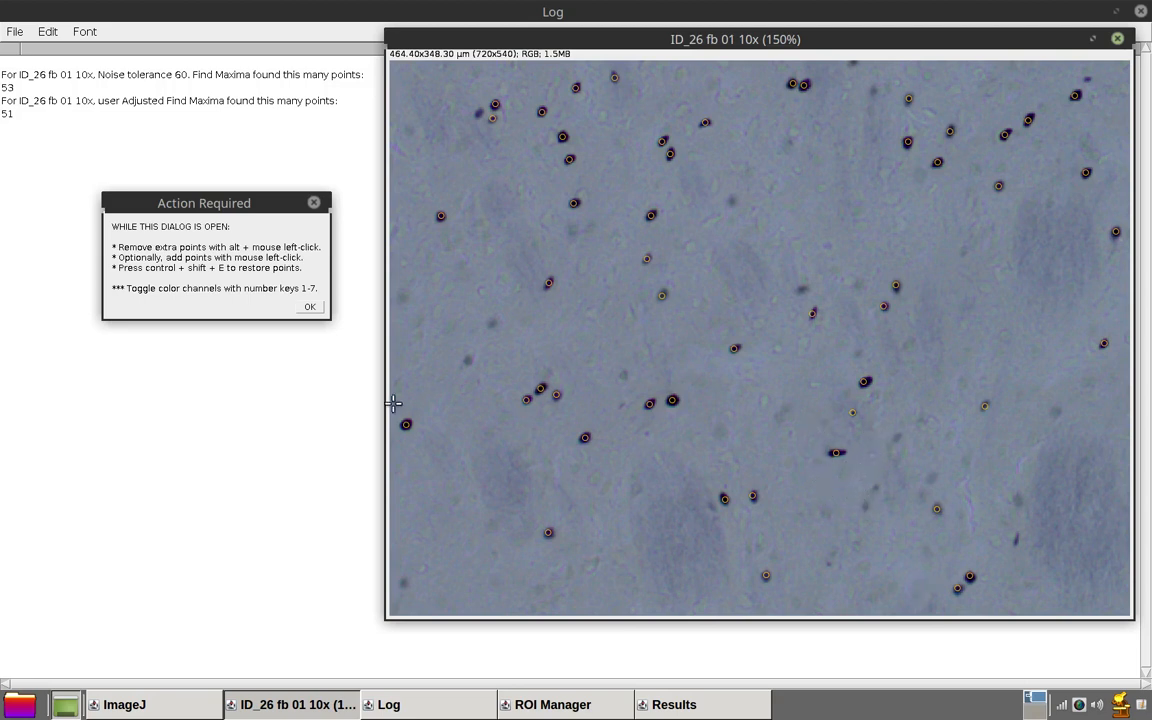
mouse_move(850, 418)
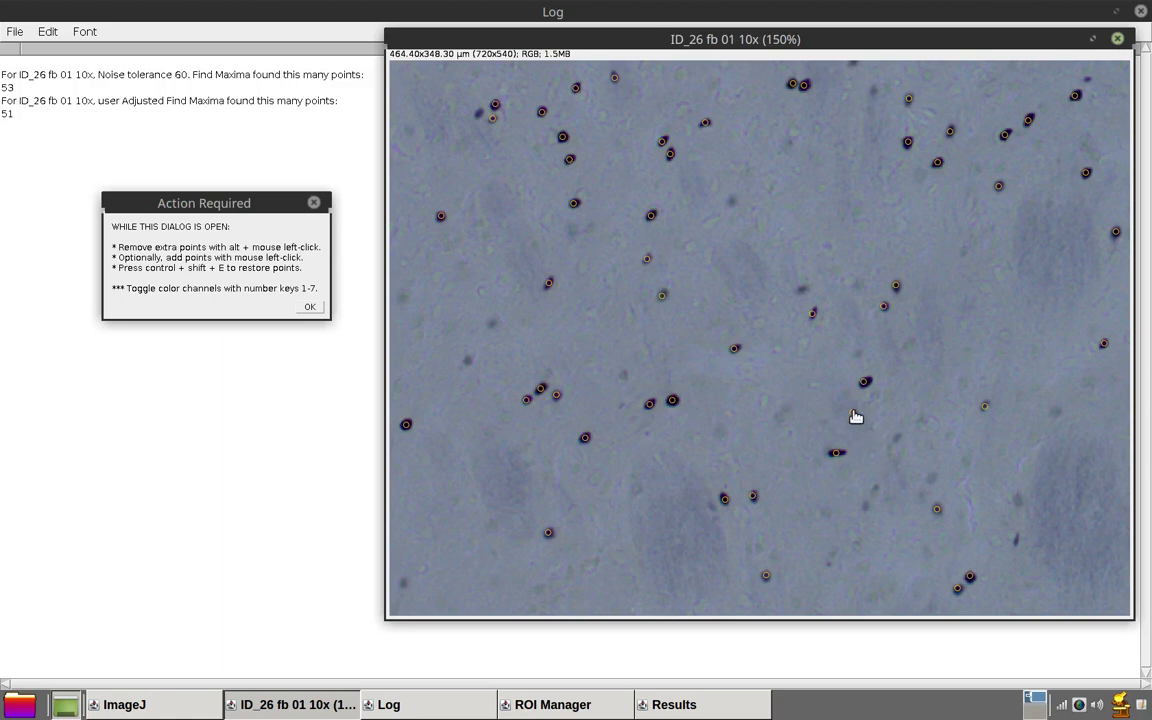
mouse_move(868, 438)
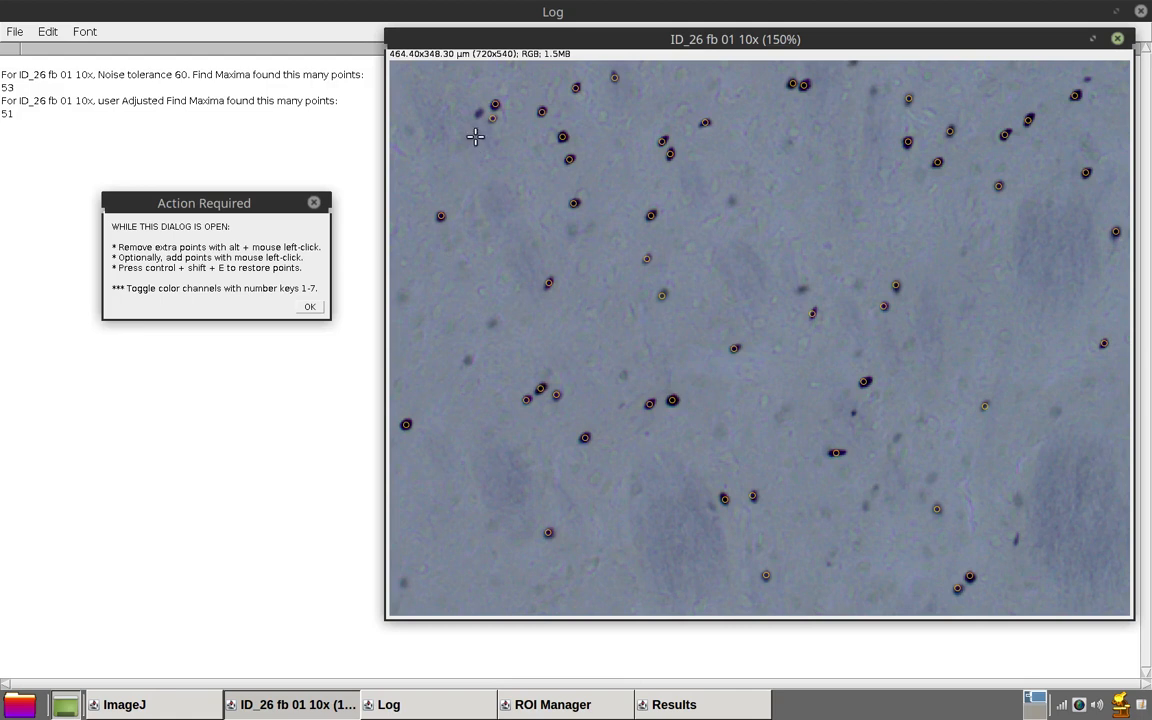
mouse_move(474, 112)
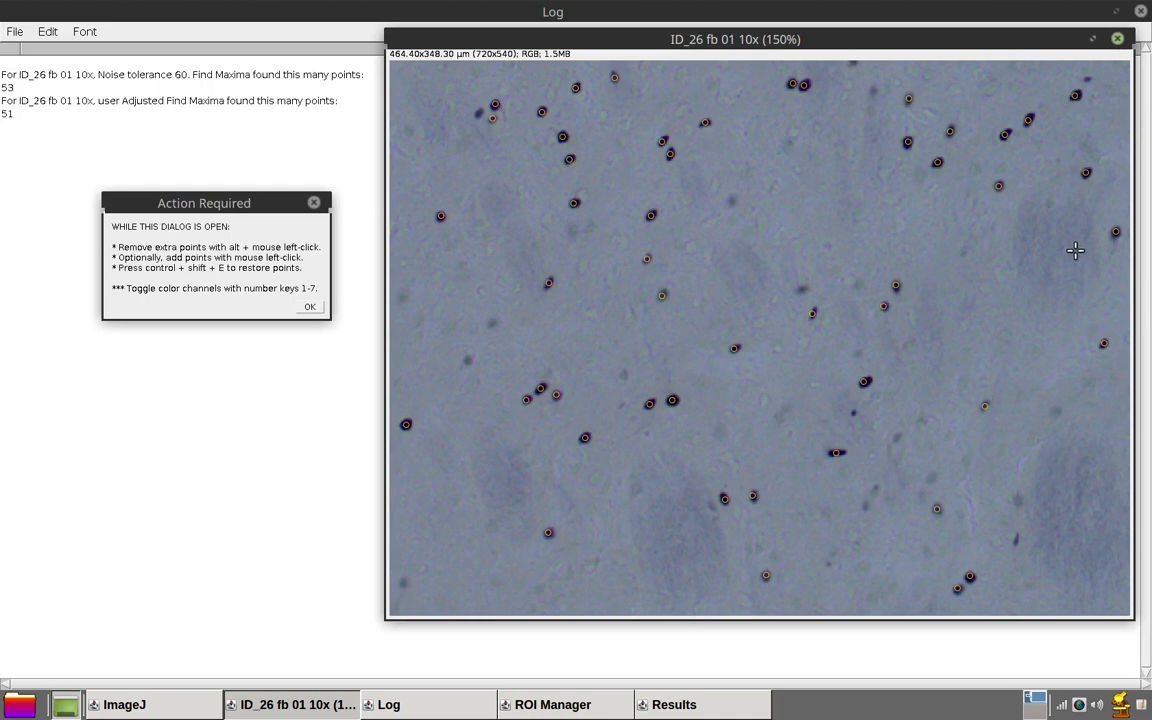
mouse_move(738, 260)
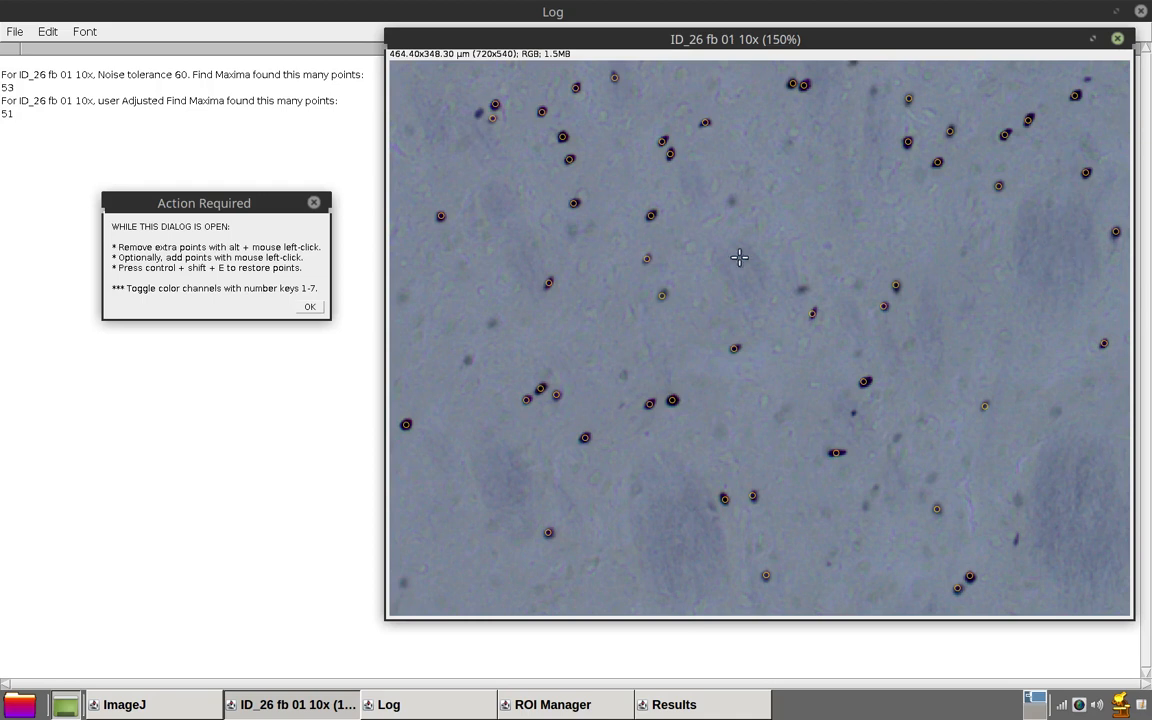
mouse_move(302, 368)
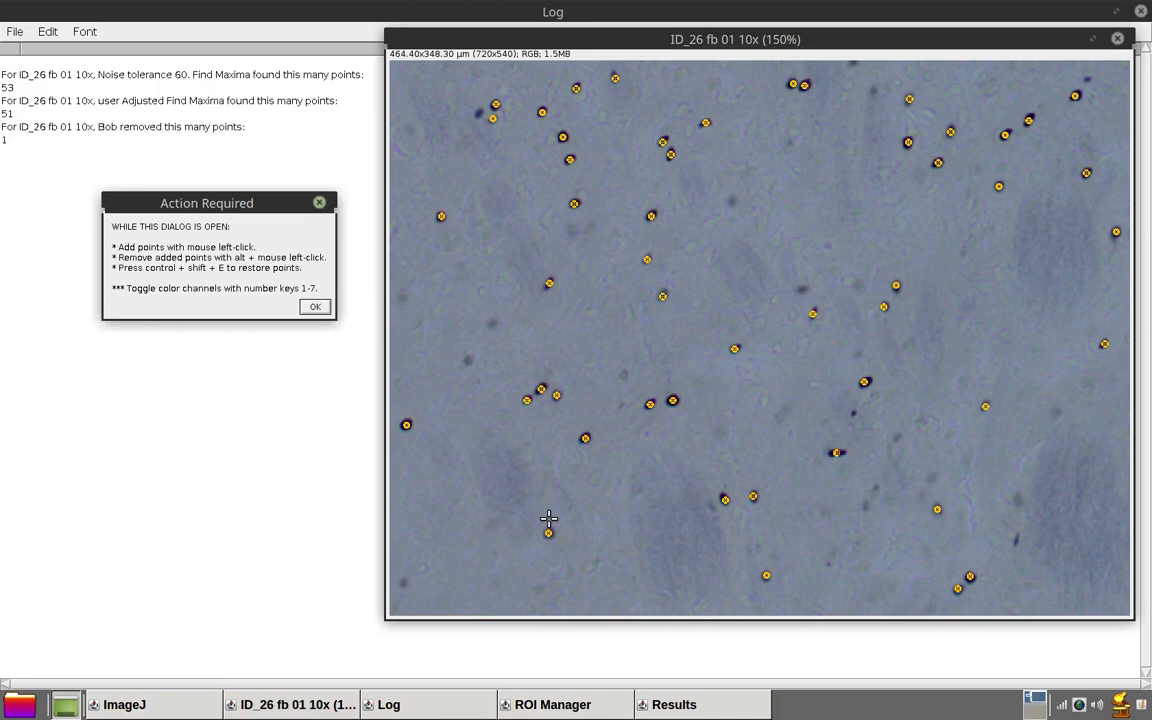
mouse_move(450, 296)
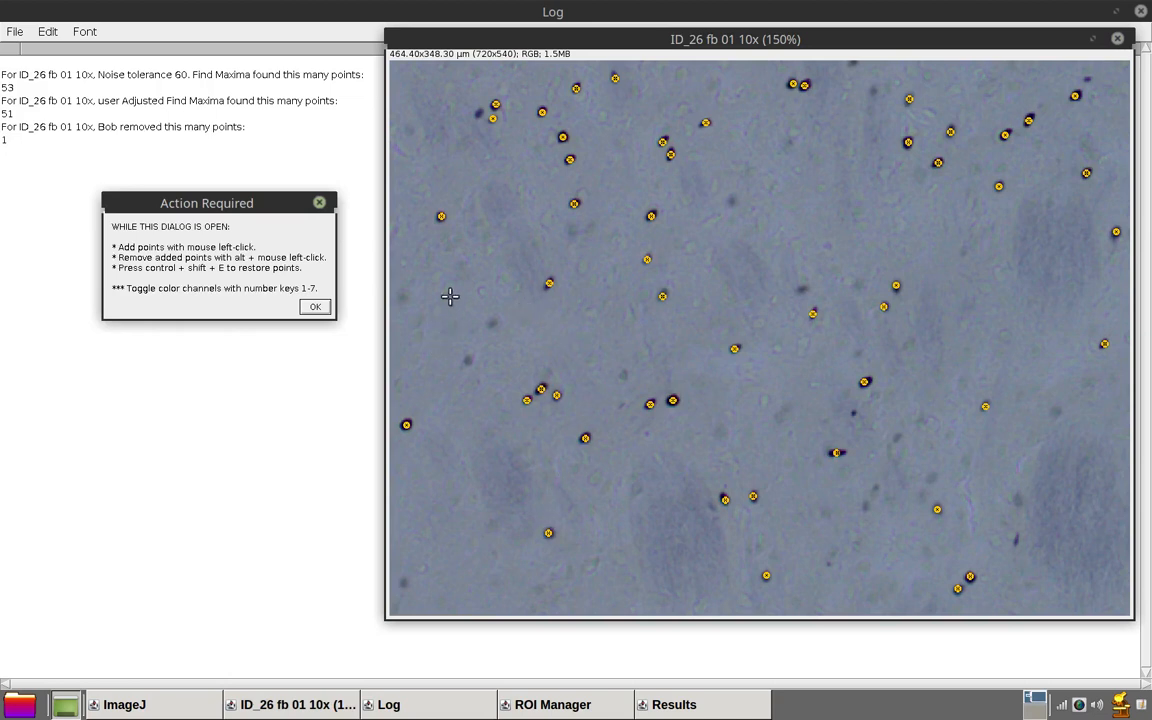
mouse_move(784, 492)
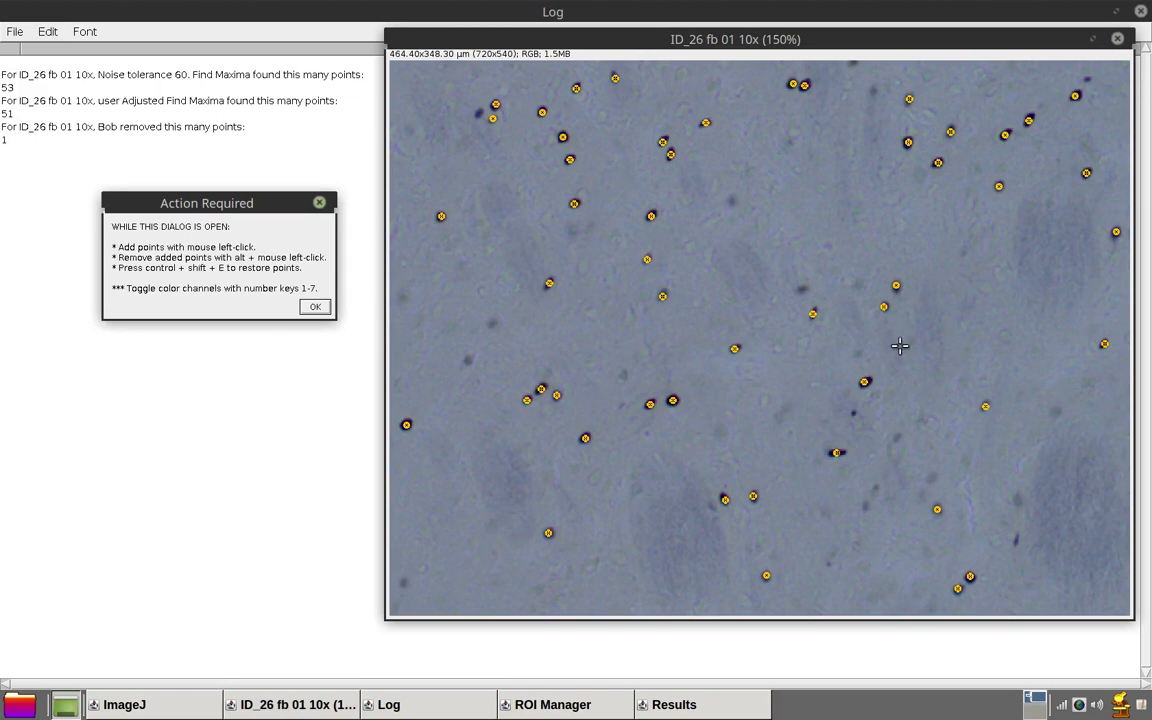
mouse_move(492, 218)
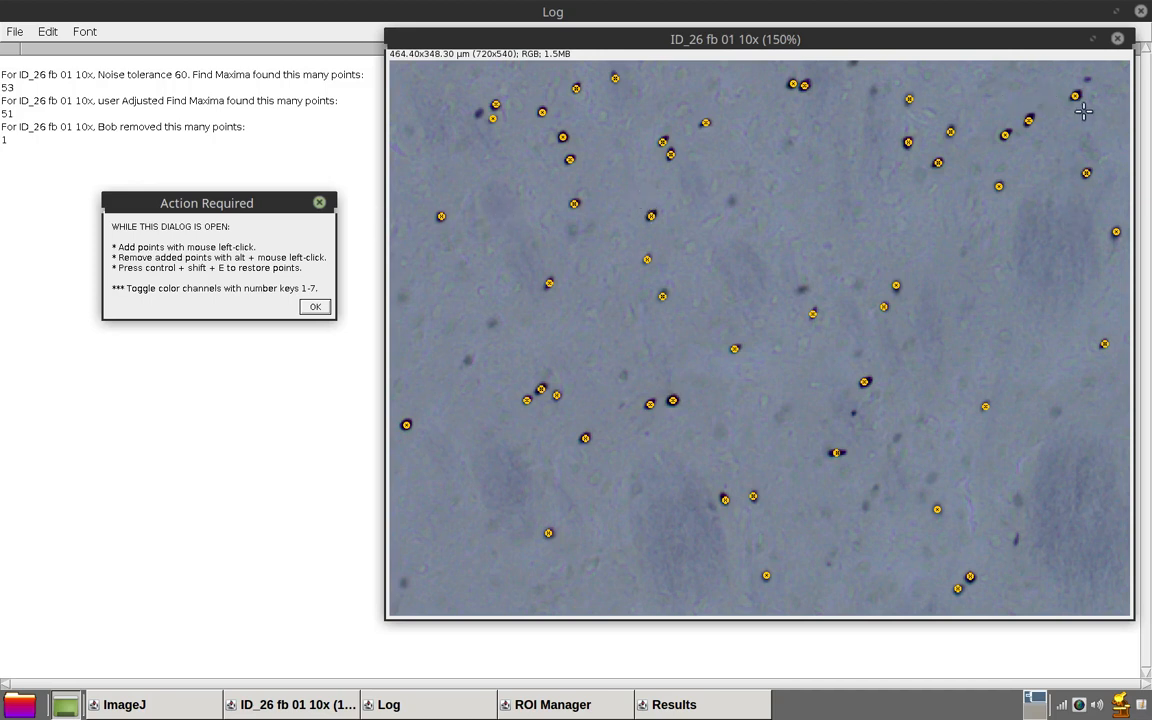
mouse_move(1020, 322)
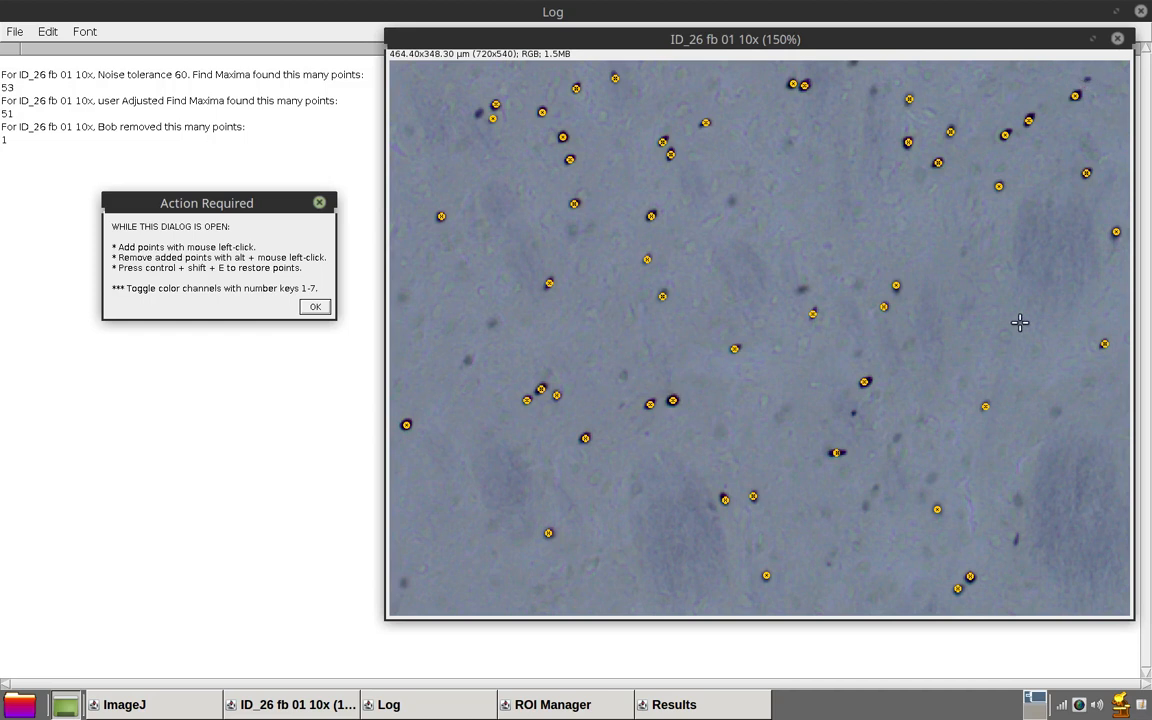
mouse_move(864, 420)
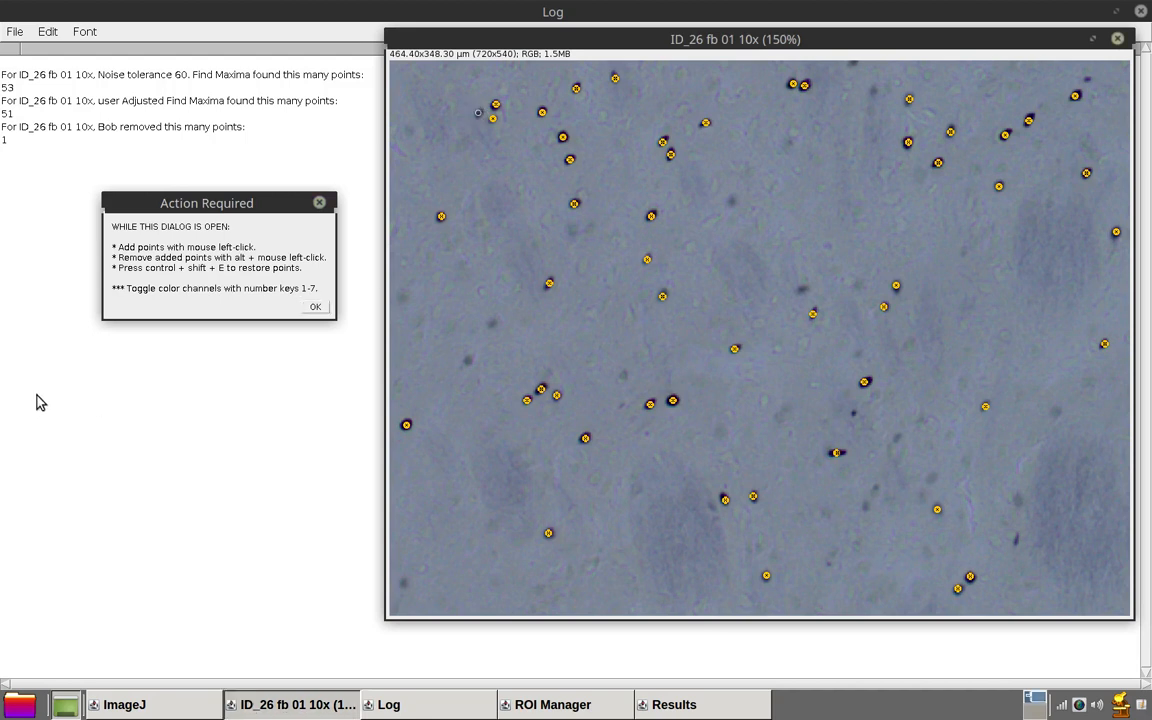
mouse_move(72, 400)
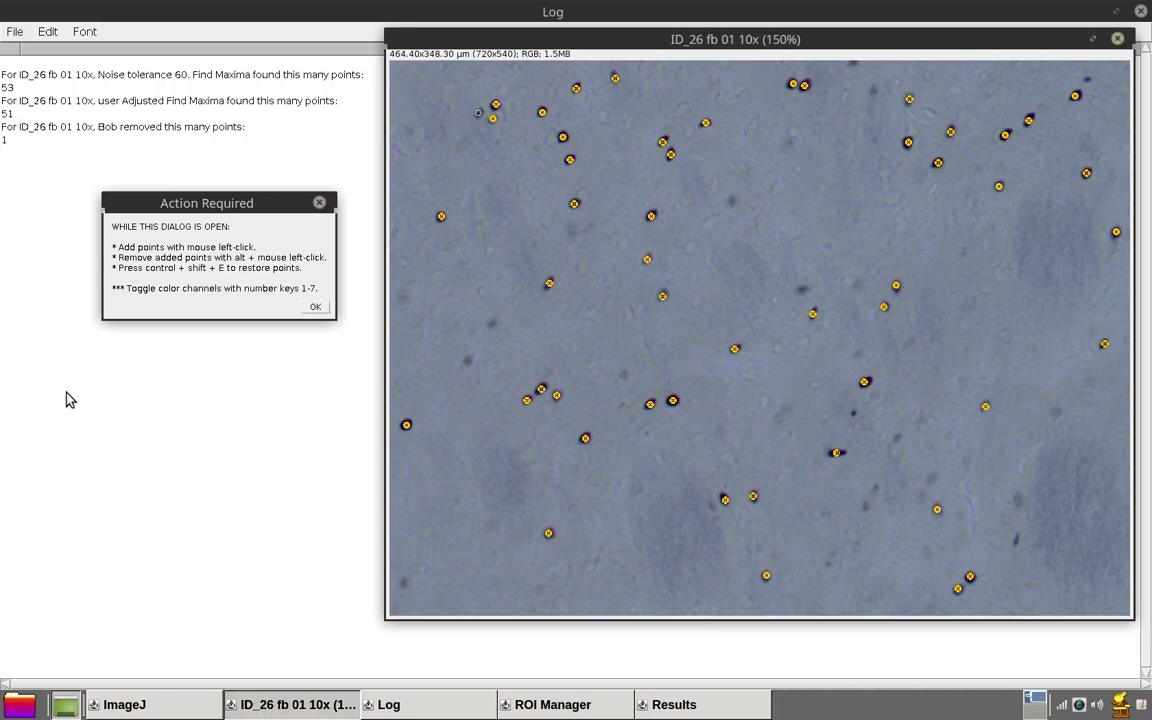
mouse_move(476, 348)
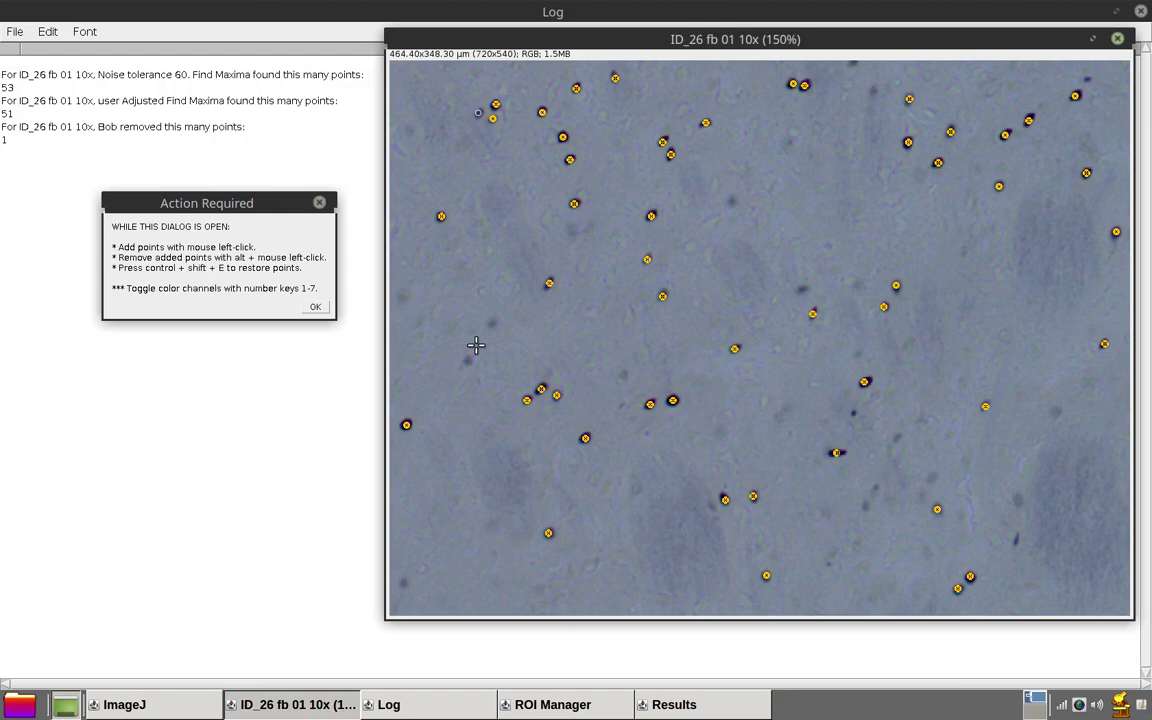
mouse_move(228, 204)
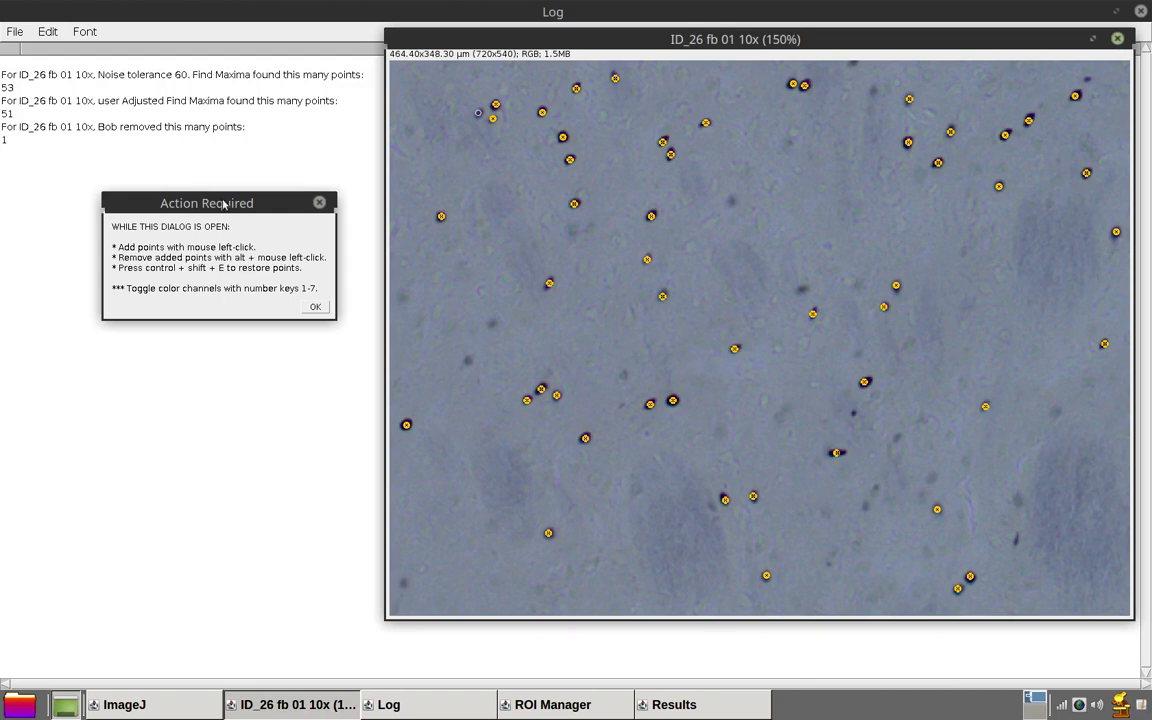
- Move the Action Required instructions aside while hand-correcting the maxima points
drag(208, 204, 220, 232)
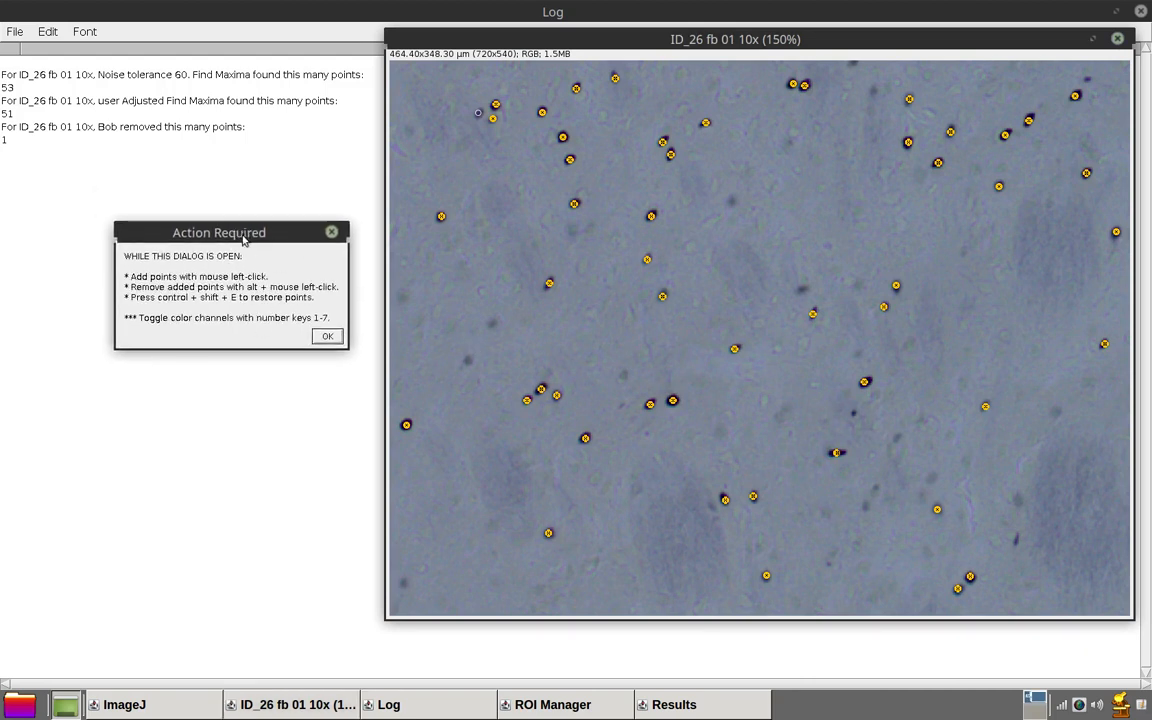
drag(240, 238, 244, 298)
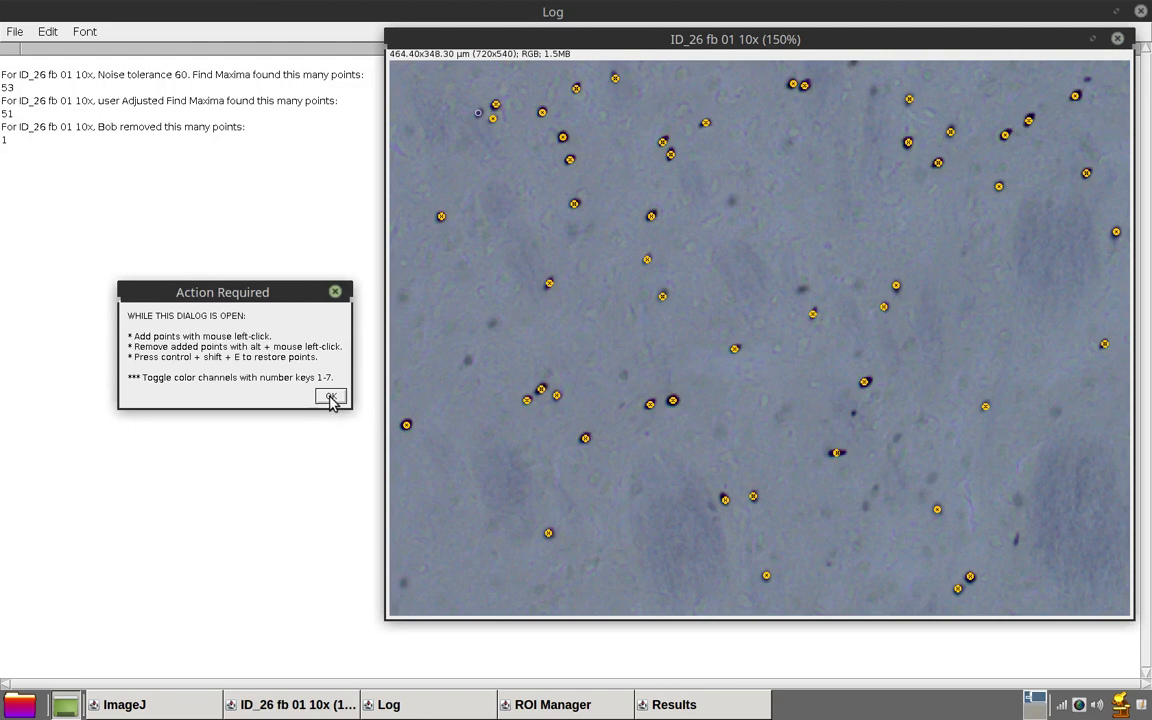
- Finish point editing for a final count of 51 and reposition the result picture to inspect it
click(328, 396)
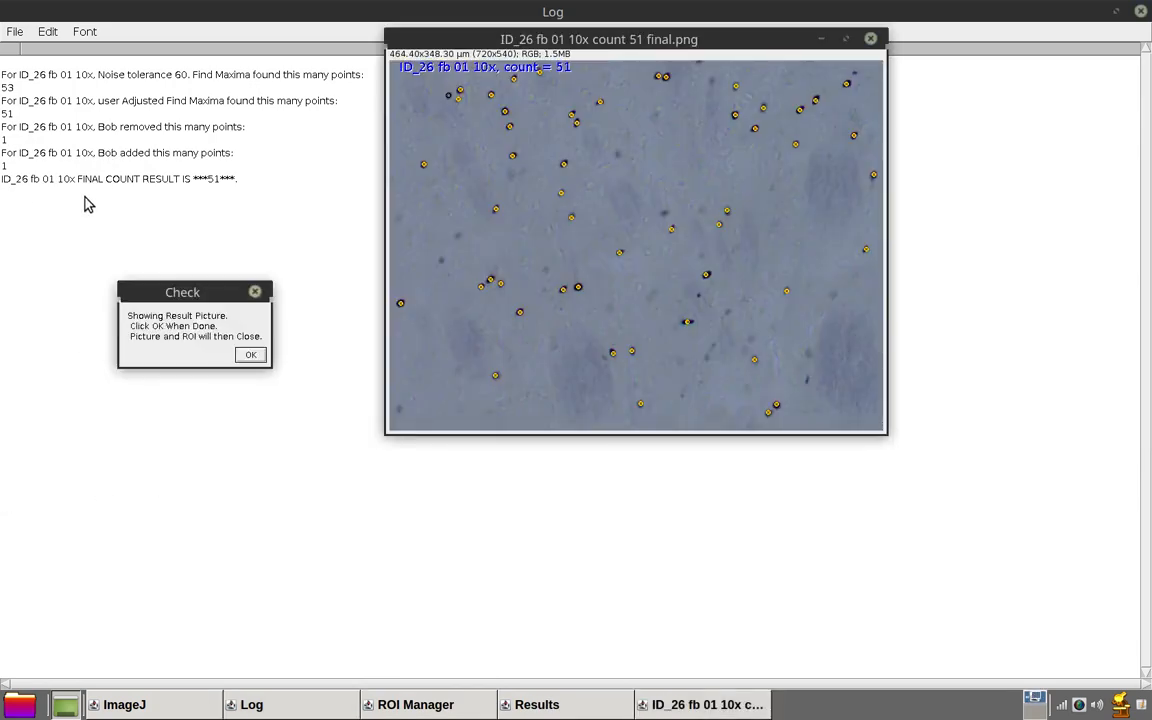
mouse_move(8, 194)
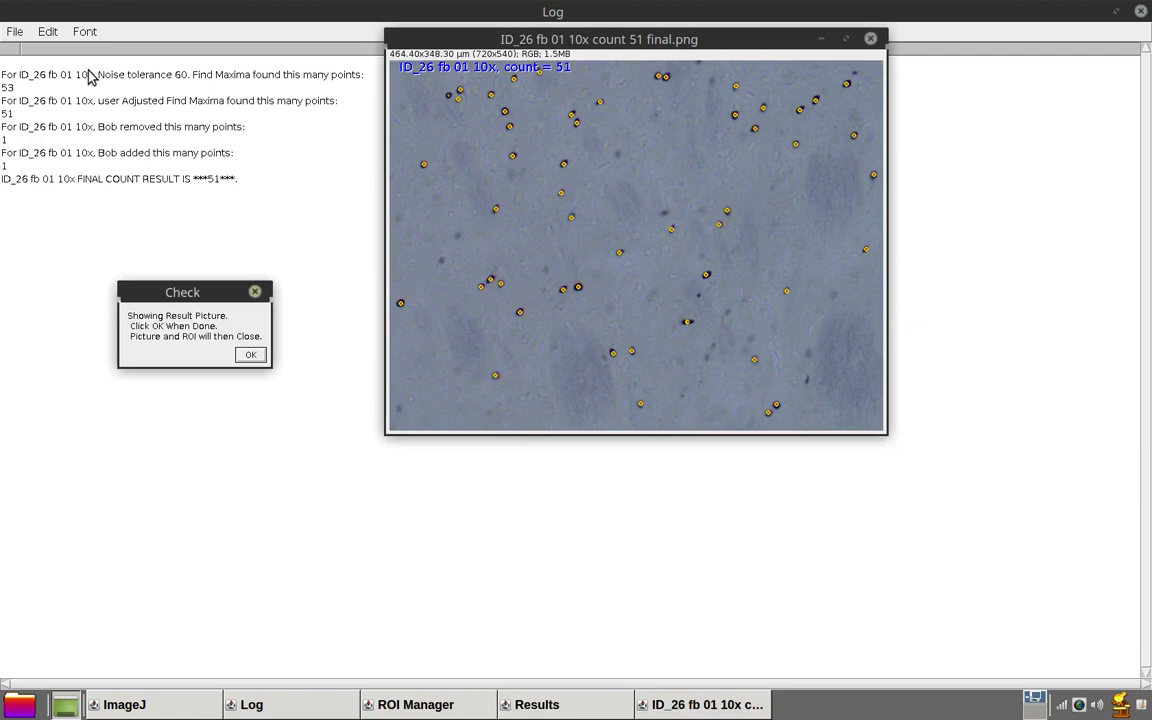
mouse_move(194, 412)
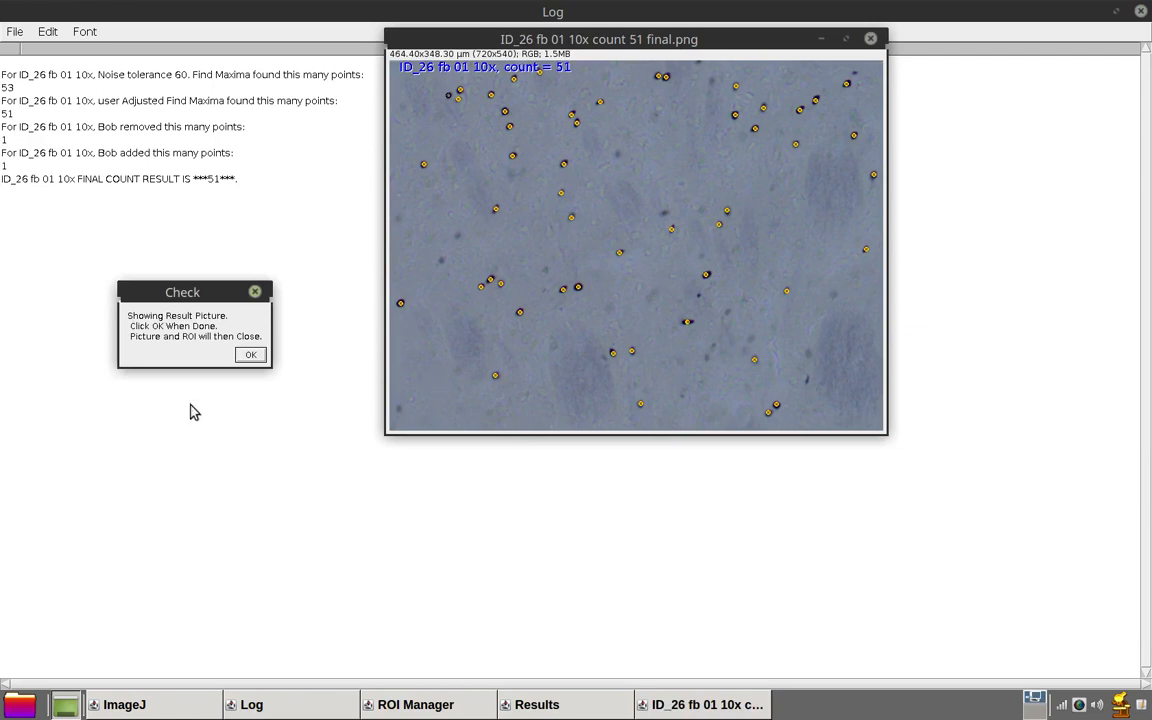
mouse_move(508, 148)
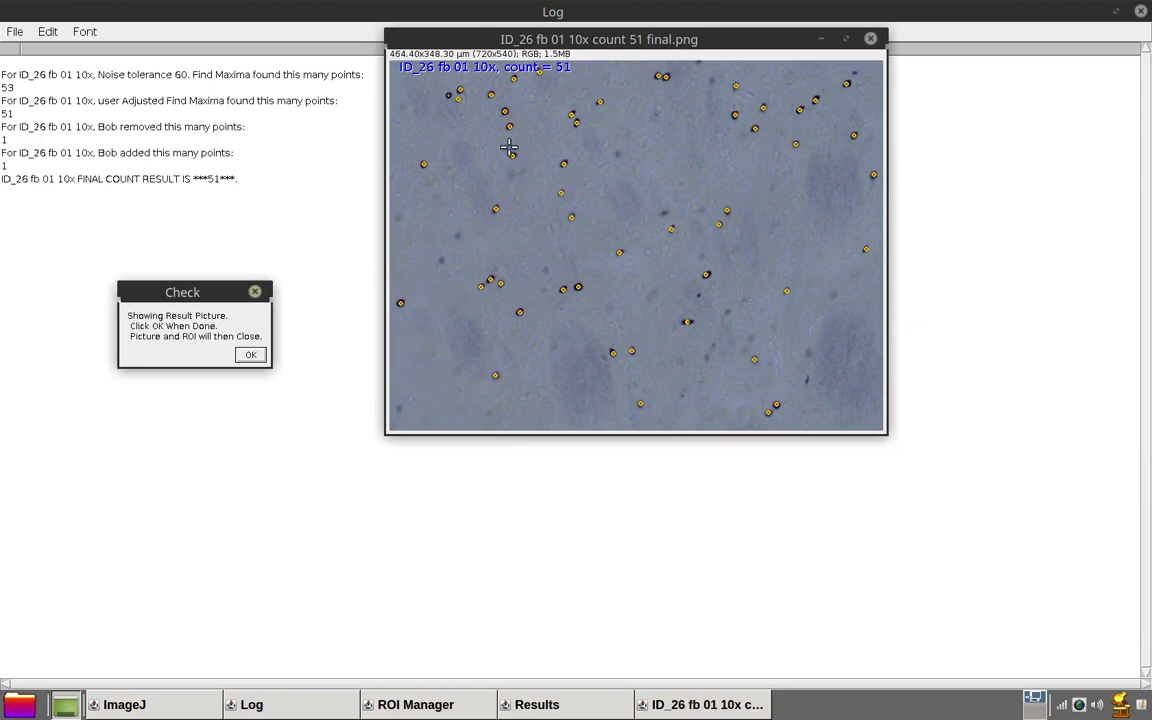
drag(600, 40, 610, 176)
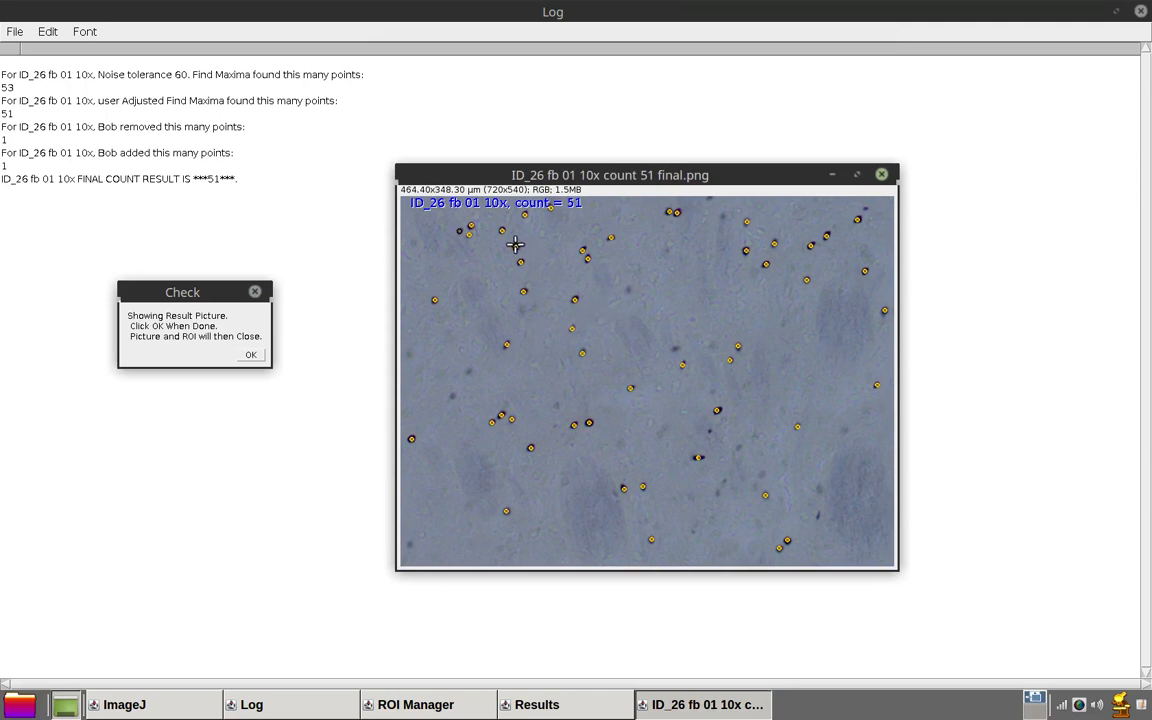
mouse_move(482, 264)
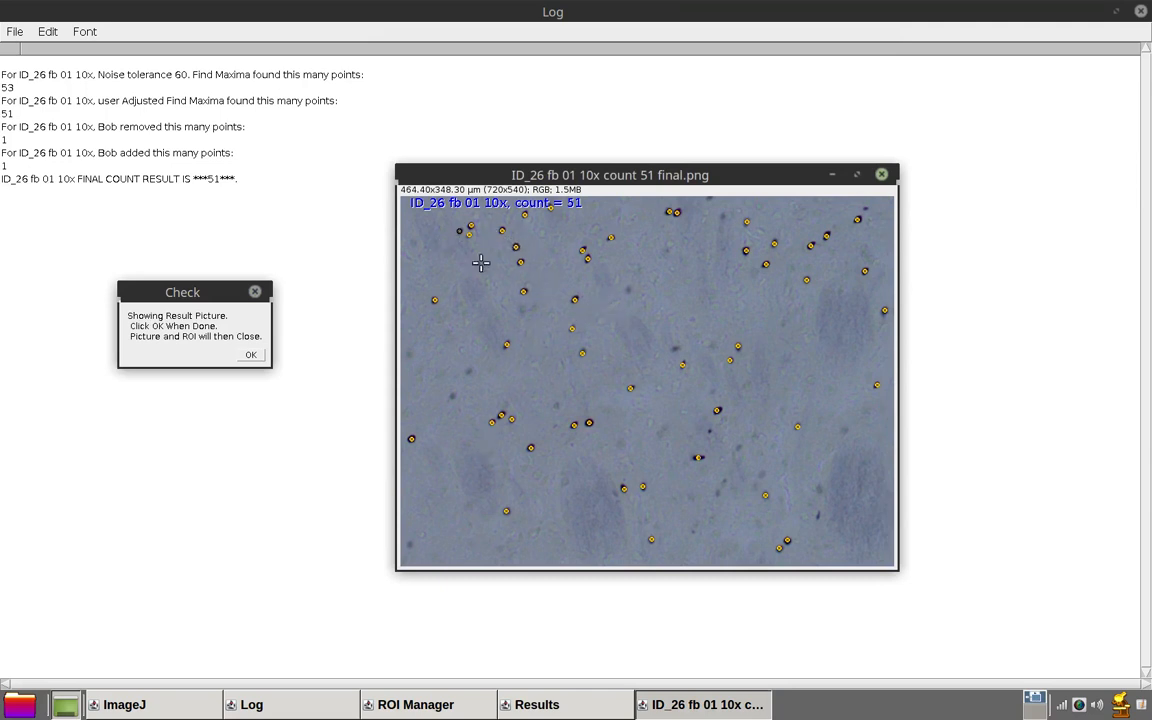
mouse_move(620, 278)
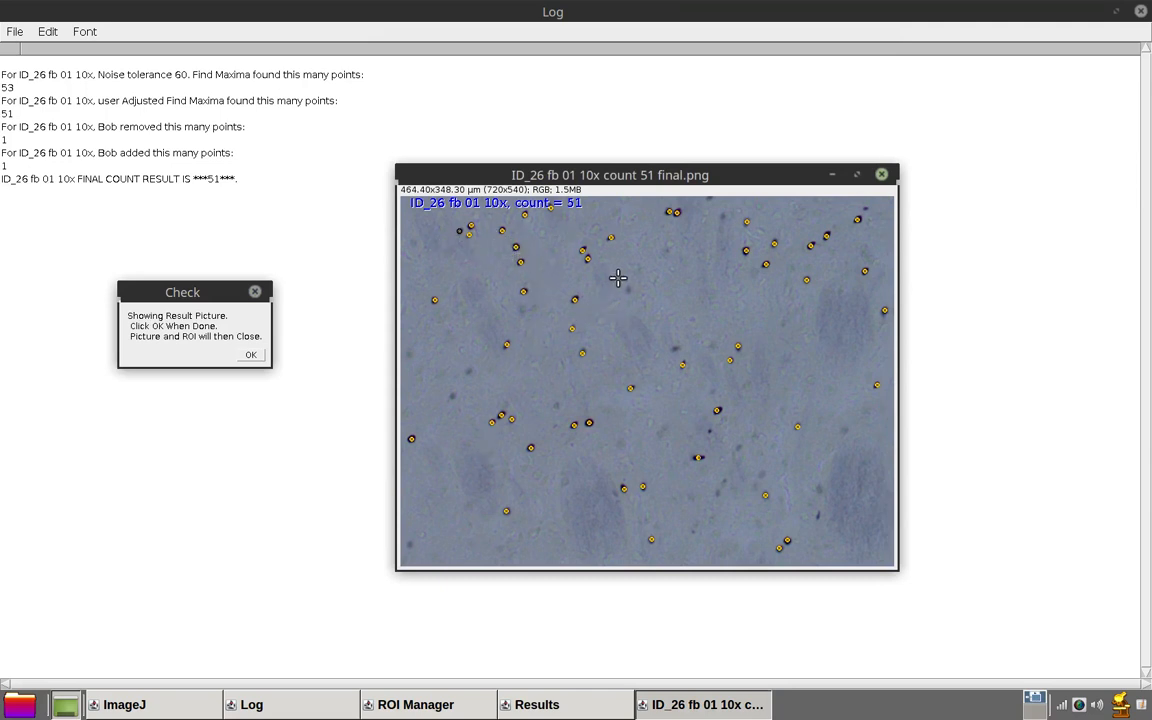
mouse_move(942, 458)
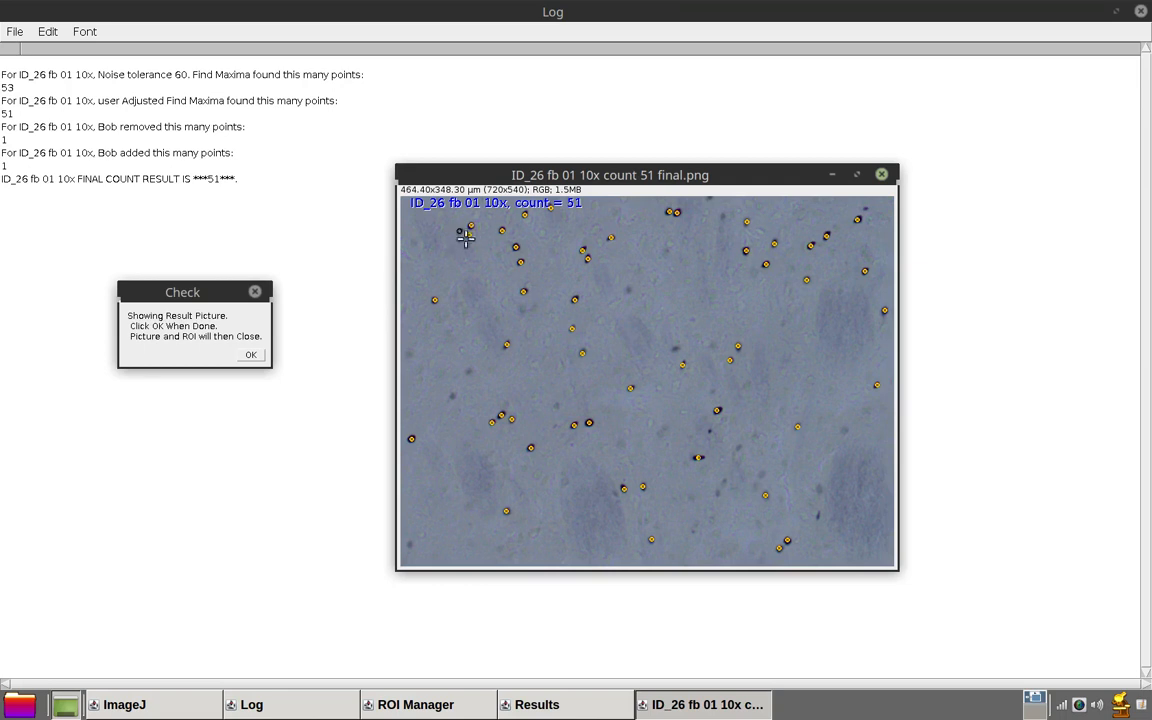
mouse_move(488, 244)
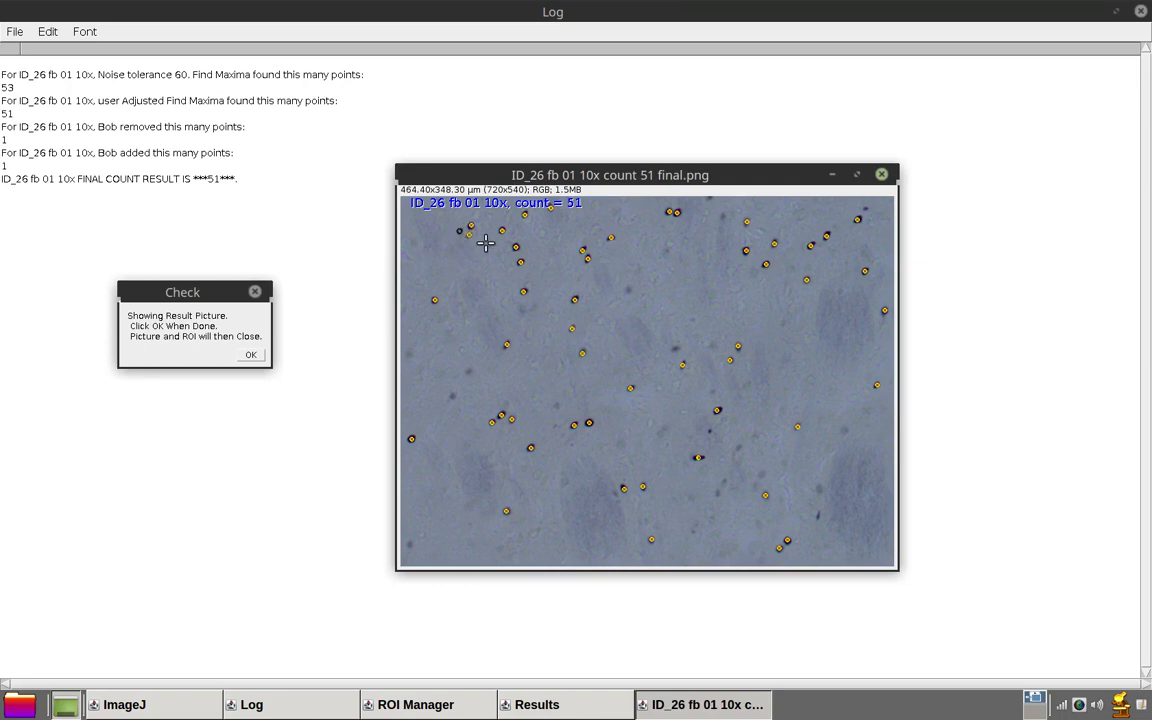
mouse_move(184, 292)
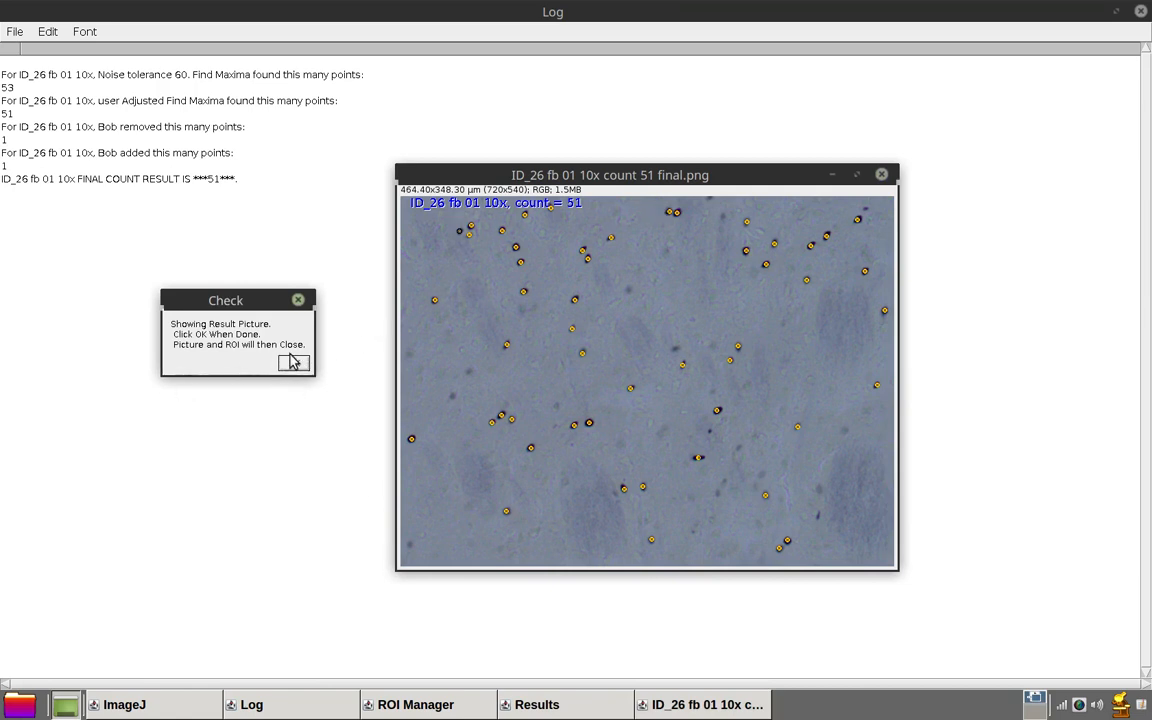
- Close the result picture and reopen the user's forebrain output folder
click(292, 362)
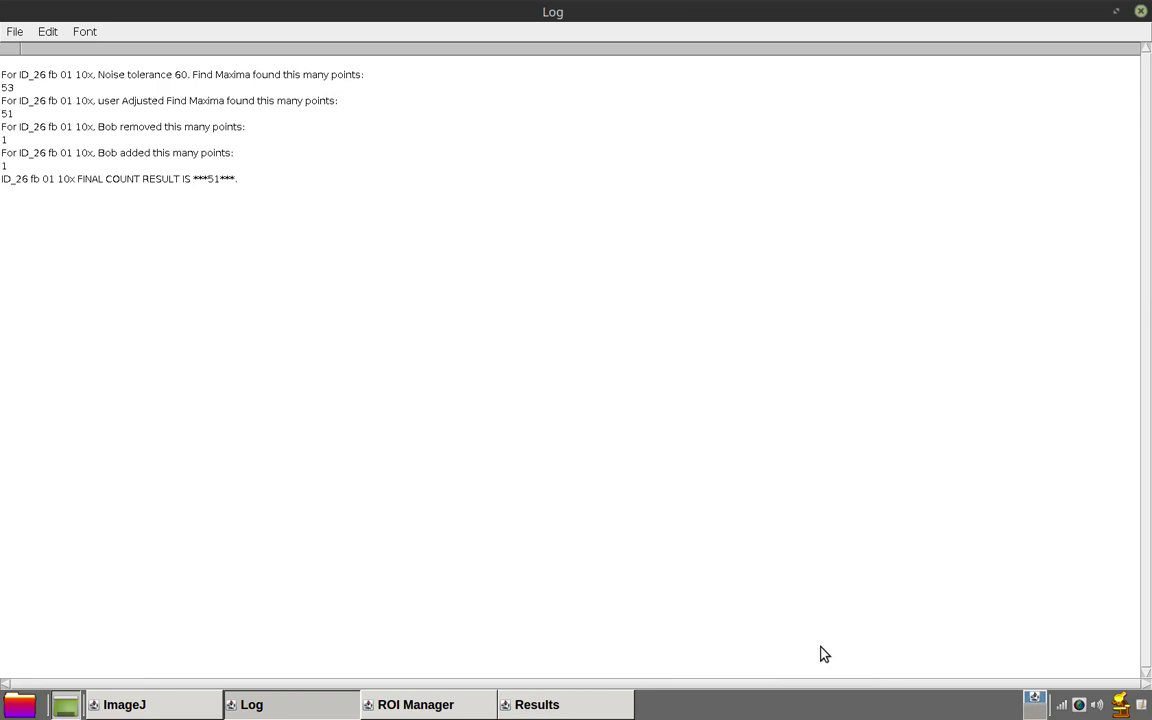
mouse_move(1144, 30)
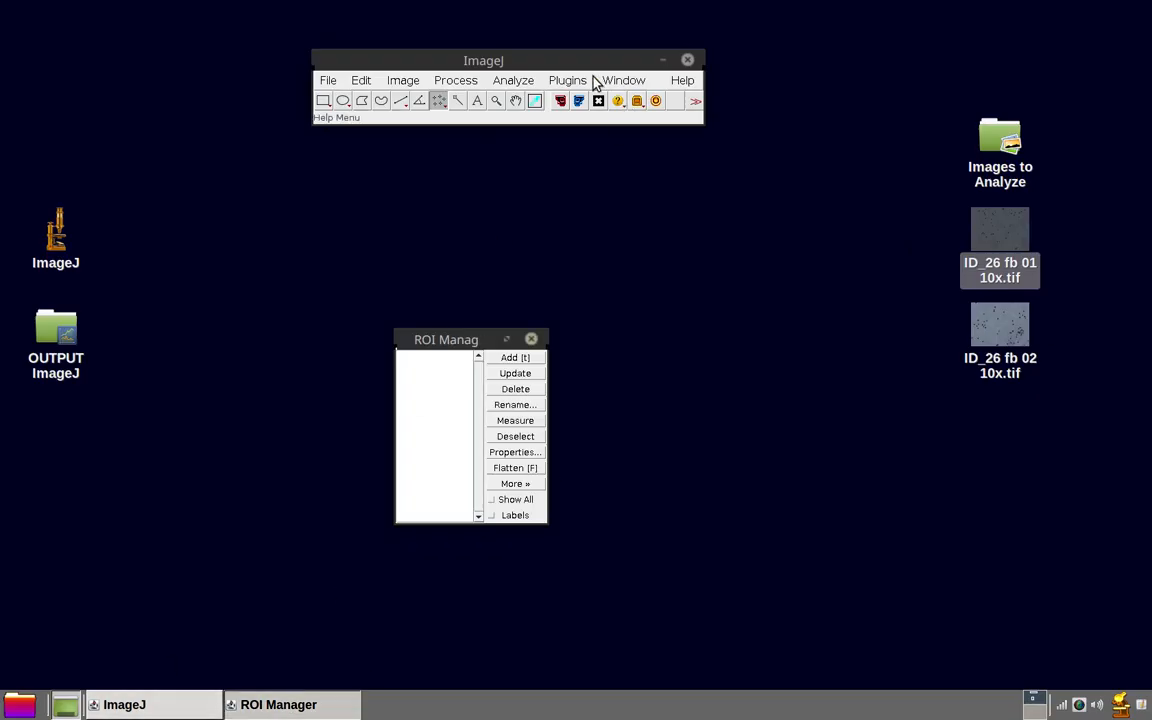
click(532, 340)
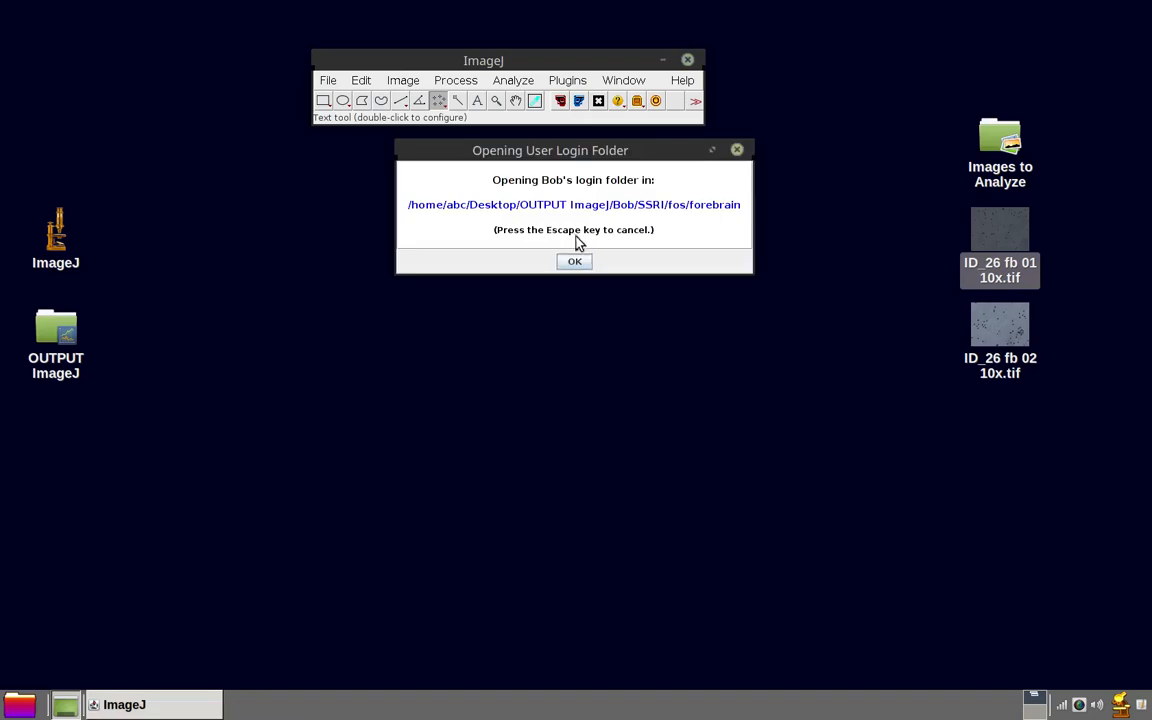
- Acknowledge the user-login folder notice and move the File Manager window to the left
click(574, 260)
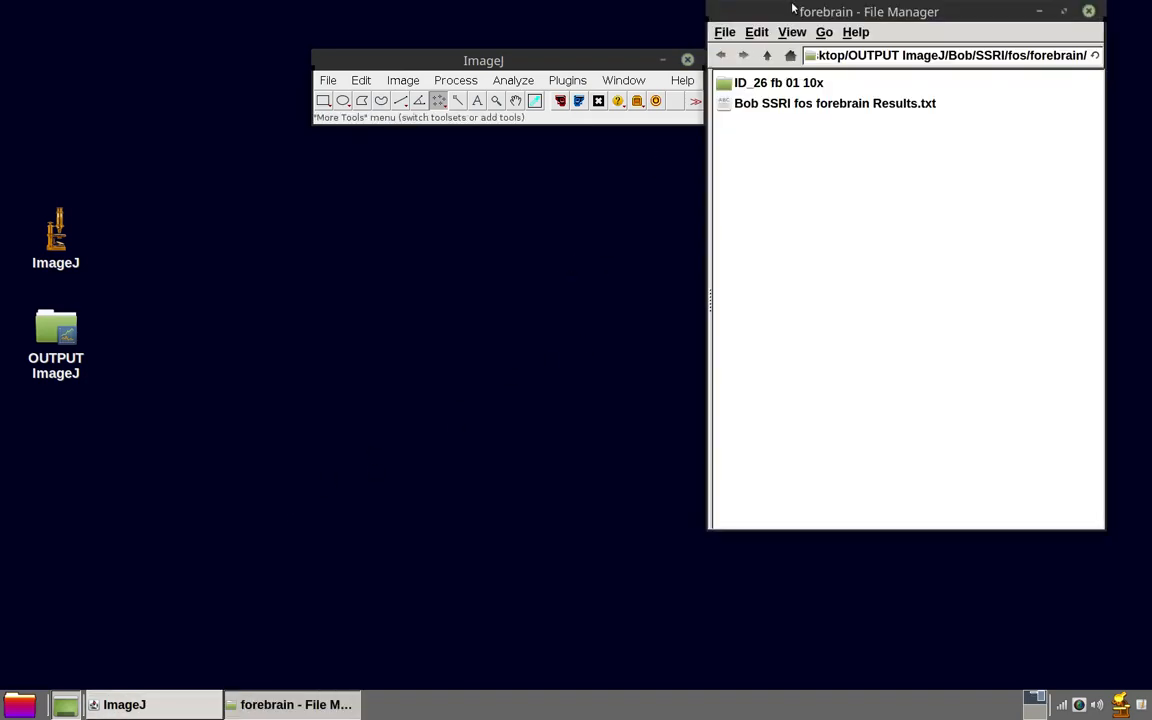
drag(868, 12, 176, 124)
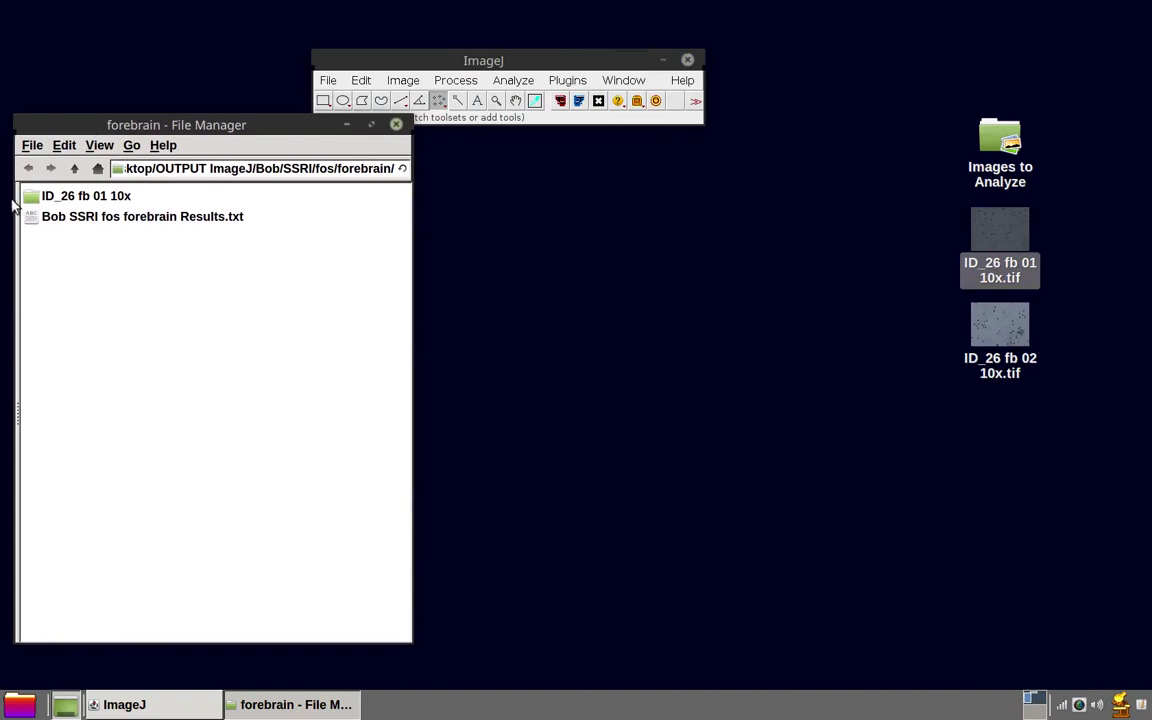
mouse_move(100, 206)
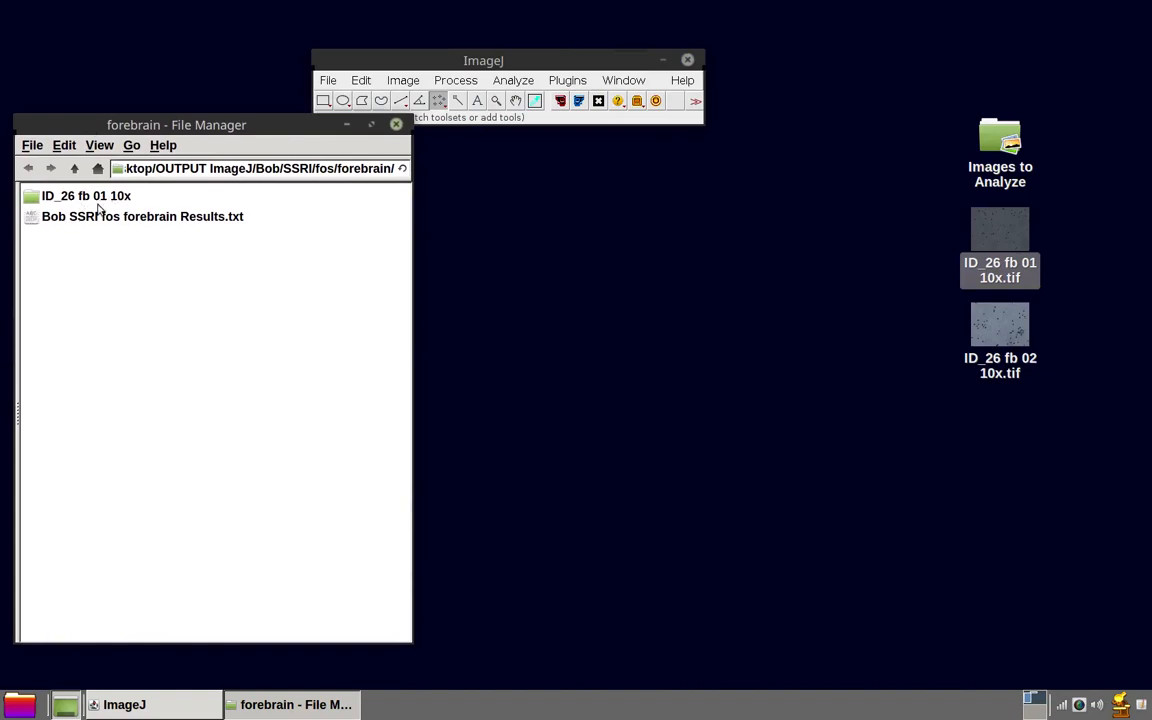
mouse_move(830, 260)
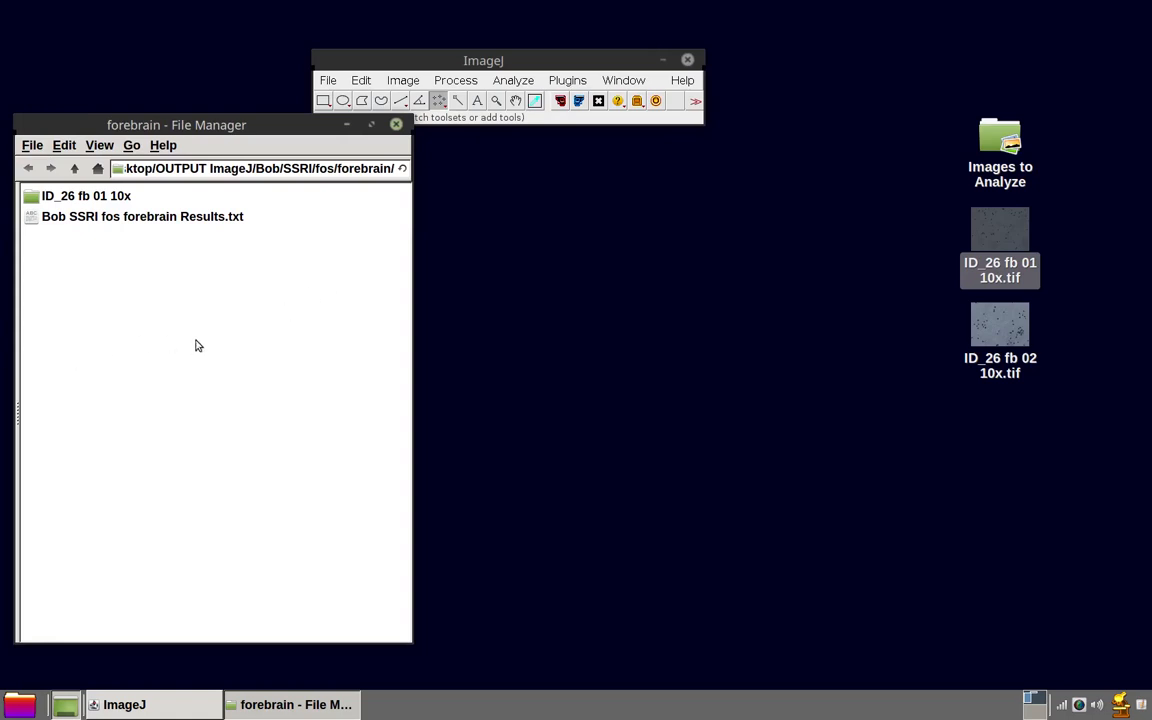
mouse_move(128, 248)
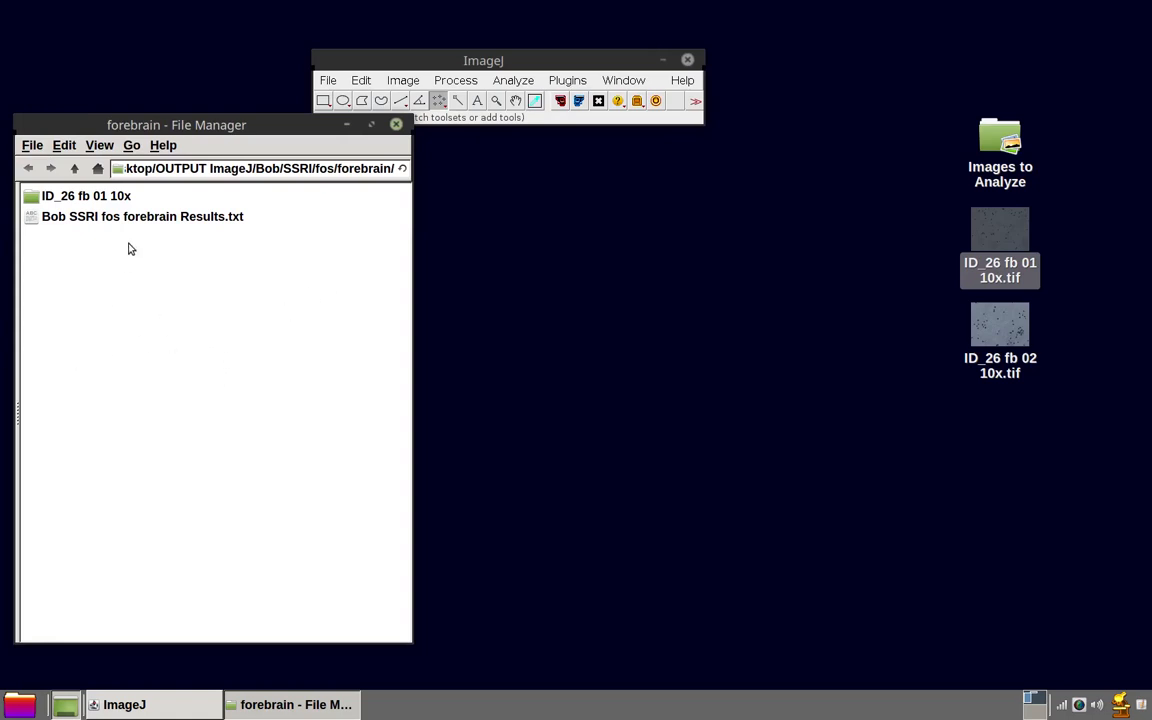
double_click(142, 216)
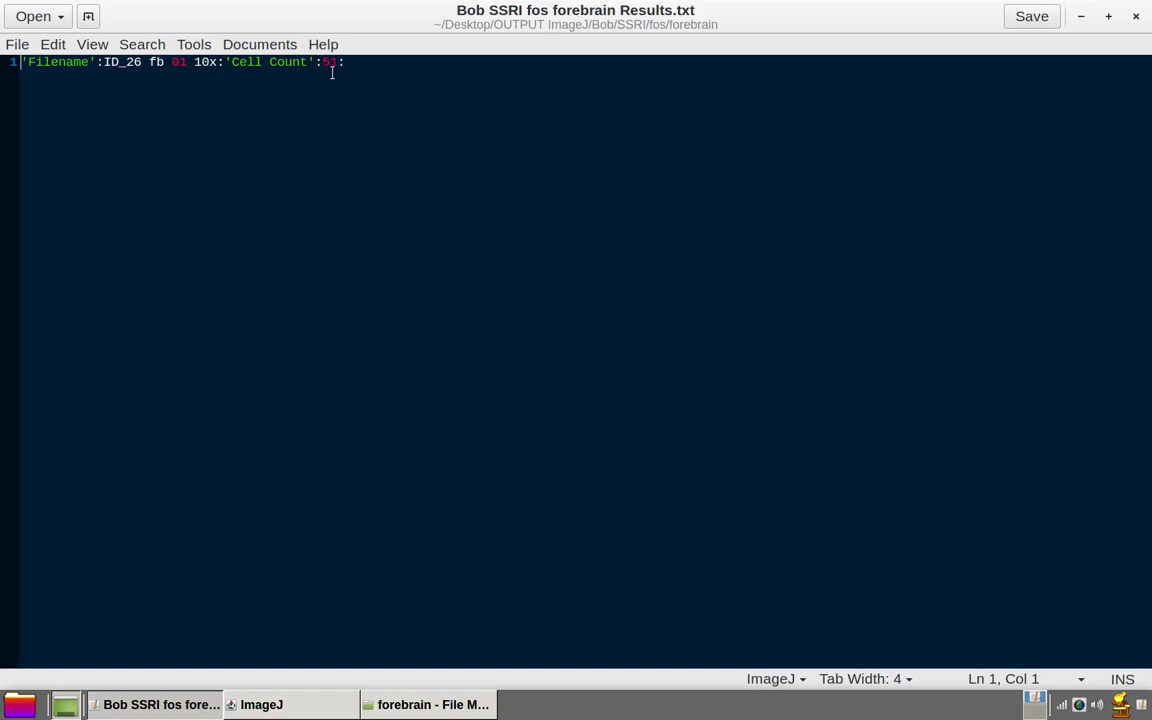
mouse_move(664, 282)
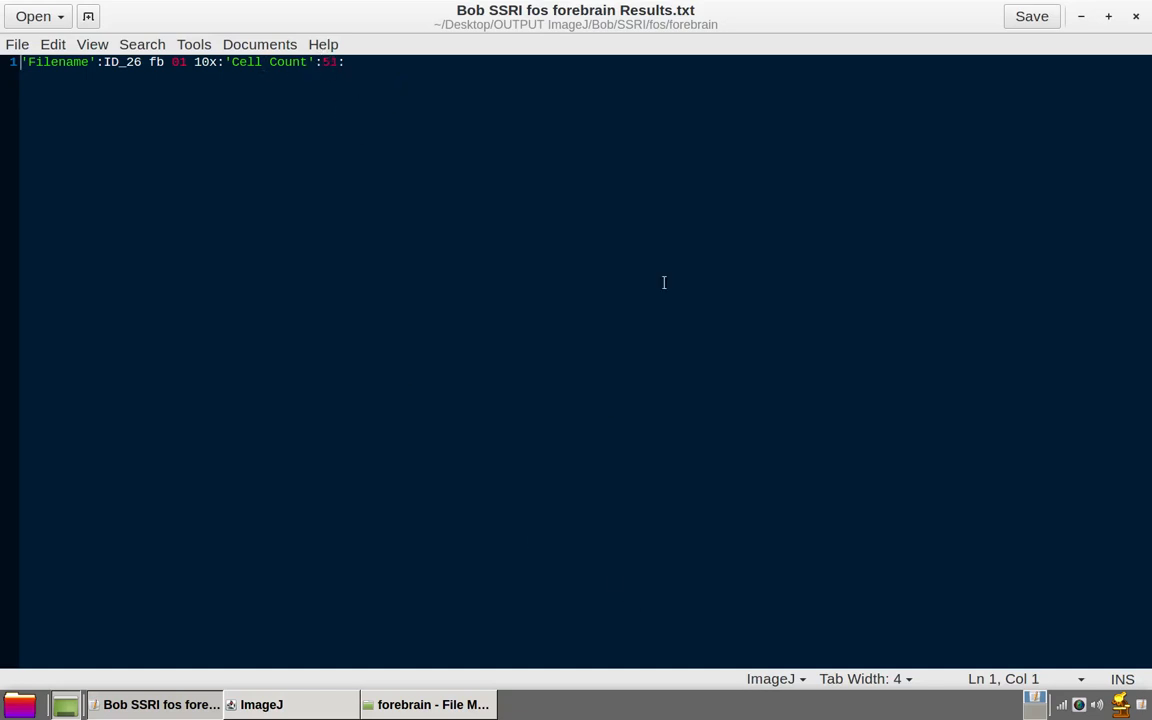
mouse_move(820, 212)
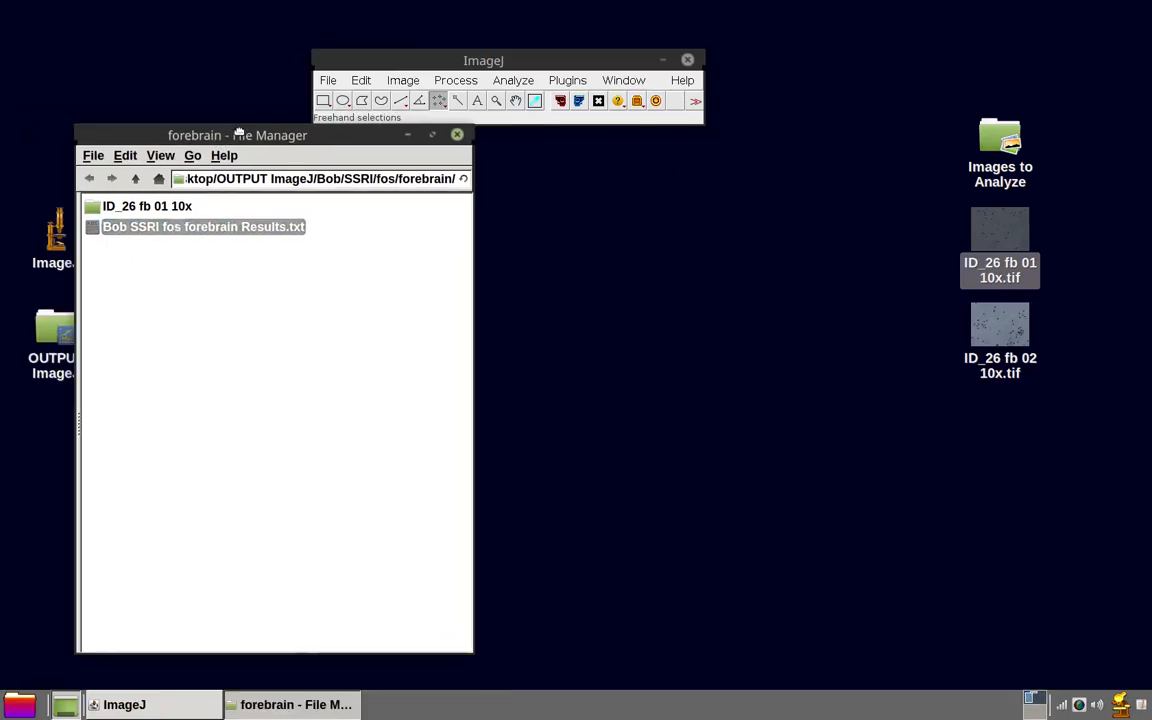
- Enter the ID_26 fb 01 10x results folder and show the file-description guide beside it in feh
drag(238, 136, 376, 136)
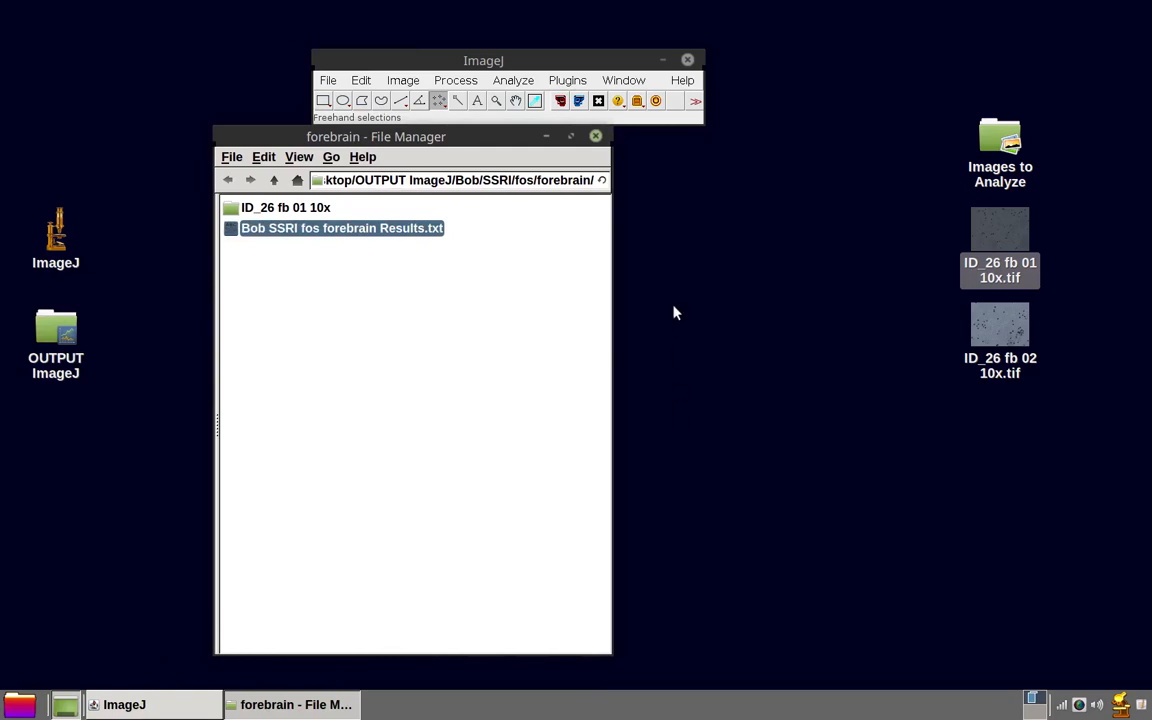
mouse_move(680, 278)
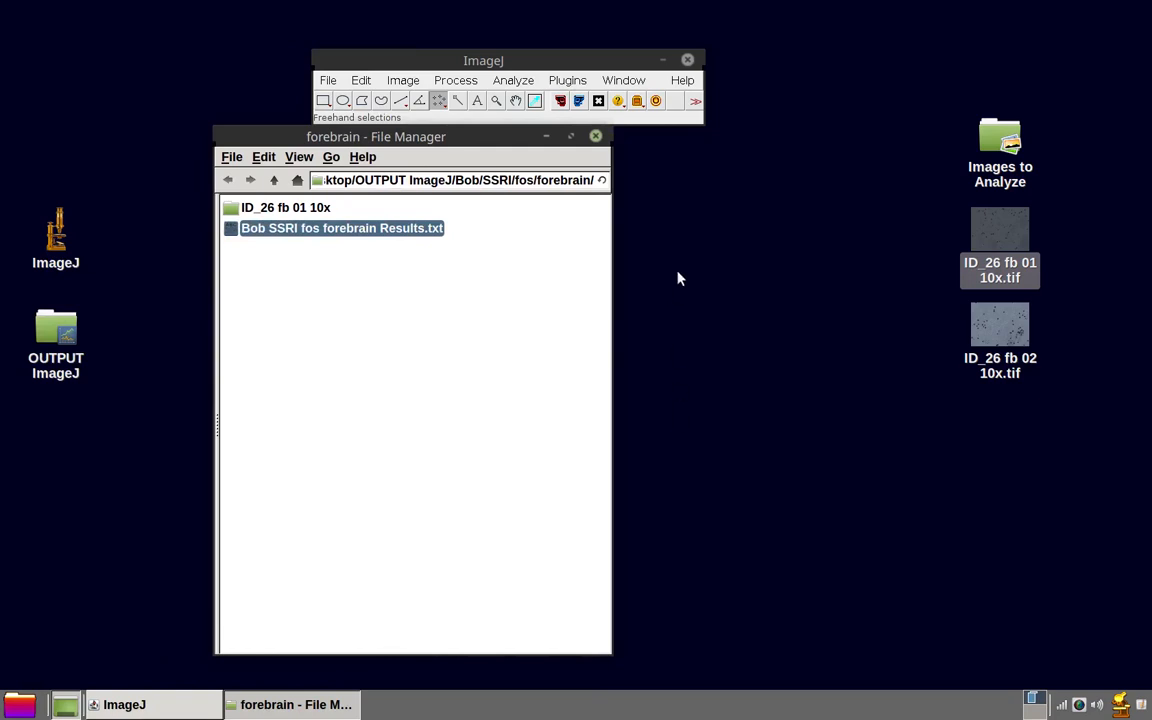
double_click(286, 206)
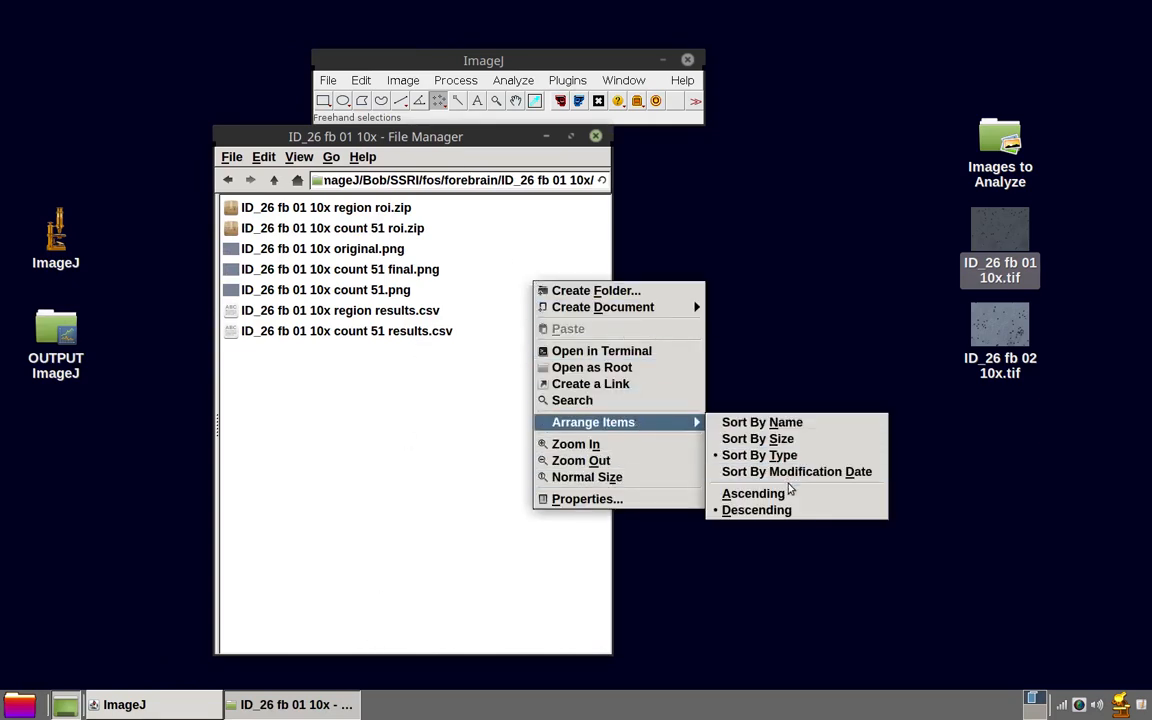
click(448, 468)
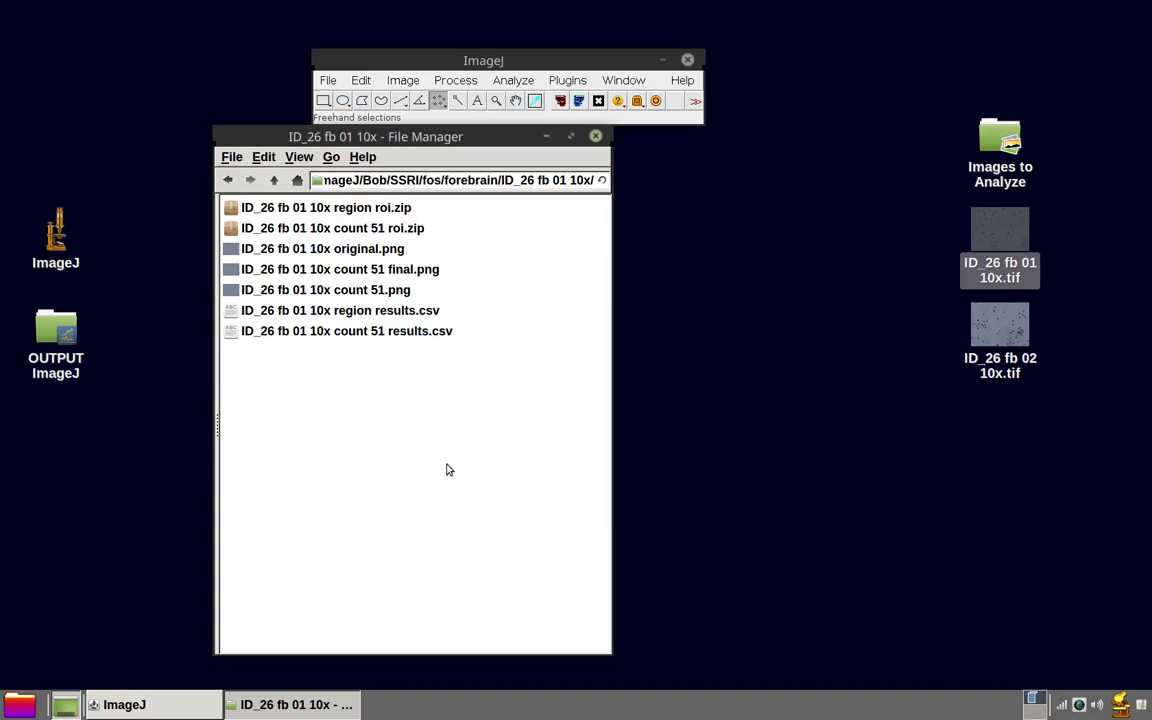
mouse_move(500, 472)
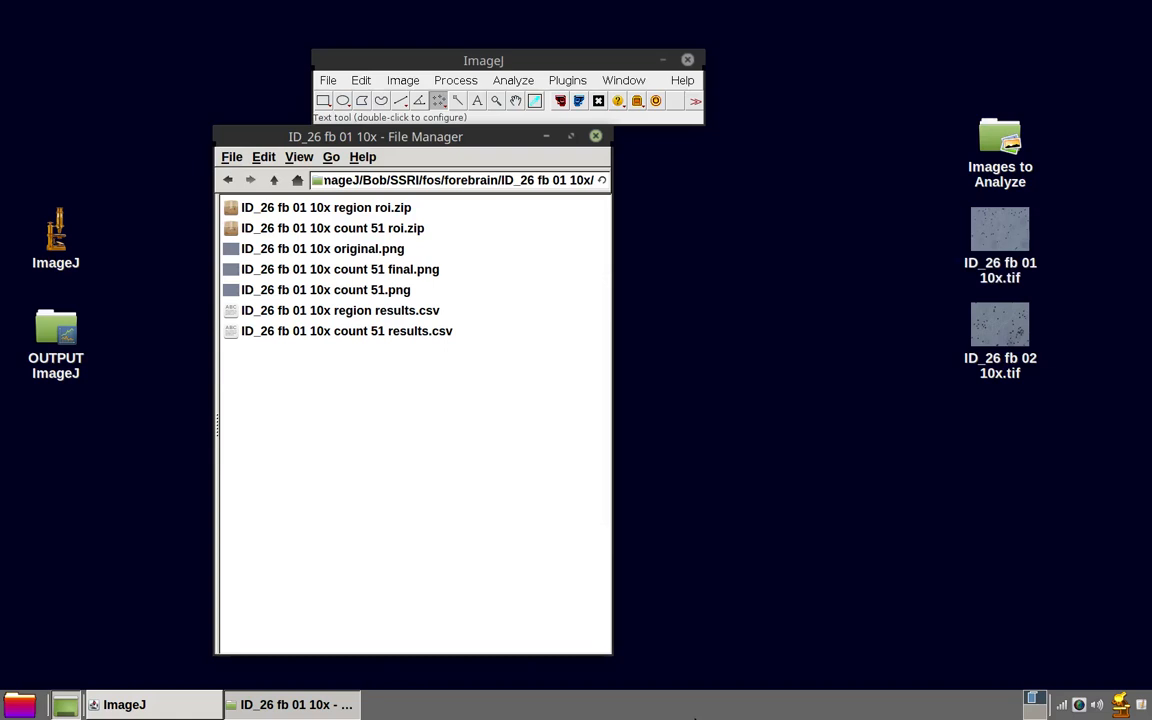
mouse_move(1142, 702)
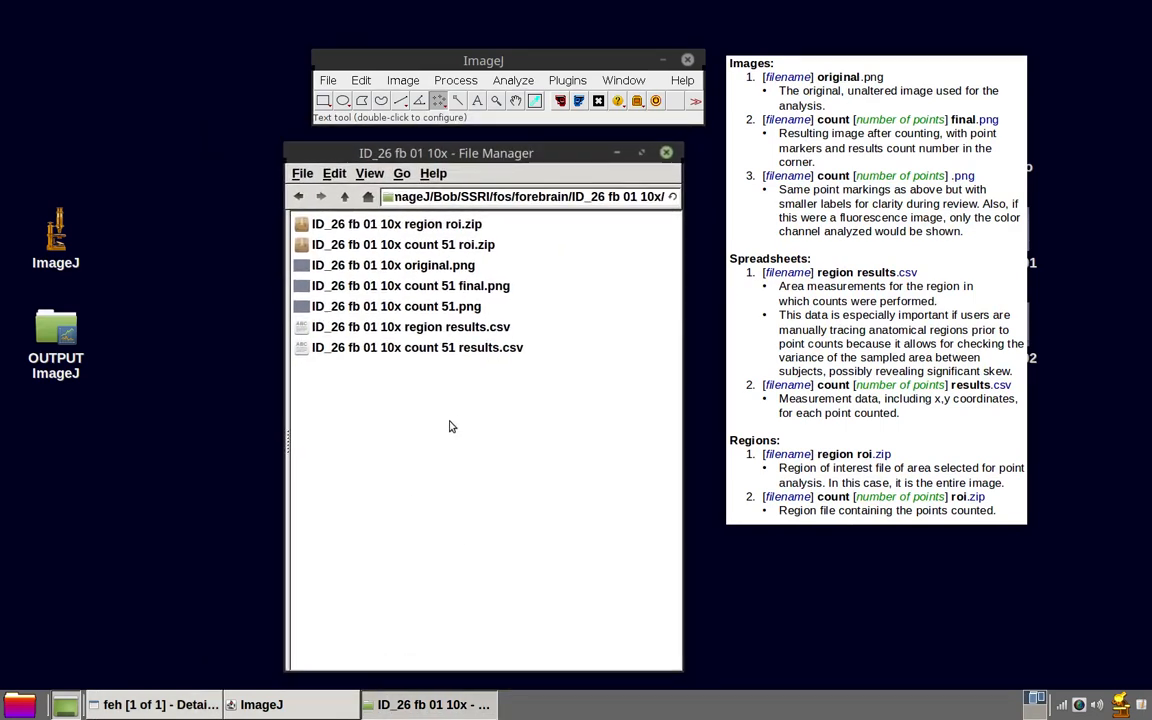
click(396, 224)
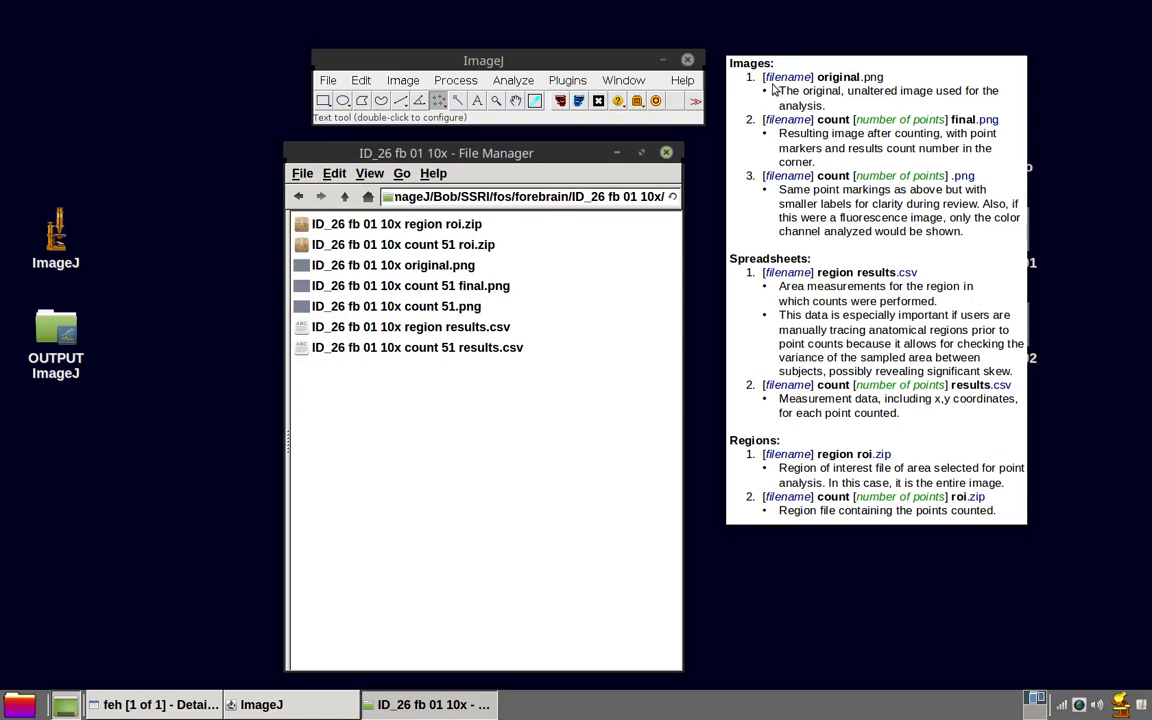
mouse_move(876, 286)
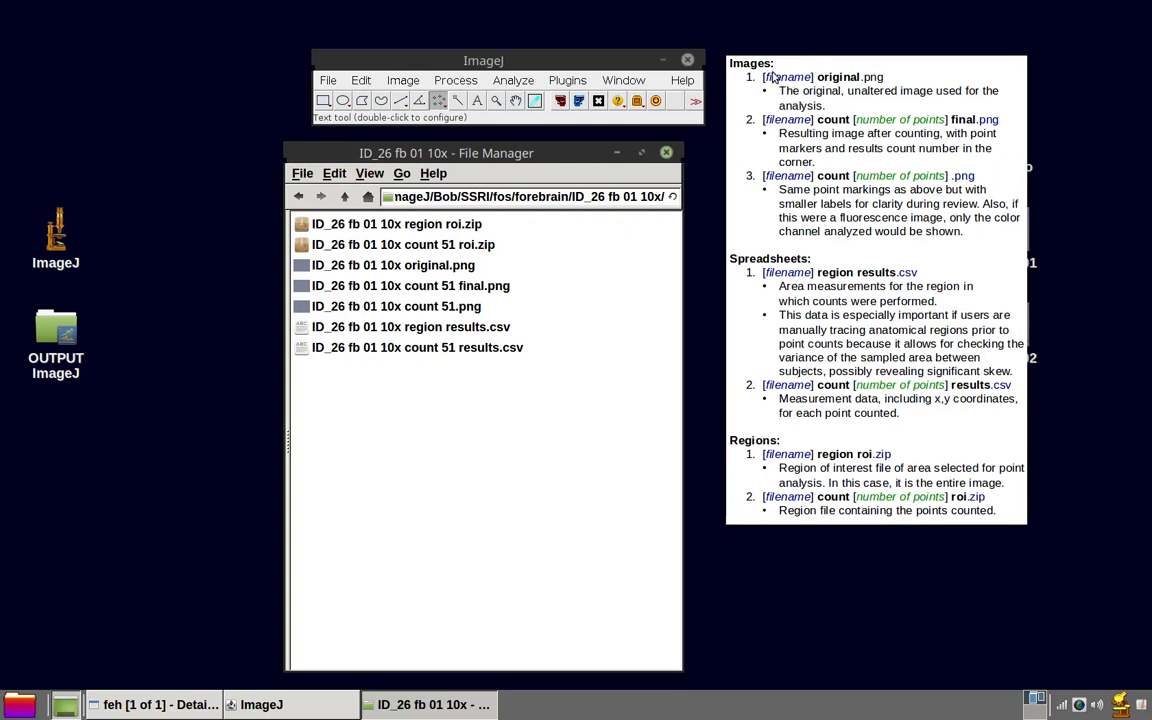
mouse_move(846, 92)
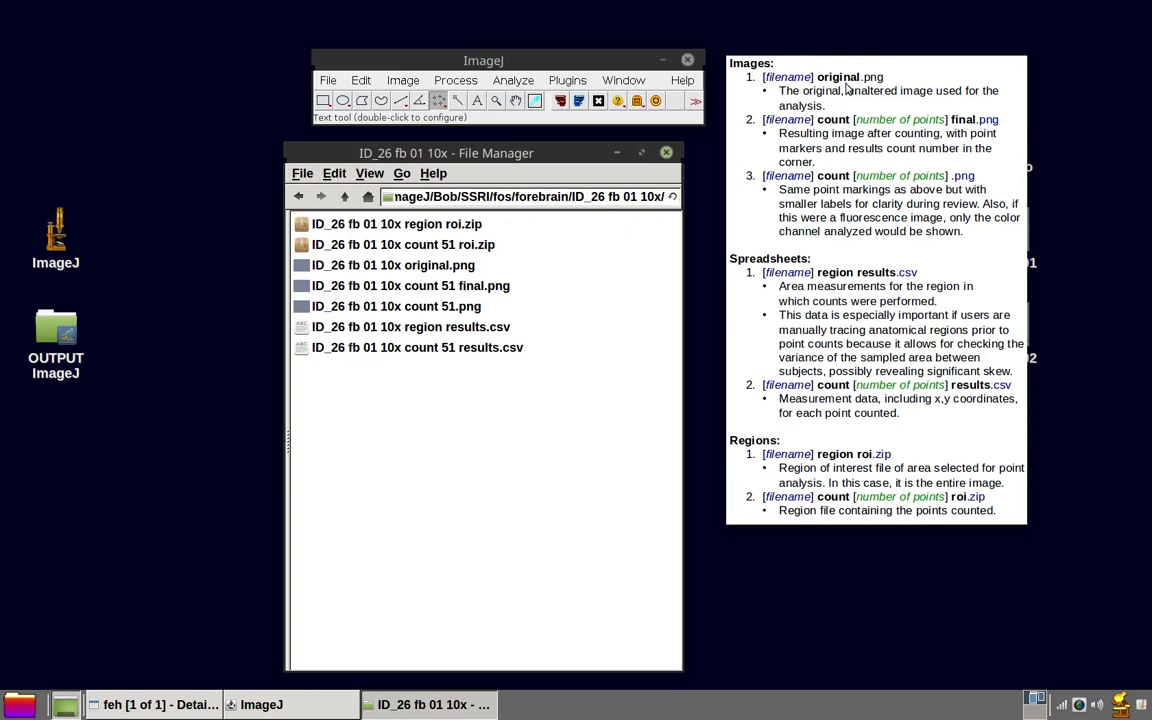
mouse_move(796, 104)
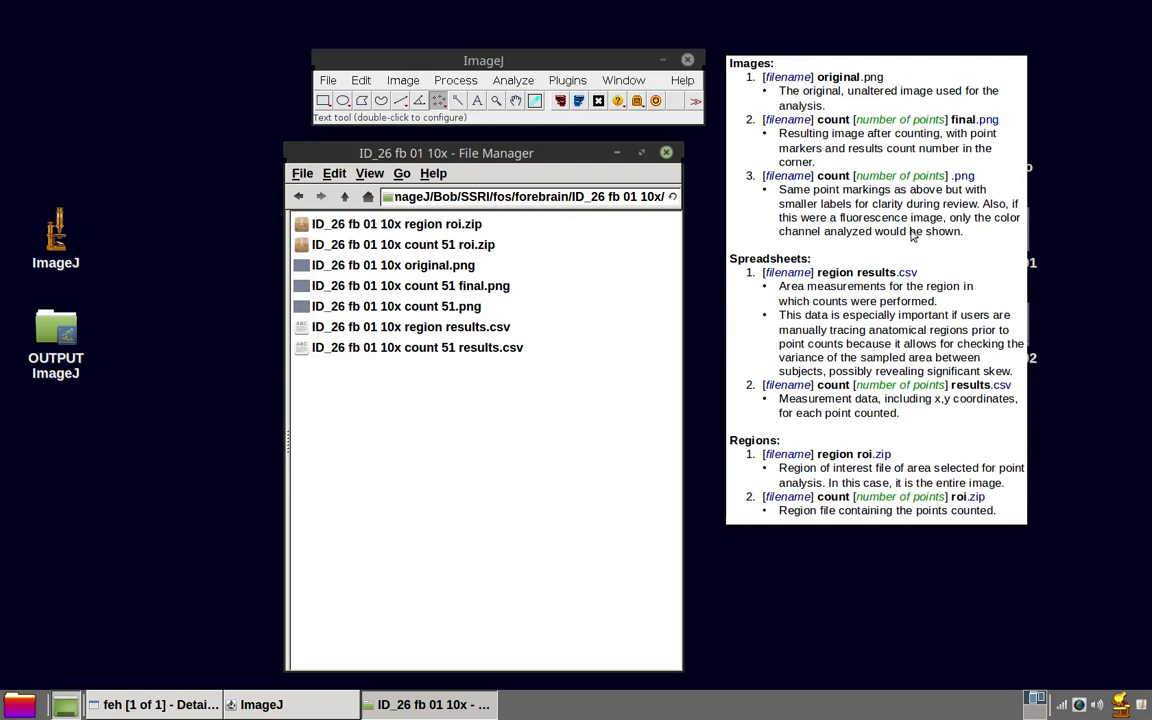
- View ID_26 fb 01 10x original.png, the unaltered brain image, in feh
click(392, 264)
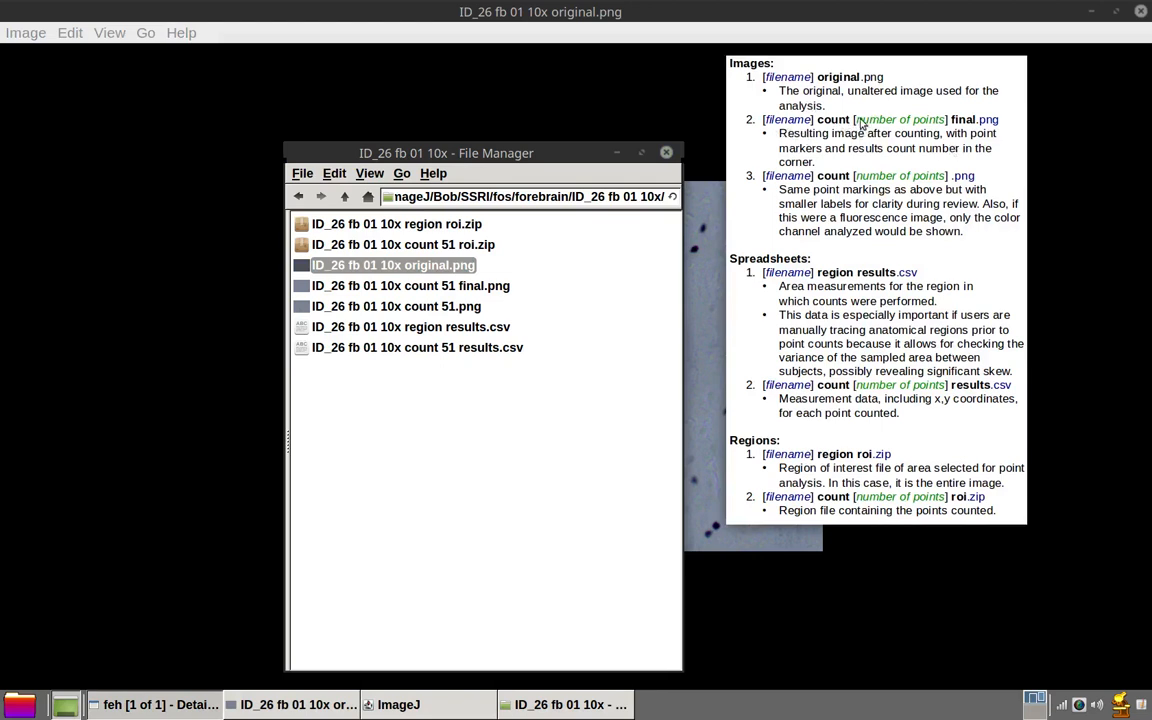
mouse_move(916, 136)
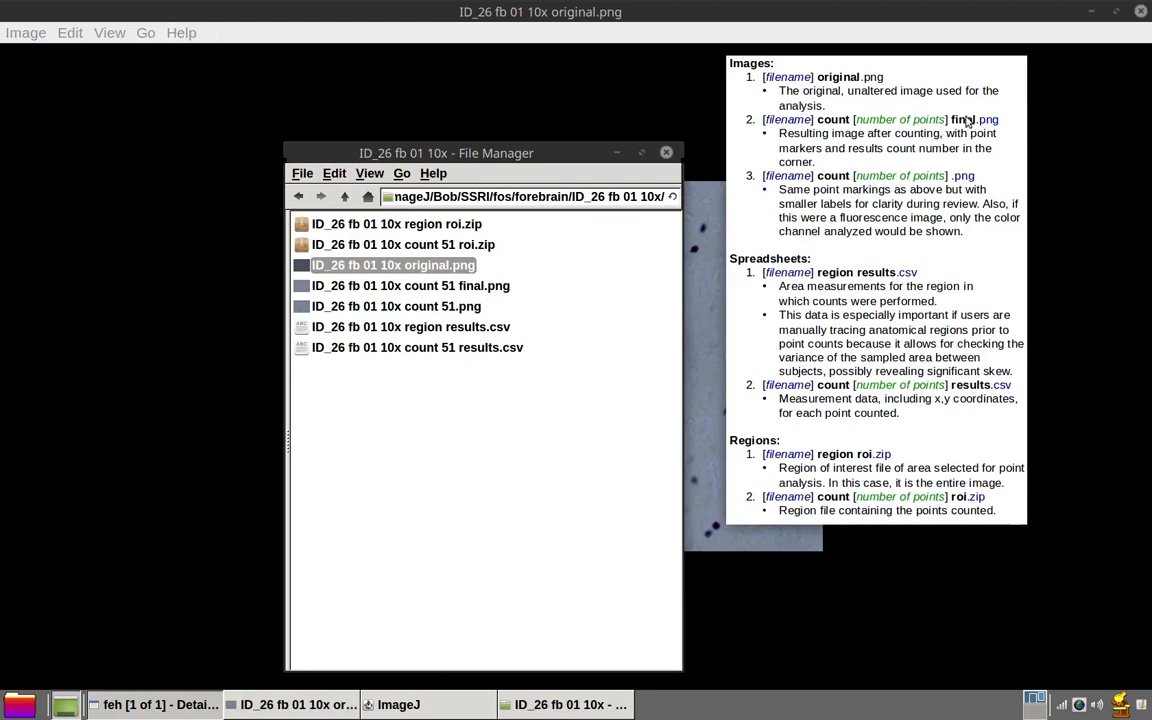
mouse_move(856, 144)
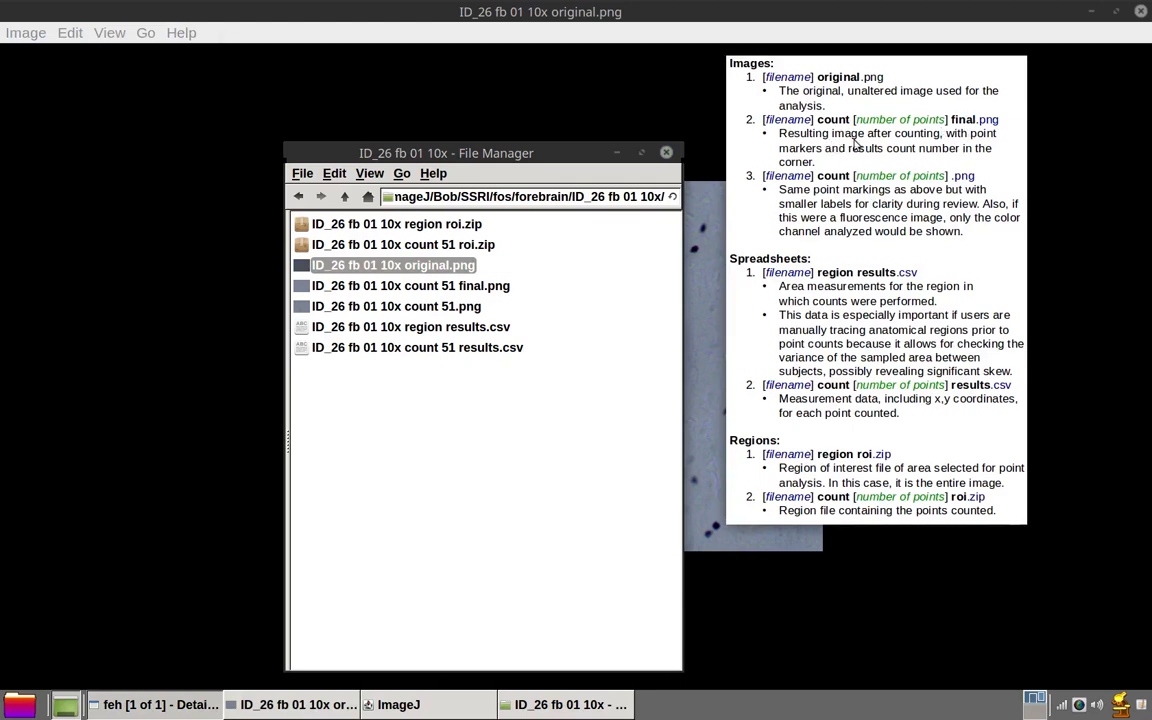
mouse_move(848, 162)
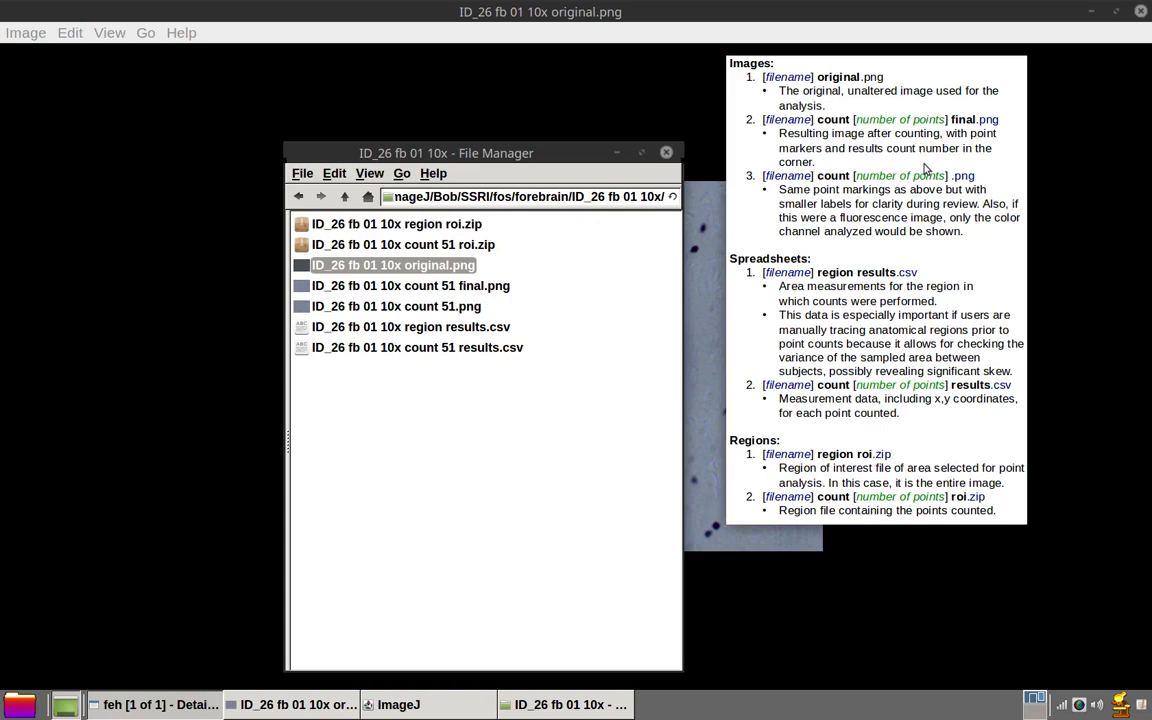
mouse_move(984, 170)
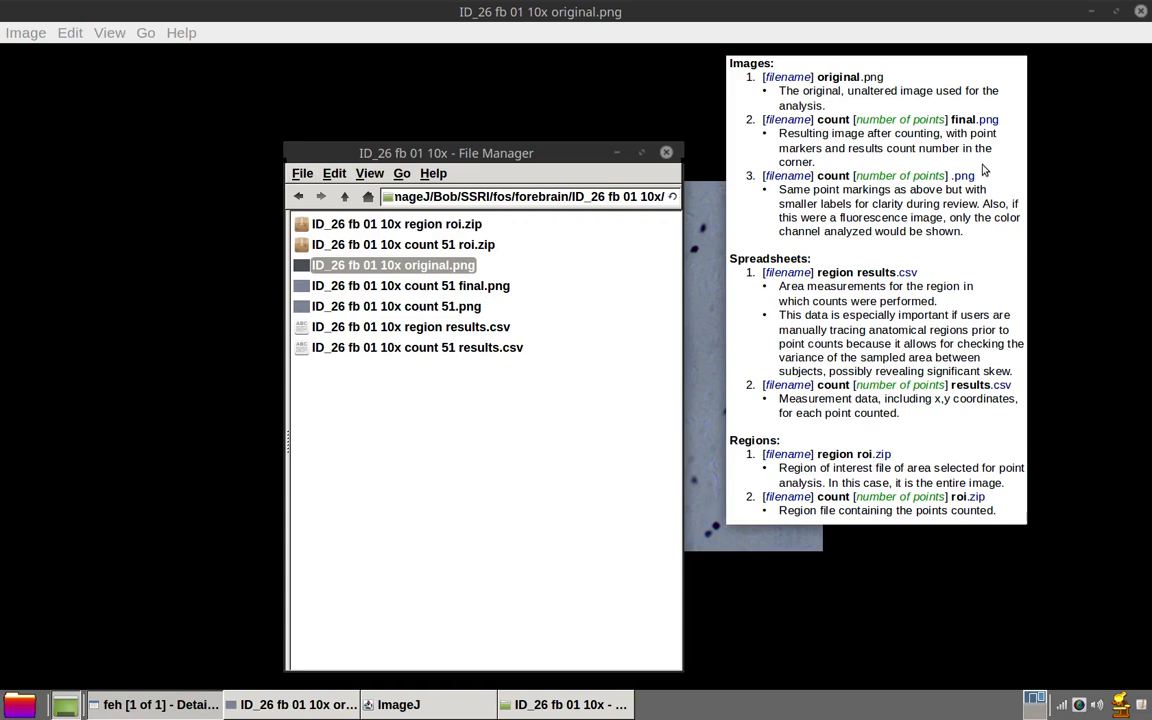
mouse_move(444, 284)
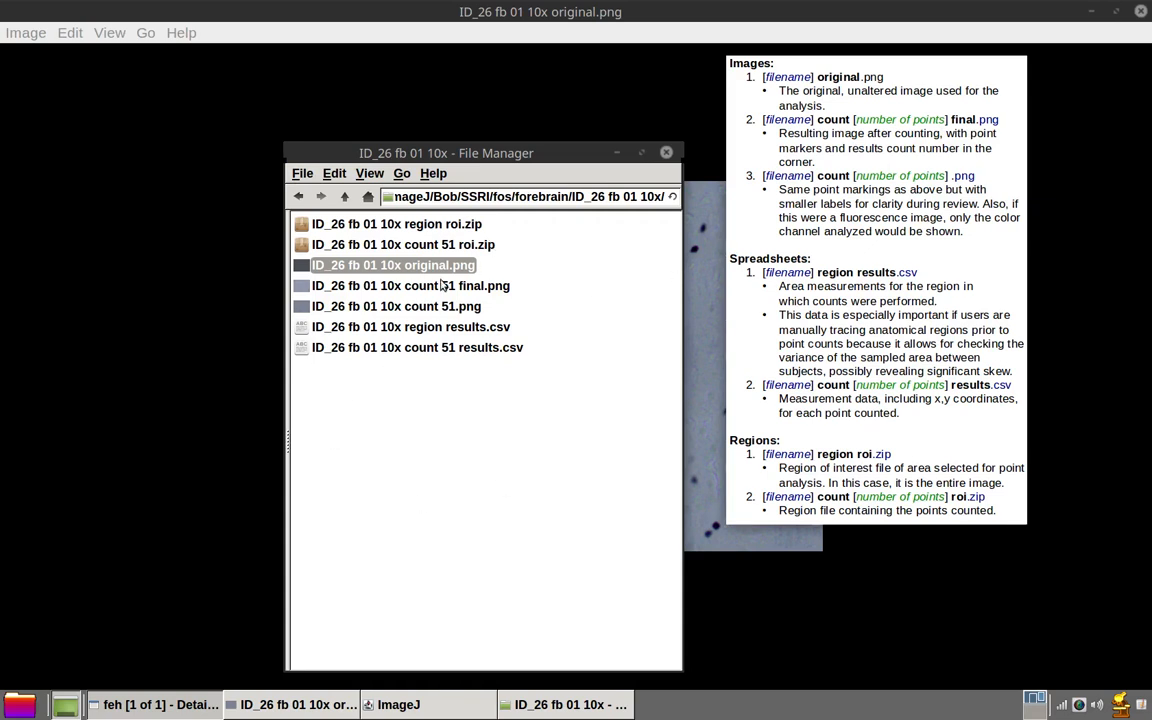
- View ID_26 fb 01 10x count 51 final.png with its circled nuclei in feh
double_click(412, 284)
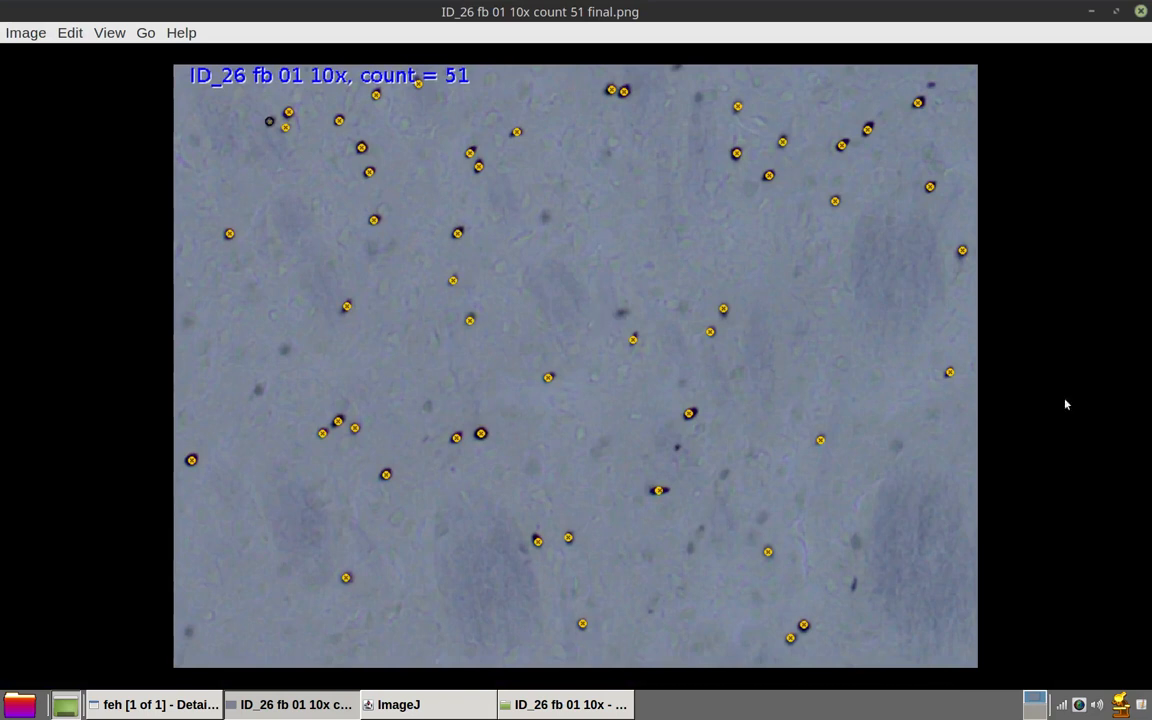
mouse_move(1068, 376)
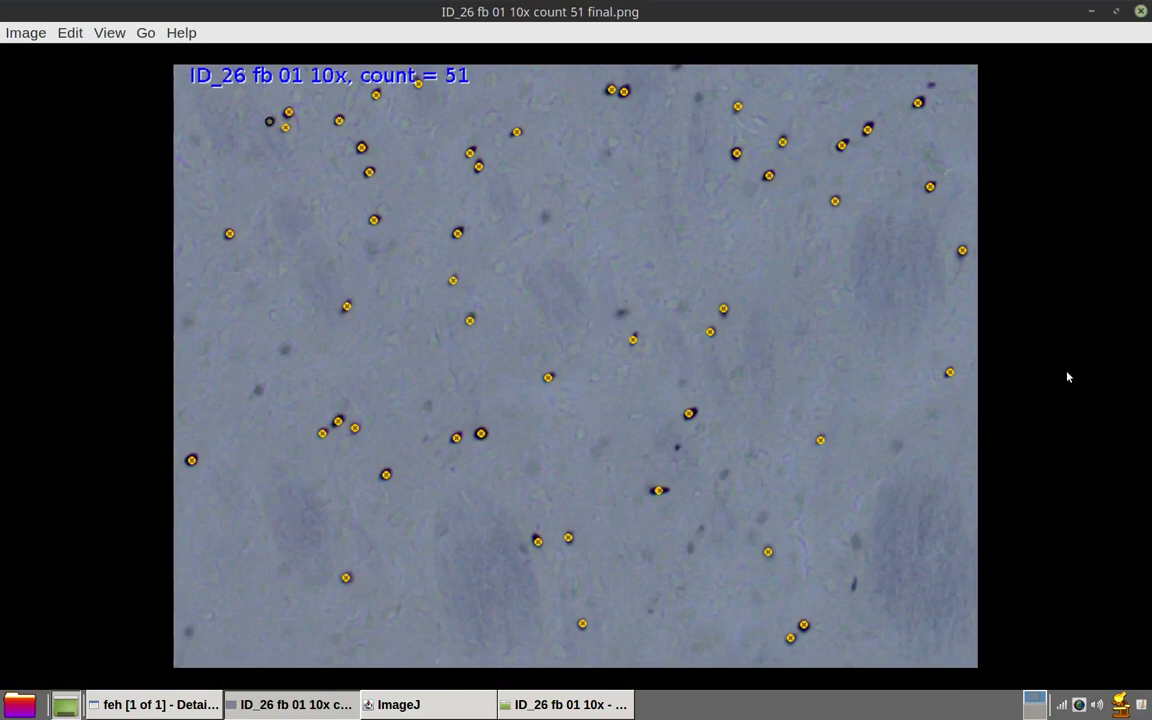
mouse_move(894, 296)
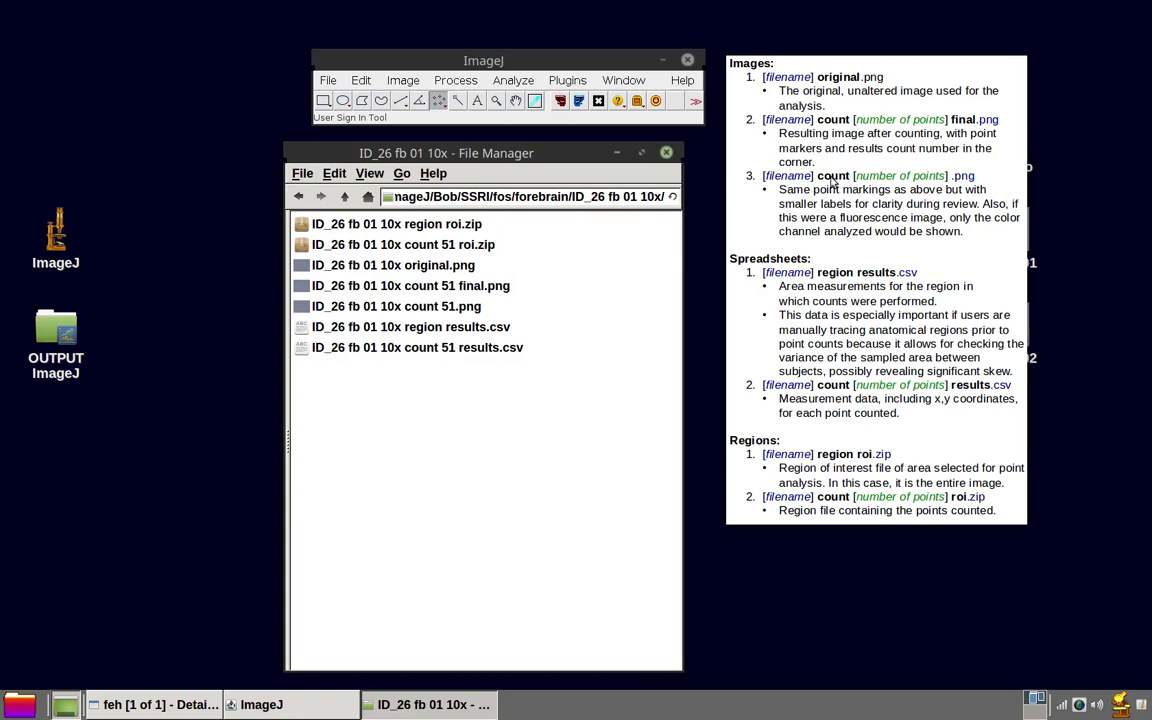
mouse_move(996, 182)
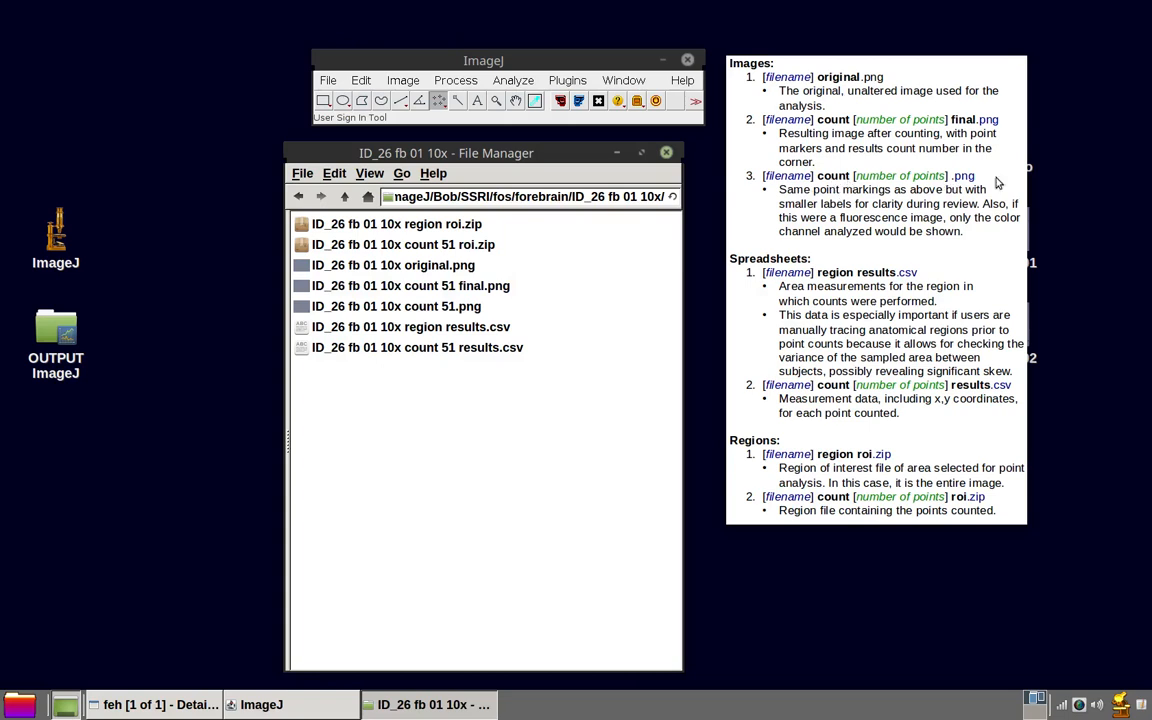
mouse_move(918, 184)
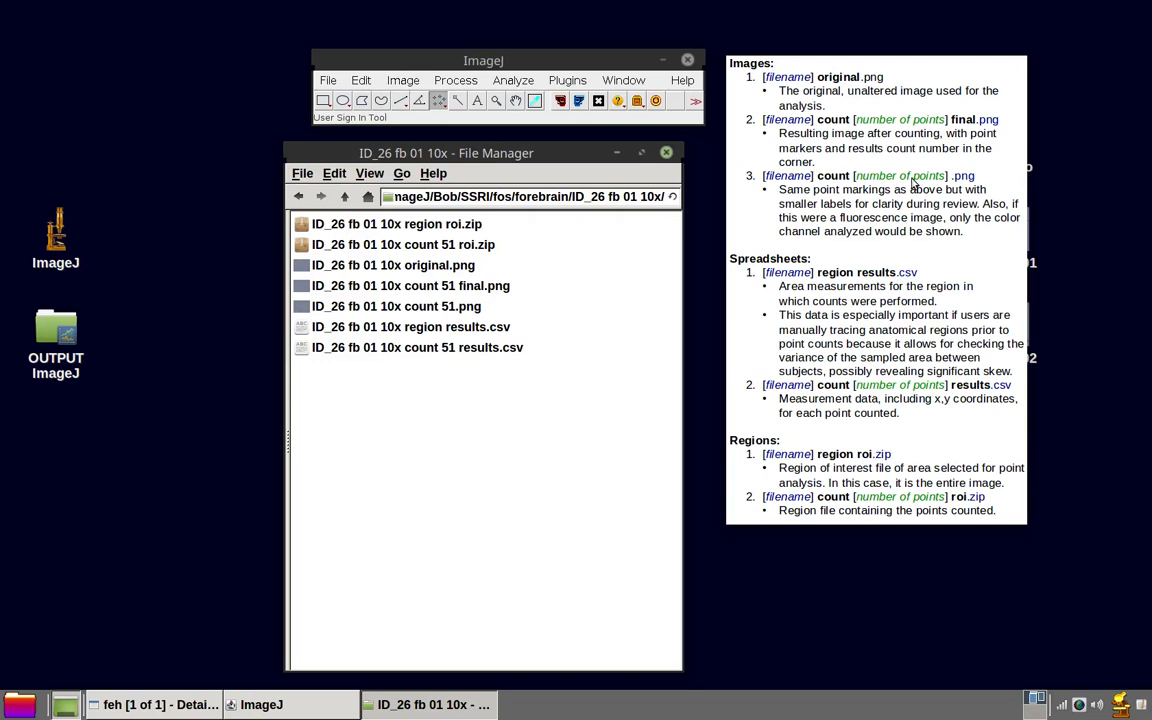
mouse_move(824, 202)
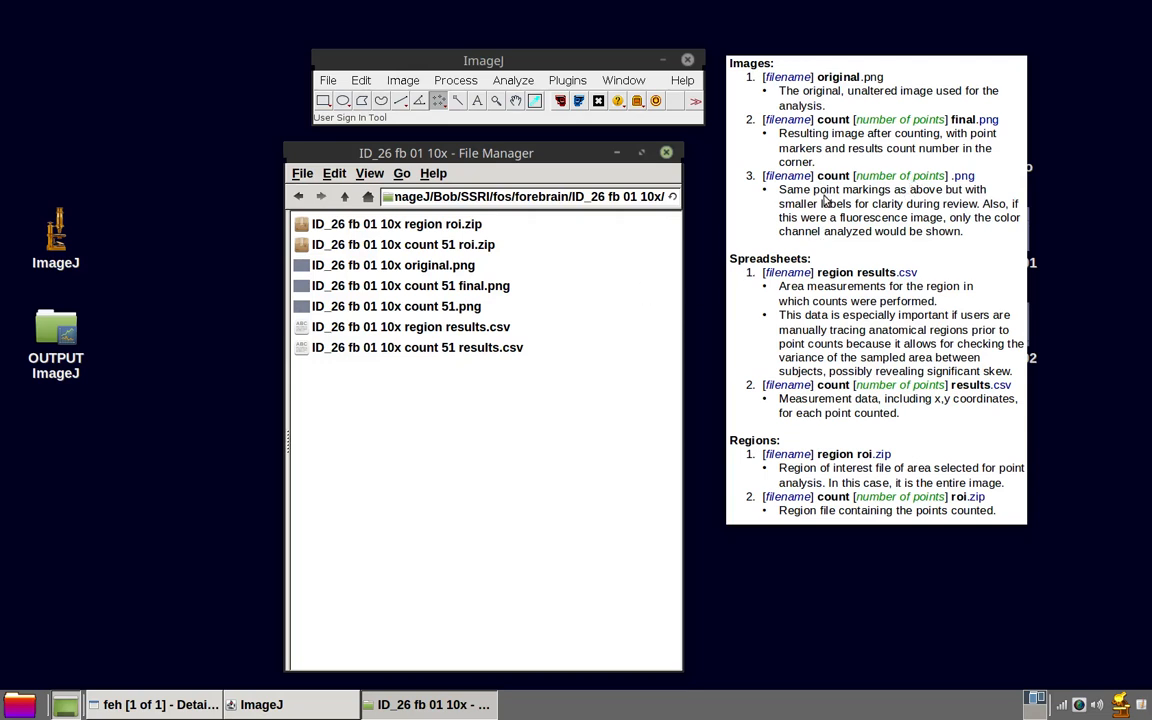
mouse_move(600, 348)
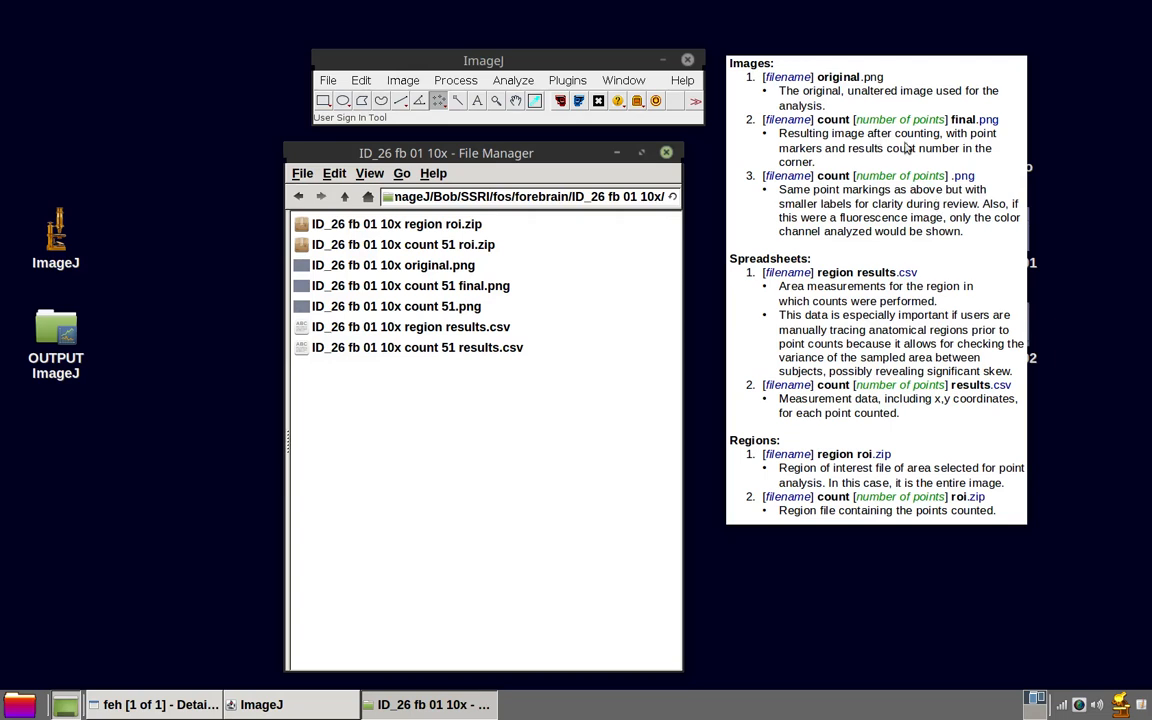
mouse_move(960, 206)
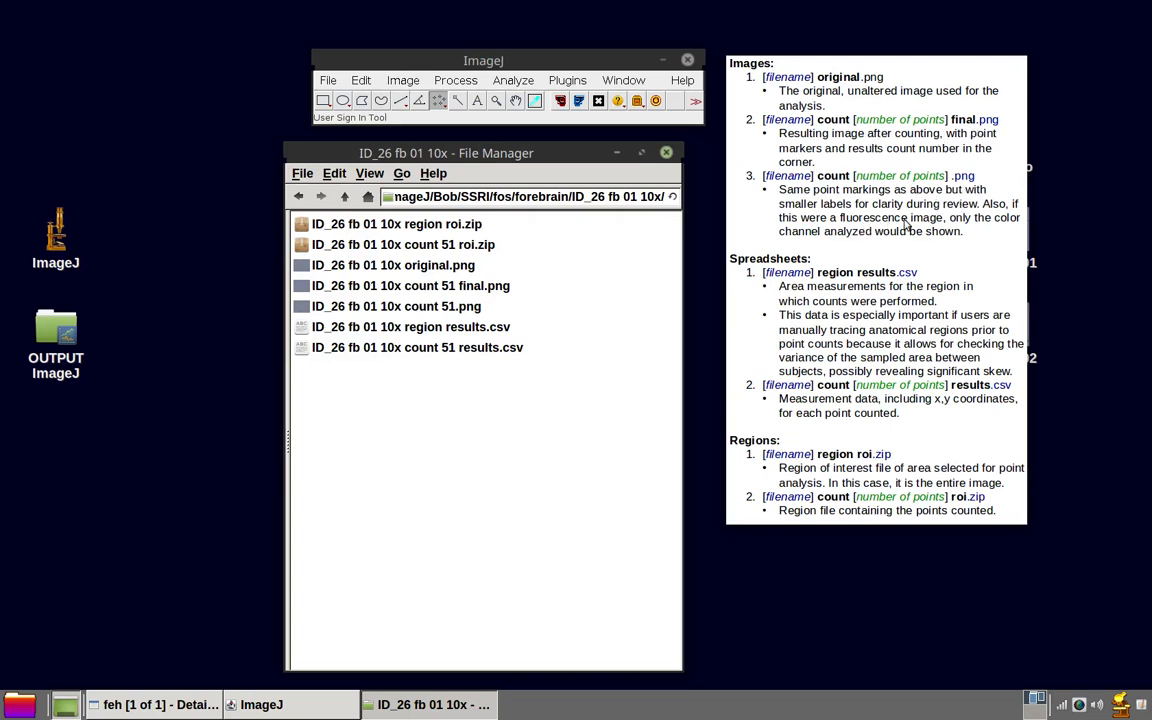
mouse_move(962, 226)
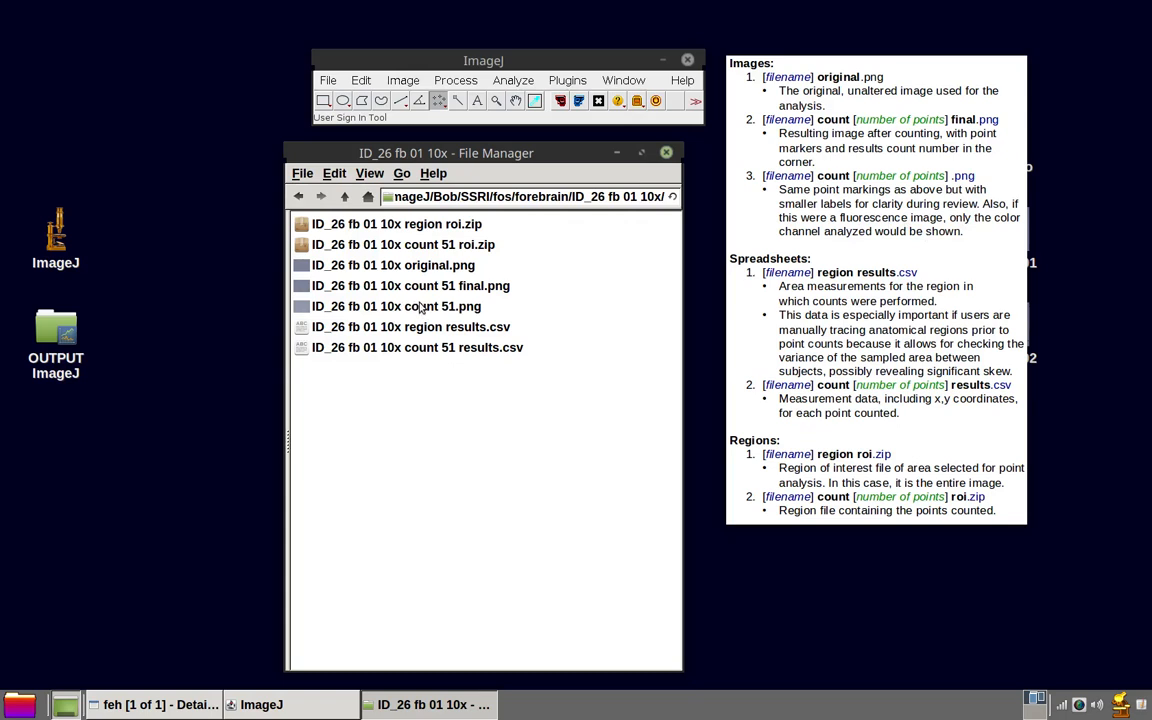
double_click(412, 284)
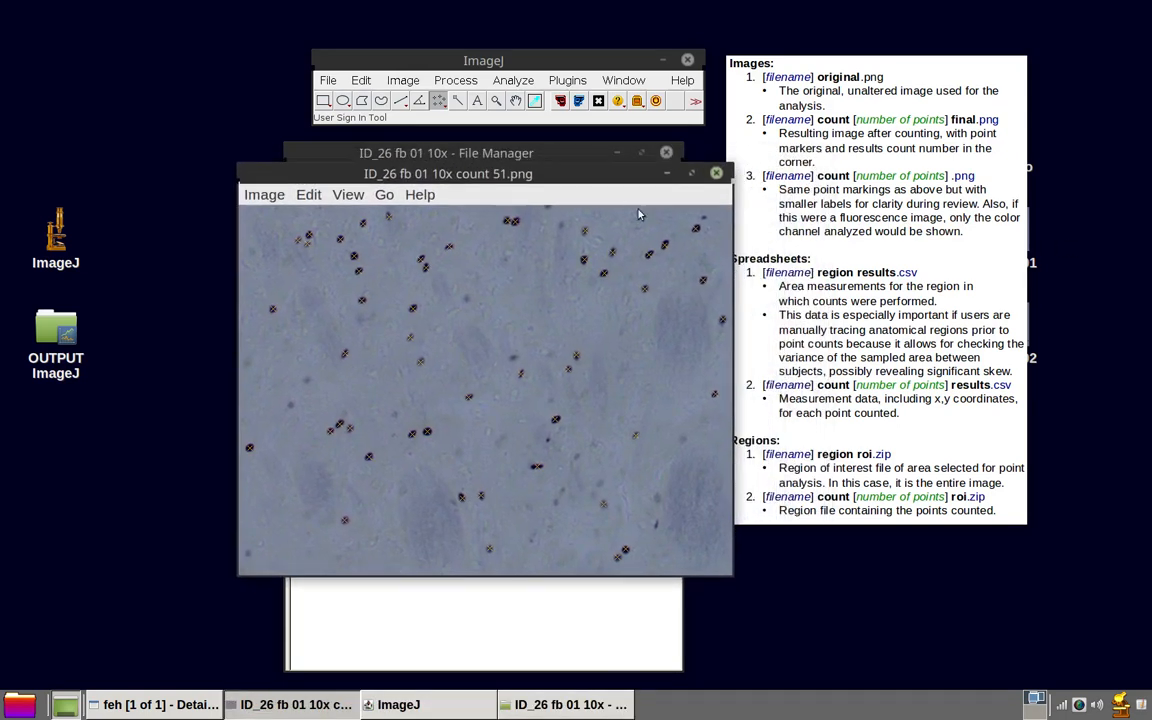
mouse_move(912, 248)
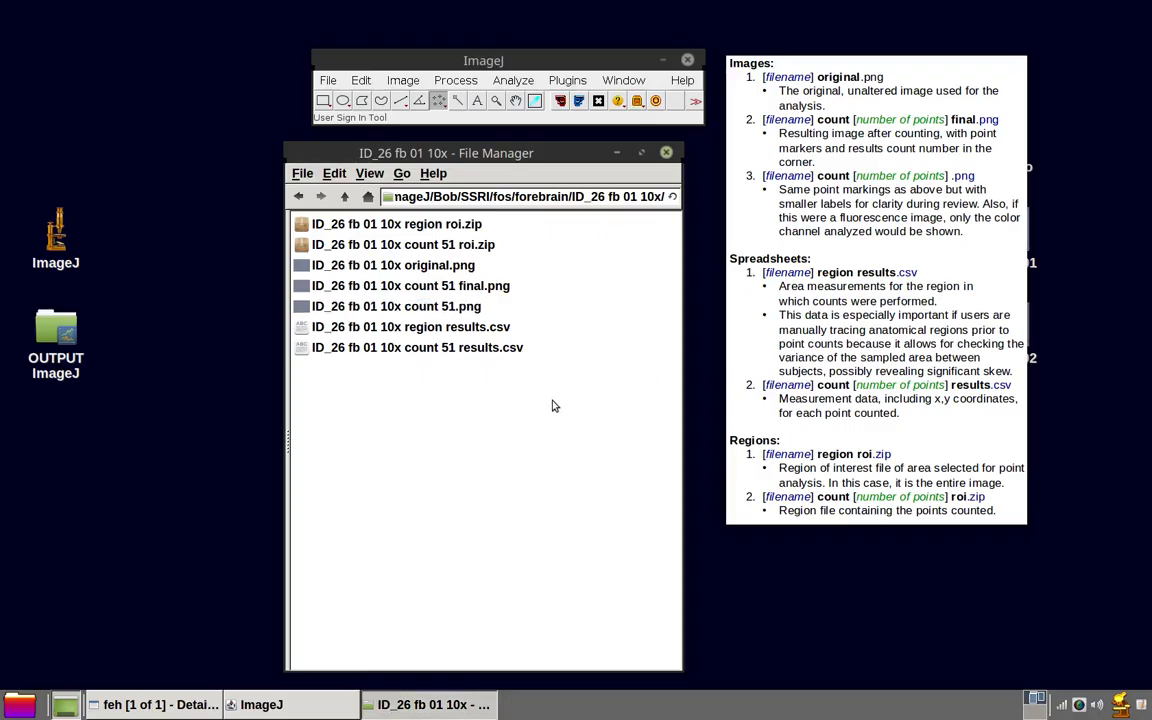
mouse_move(928, 432)
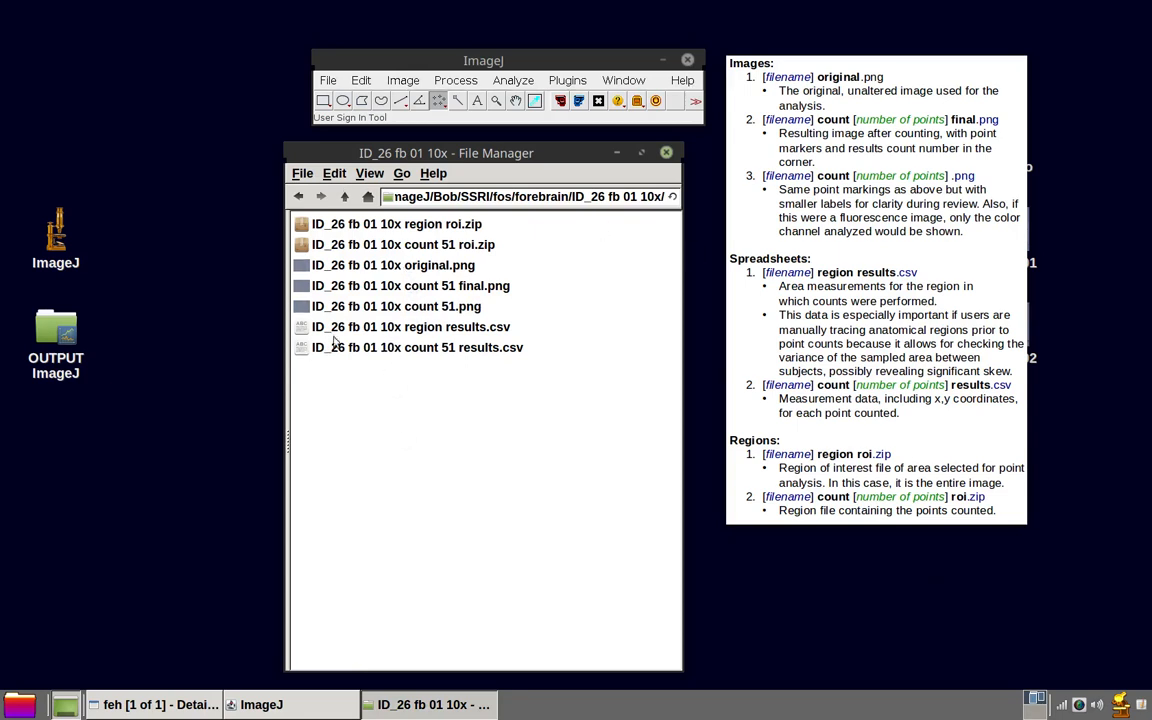
mouse_move(398, 340)
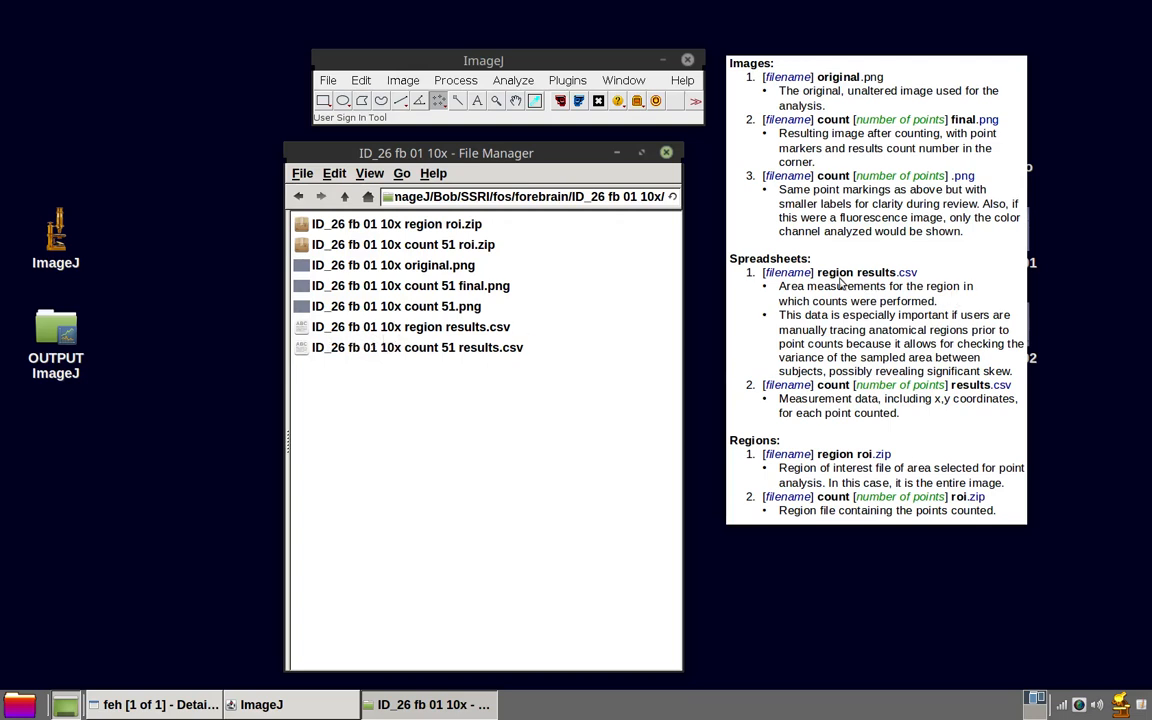
mouse_move(1096, 422)
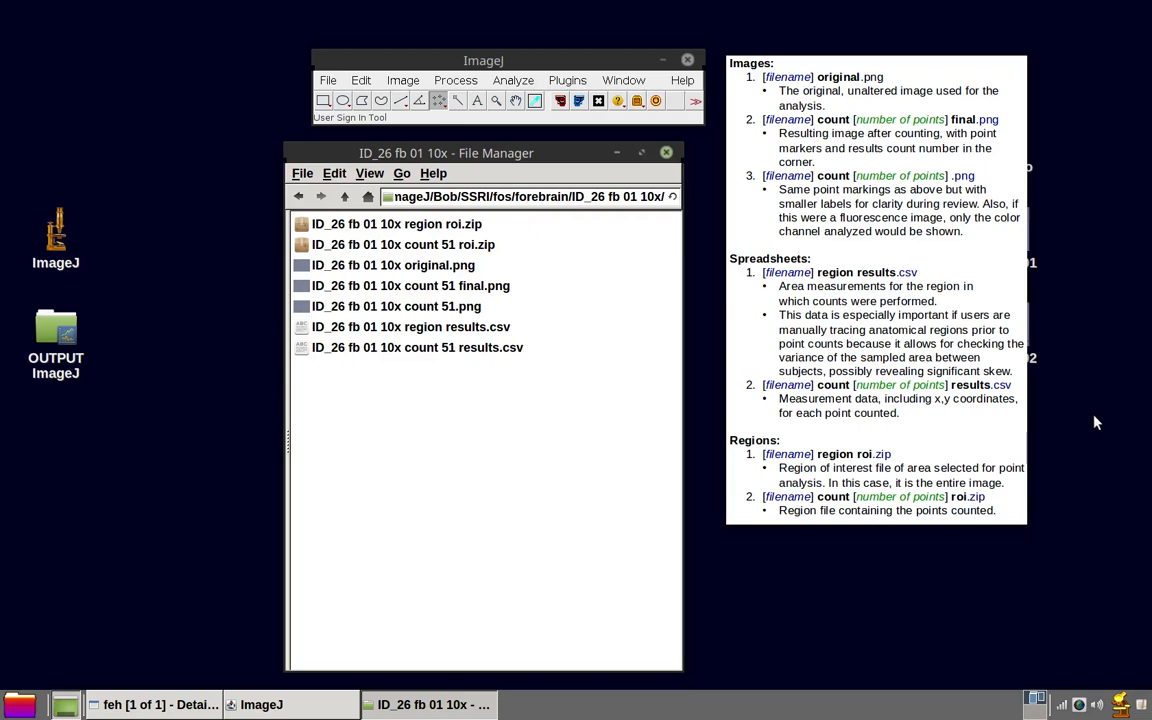
mouse_move(812, 424)
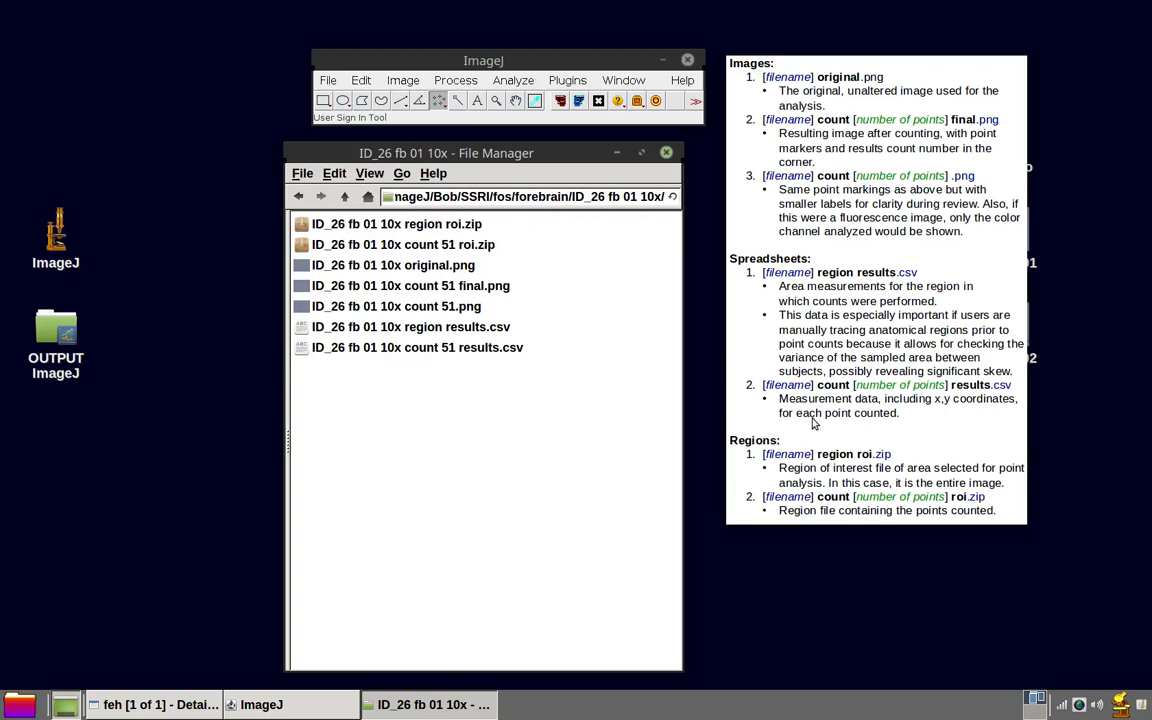
mouse_move(916, 406)
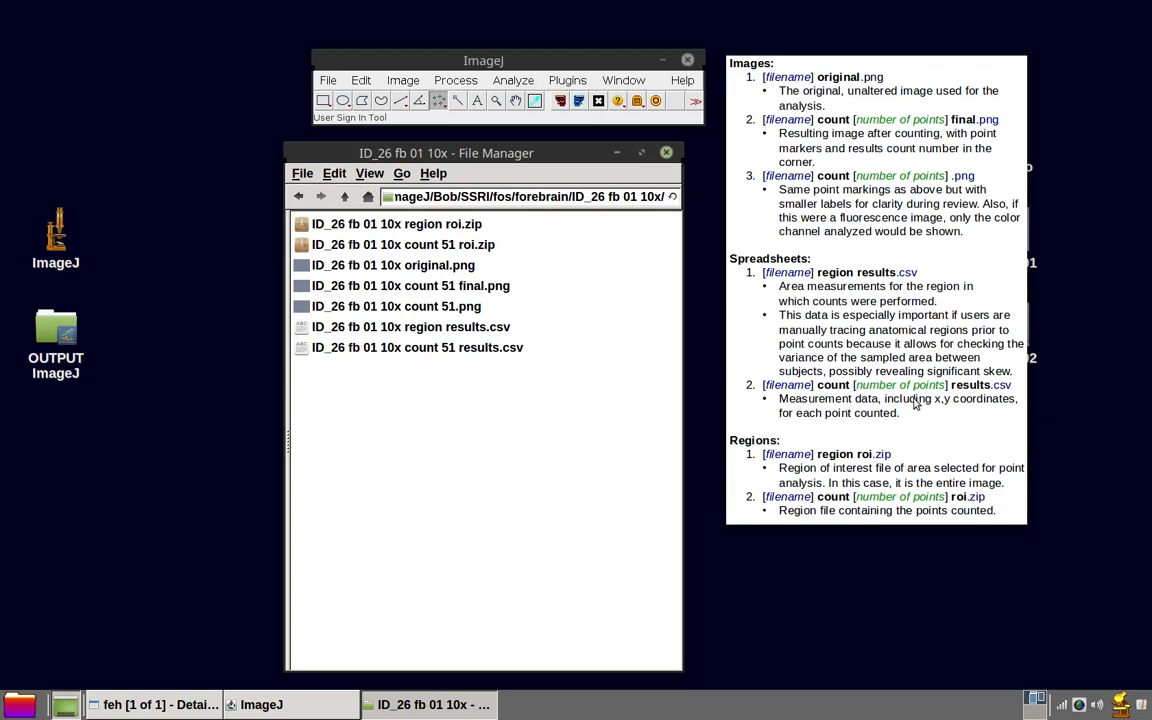
mouse_move(904, 414)
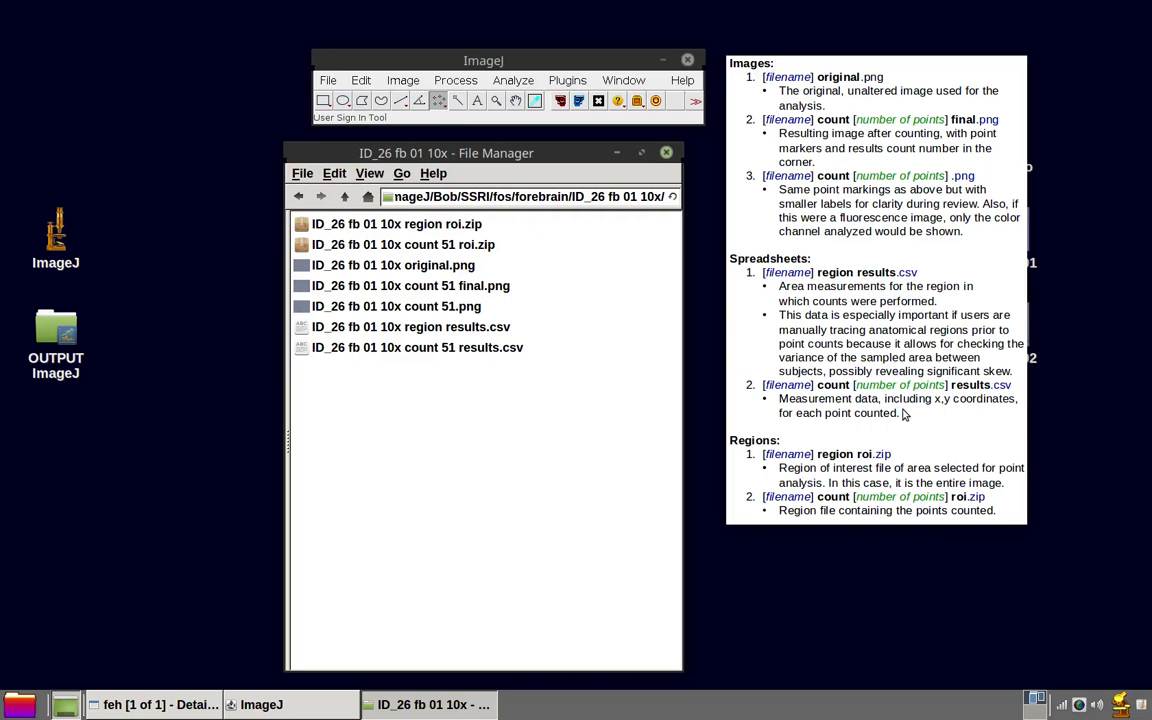
mouse_move(862, 412)
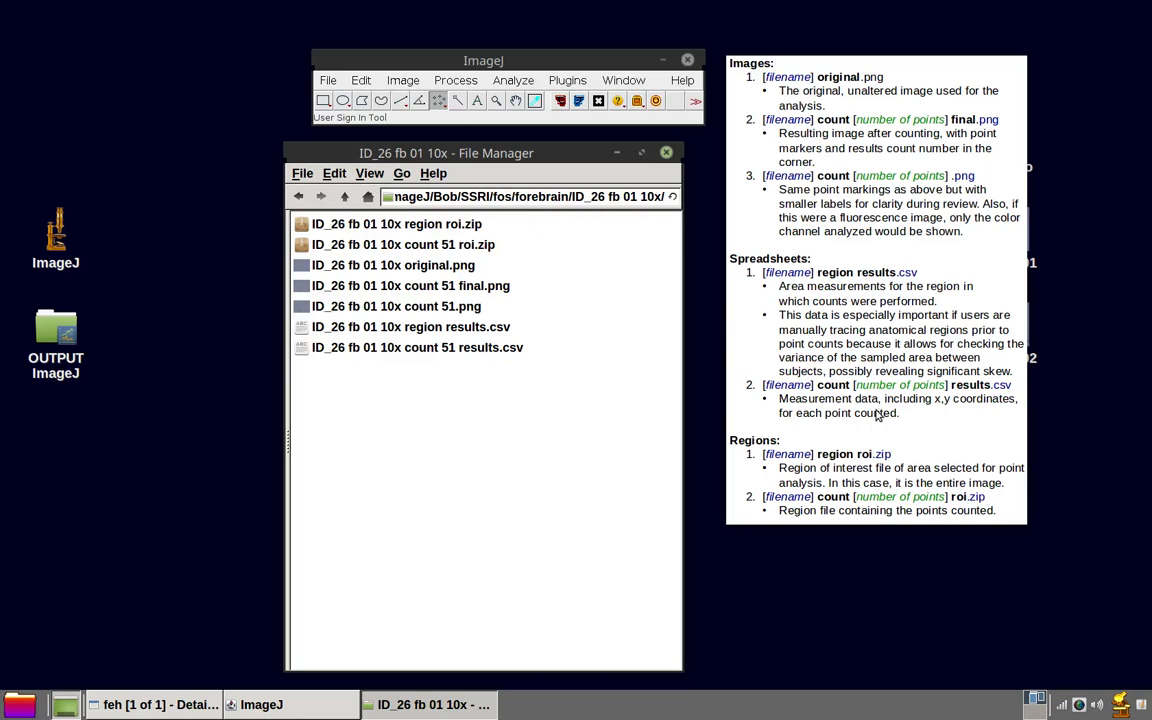
mouse_move(920, 400)
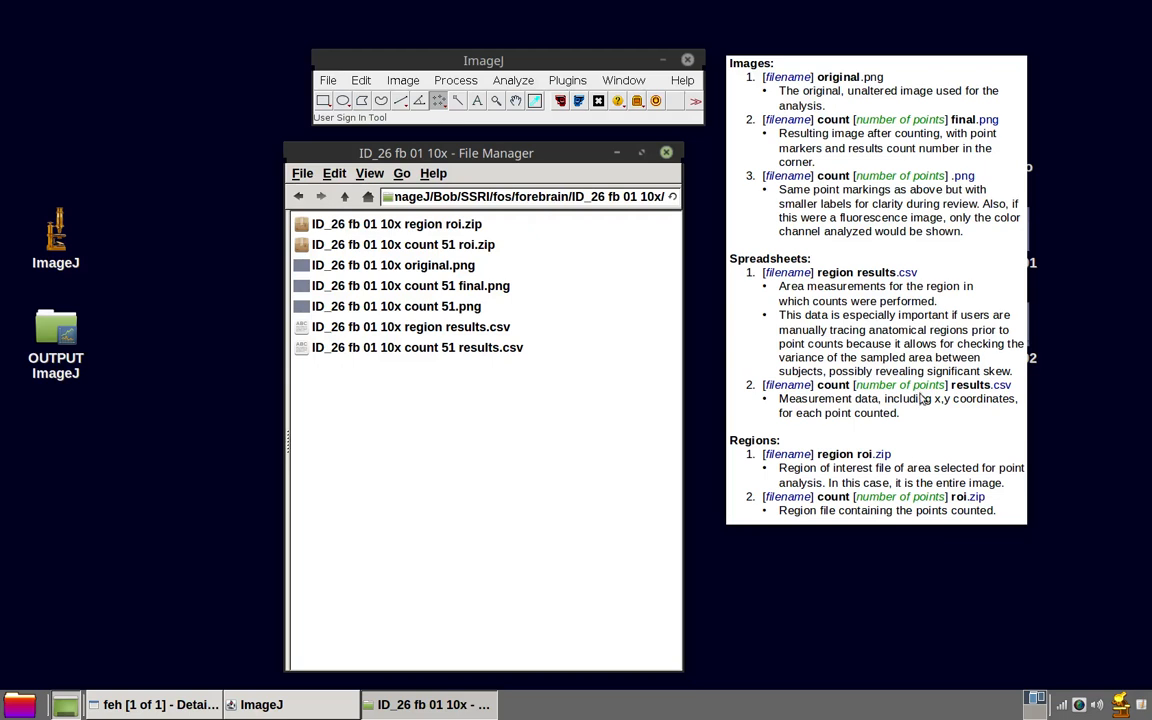
mouse_move(952, 418)
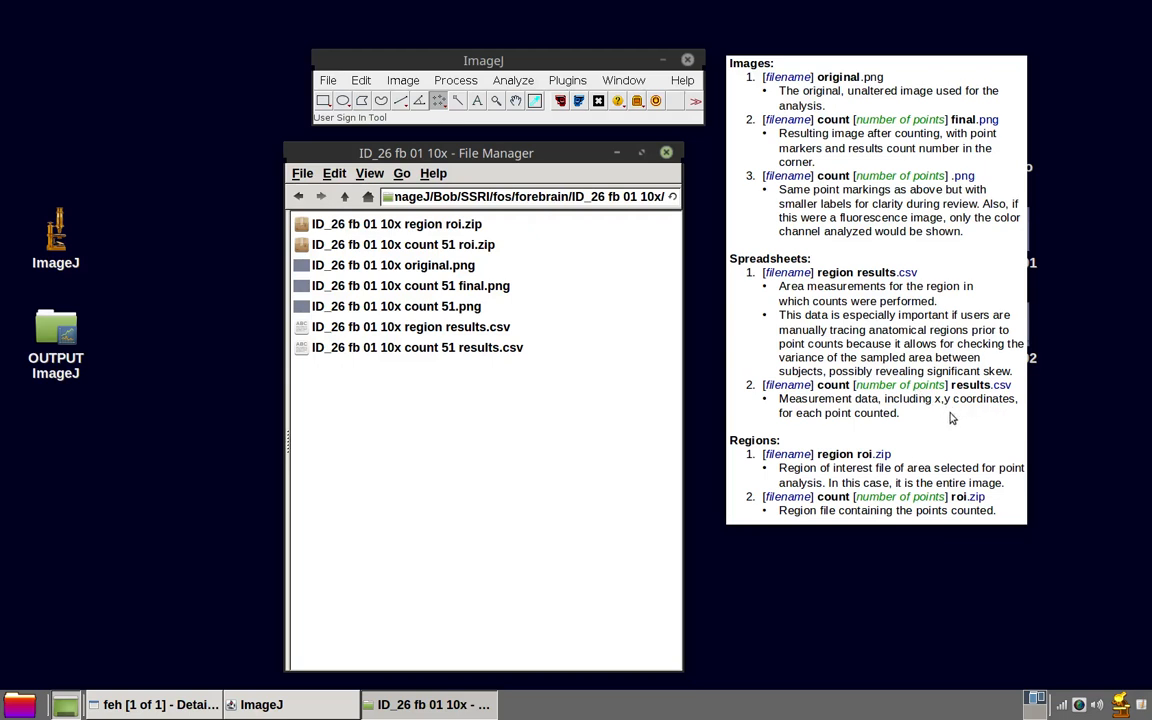
mouse_move(990, 442)
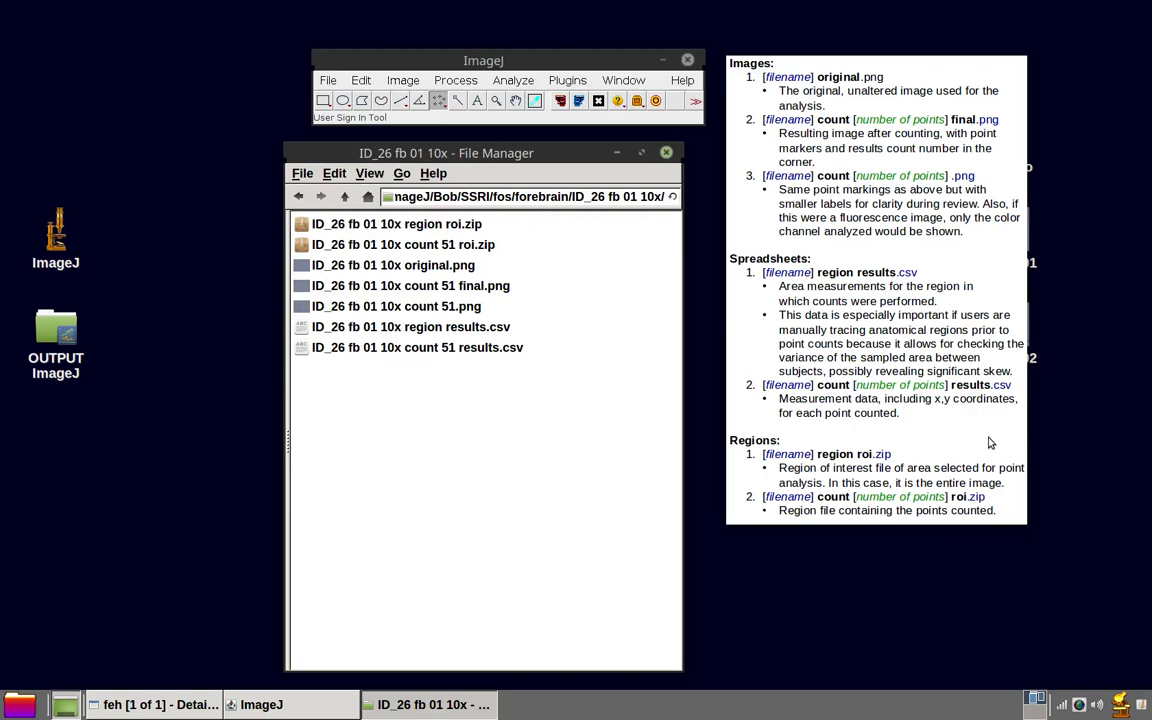
mouse_move(472, 428)
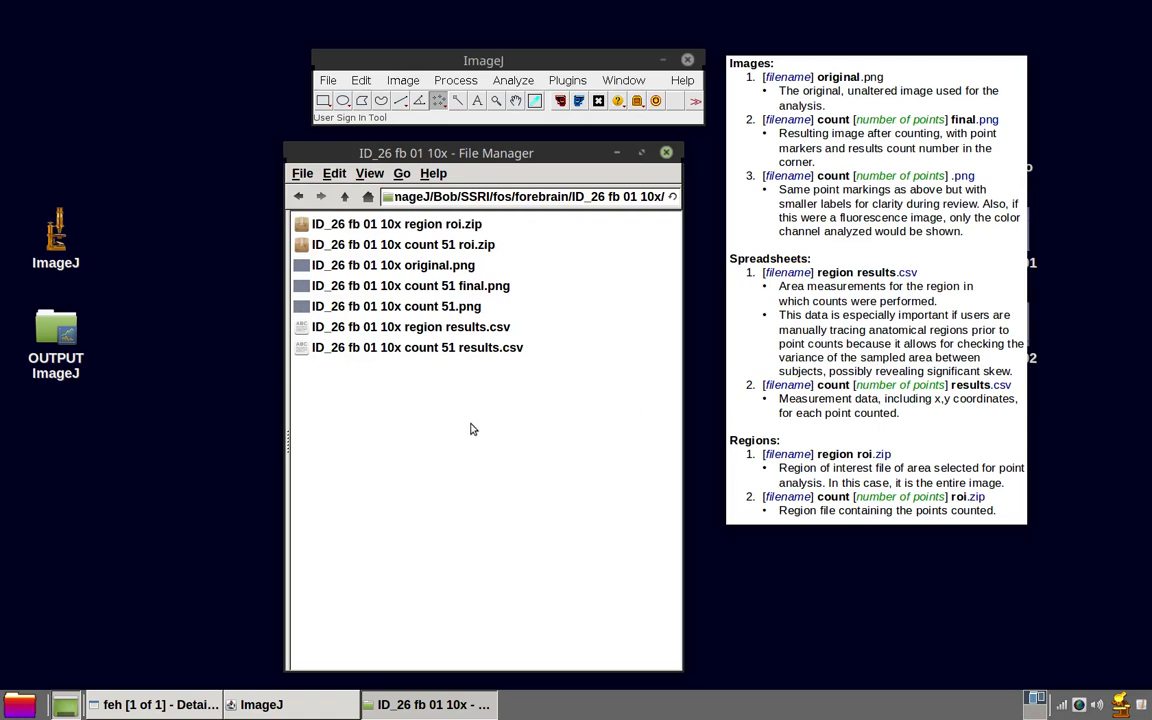
mouse_move(438, 356)
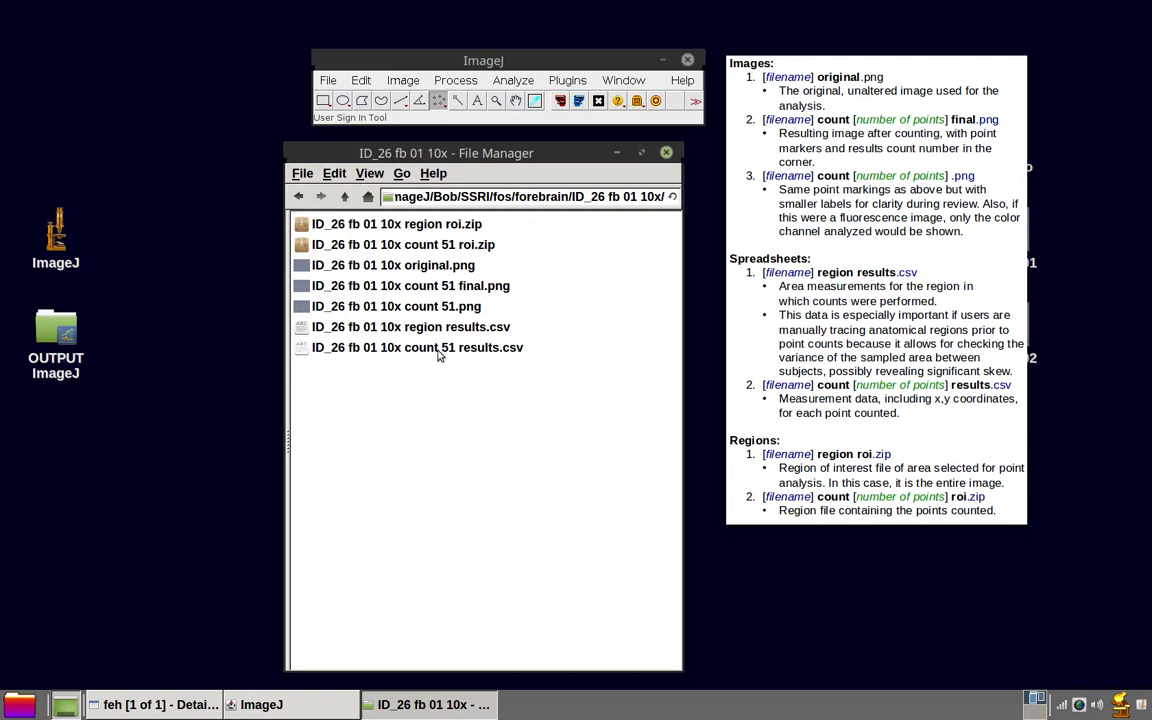
- Load ID_26 fb 01 10x count 51 results.csv into LibreOffice Calc with default import settings
double_click(416, 348)
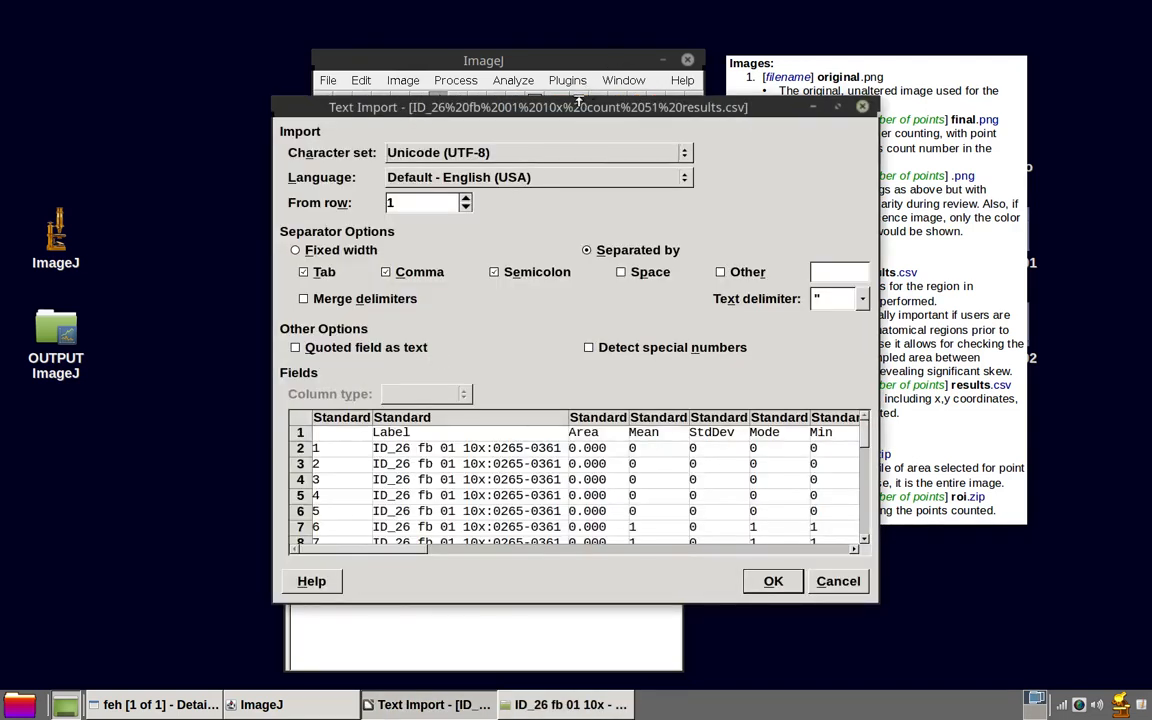
click(836, 108)
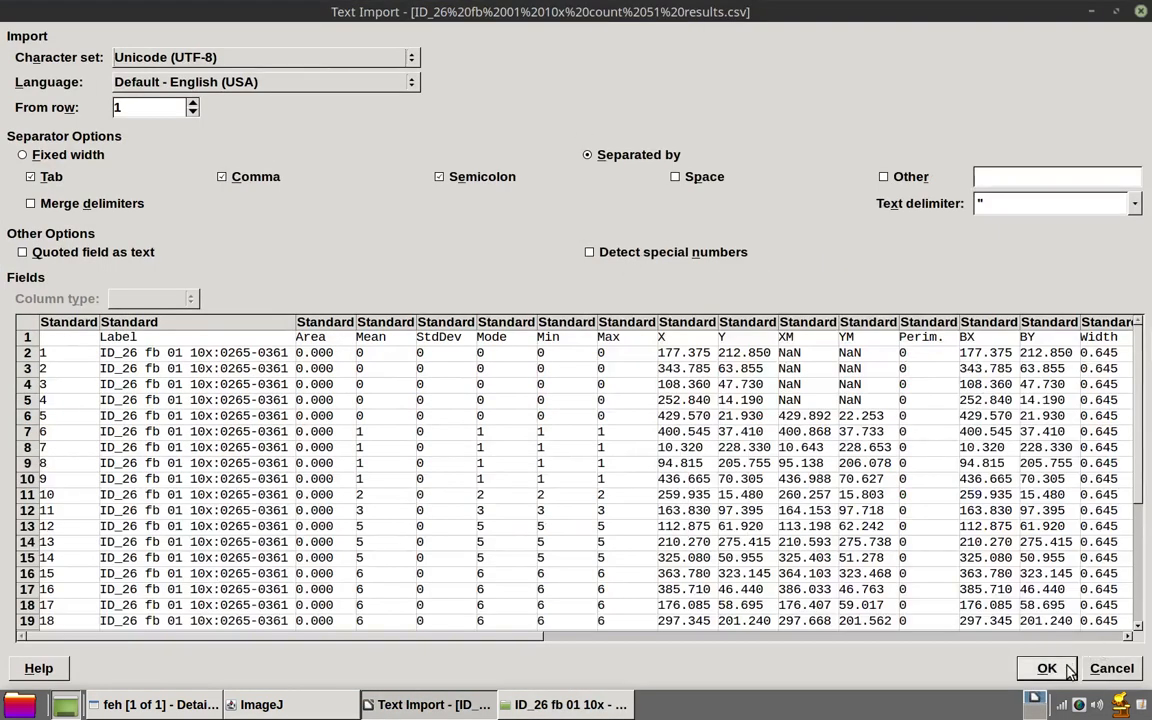
click(1040, 668)
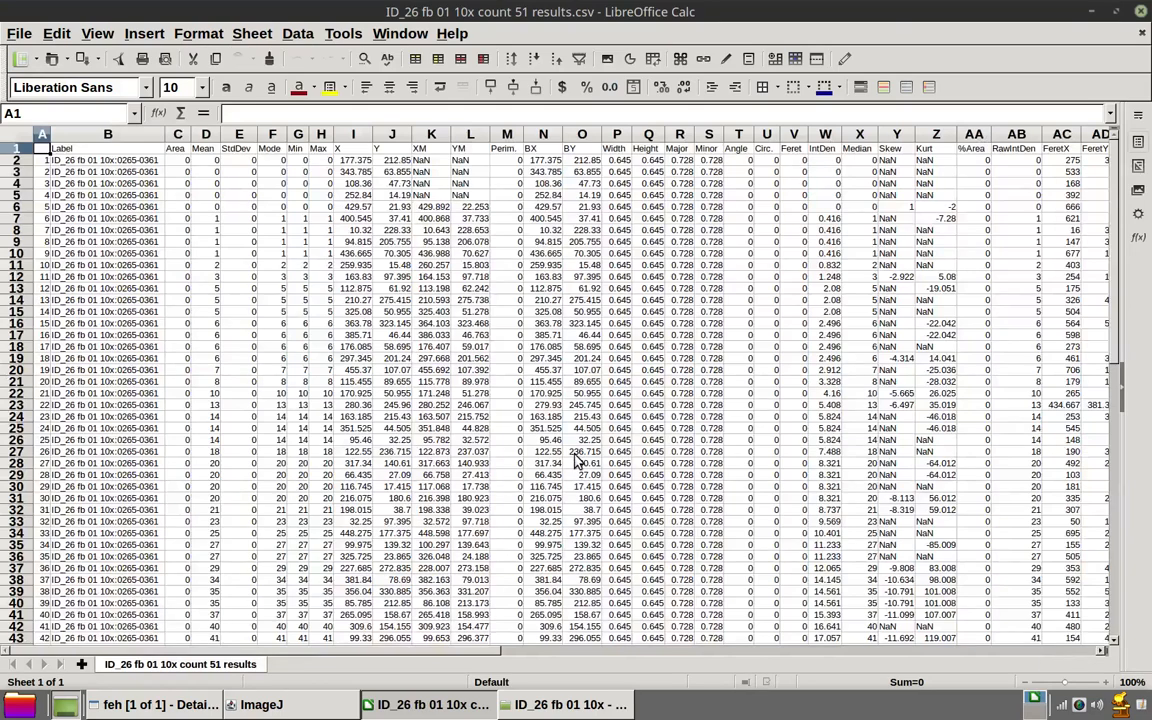
- Browse the count 51 measurement rows, select all cells, then close Calc discarding changes
scroll(down, 3)
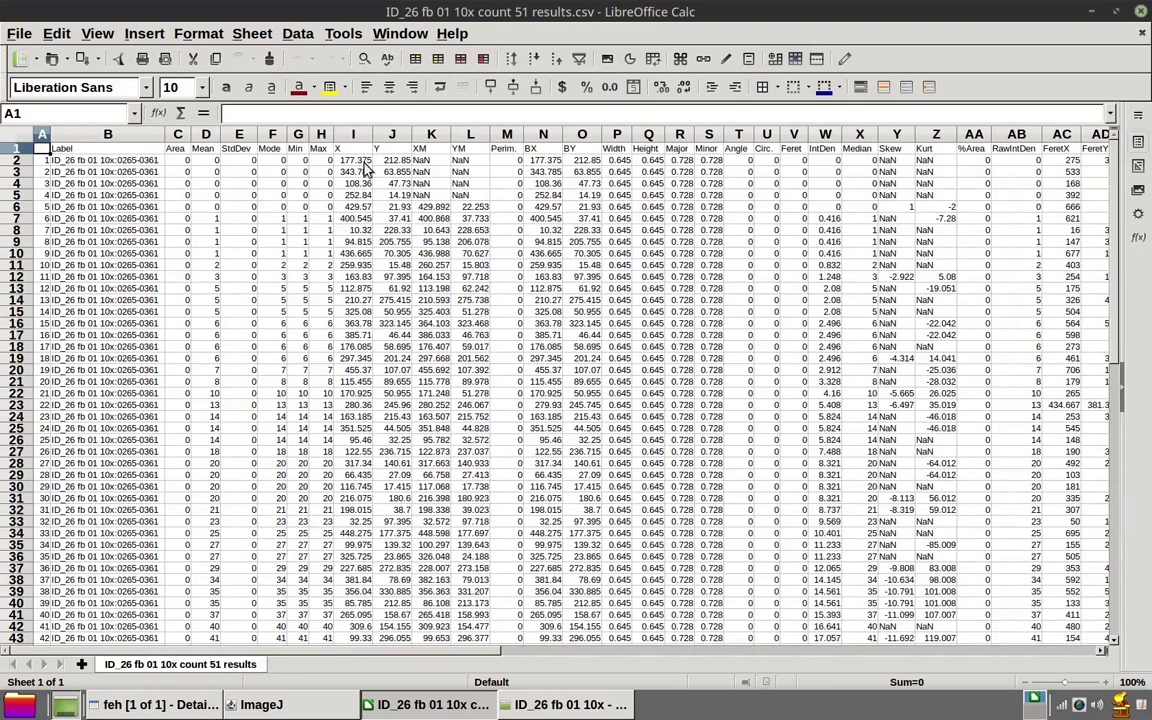
mouse_move(516, 432)
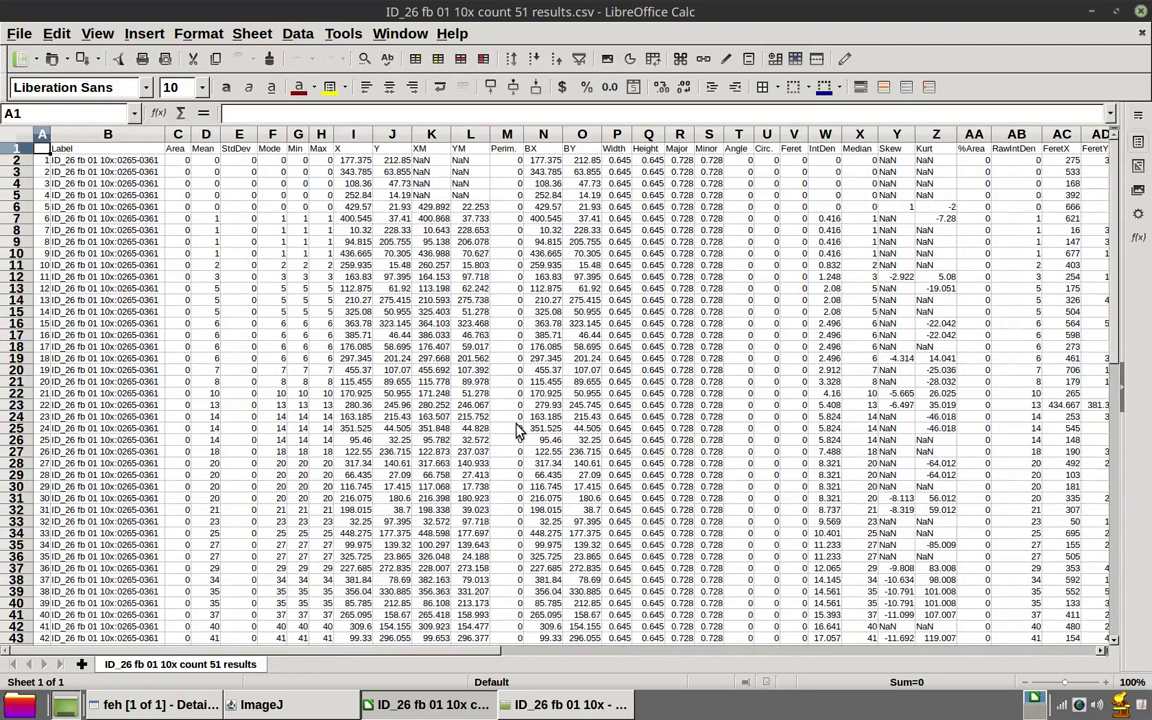
scroll(down, 3)
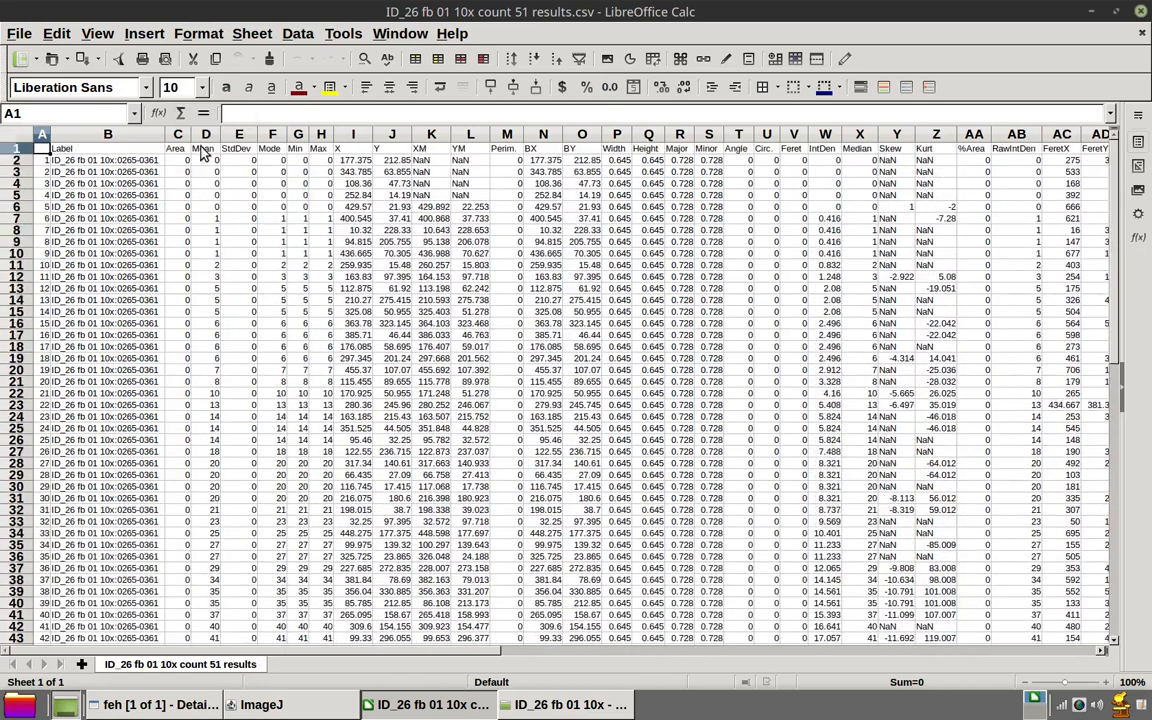
mouse_move(320, 148)
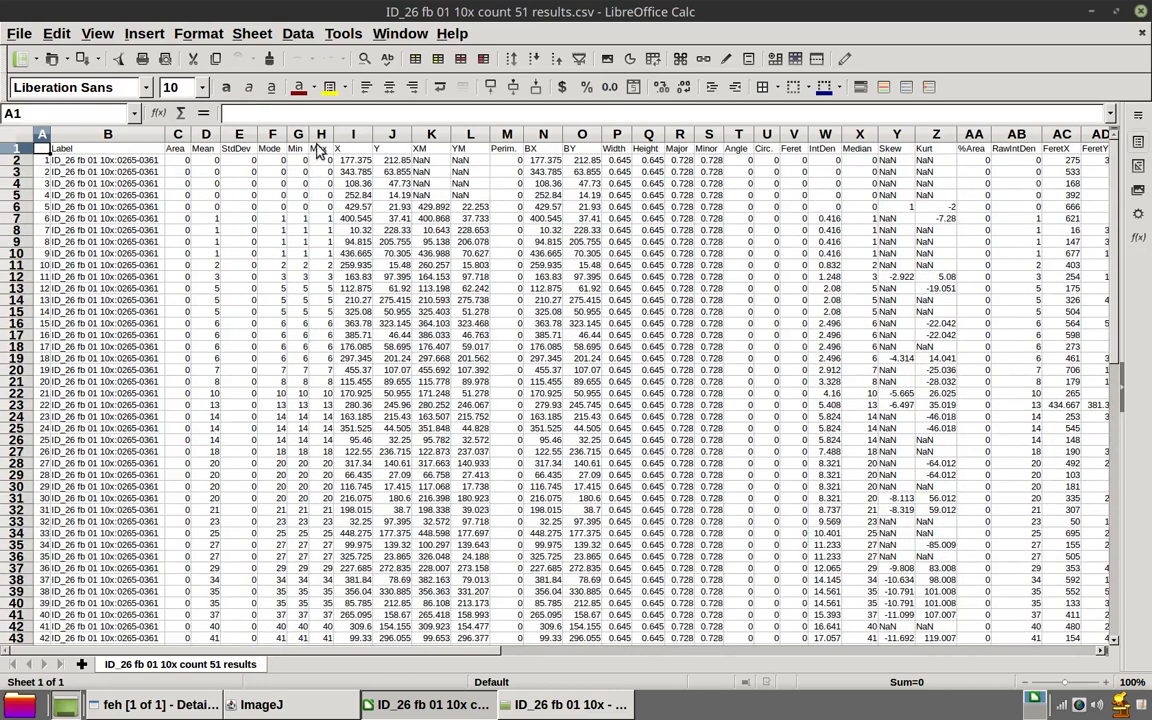
click(352, 134)
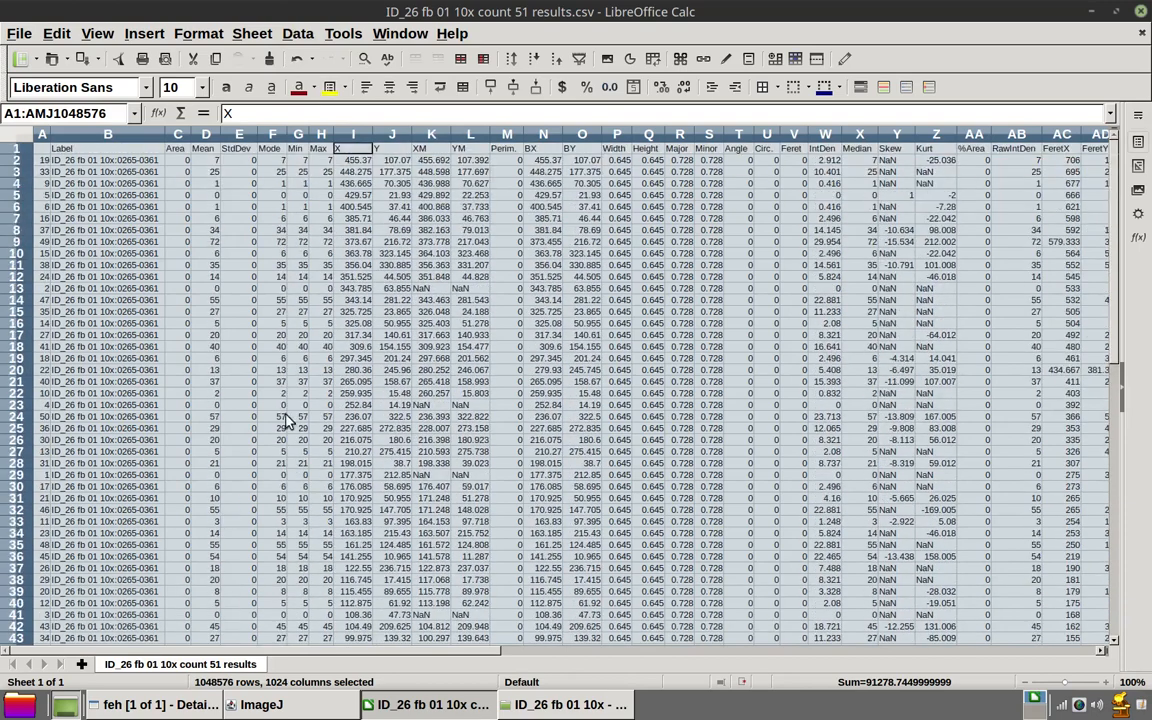
scroll(down, 3)
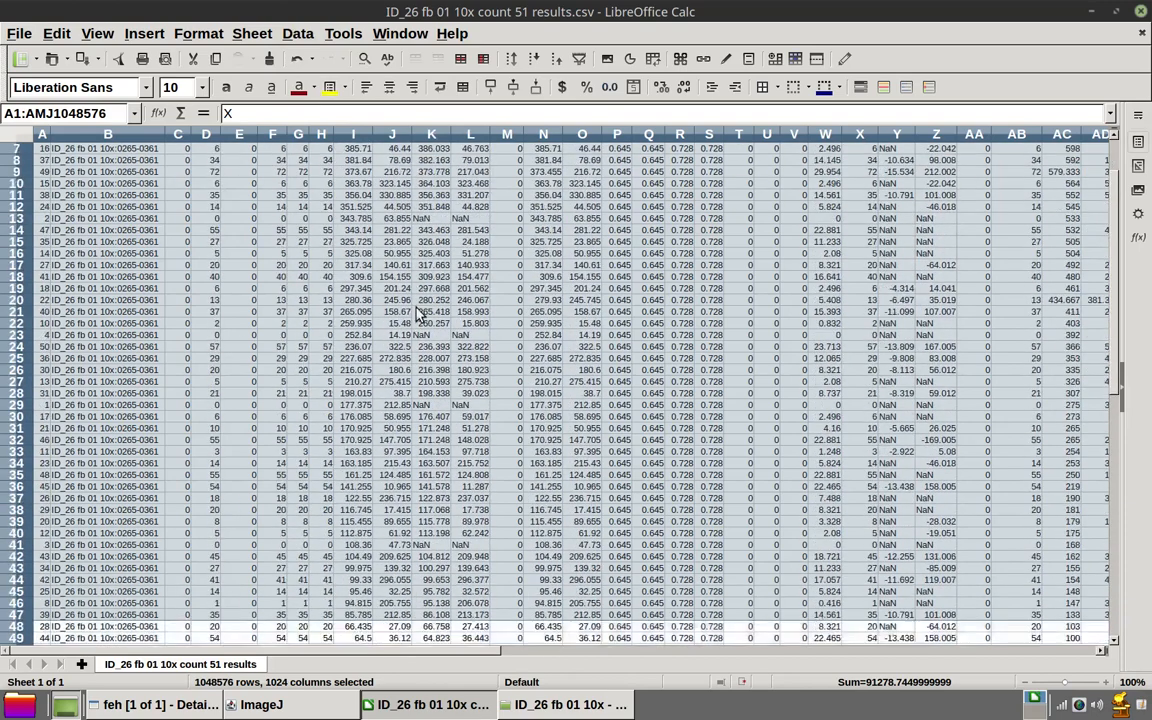
scroll(up, 3)
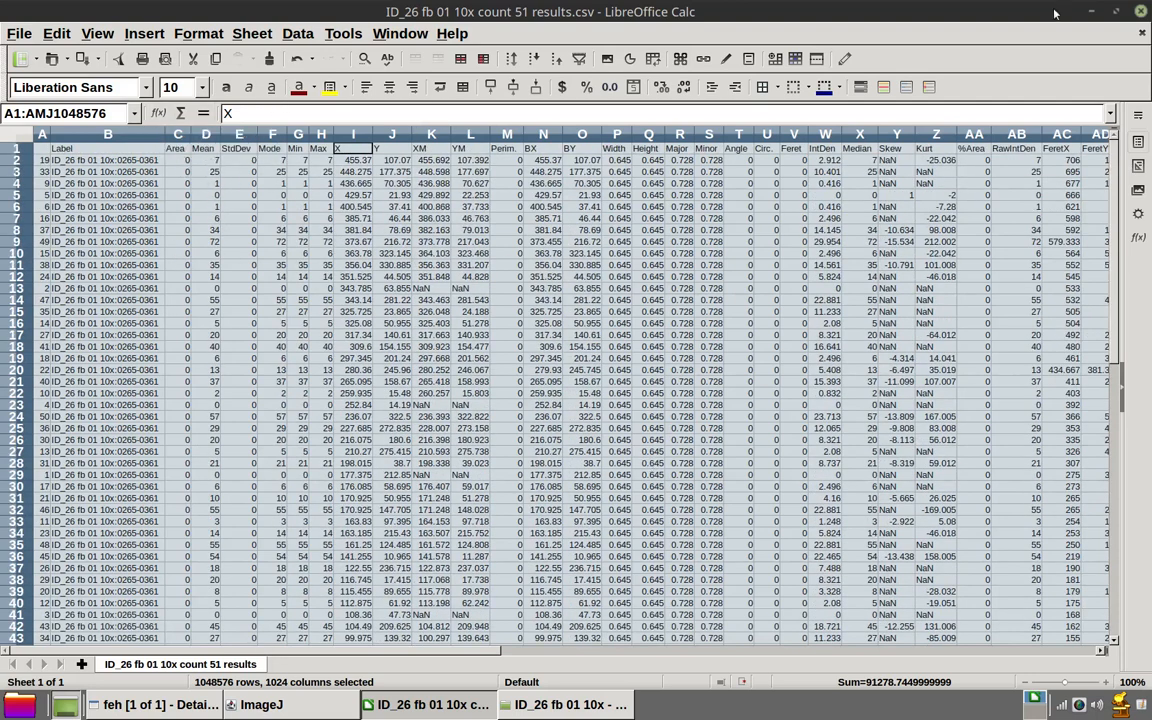
click(1140, 12)
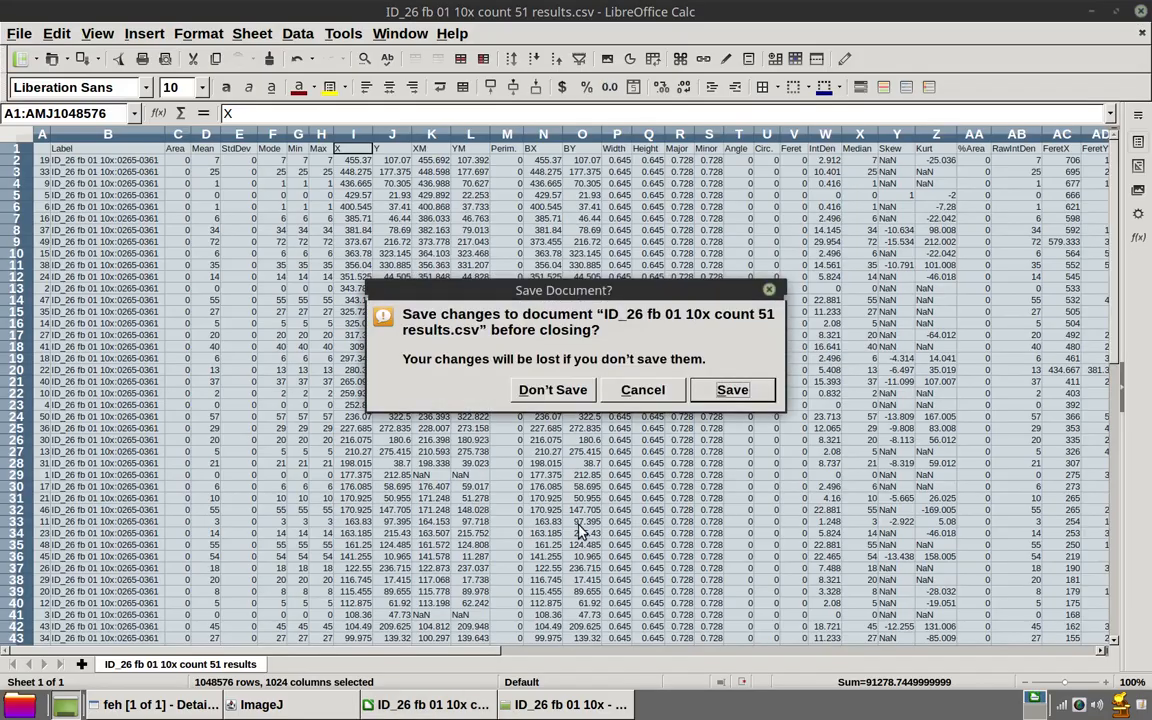
click(552, 390)
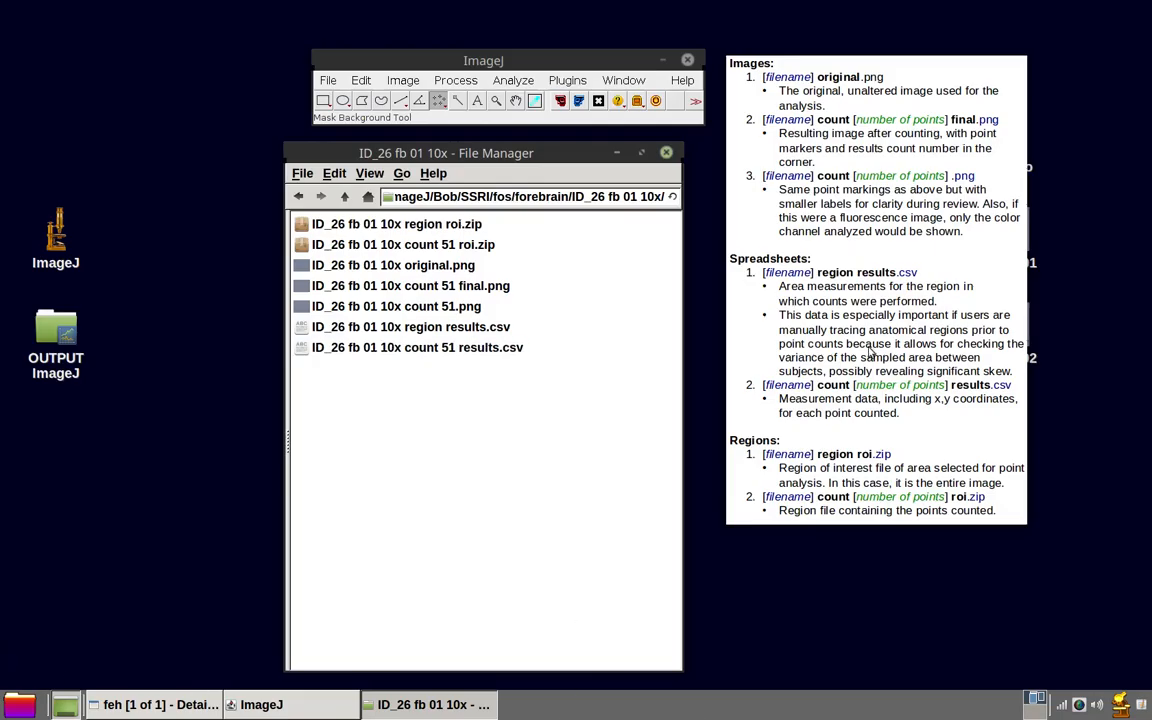
mouse_move(828, 490)
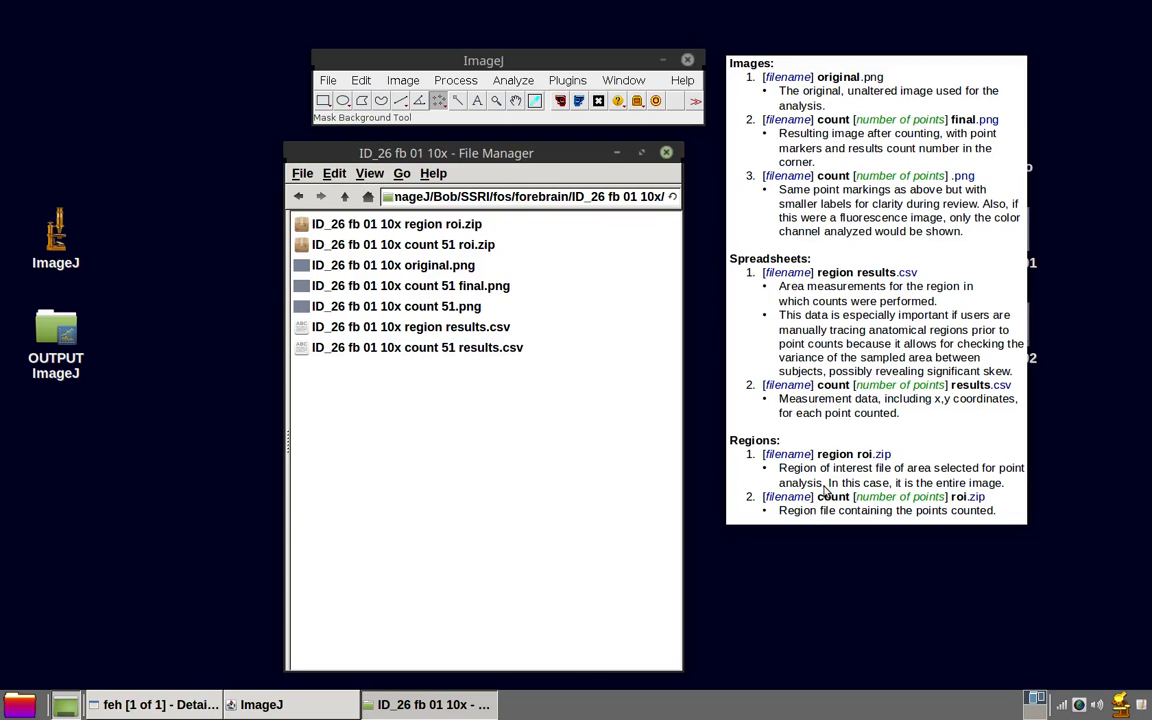
mouse_move(890, 476)
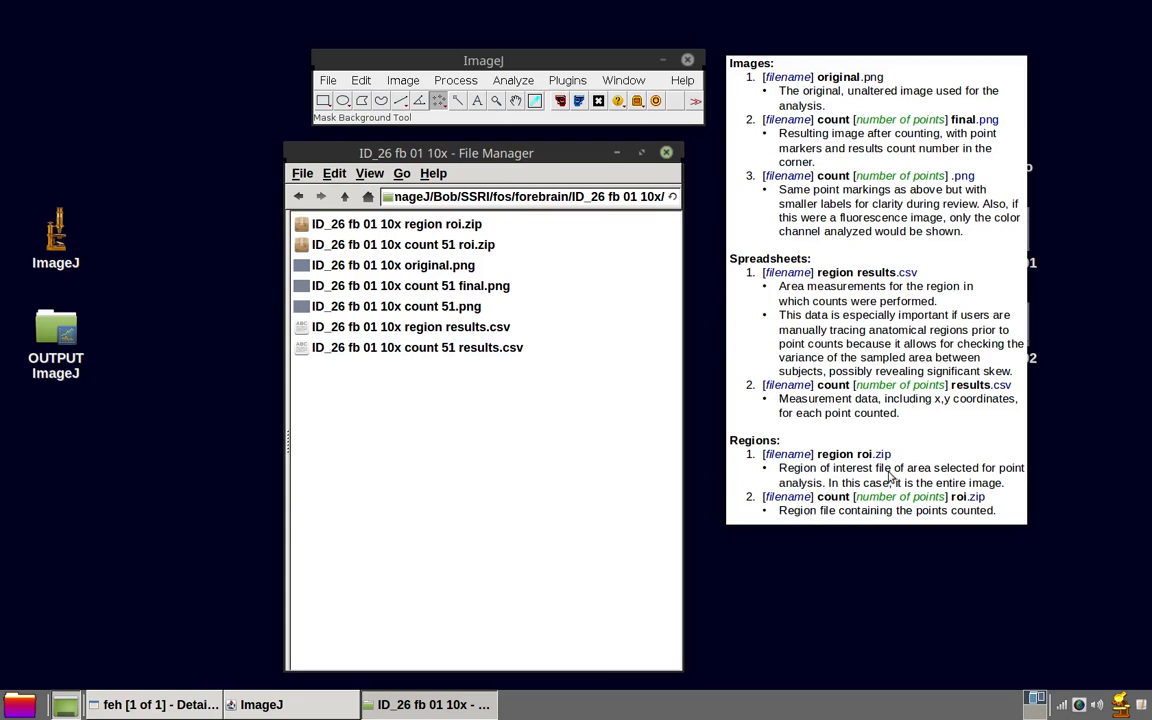
mouse_move(836, 272)
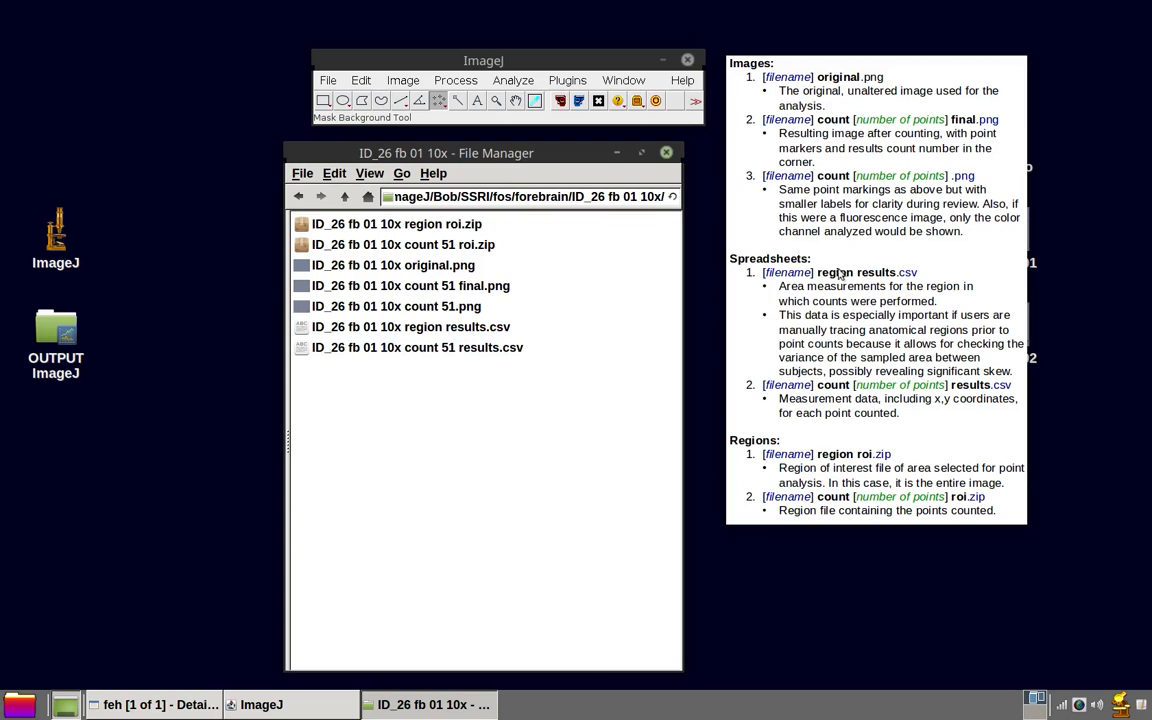
mouse_move(700, 396)
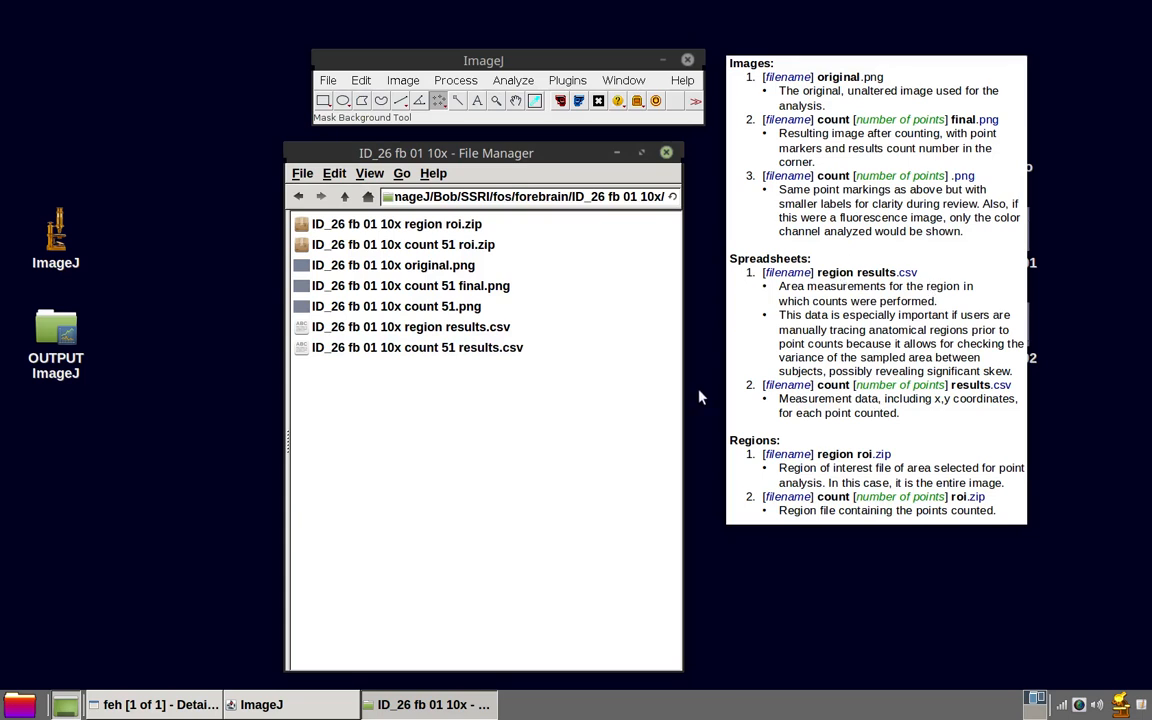
mouse_move(686, 344)
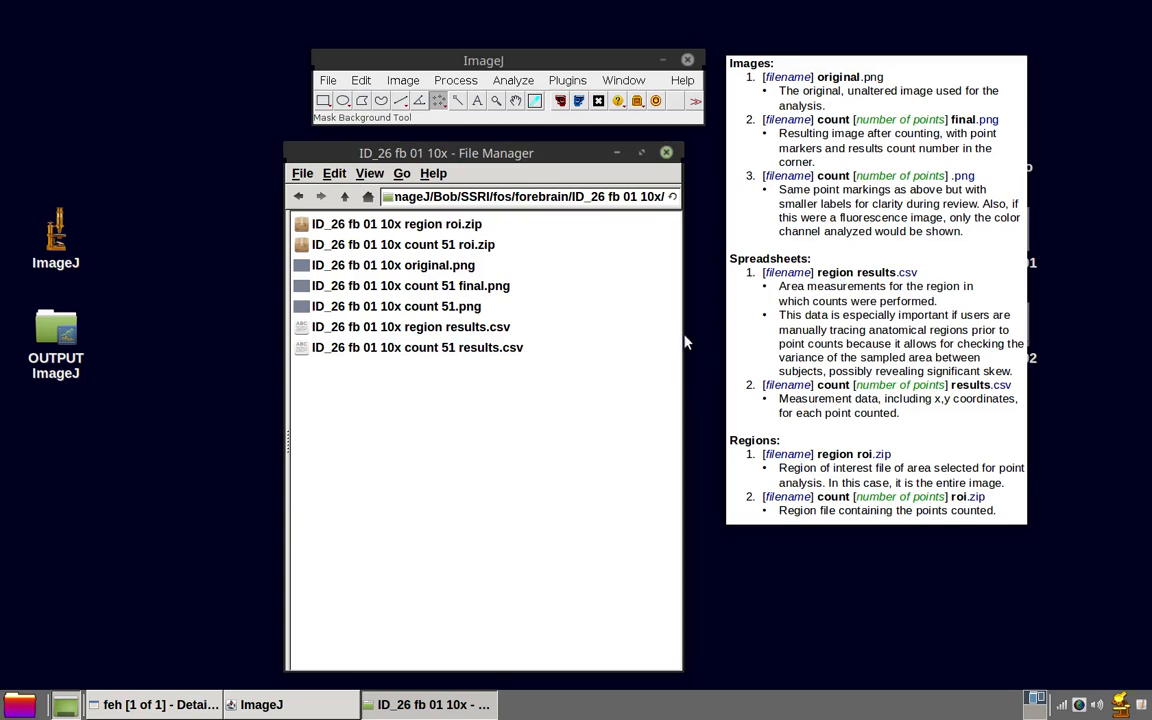
mouse_move(672, 414)
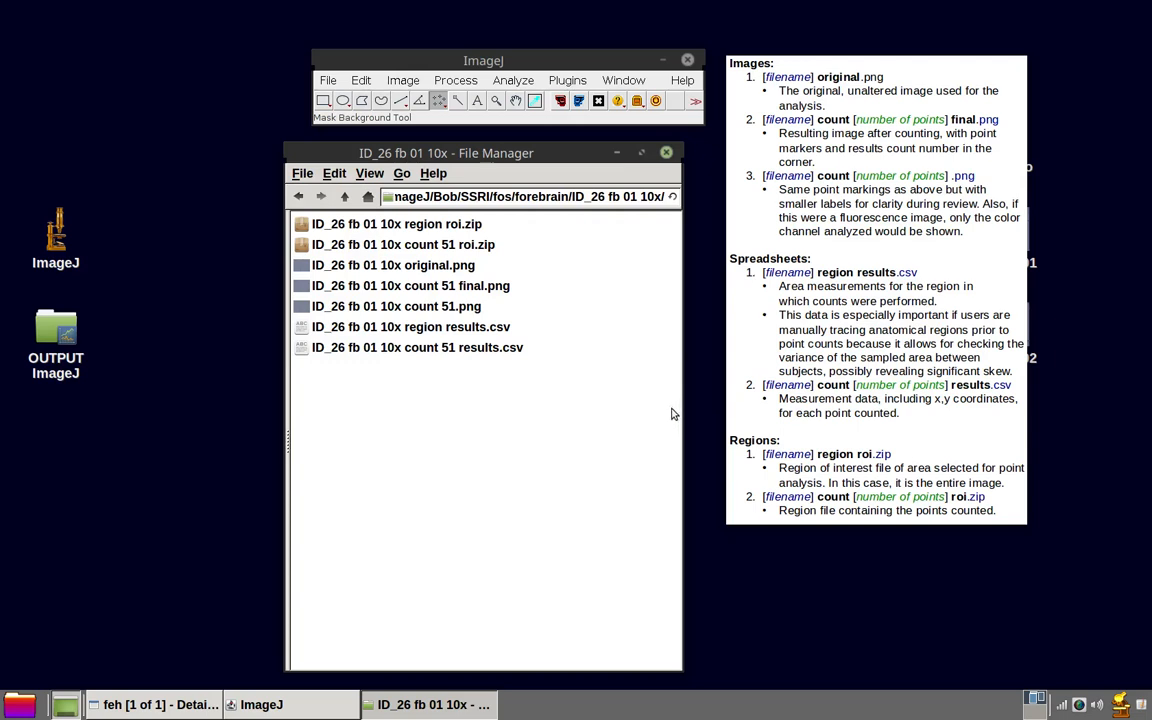
mouse_move(858, 460)
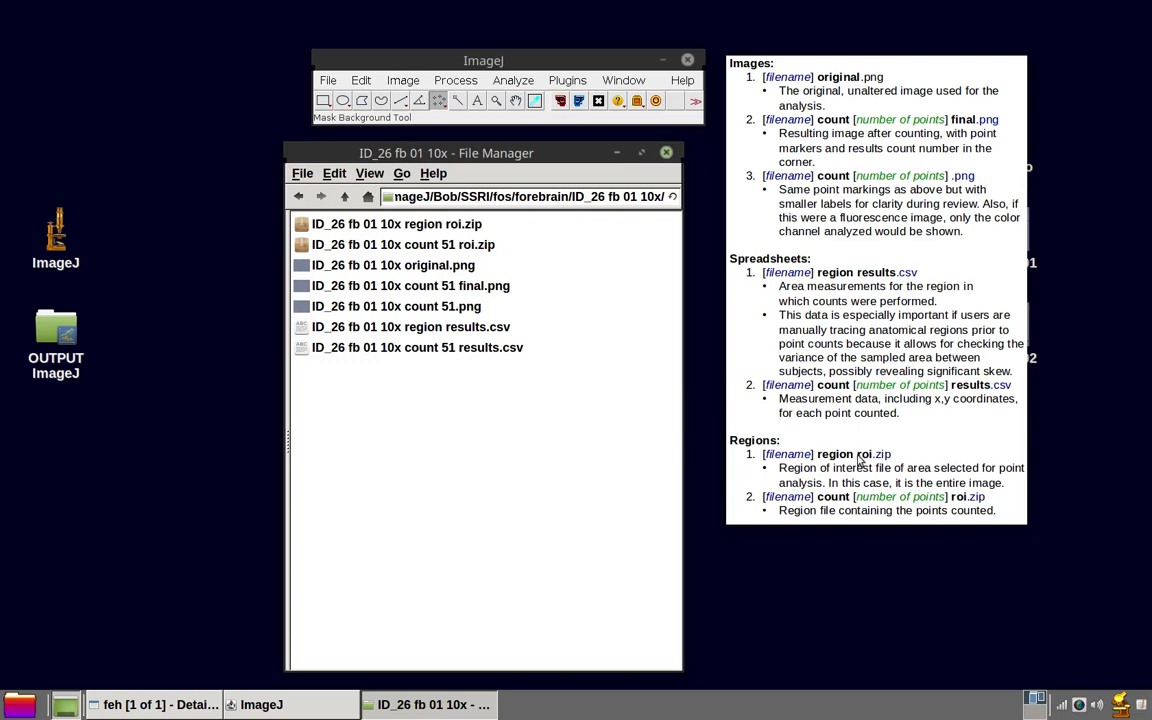
mouse_move(796, 314)
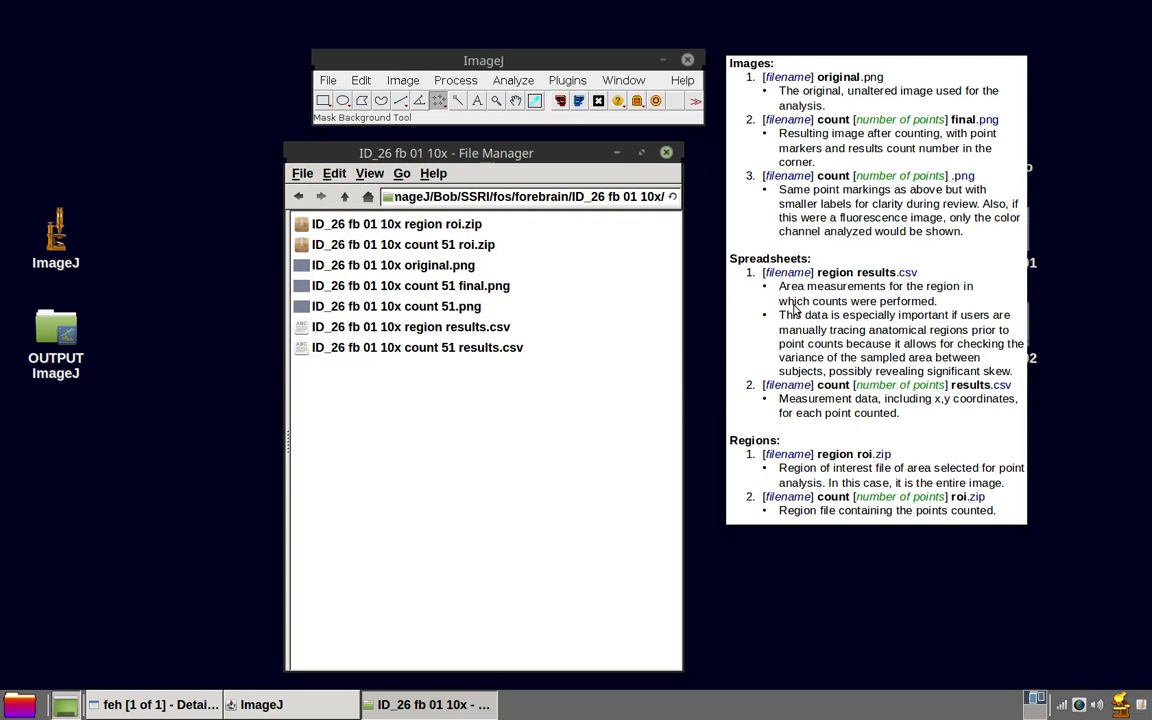
mouse_move(900, 472)
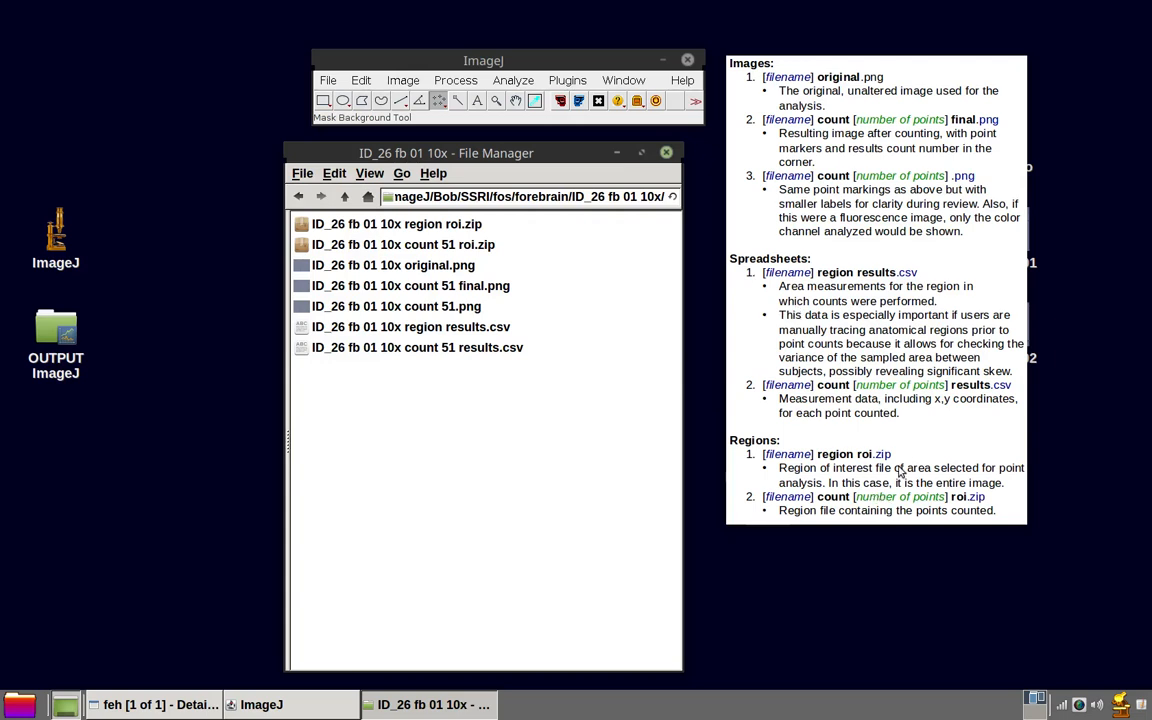
mouse_move(296, 428)
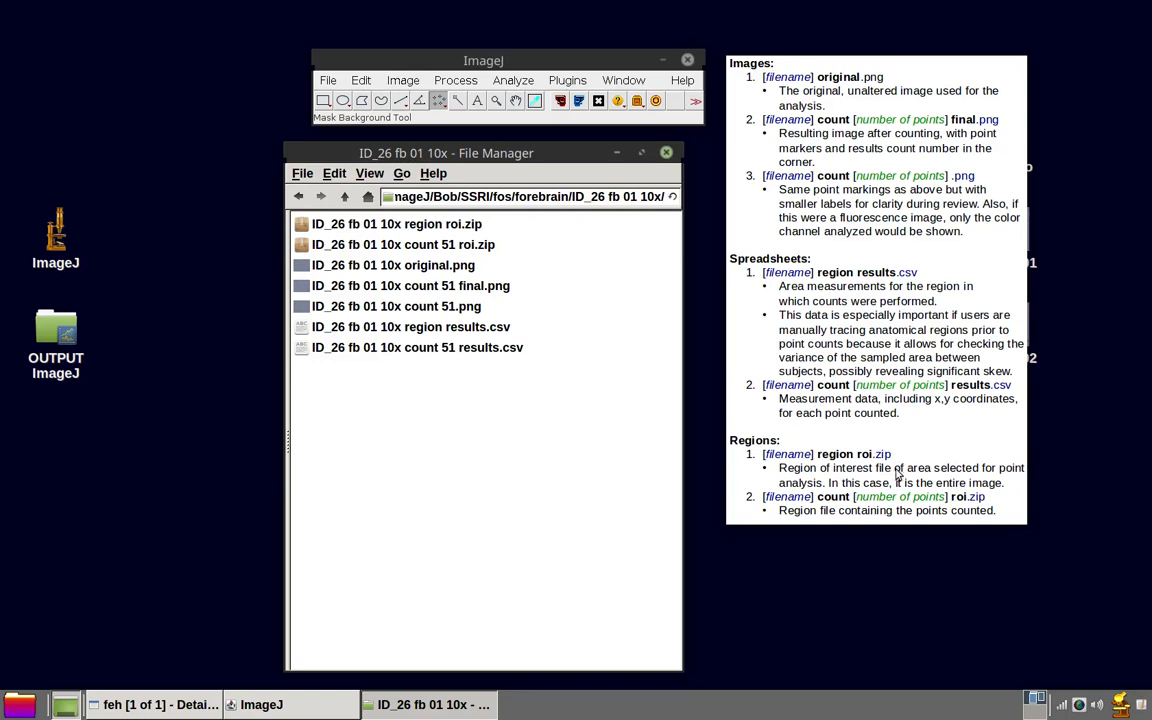
mouse_move(934, 454)
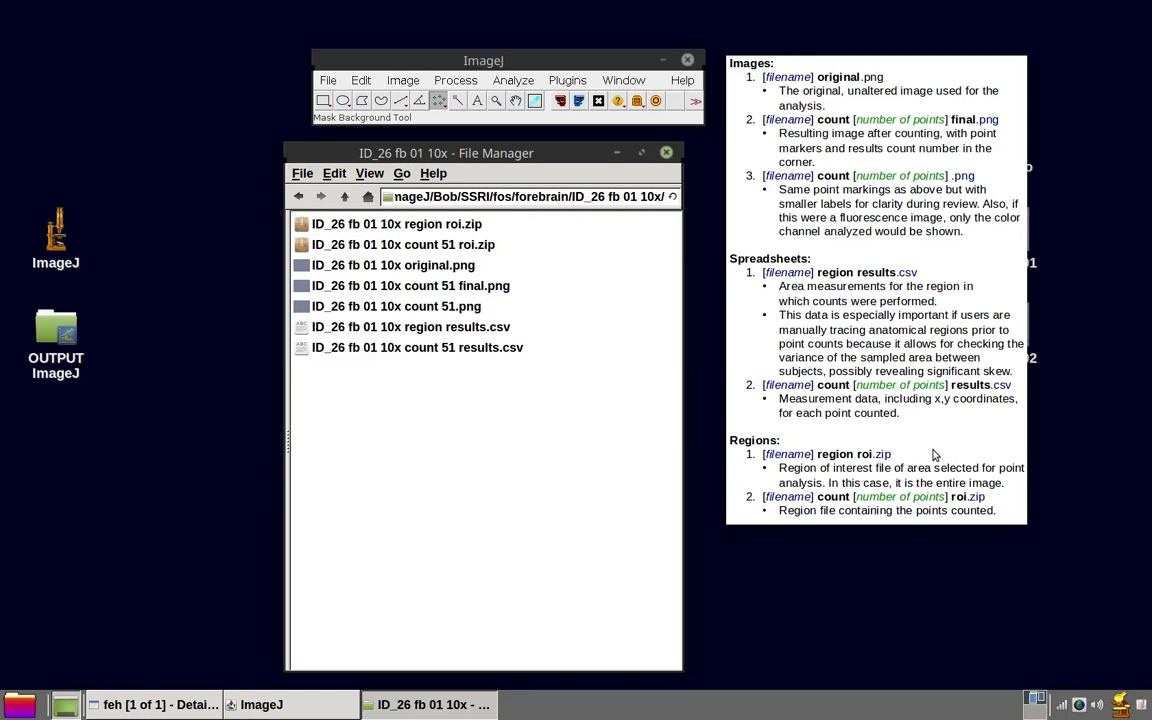
mouse_move(870, 490)
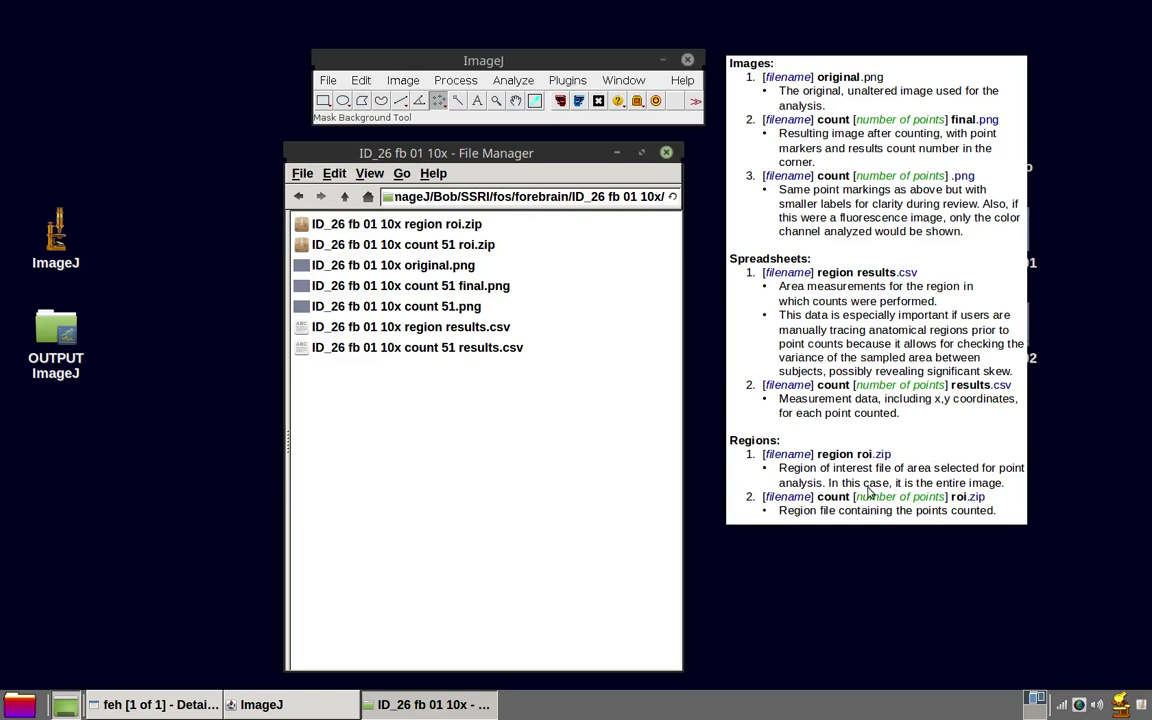
mouse_move(1018, 504)
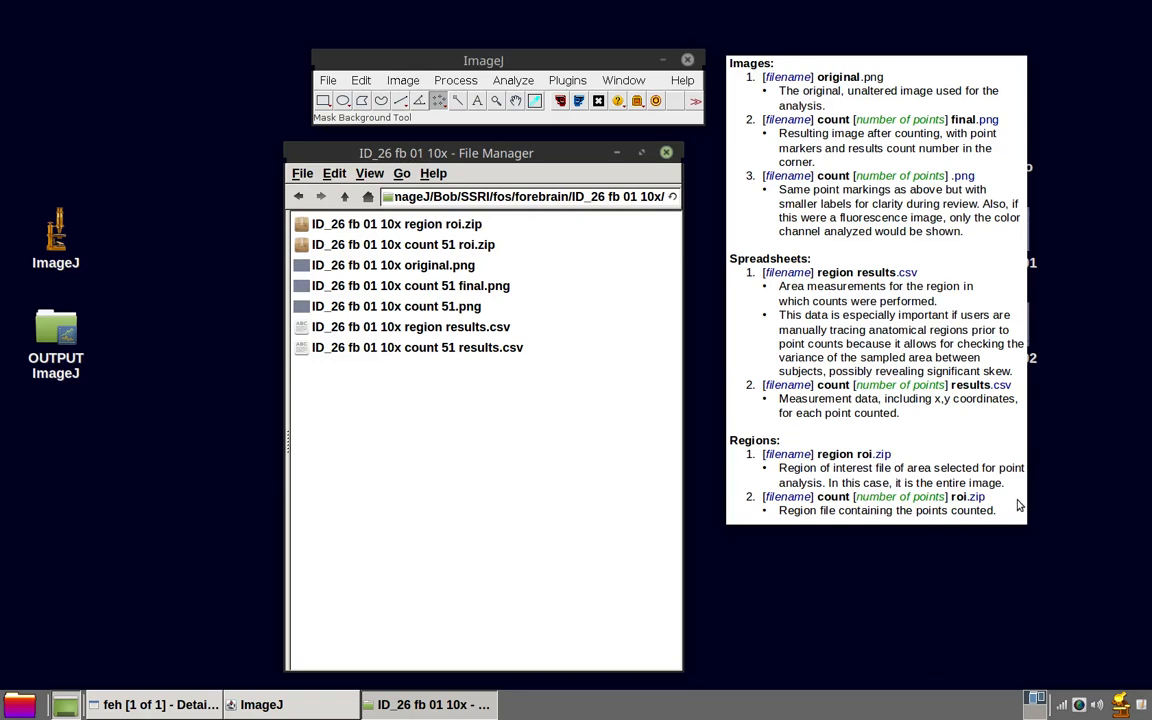
mouse_move(1004, 510)
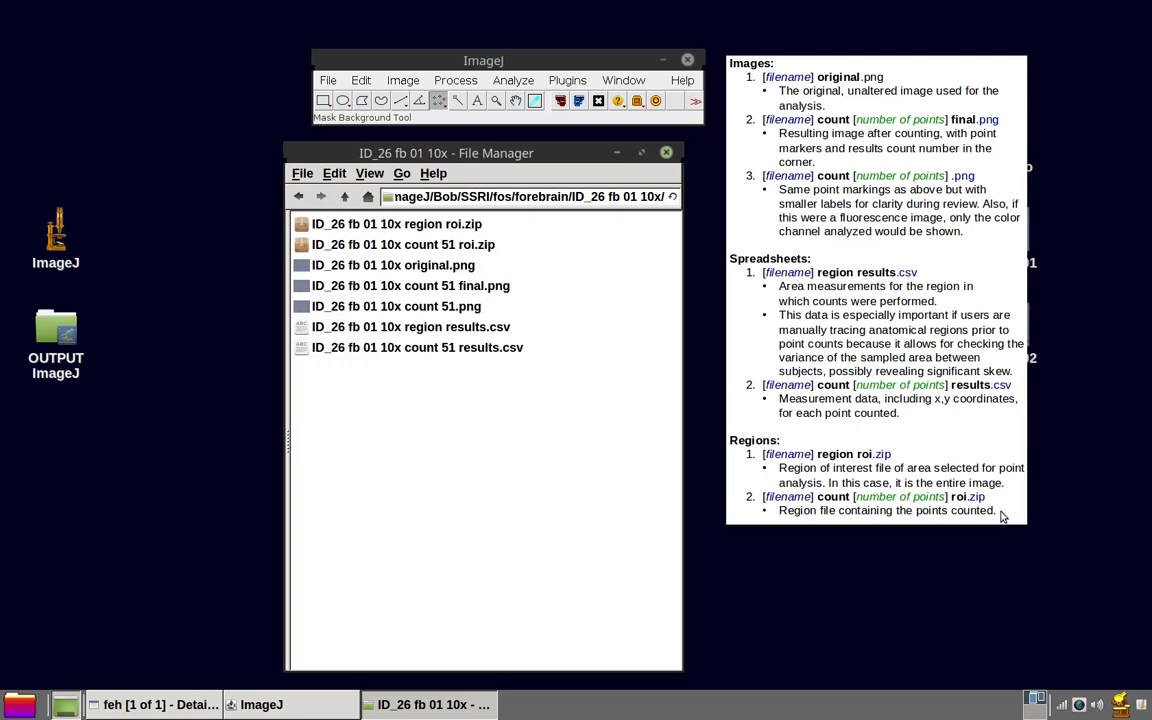
mouse_move(886, 510)
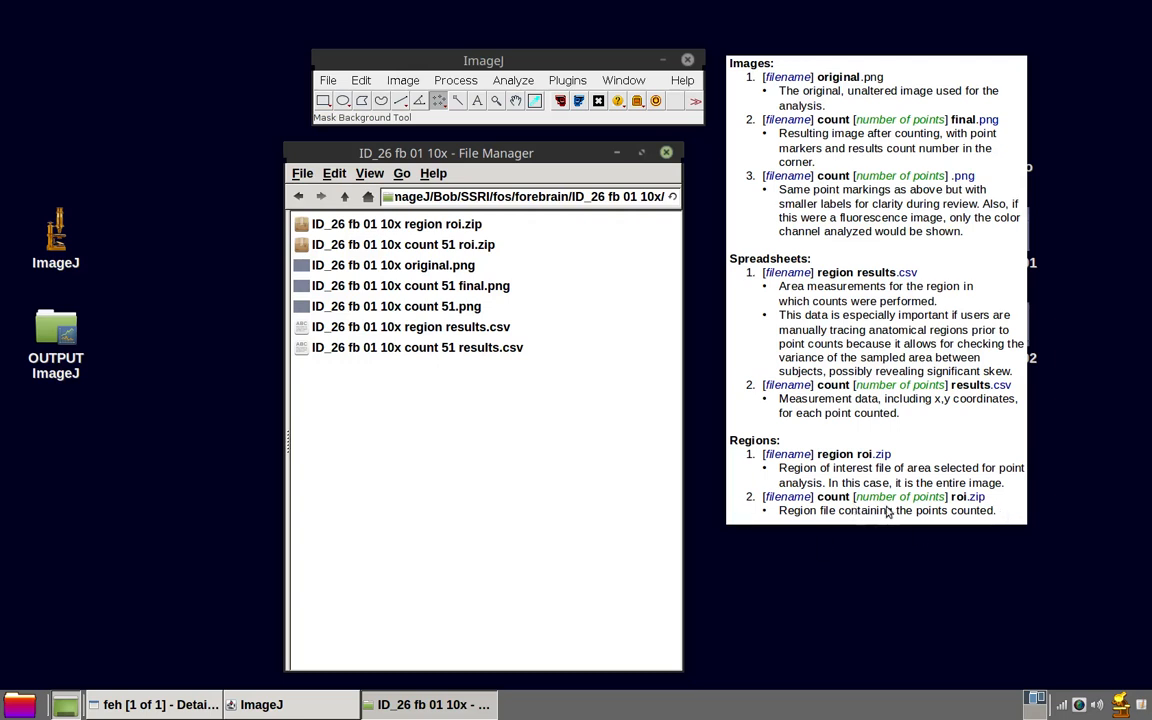
mouse_move(956, 510)
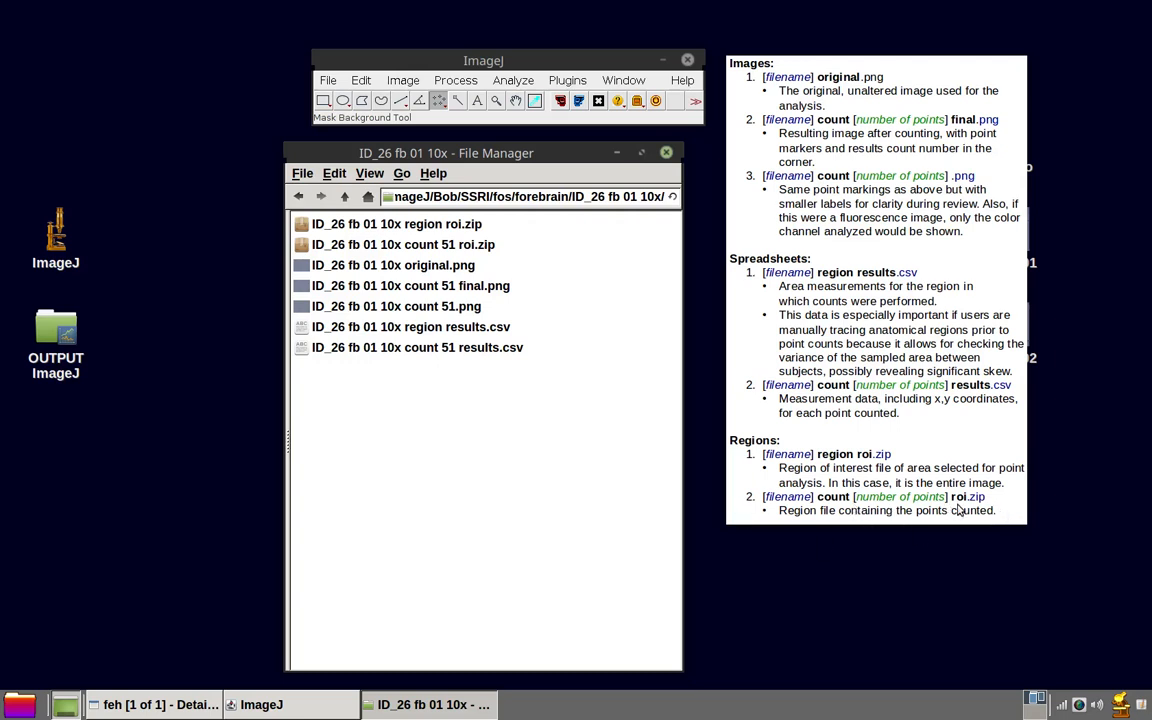
mouse_move(798, 532)
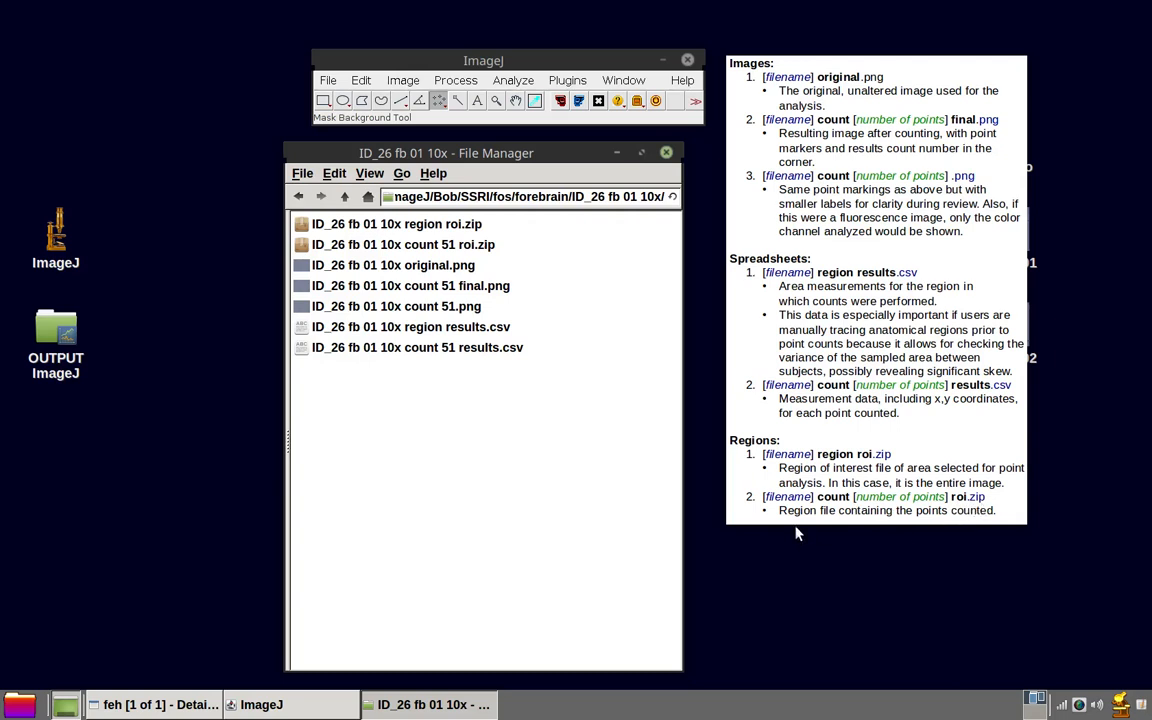
mouse_move(852, 526)
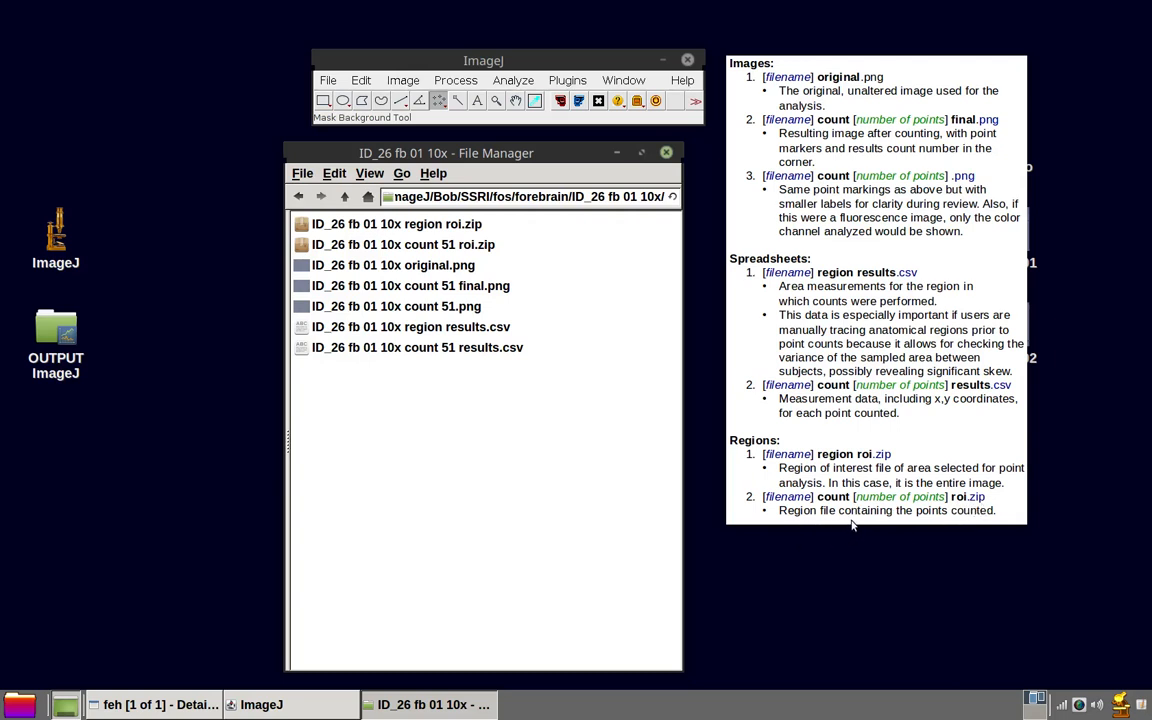
mouse_move(978, 524)
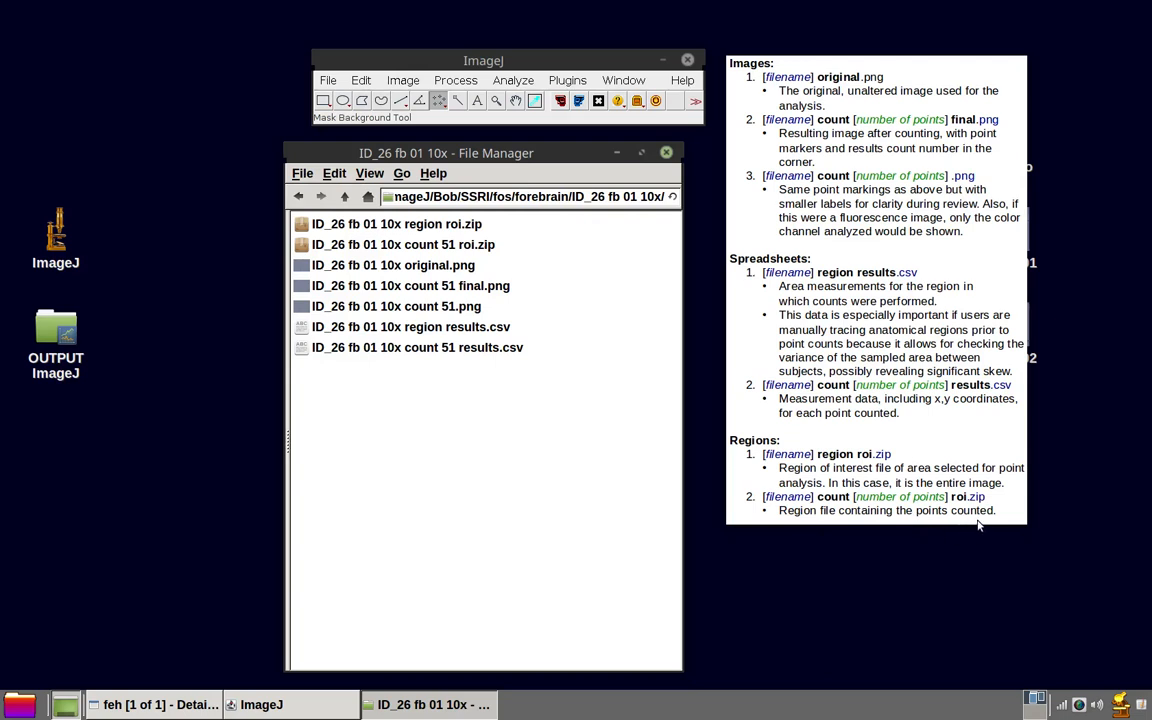
mouse_move(972, 528)
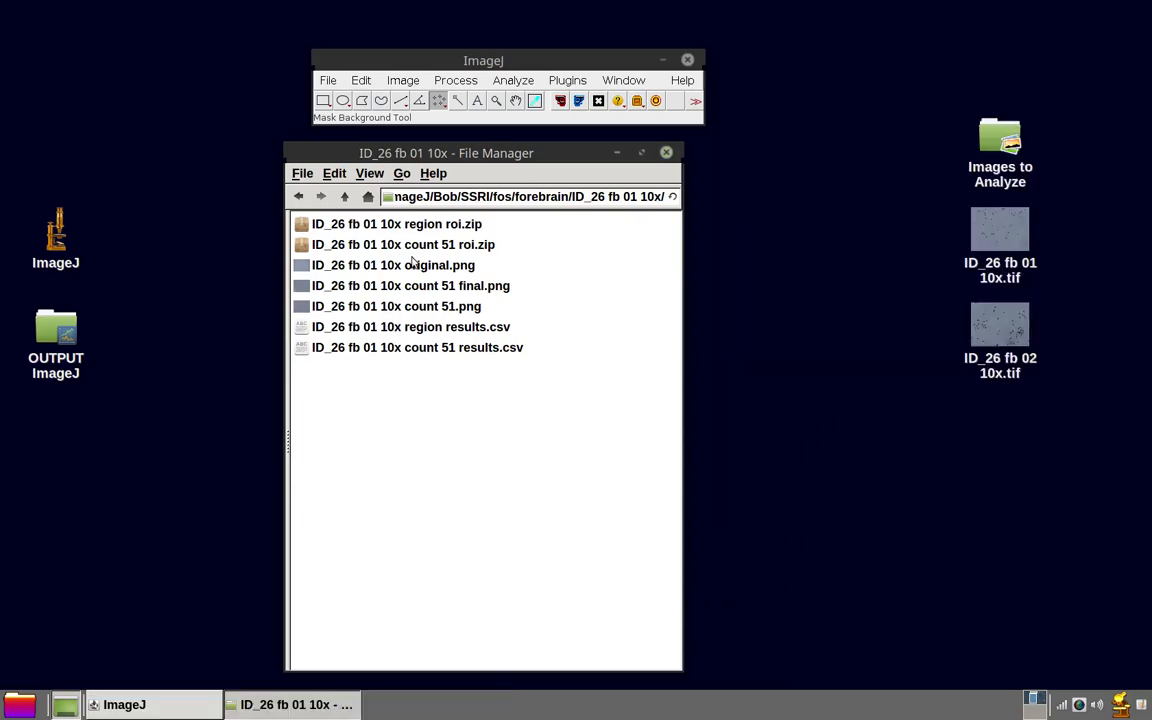
mouse_move(456, 270)
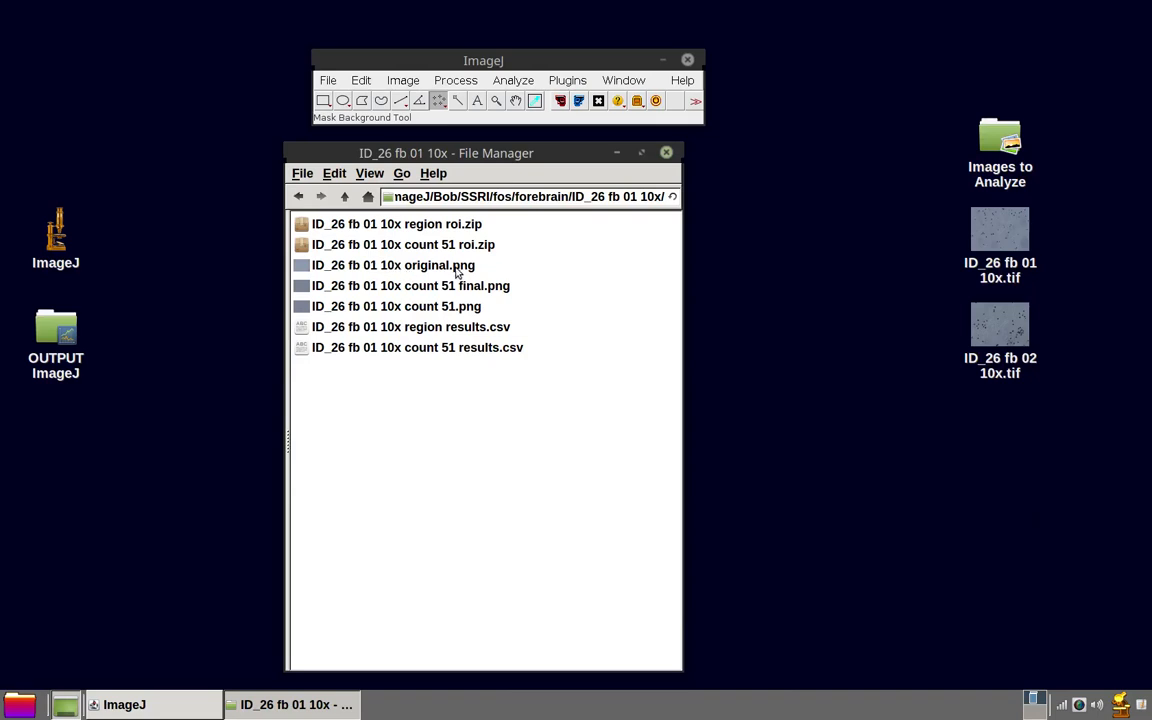
- Bring ID_26 fb 01 10x original.png into ImageJ from the output folder
click(392, 264)
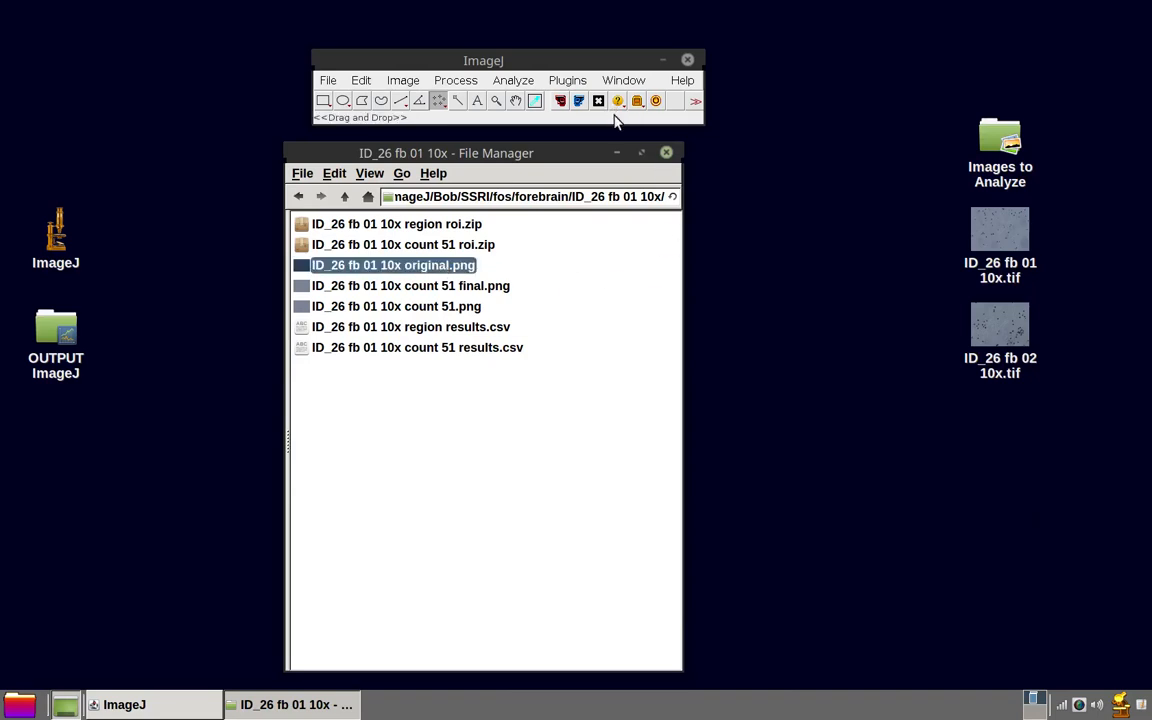
double_click(392, 264)
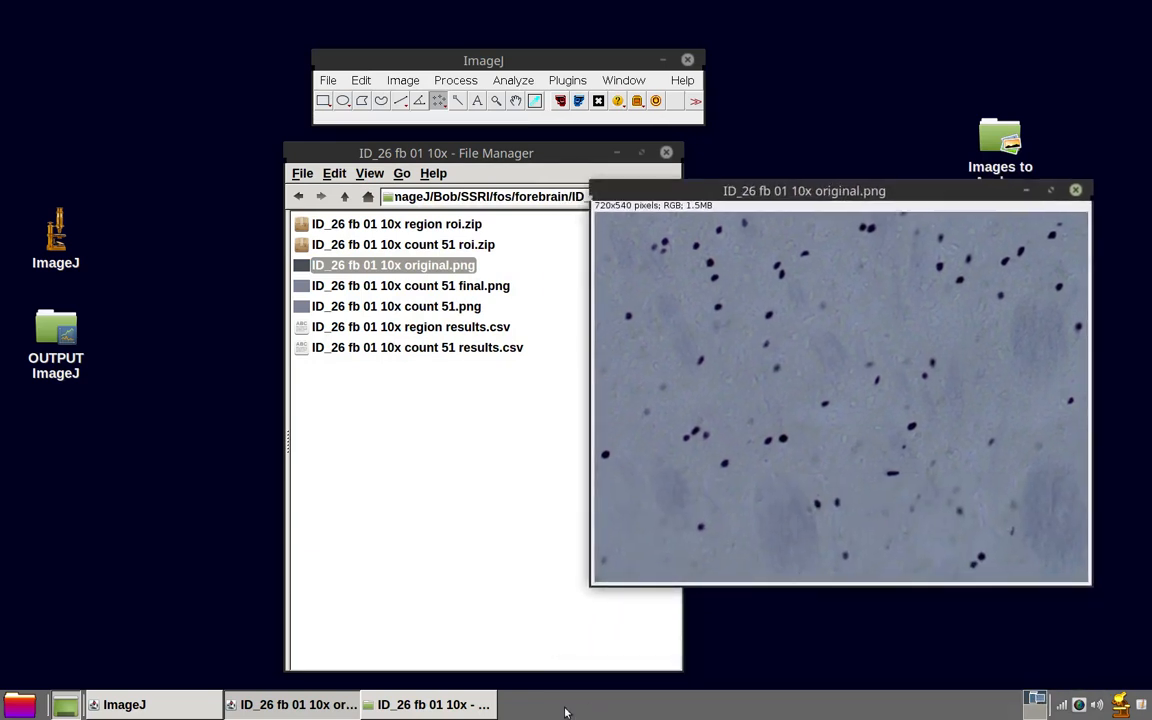
mouse_move(580, 672)
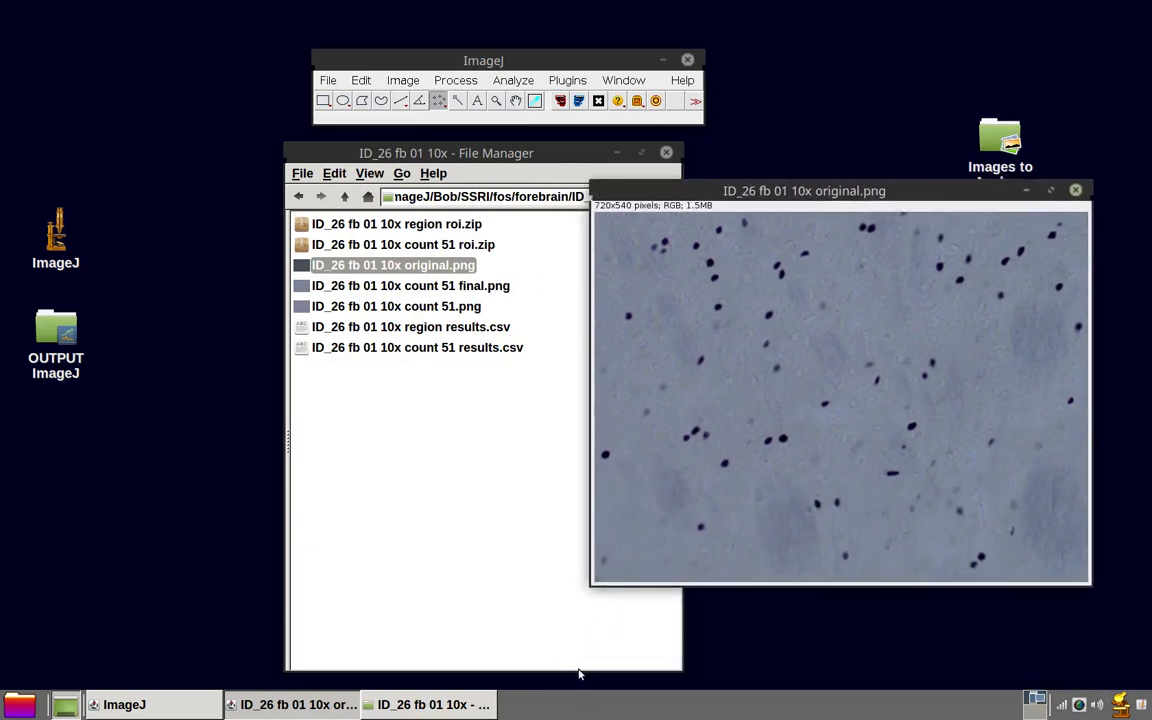
mouse_move(432, 296)
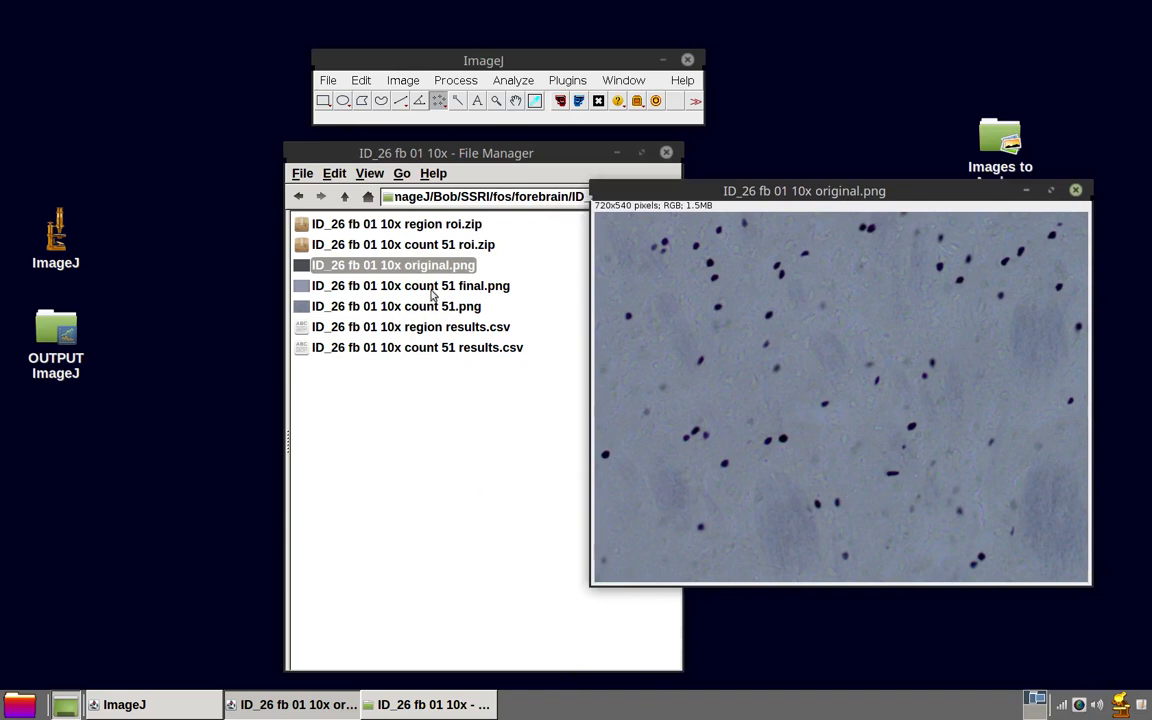
mouse_move(460, 248)
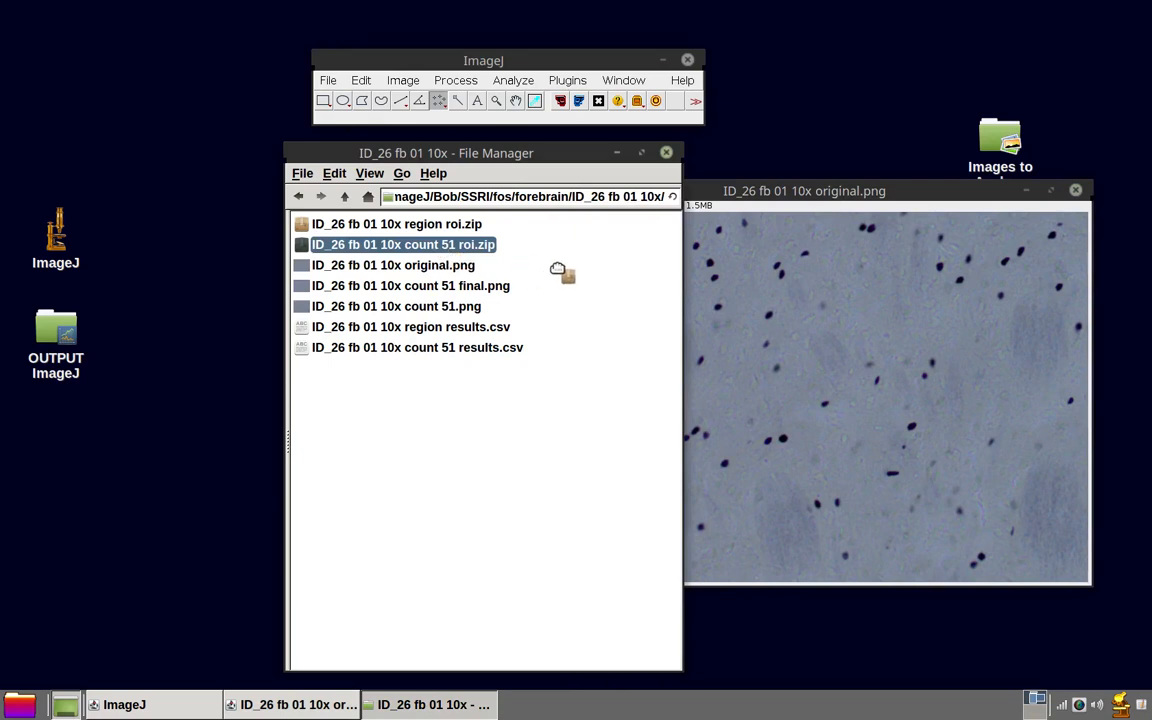
- Load count 51 roi.zip into the ROI Manager and arrange windows to see the 51 markers on the image
double_click(398, 244)
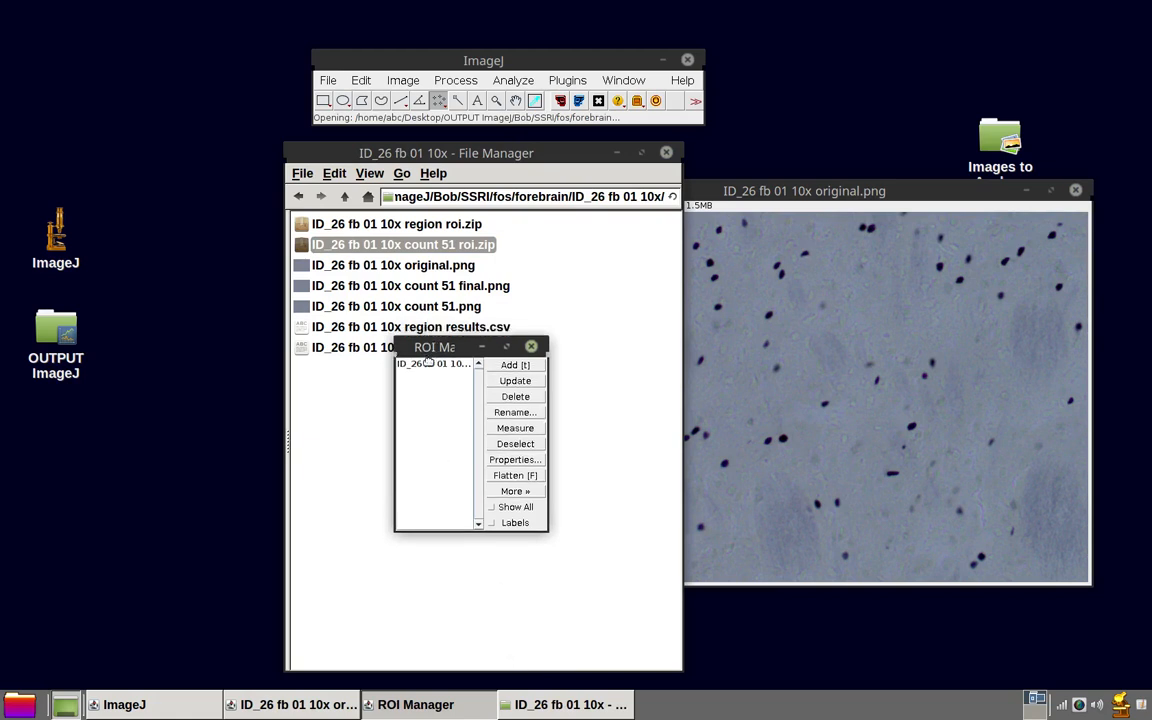
drag(432, 348, 152, 432)
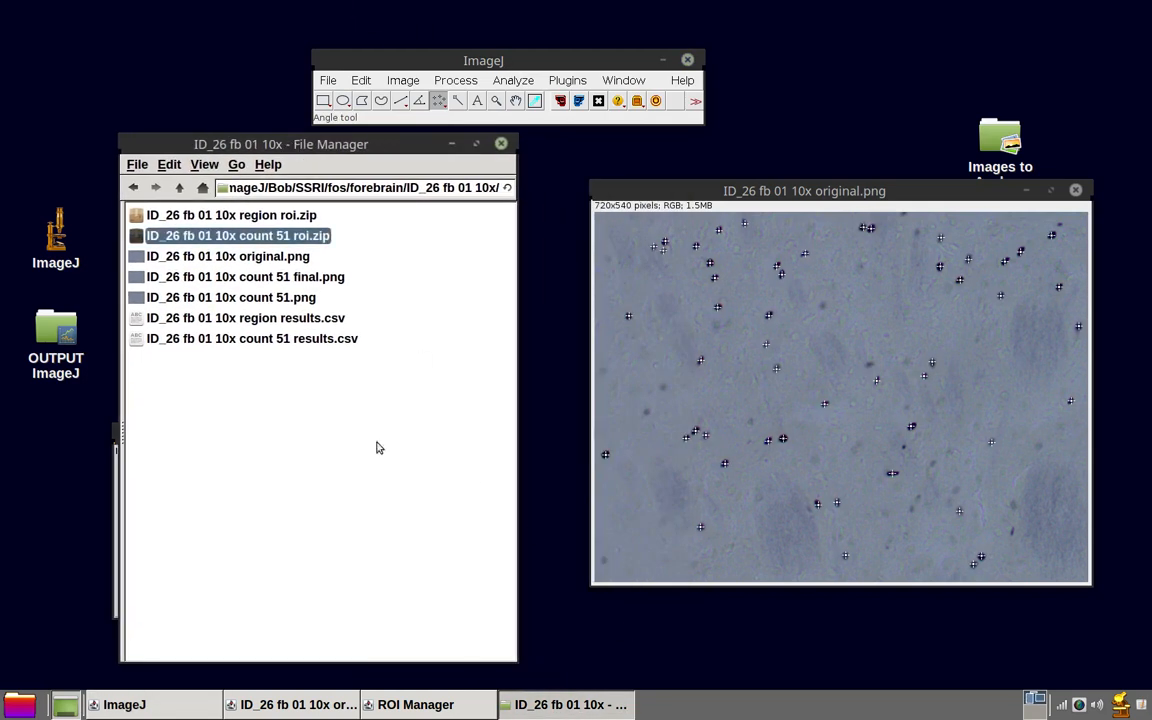
drag(804, 192, 786, 176)
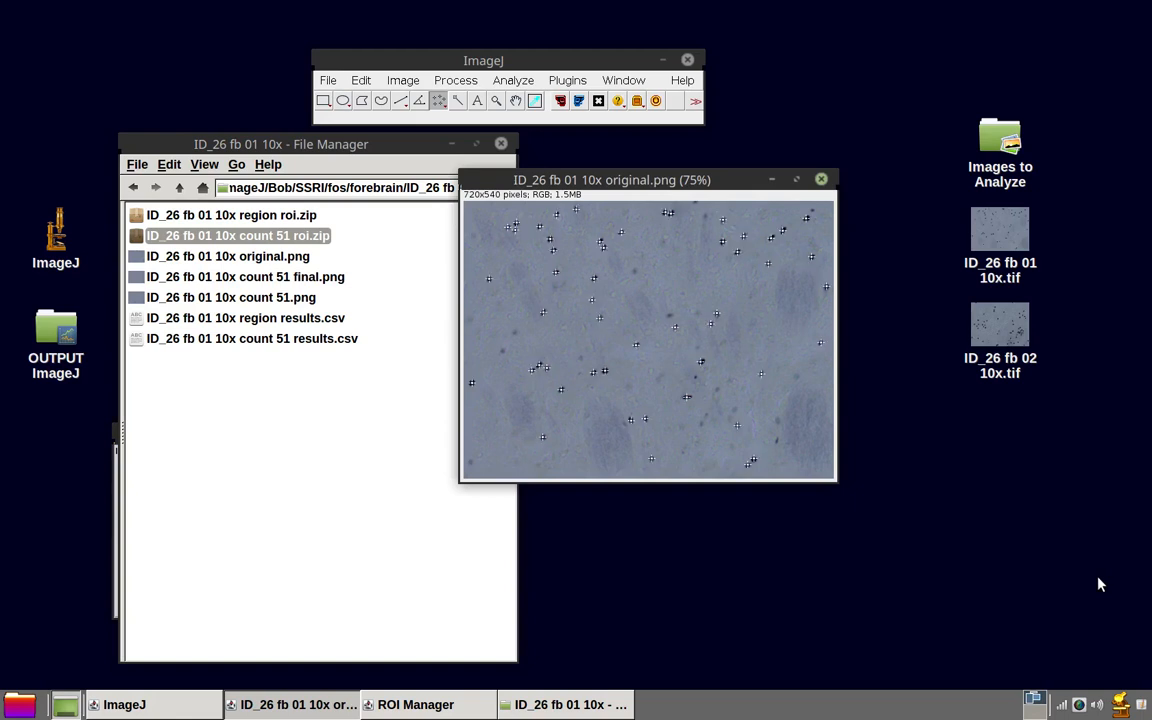
mouse_move(624, 456)
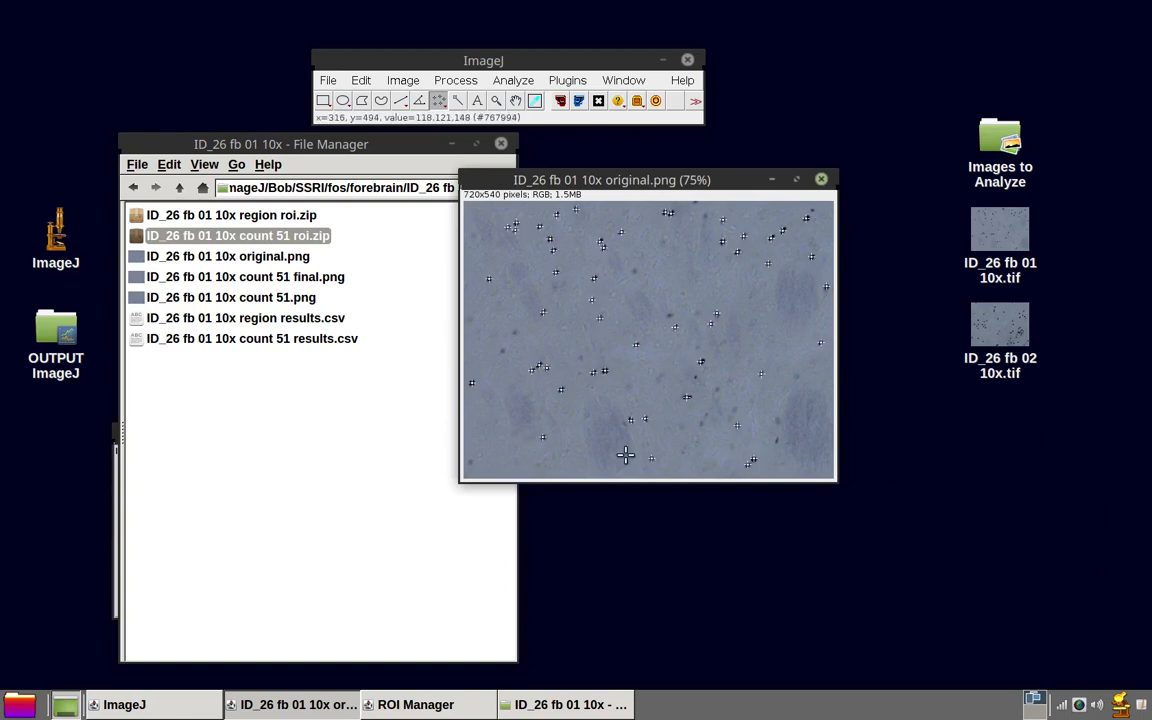
mouse_move(616, 420)
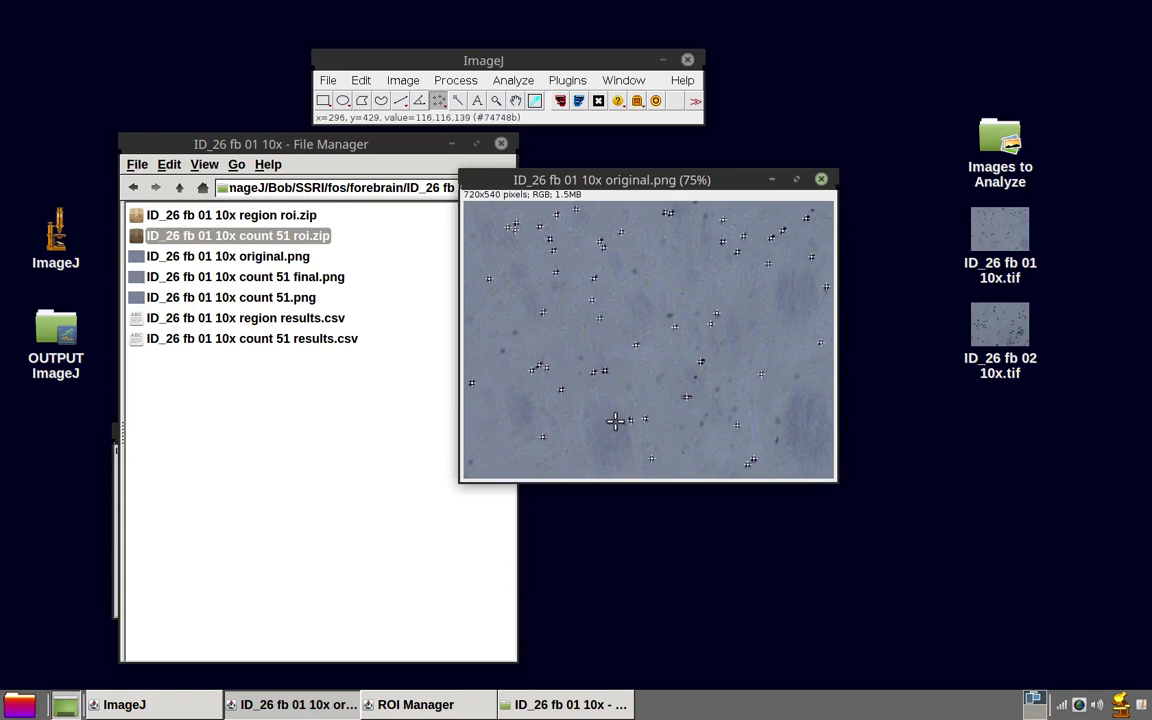
mouse_move(636, 412)
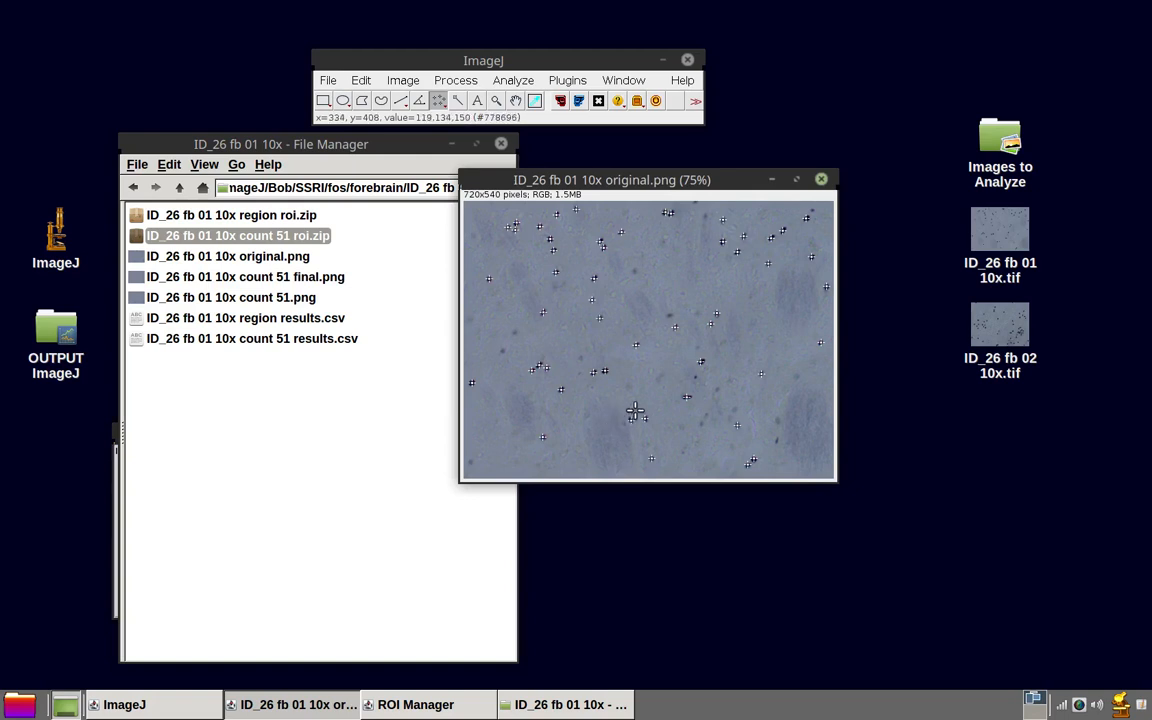
mouse_move(644, 408)
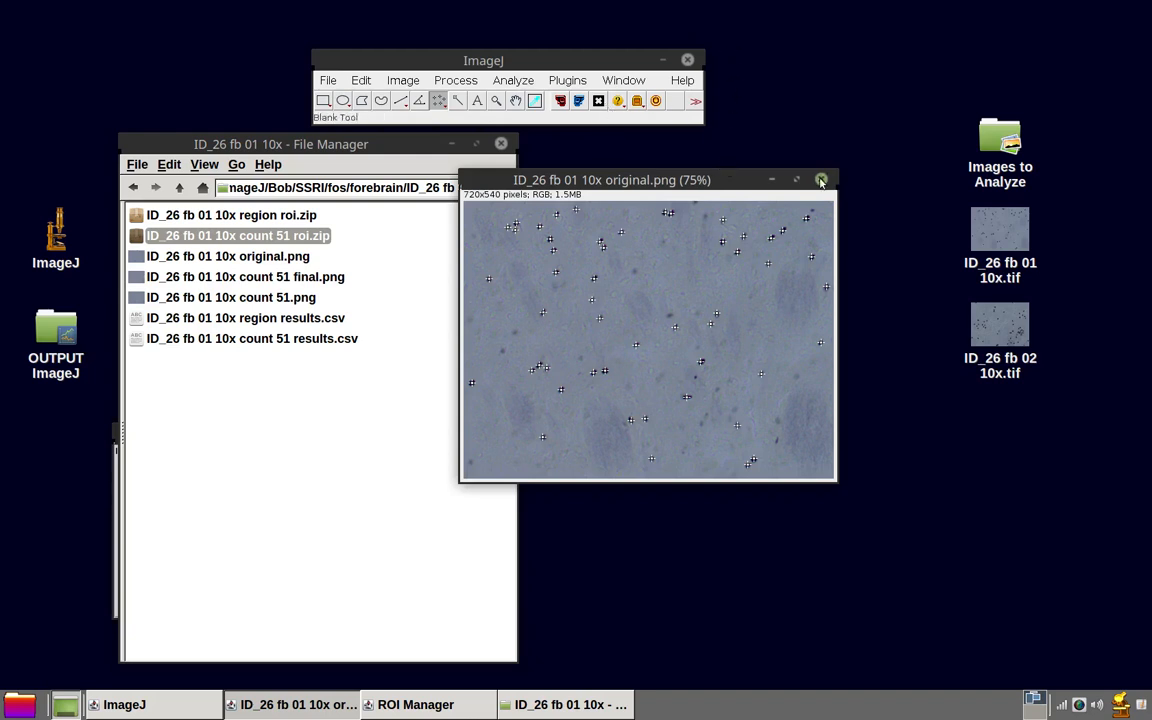
- Close the marked first brain image and the output File Manager window
click(820, 180)
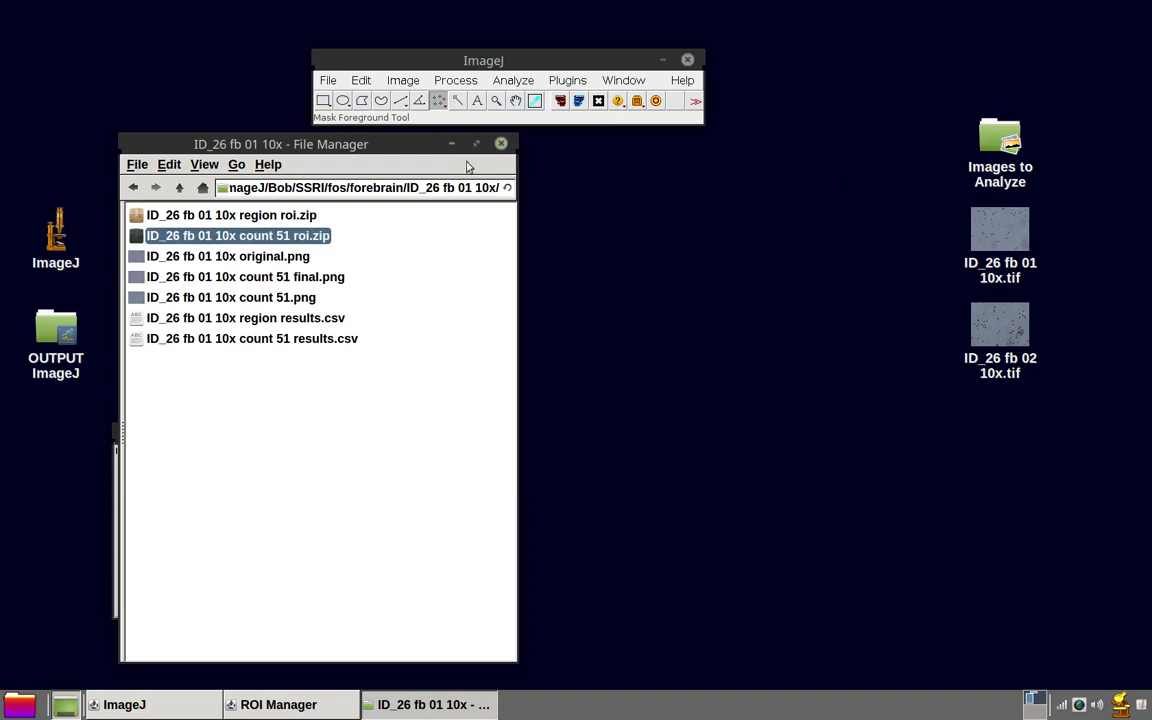
click(500, 144)
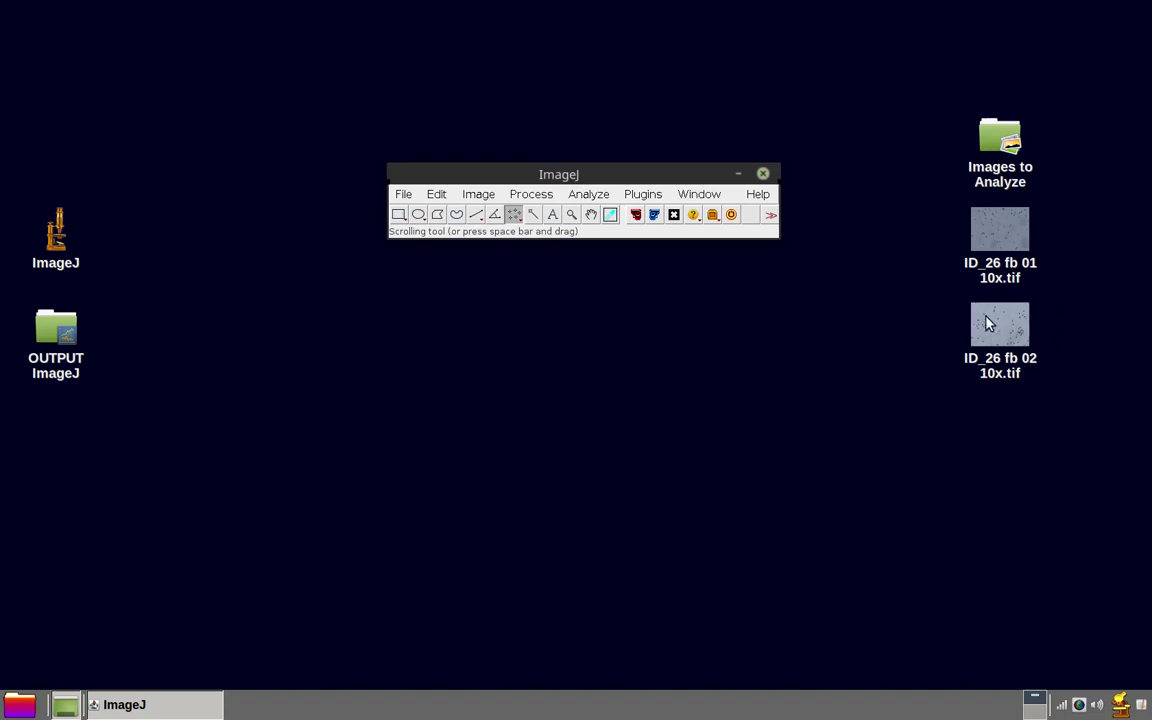
- Drop ID_26 fb 02 10x.tif into ImageJ and set Assisted Count tolerance 70, remembered until macro reinstall
drag(1000, 322, 610, 256)
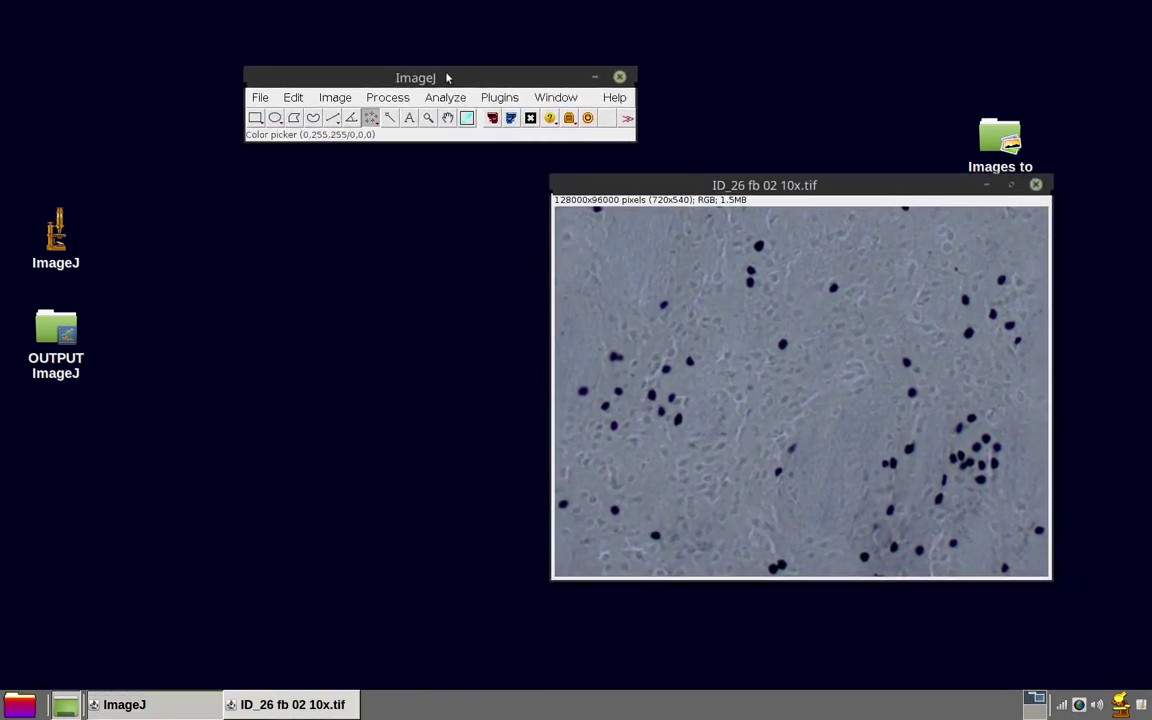
mouse_move(464, 262)
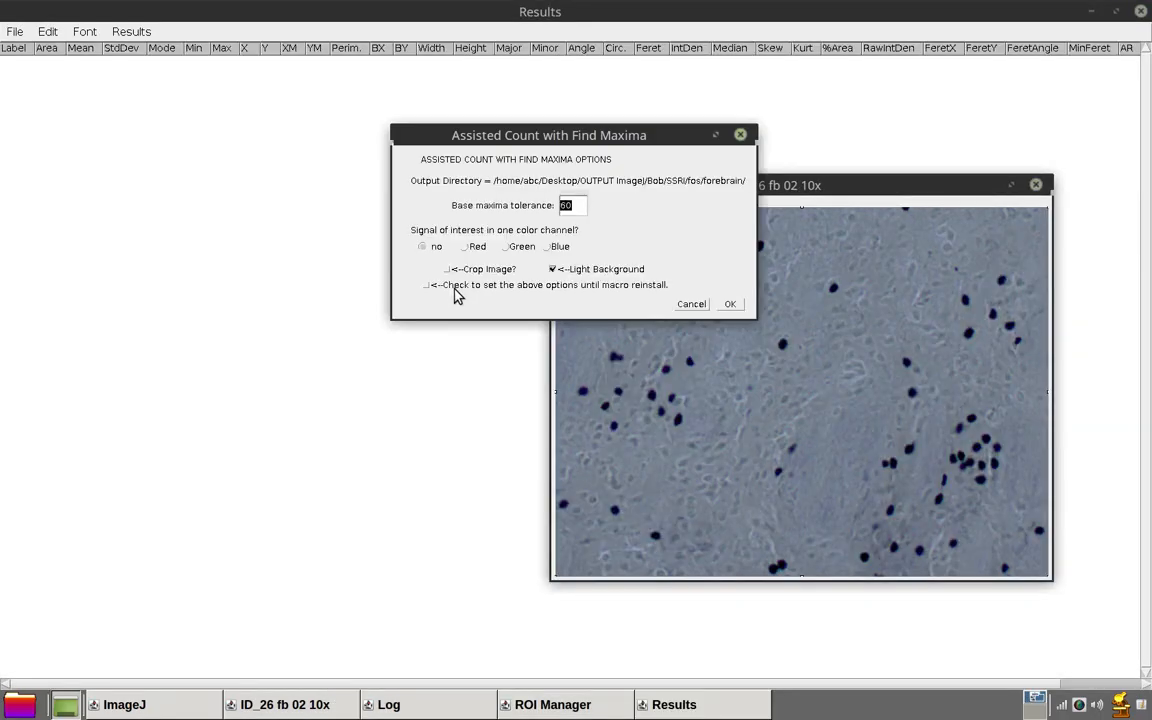
mouse_move(562, 242)
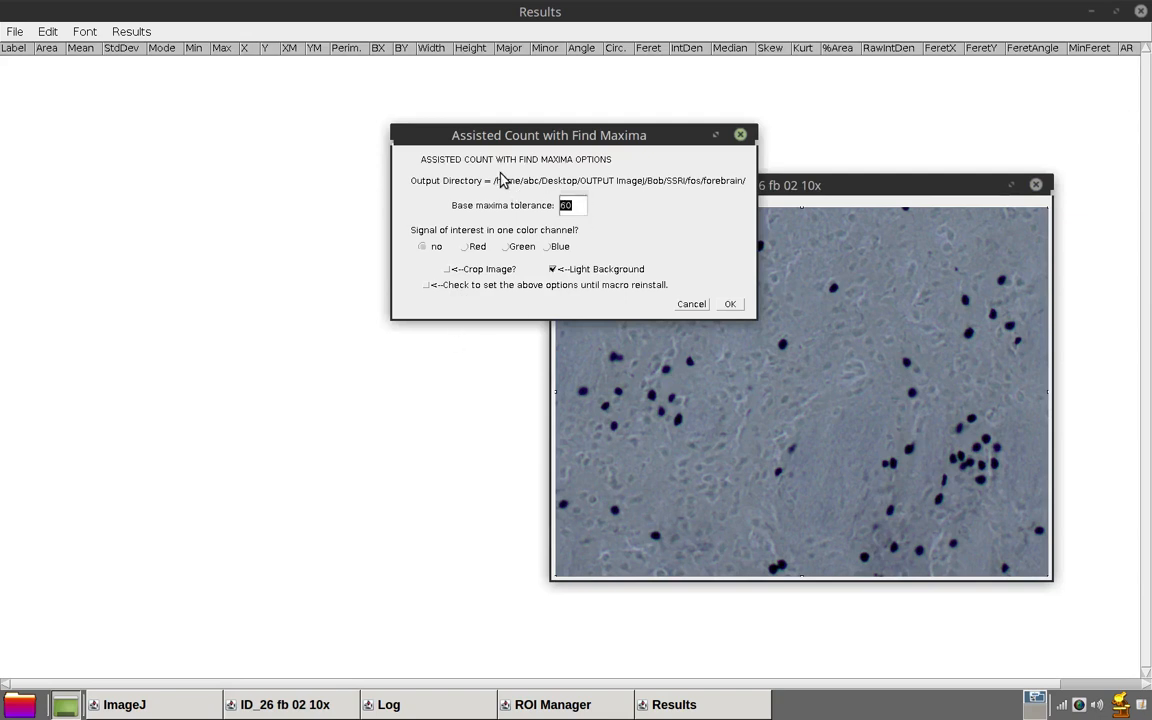
text(70)
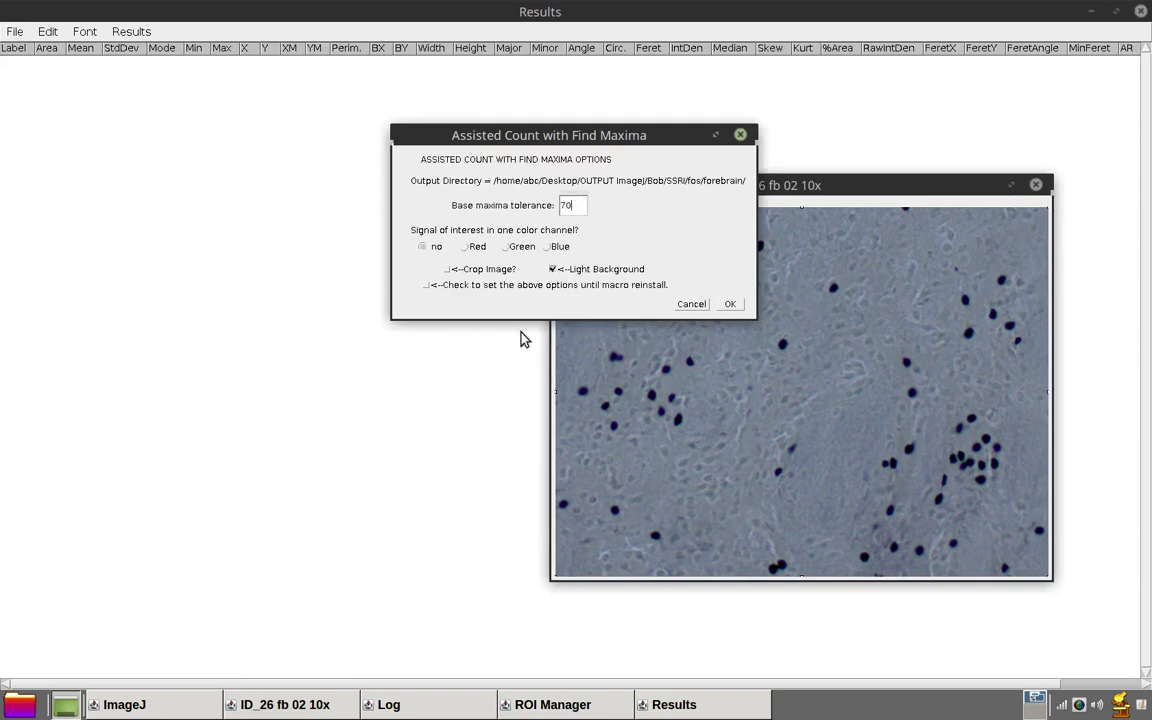
mouse_move(396, 310)
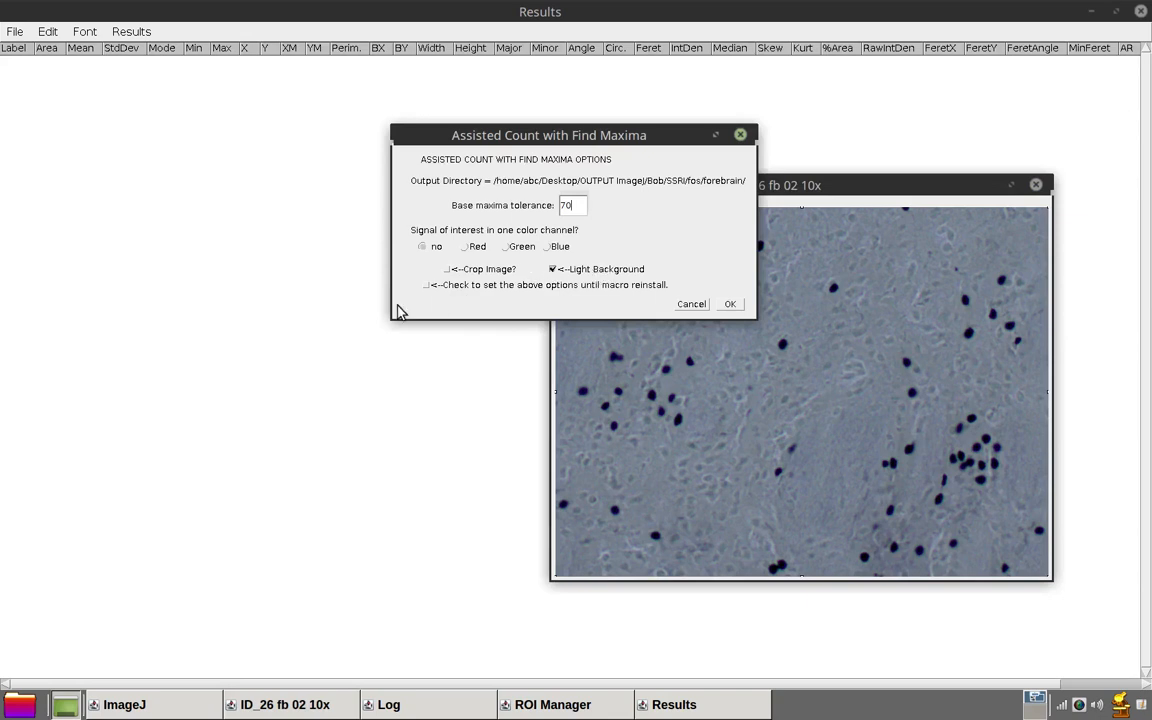
click(428, 288)
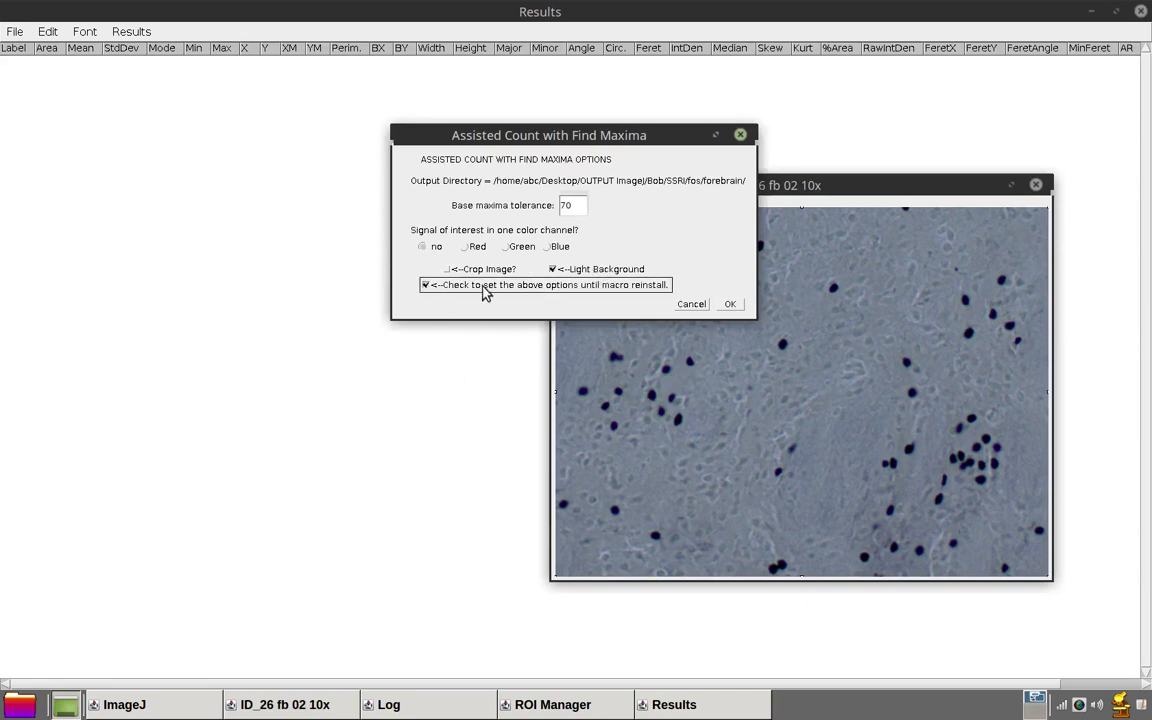
mouse_move(736, 304)
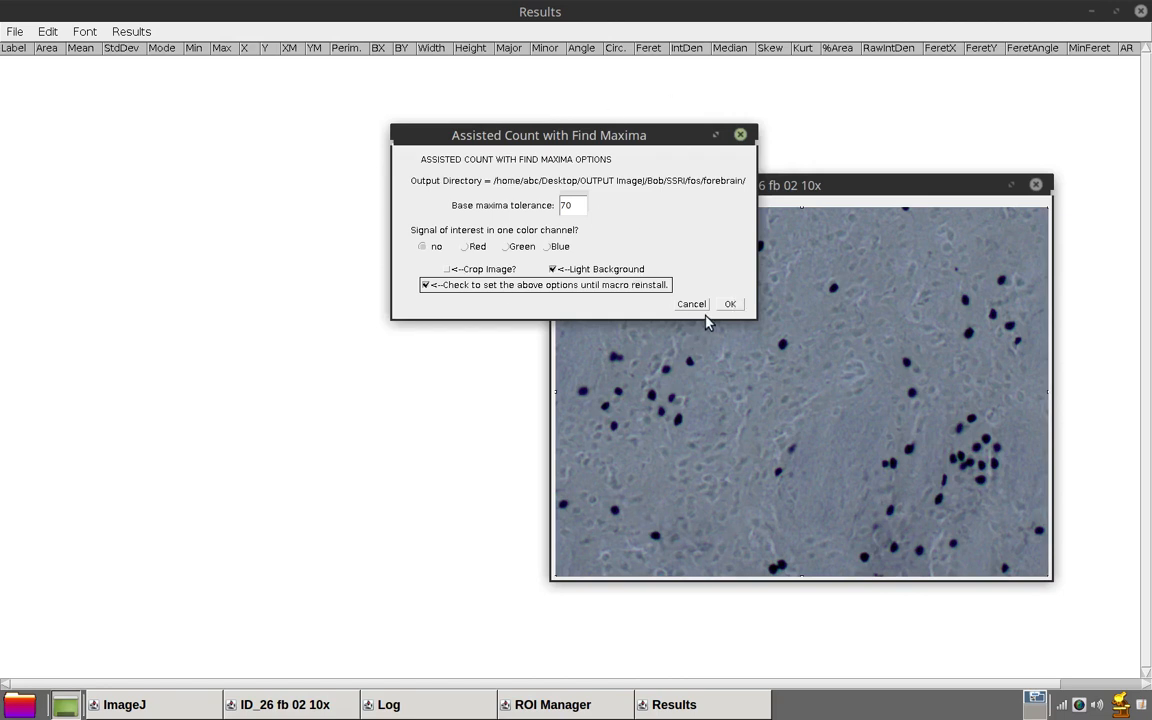
- Run Find Maxima at tolerance 70 (51 points on ID_26 fb 02 10x) and proceed to the tolerance settings
click(728, 304)
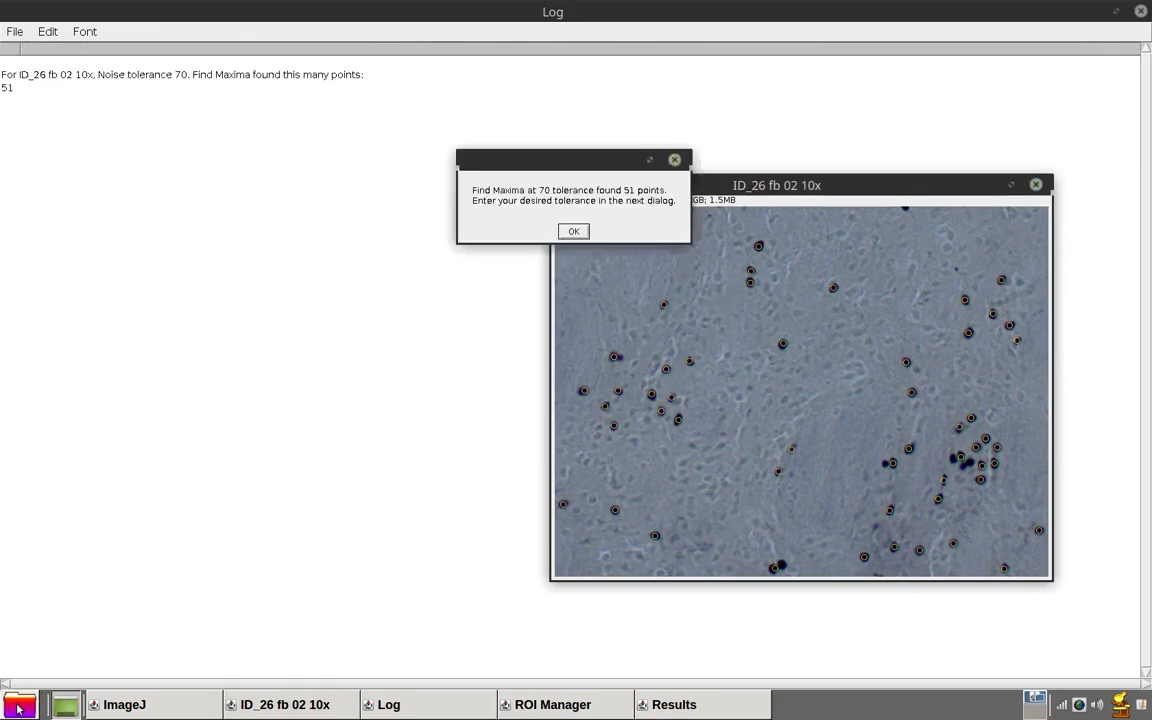
drag(576, 160, 300, 220)
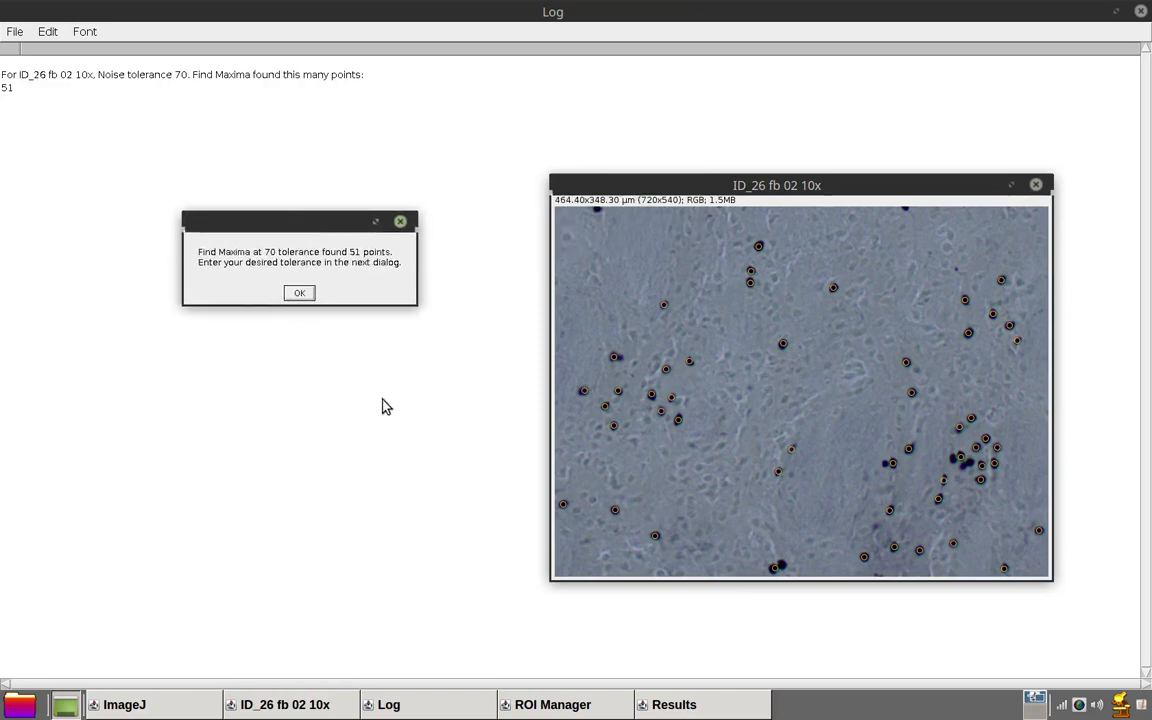
mouse_move(792, 510)
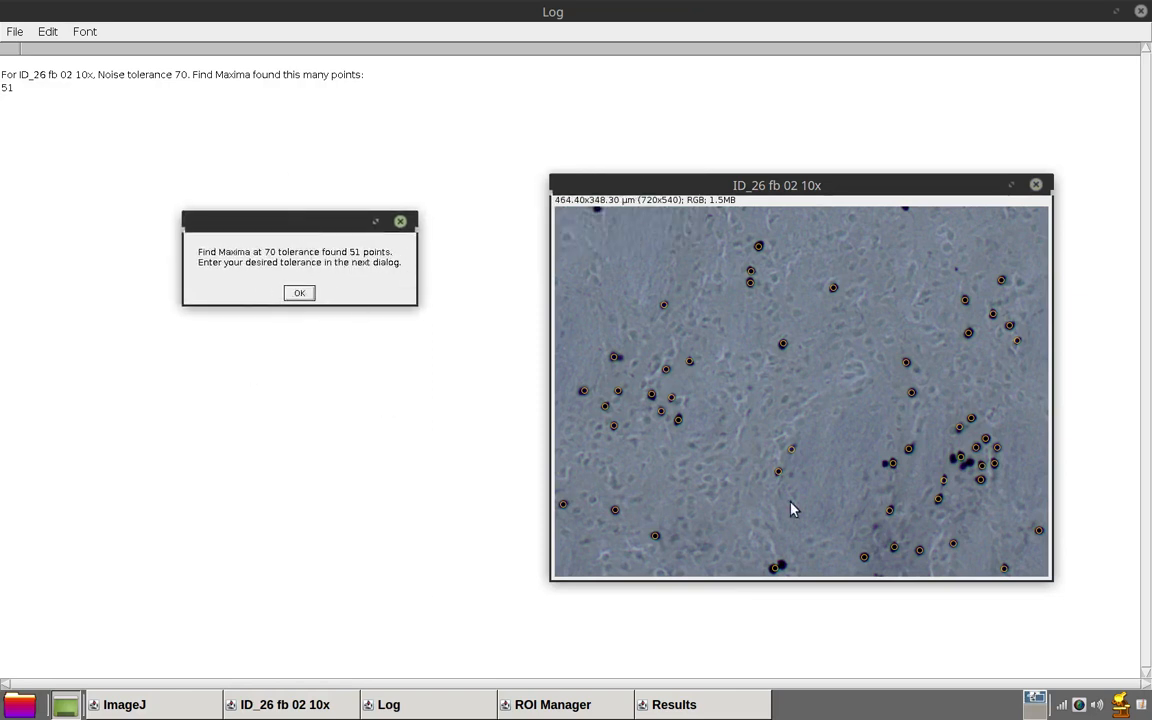
mouse_move(932, 476)
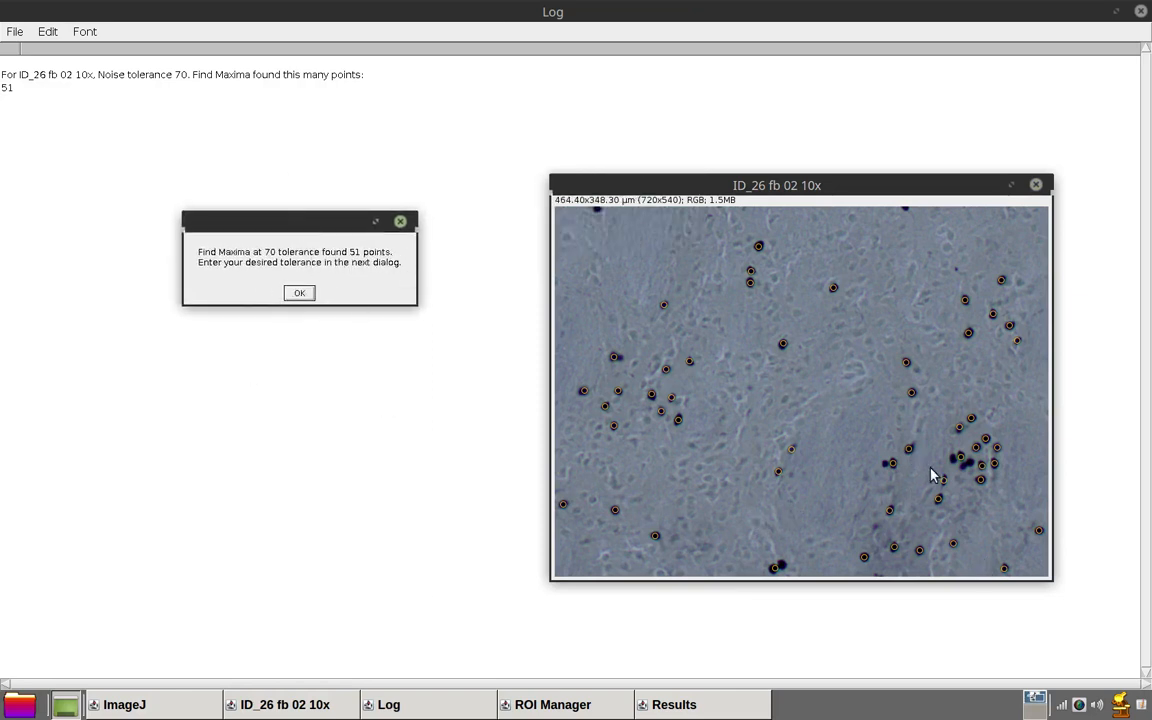
mouse_move(248, 318)
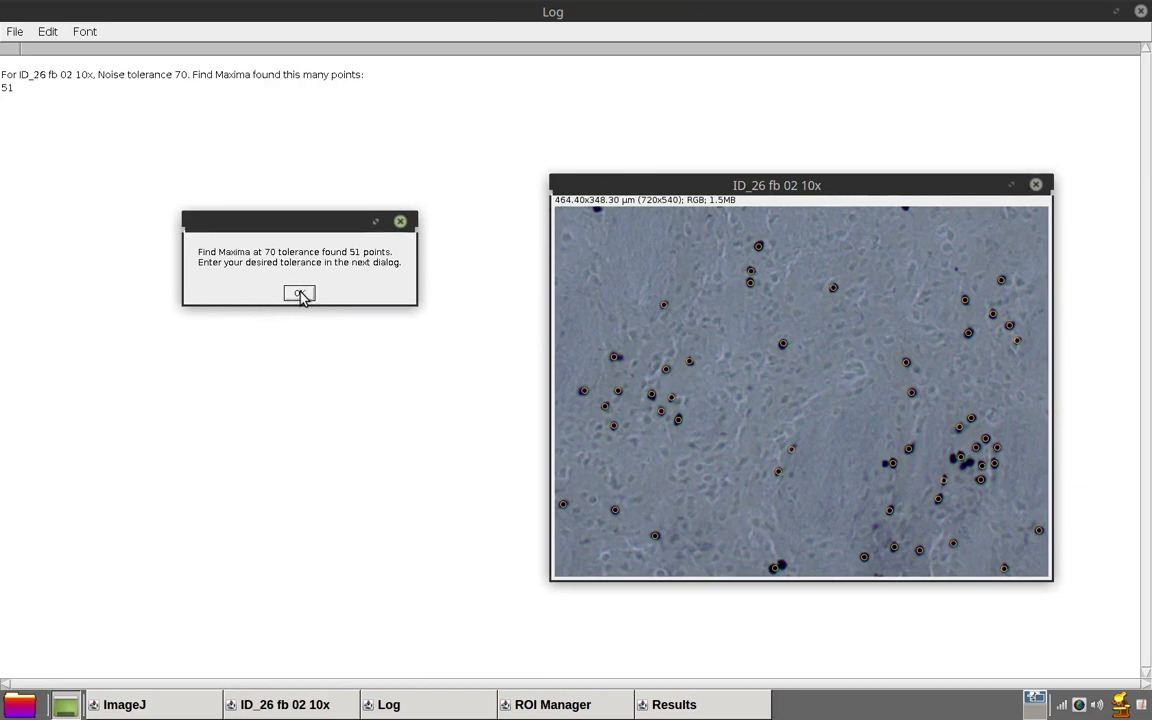
click(300, 294)
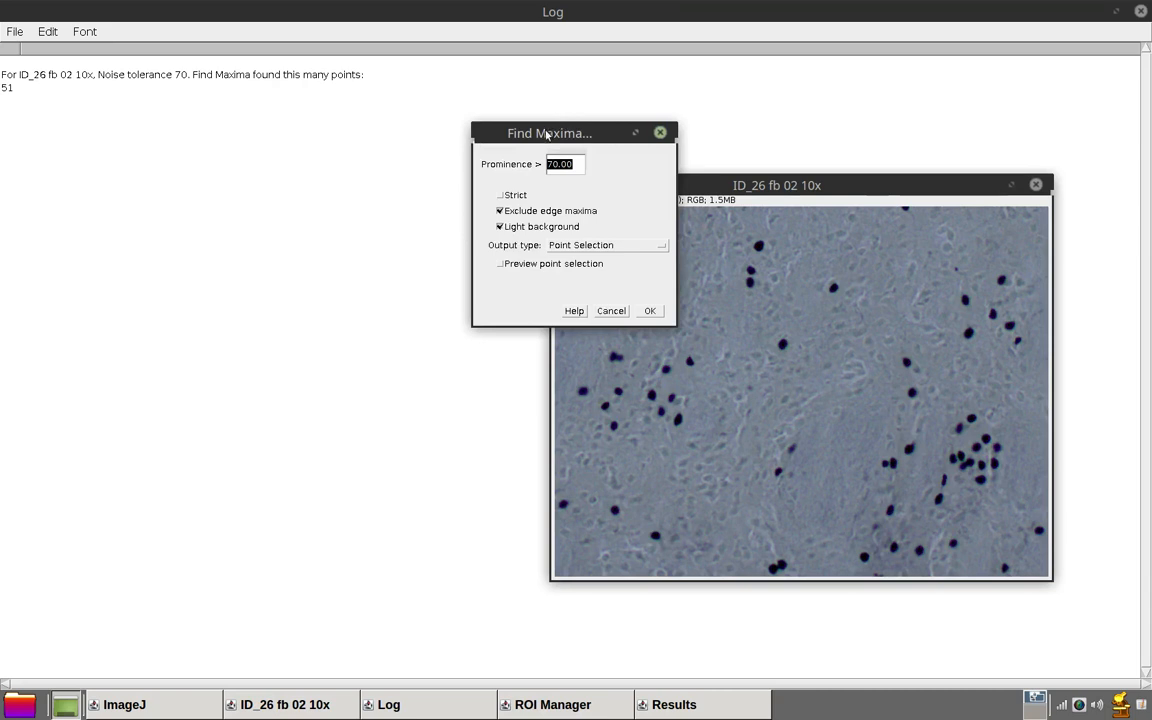
- Preview the detected maxima and try Prominence 40, which finds 57 maxima
click(500, 264)
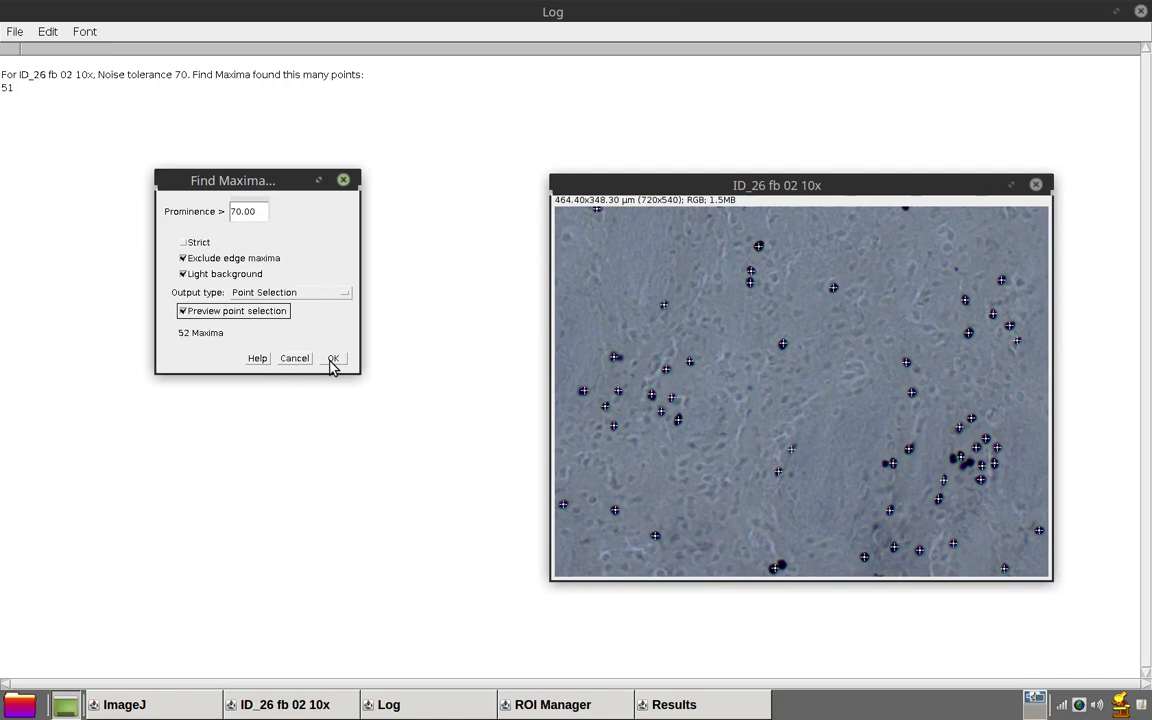
click(184, 312)
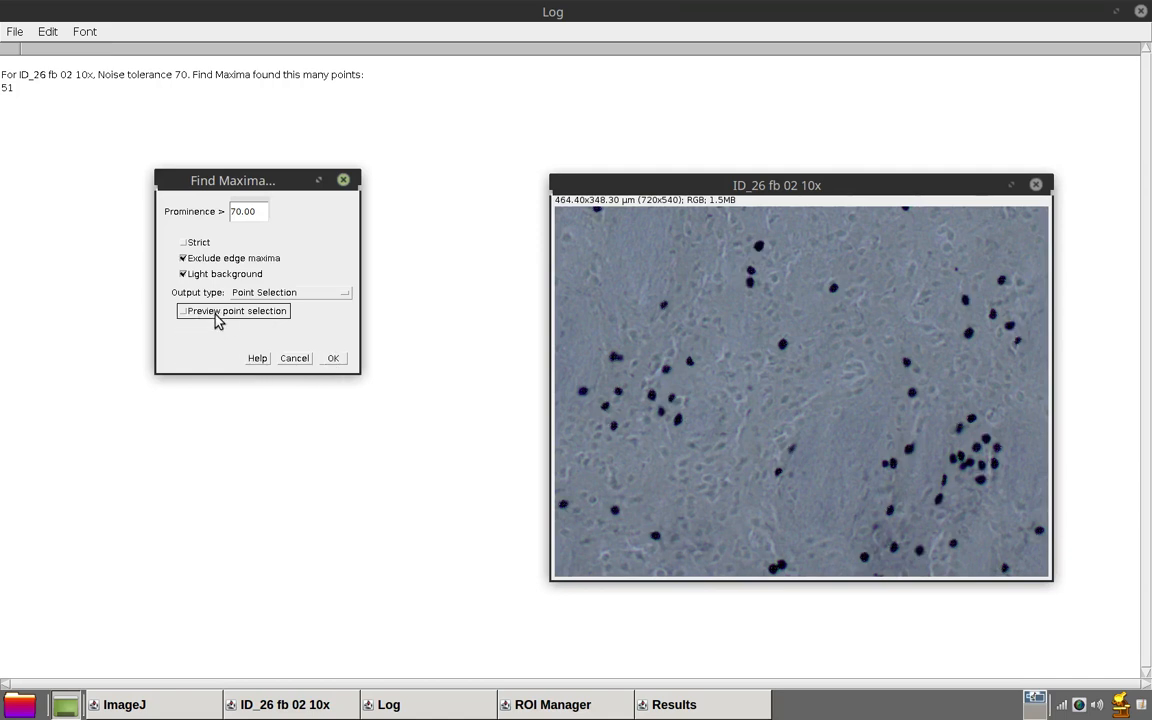
click(184, 312)
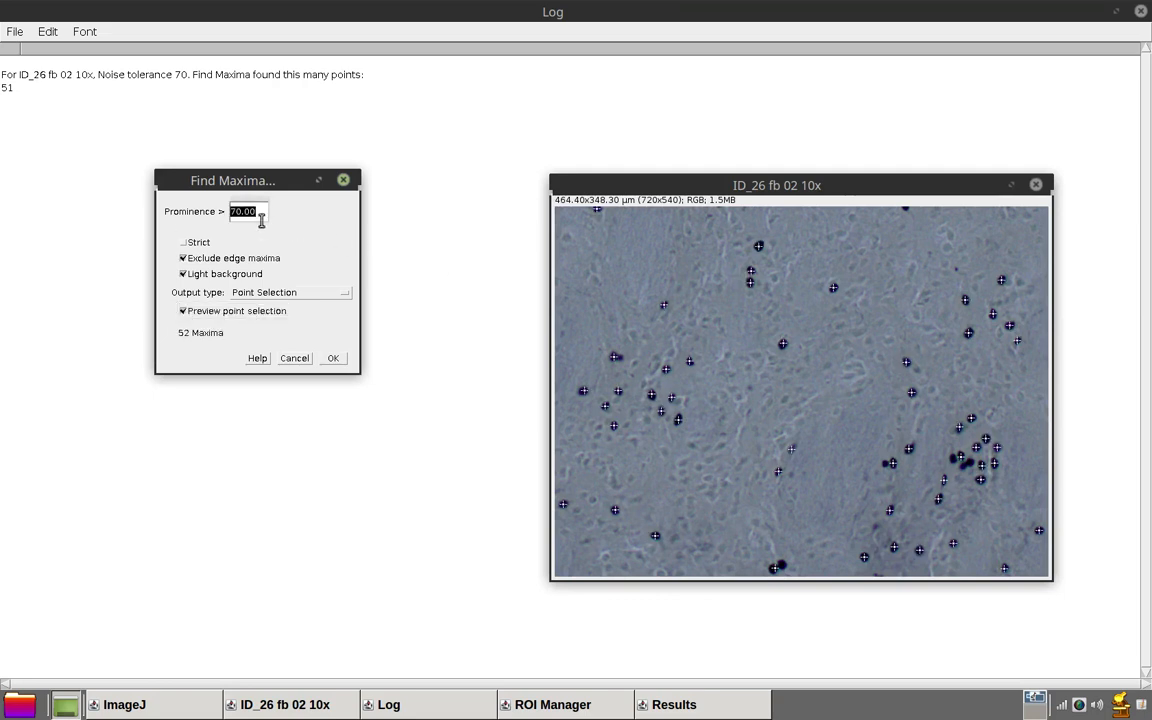
text(40)
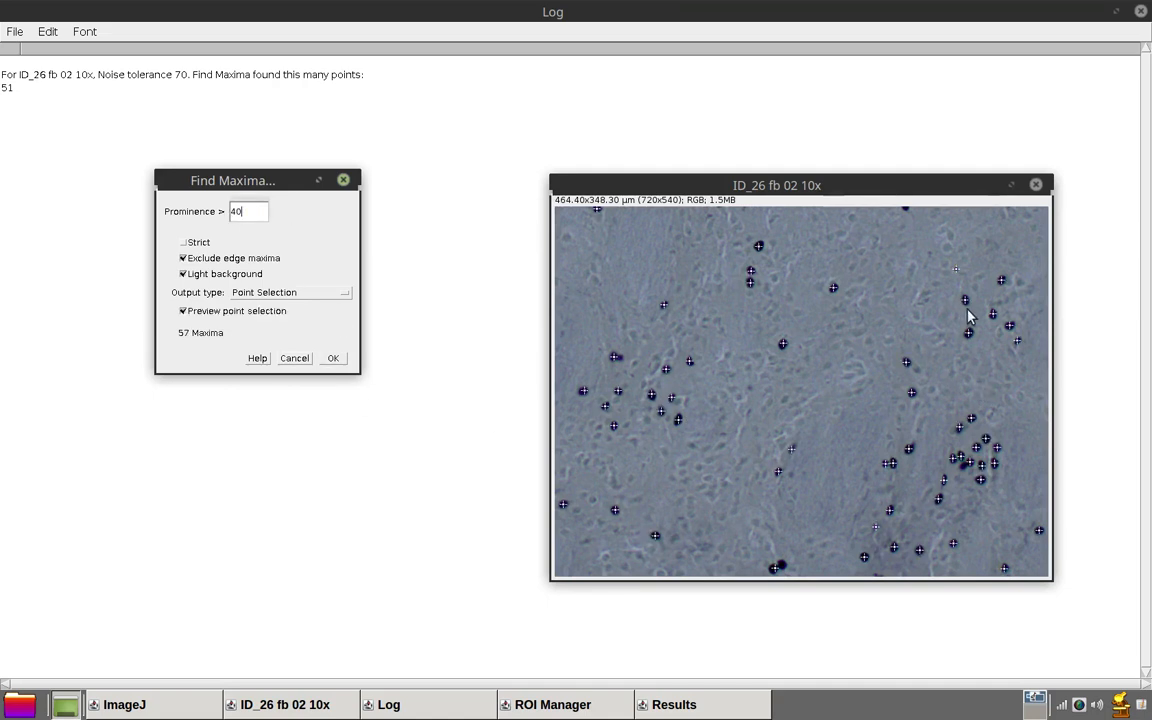
mouse_move(960, 280)
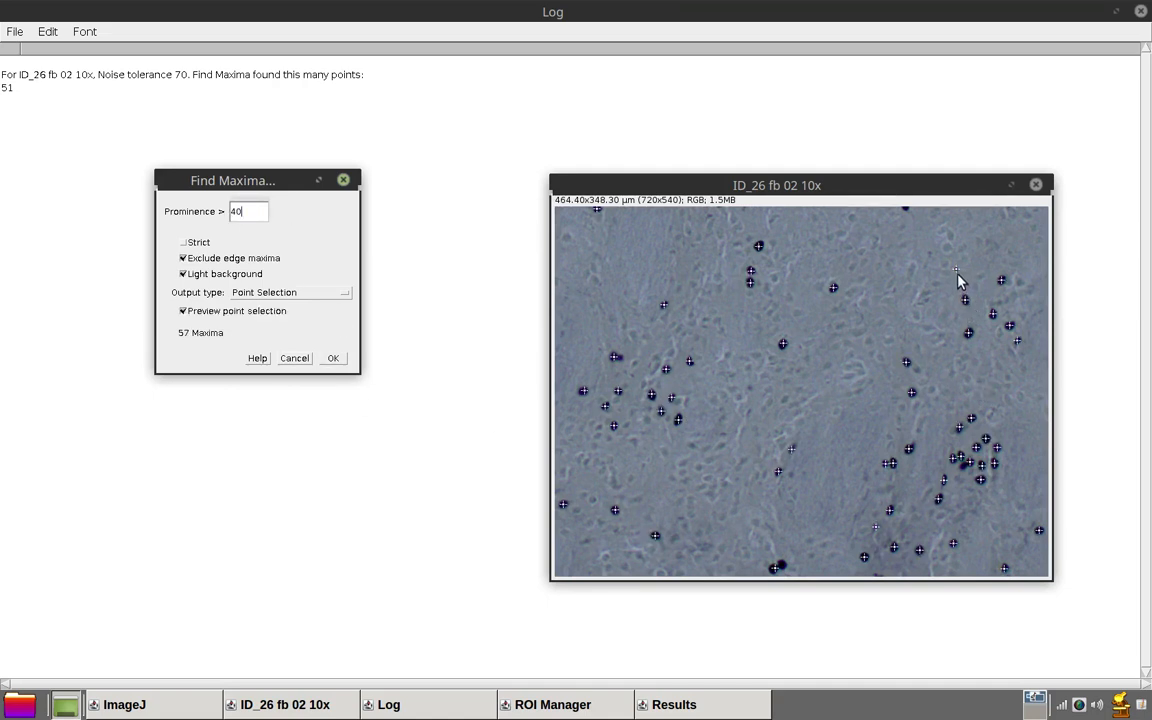
- Return Prominence to 70 (52 maxima) and accept it for the count
click(184, 312)
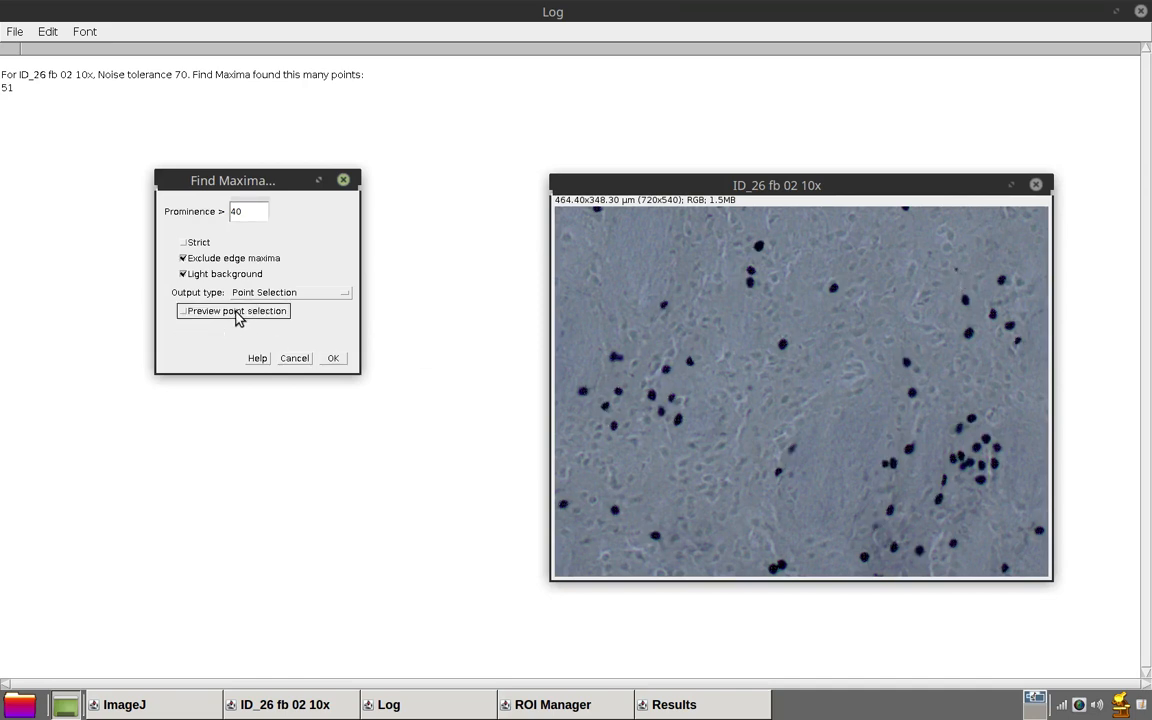
click(184, 310)
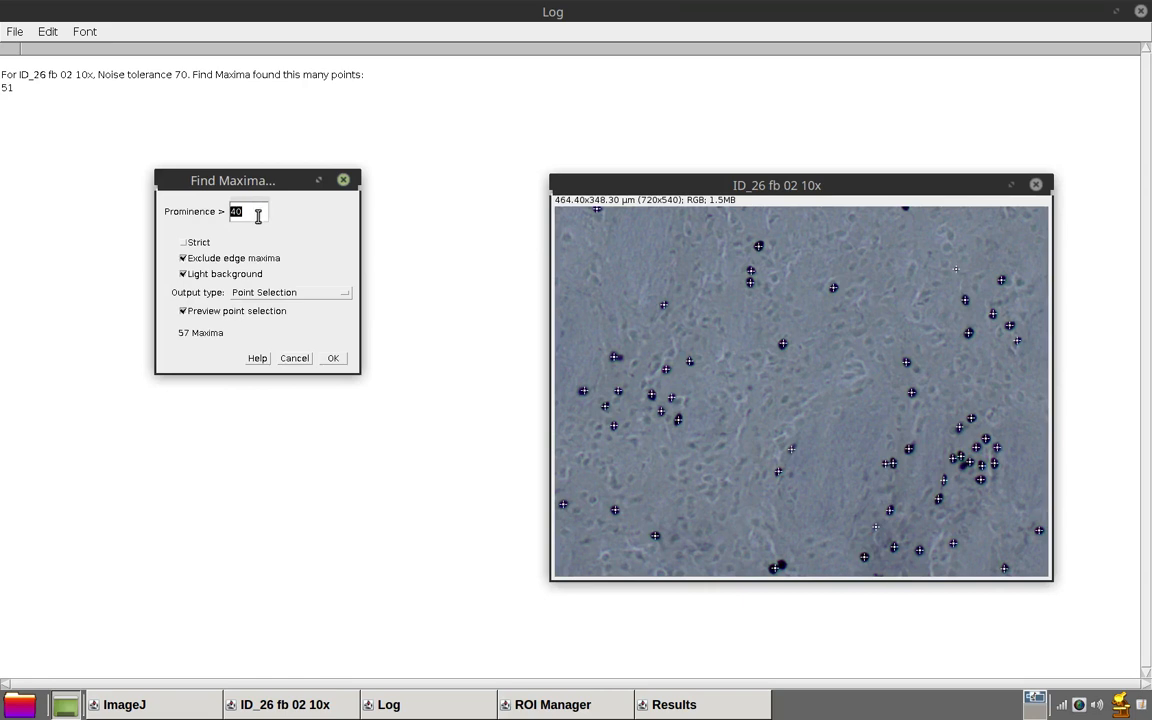
text(70)
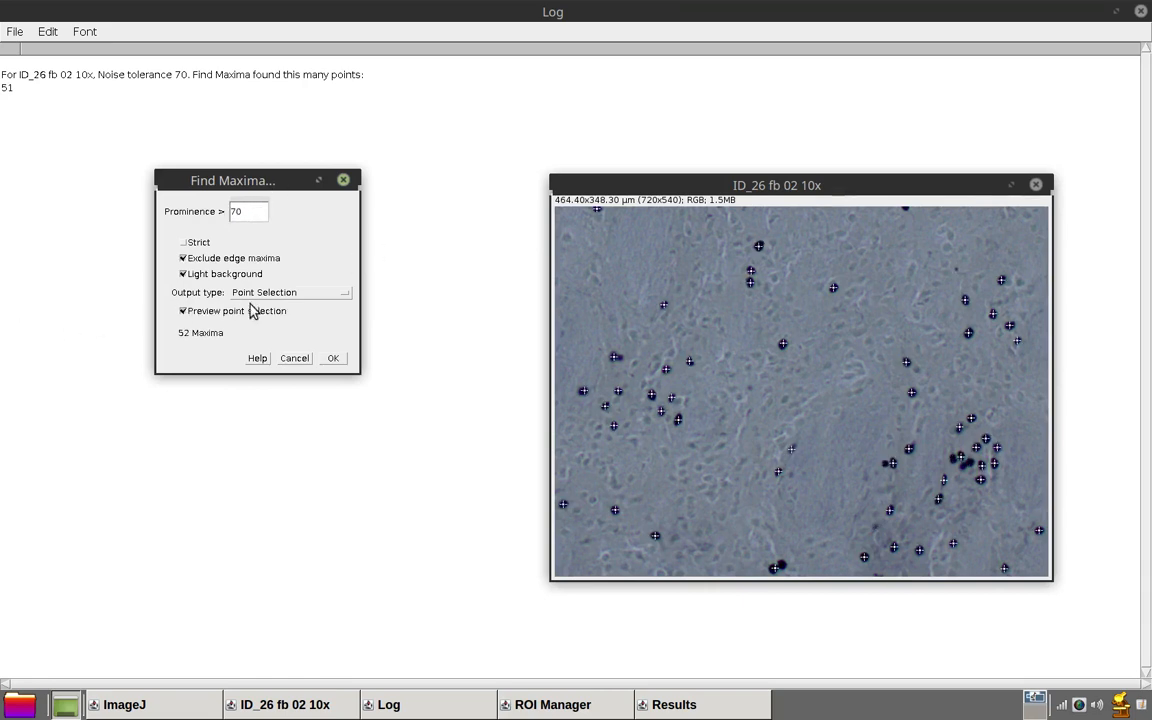
mouse_move(354, 364)
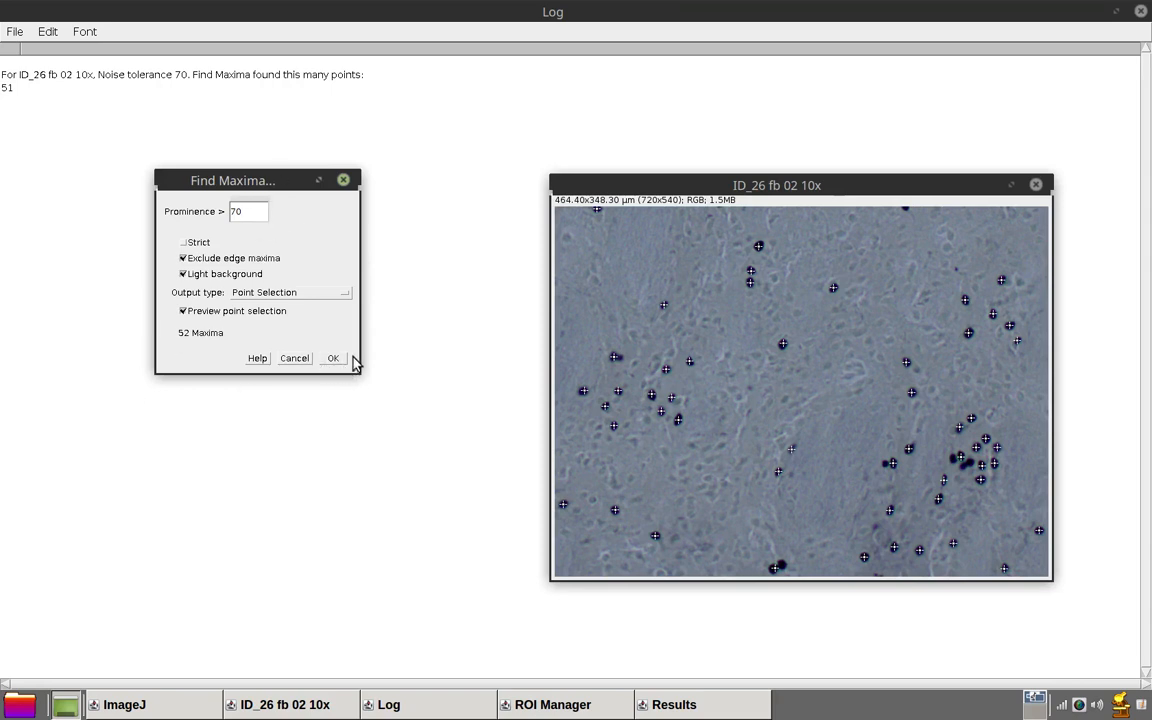
click(332, 358)
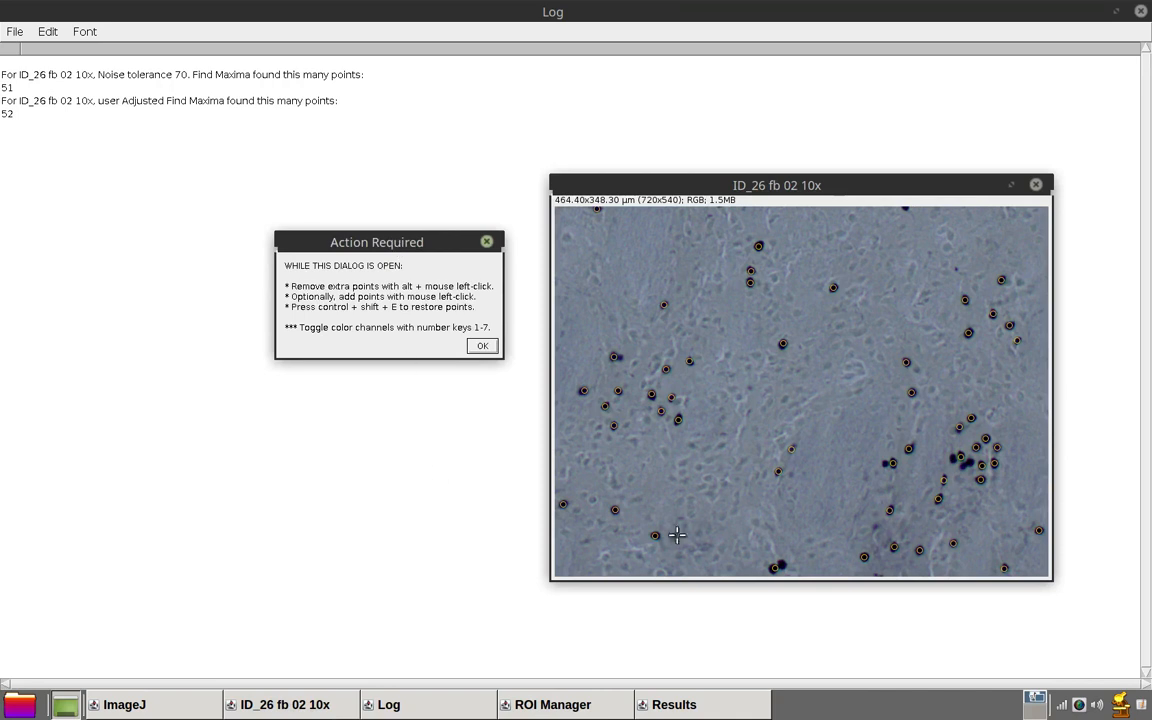
mouse_move(620, 224)
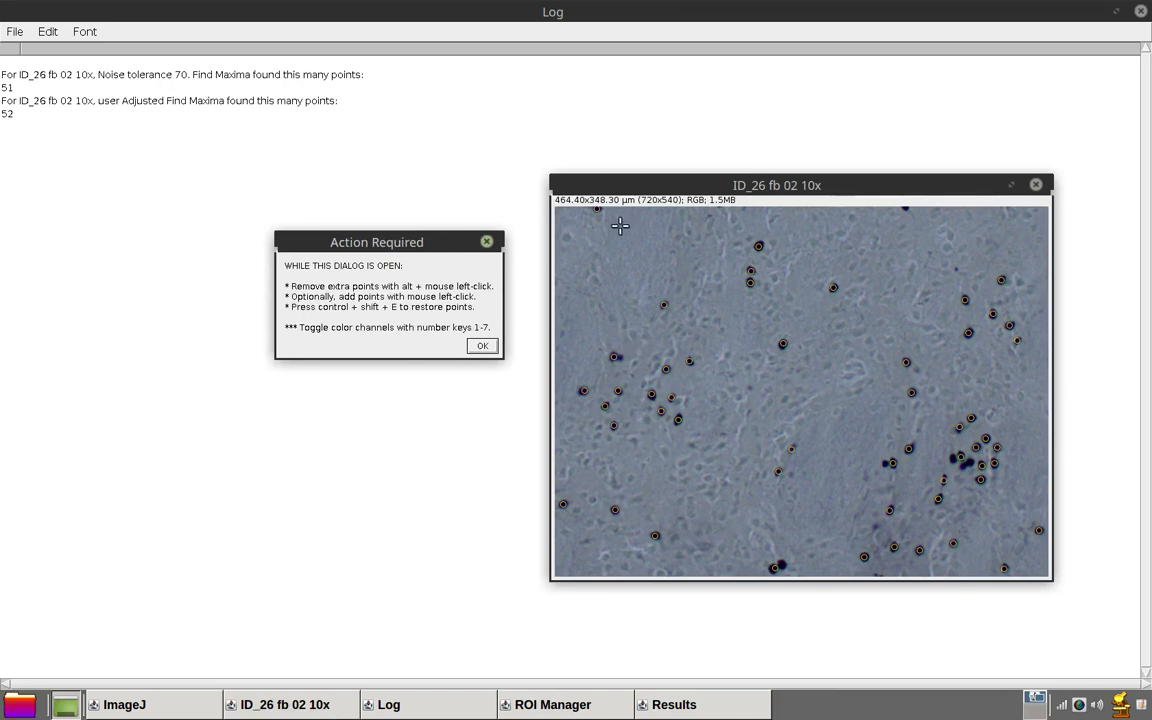
mouse_move(656, 252)
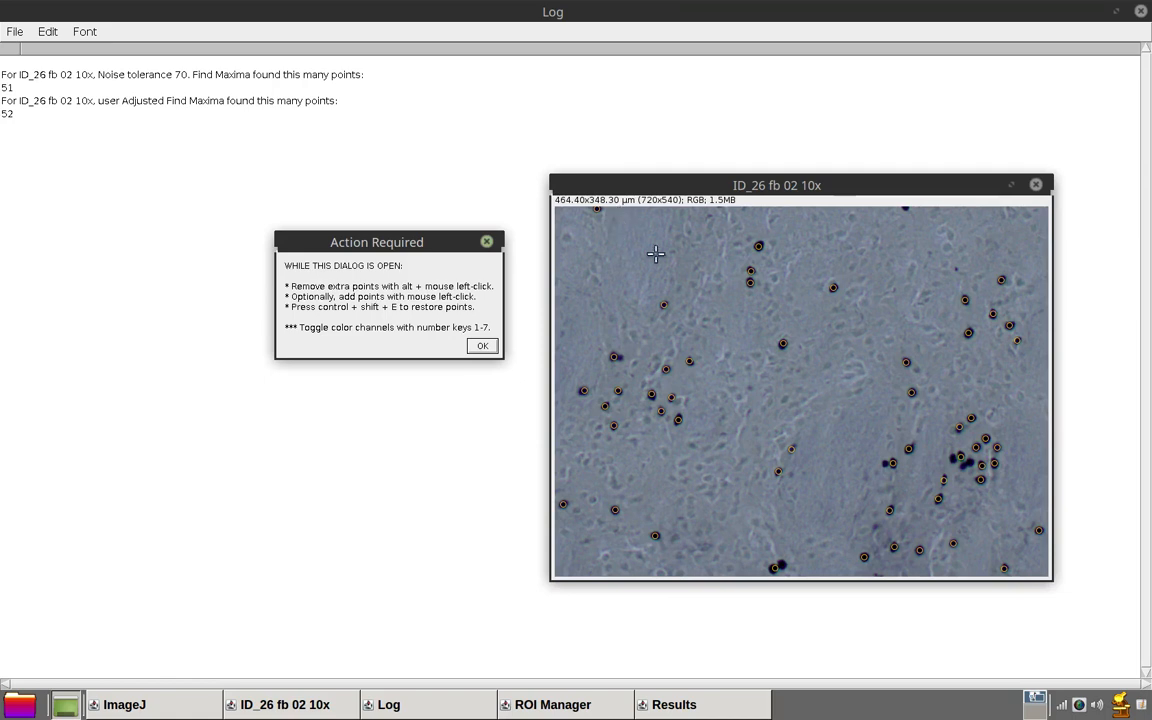
mouse_move(594, 216)
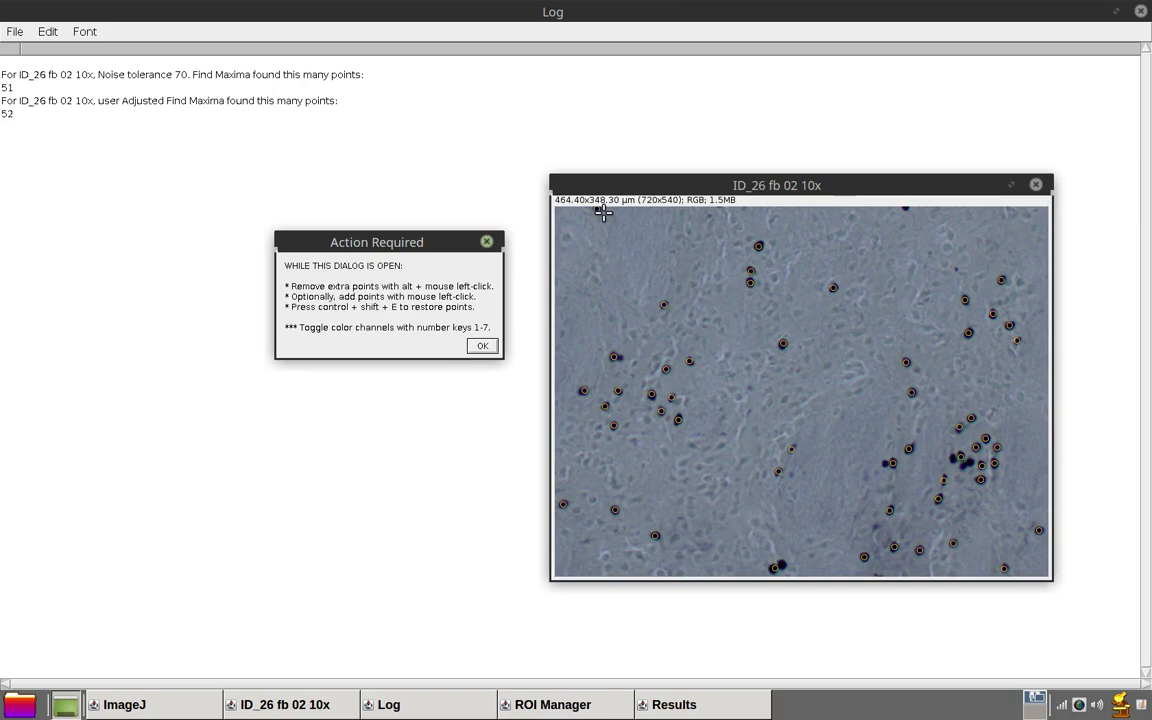
mouse_move(616, 220)
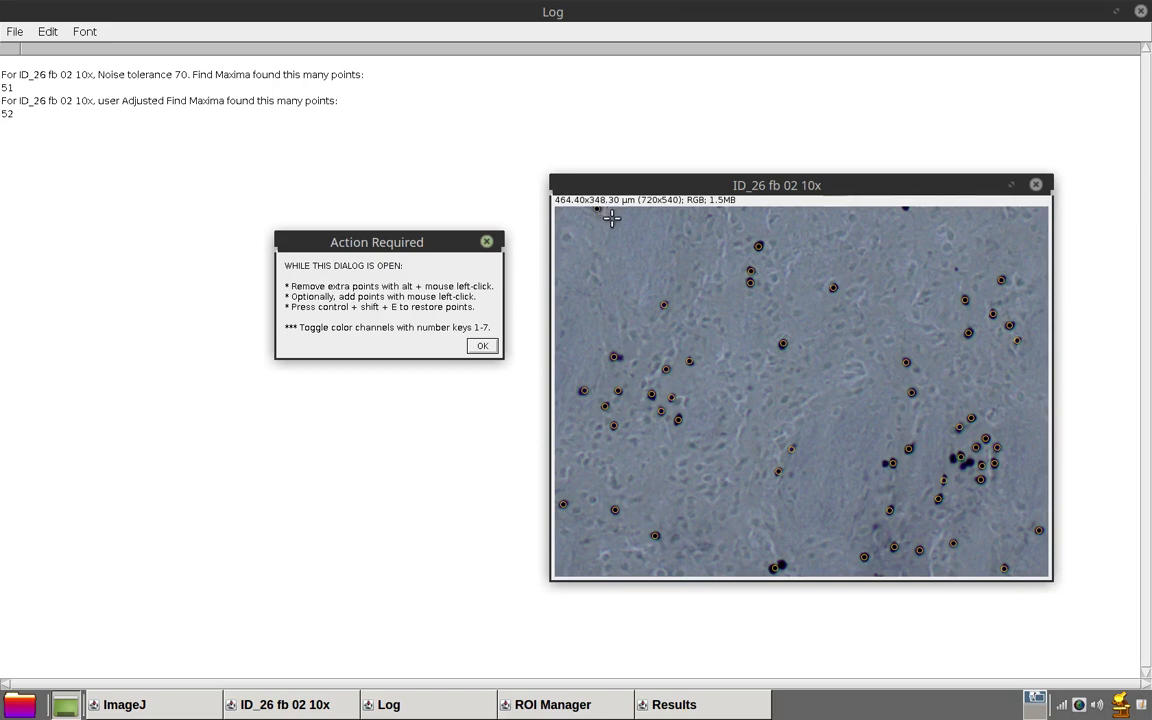
mouse_move(600, 216)
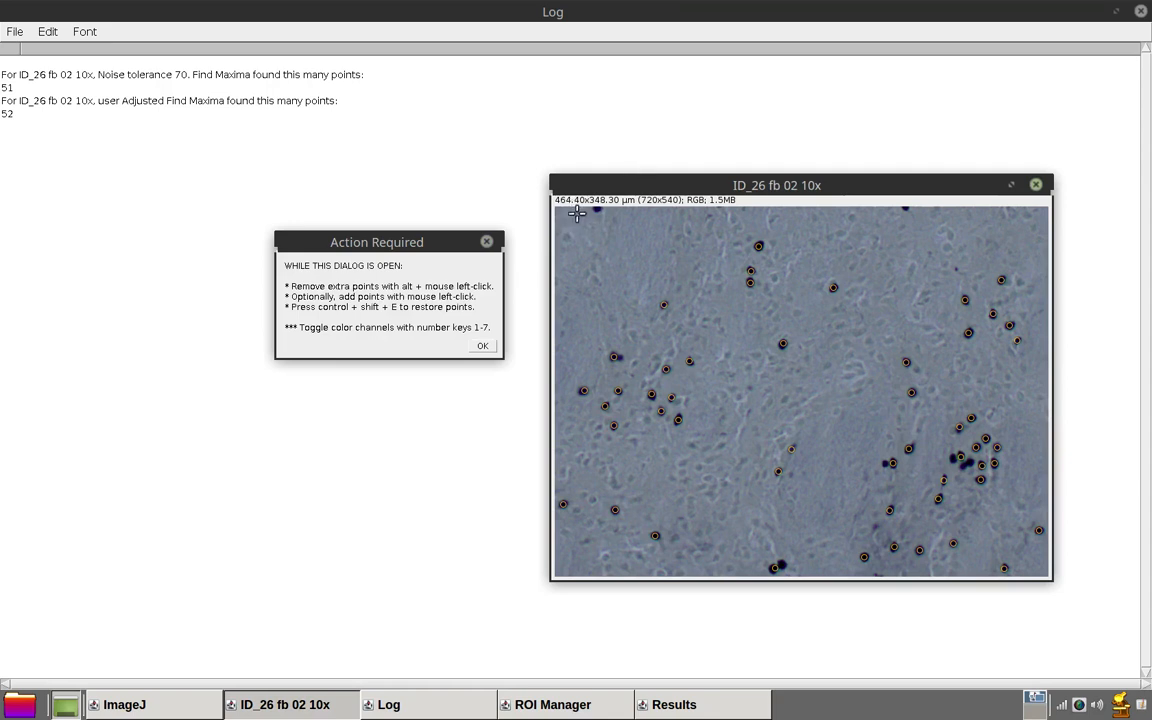
mouse_move(596, 212)
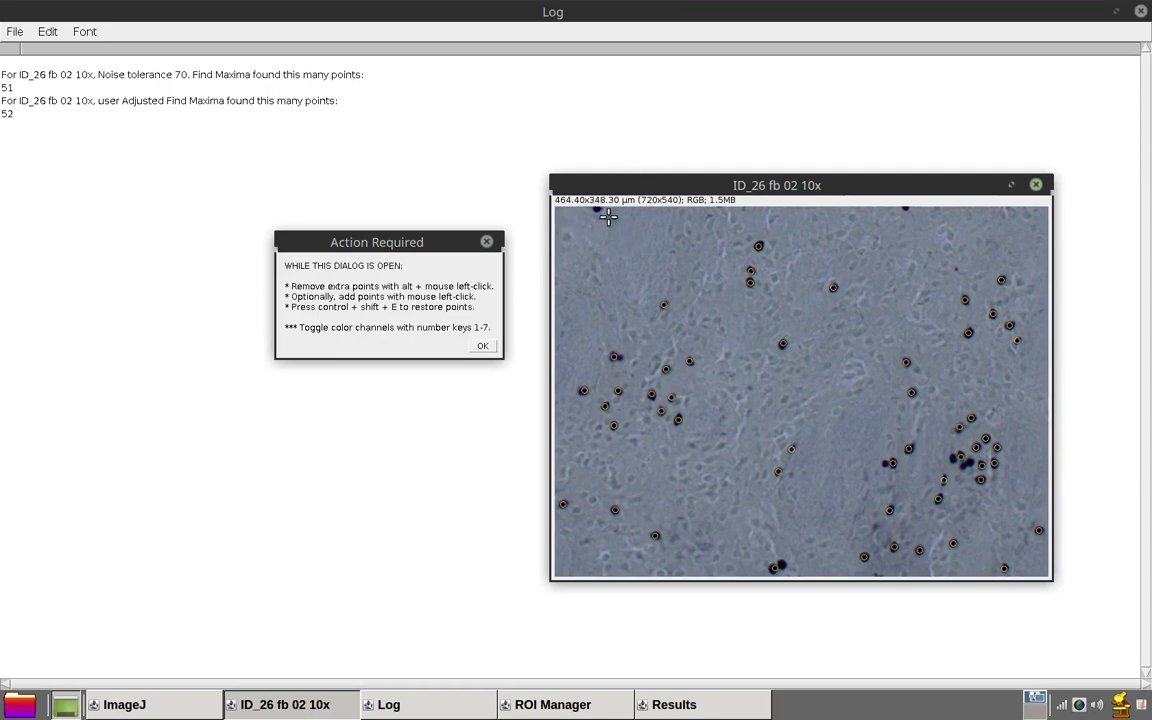
mouse_move(1056, 662)
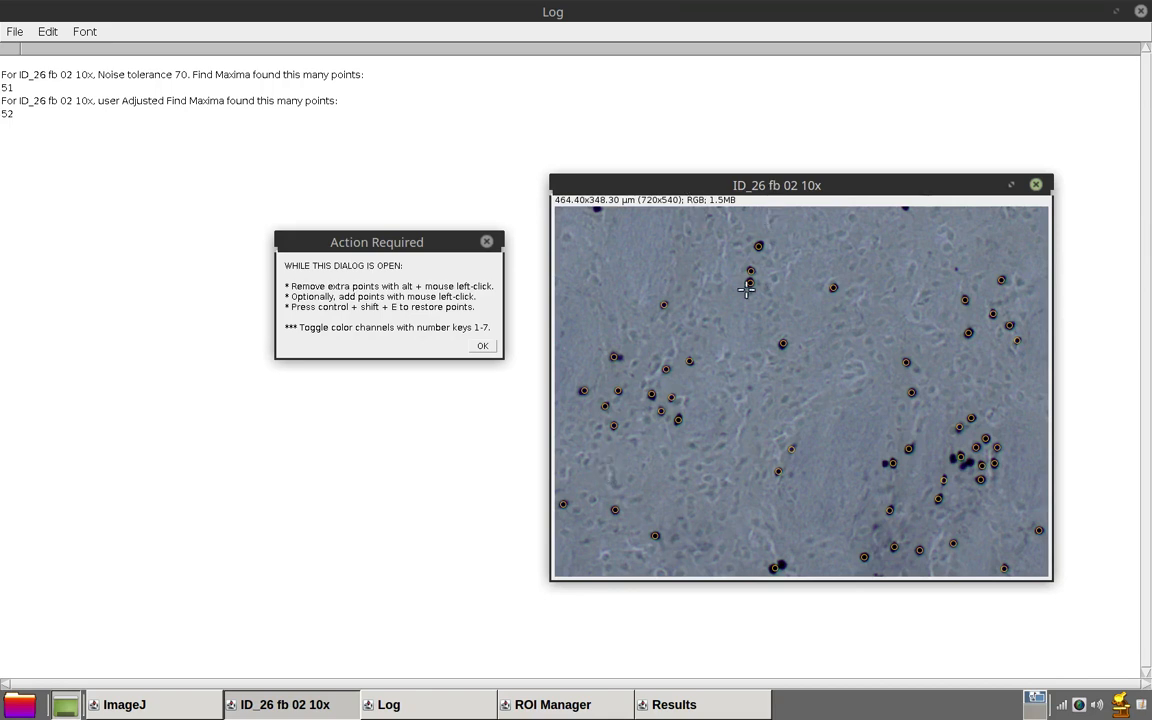
- Adjust the view of the marked maxima on ID_26 fb 02 10x before manual correction
drag(776, 184, 736, 120)
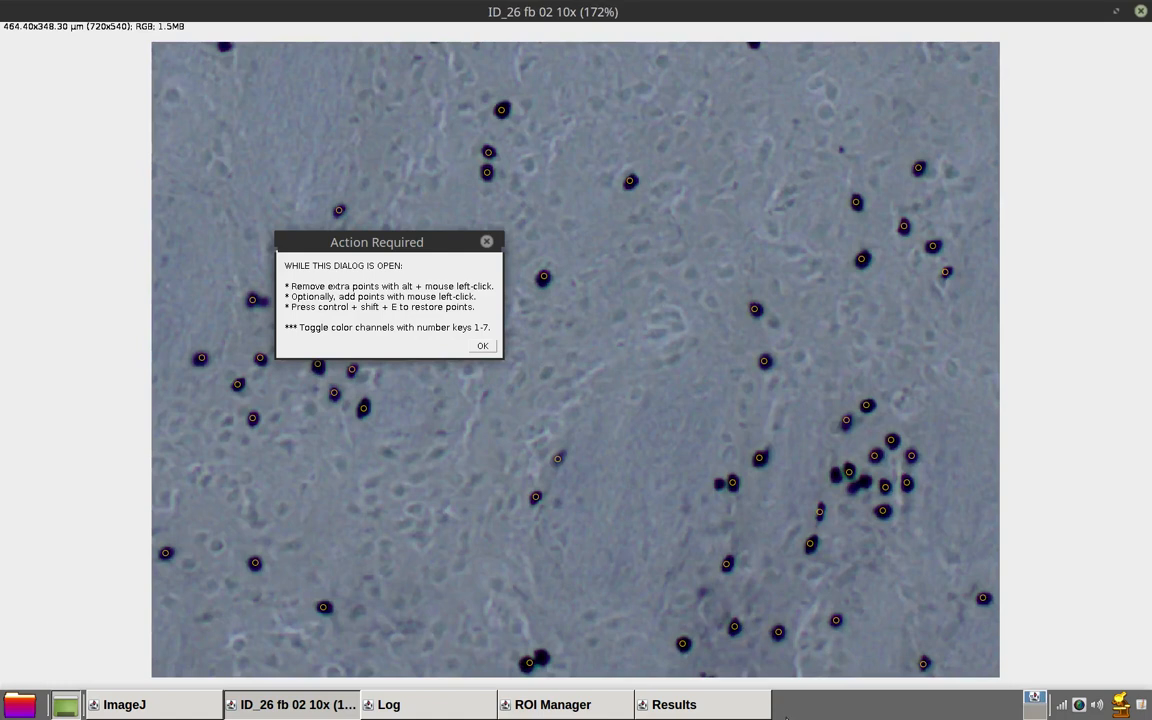
mouse_move(790, 710)
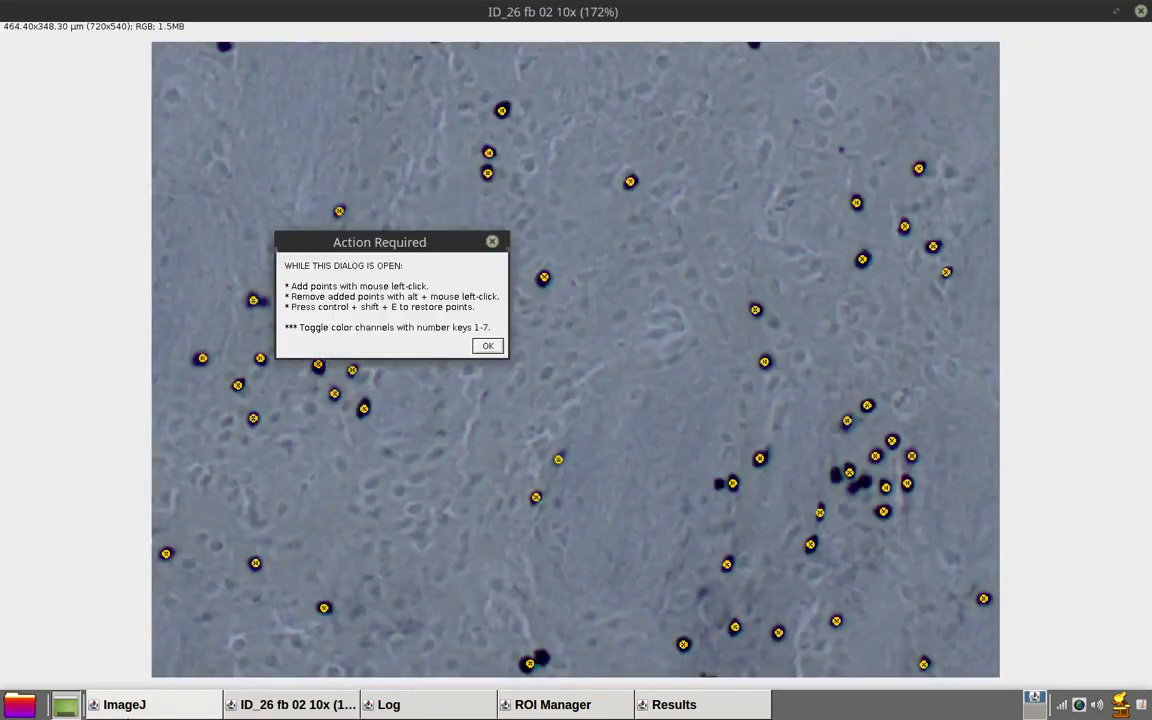
- Move the Action Required dialog aside, add a point on a missed nucleus, and finish point editing
drag(380, 240, 1068, 188)
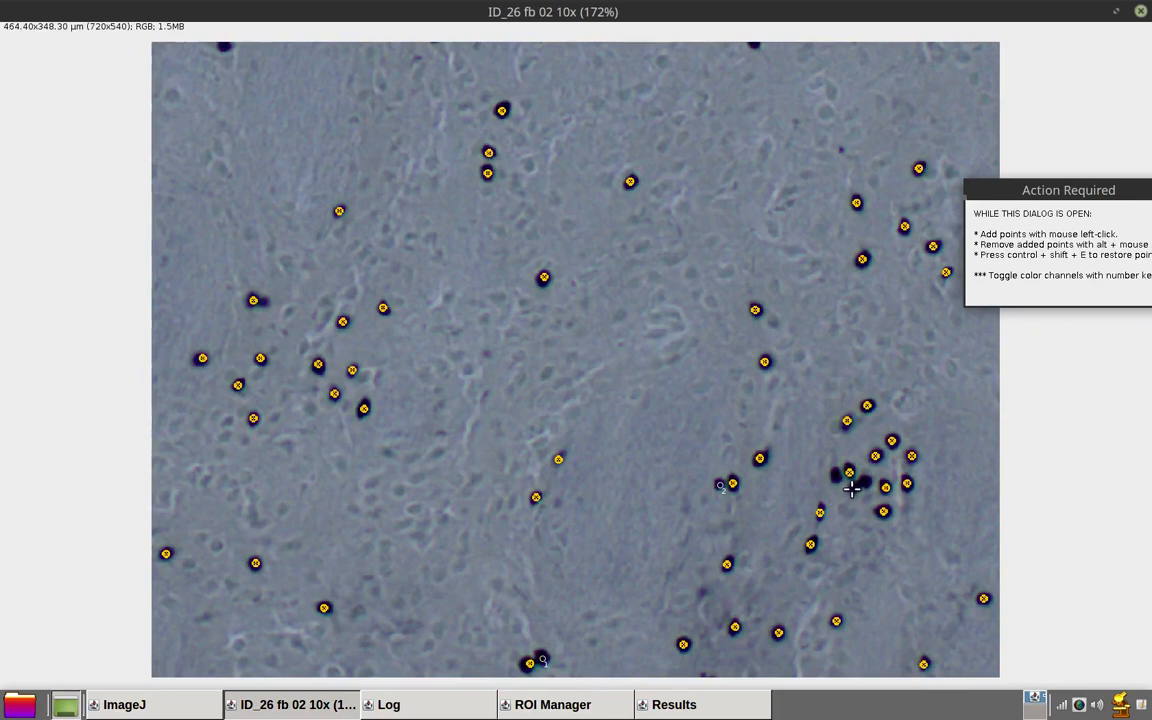
click(860, 510)
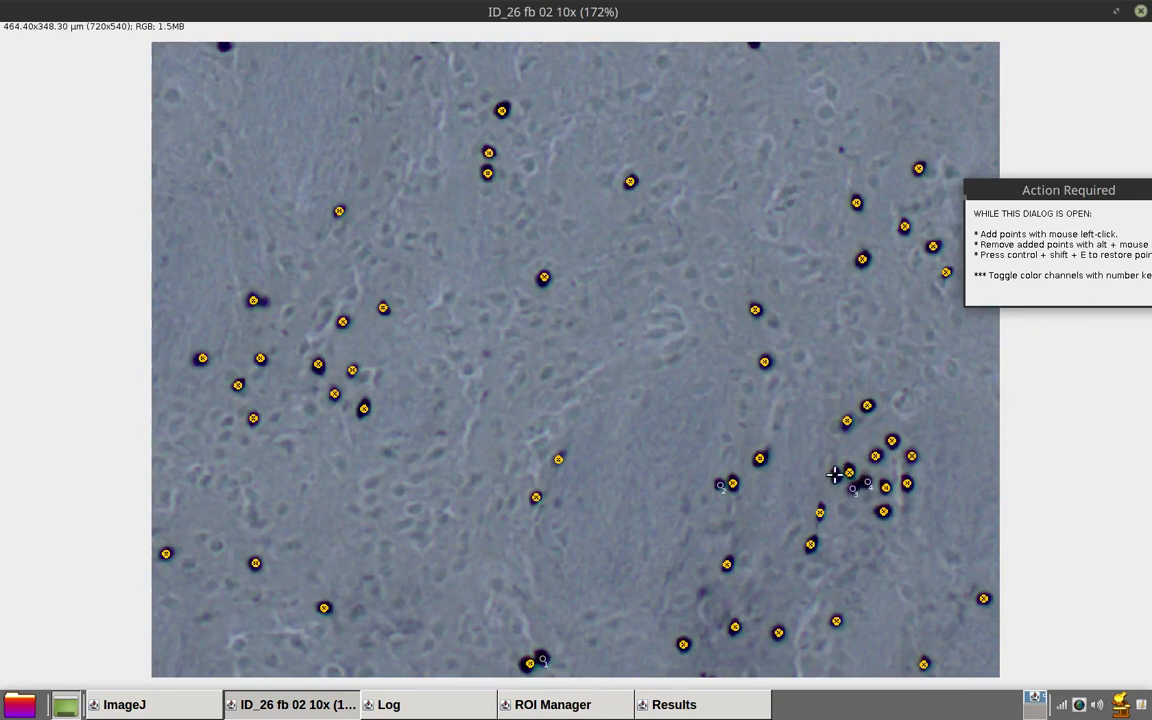
mouse_move(268, 310)
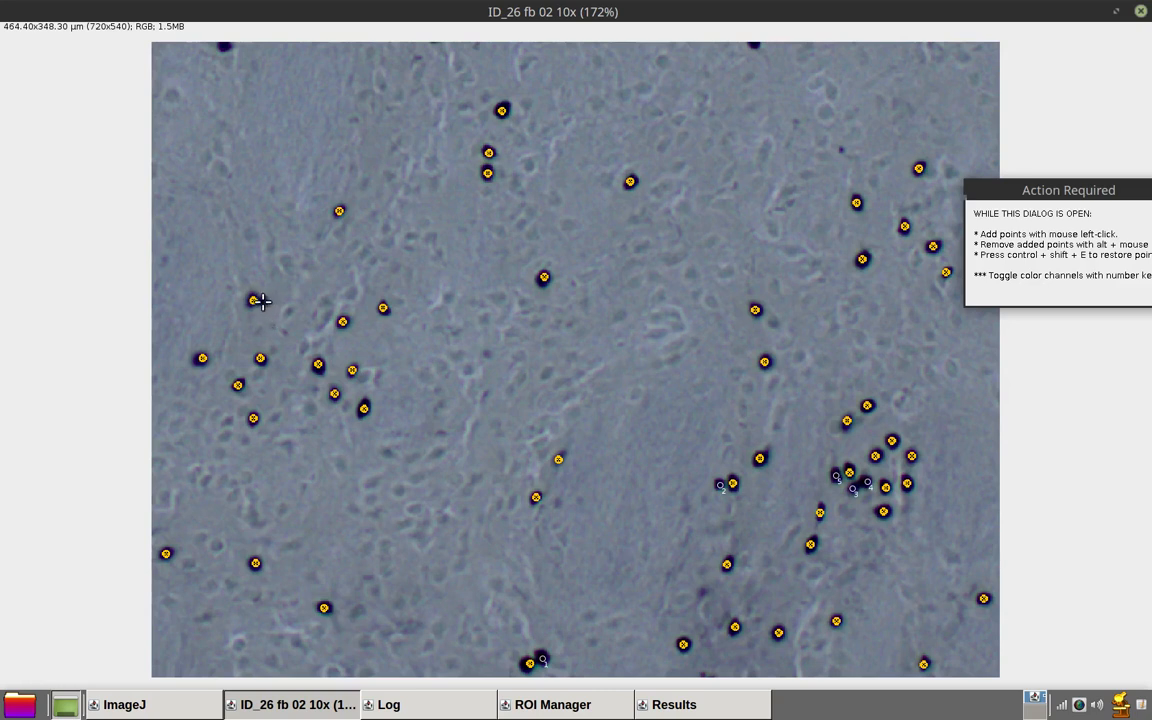
mouse_move(612, 558)
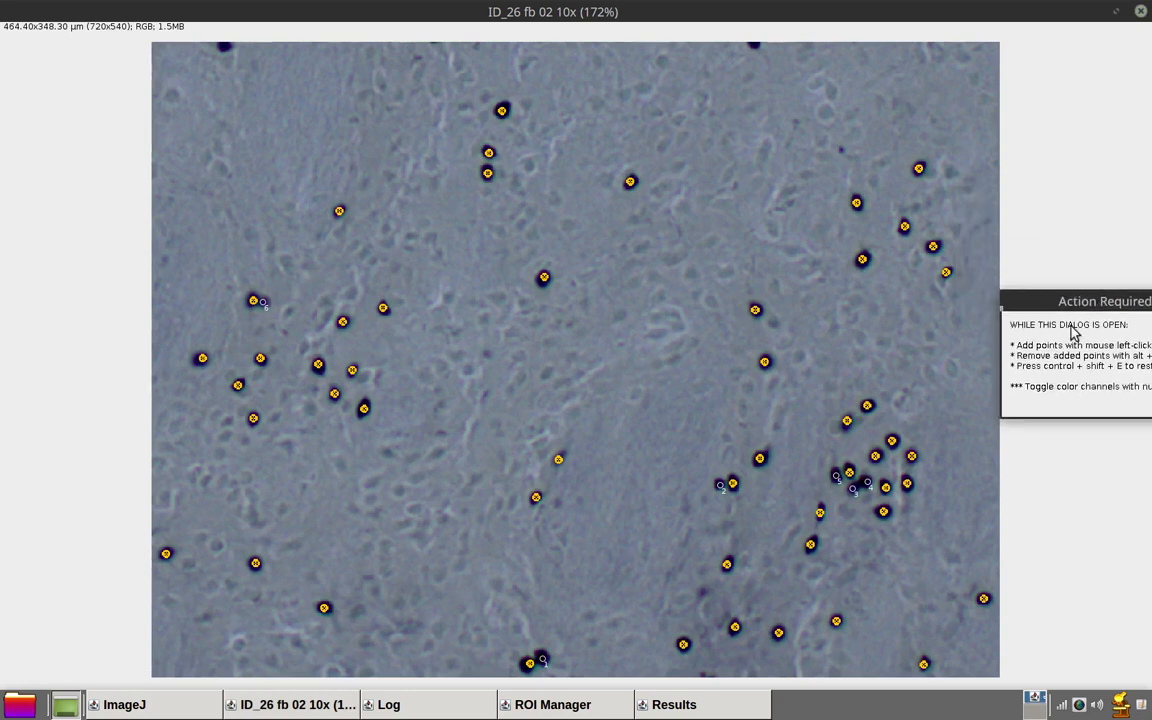
mouse_move(724, 588)
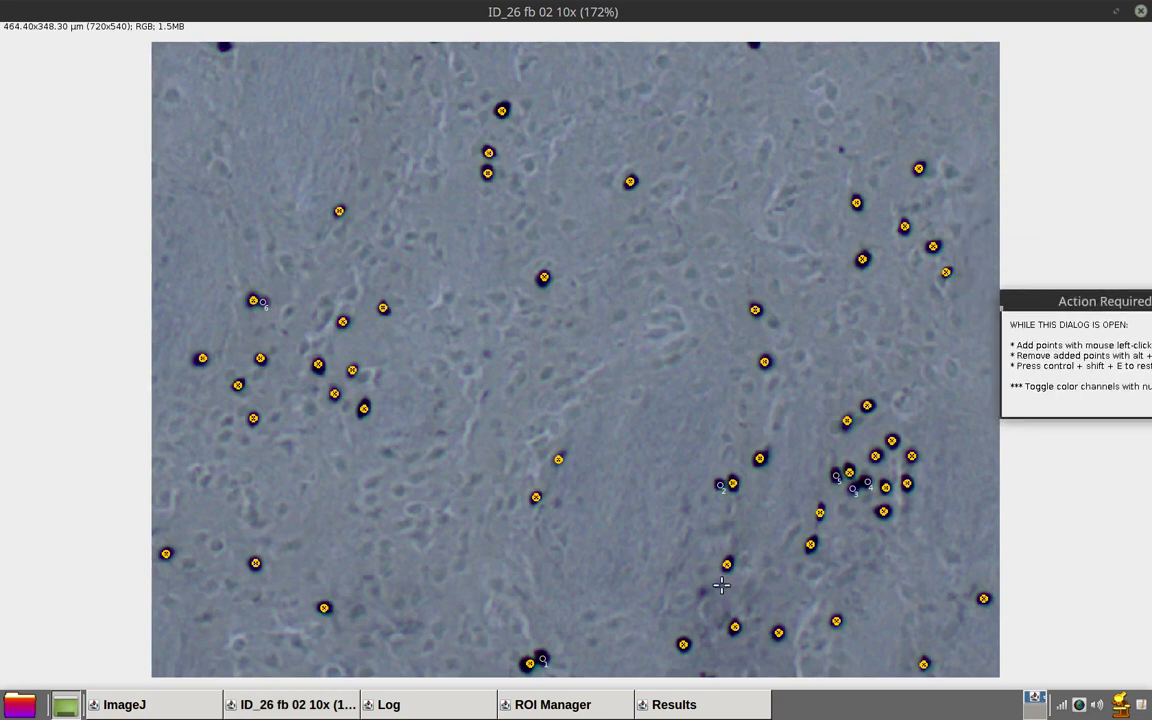
mouse_move(1036, 568)
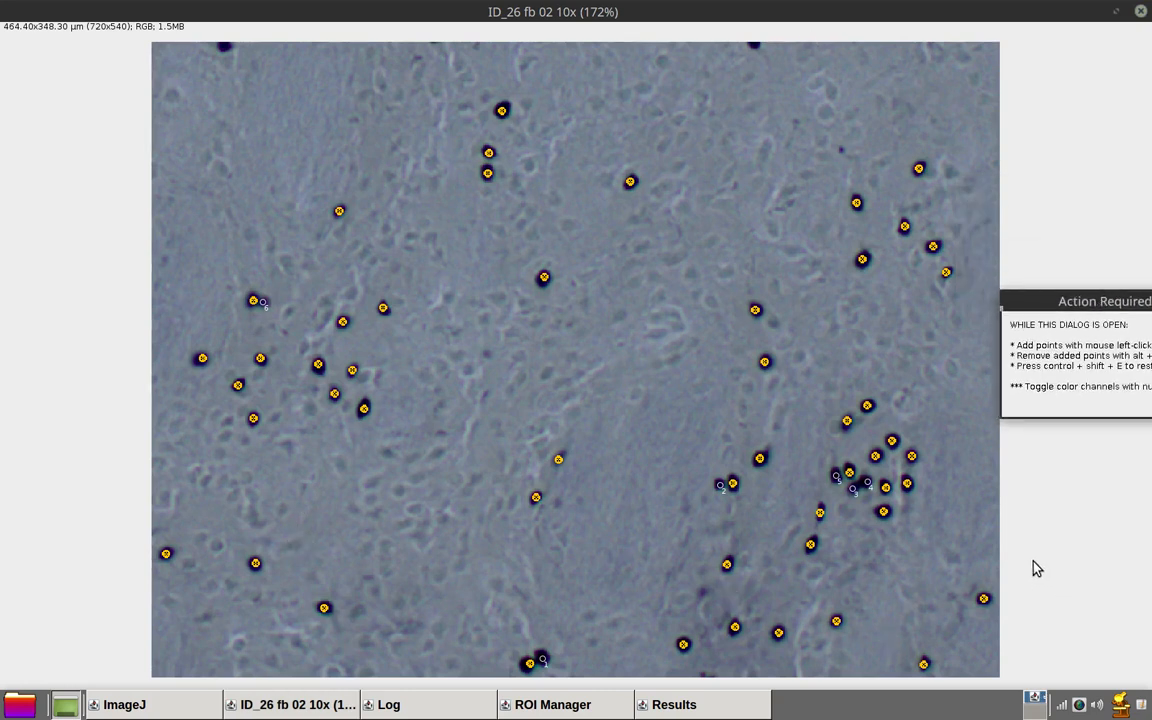
mouse_move(1032, 536)
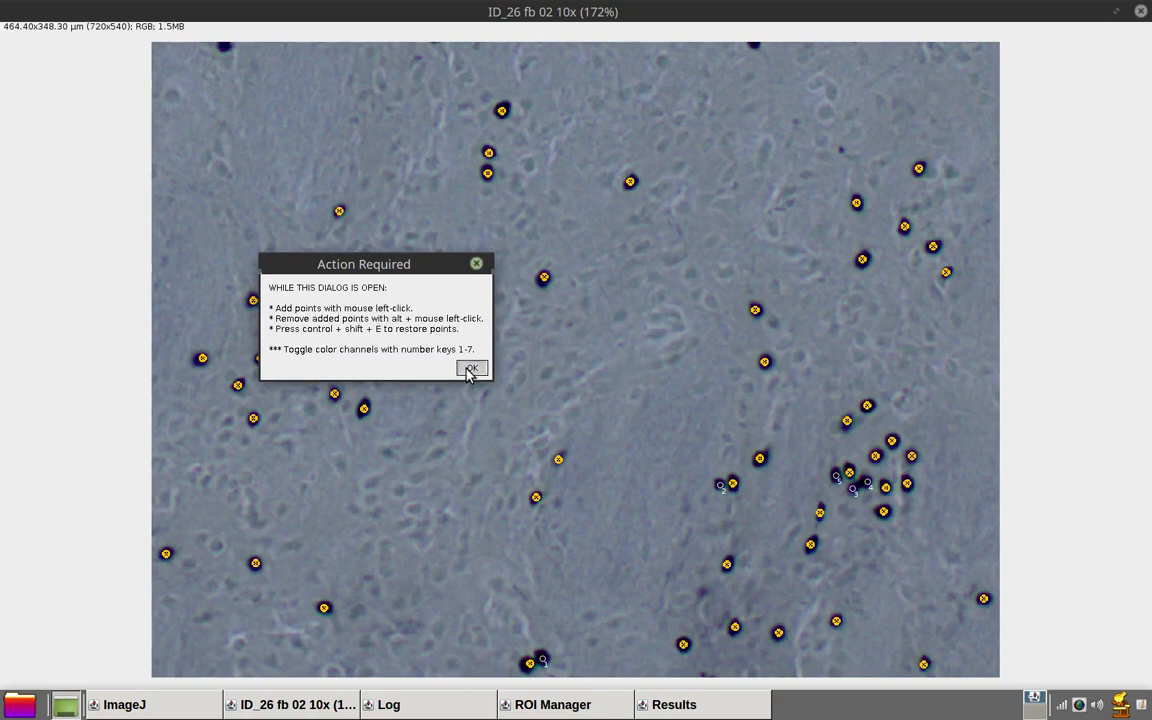
click(472, 368)
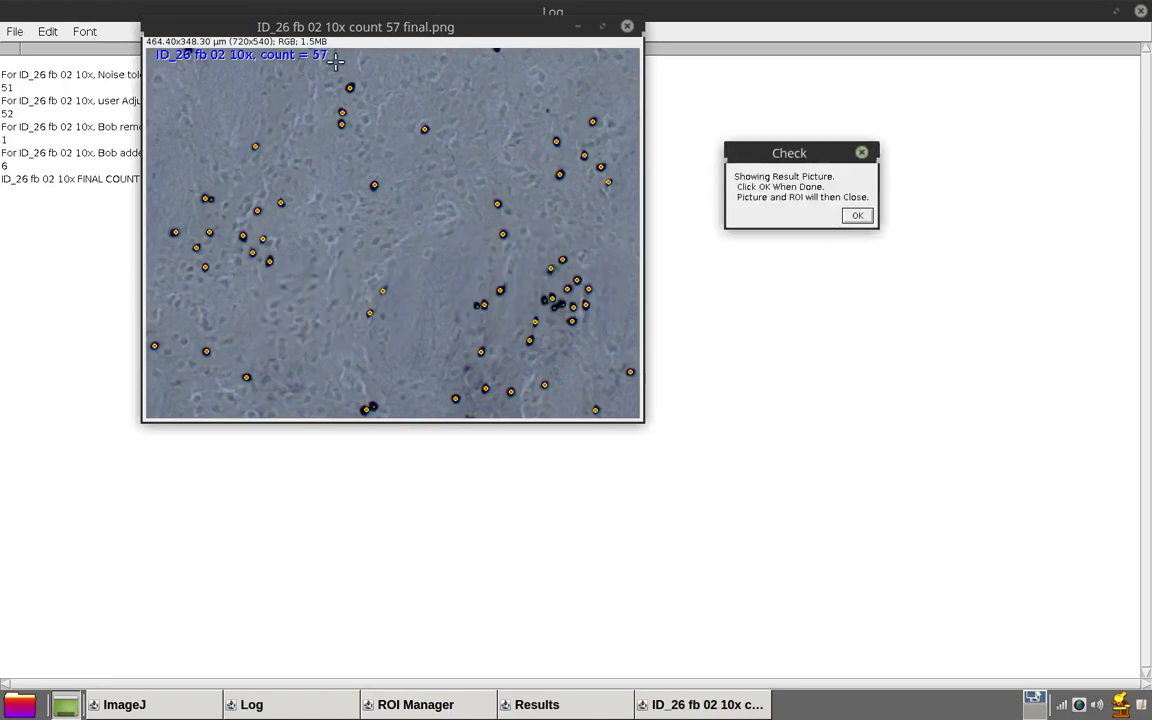
mouse_move(352, 248)
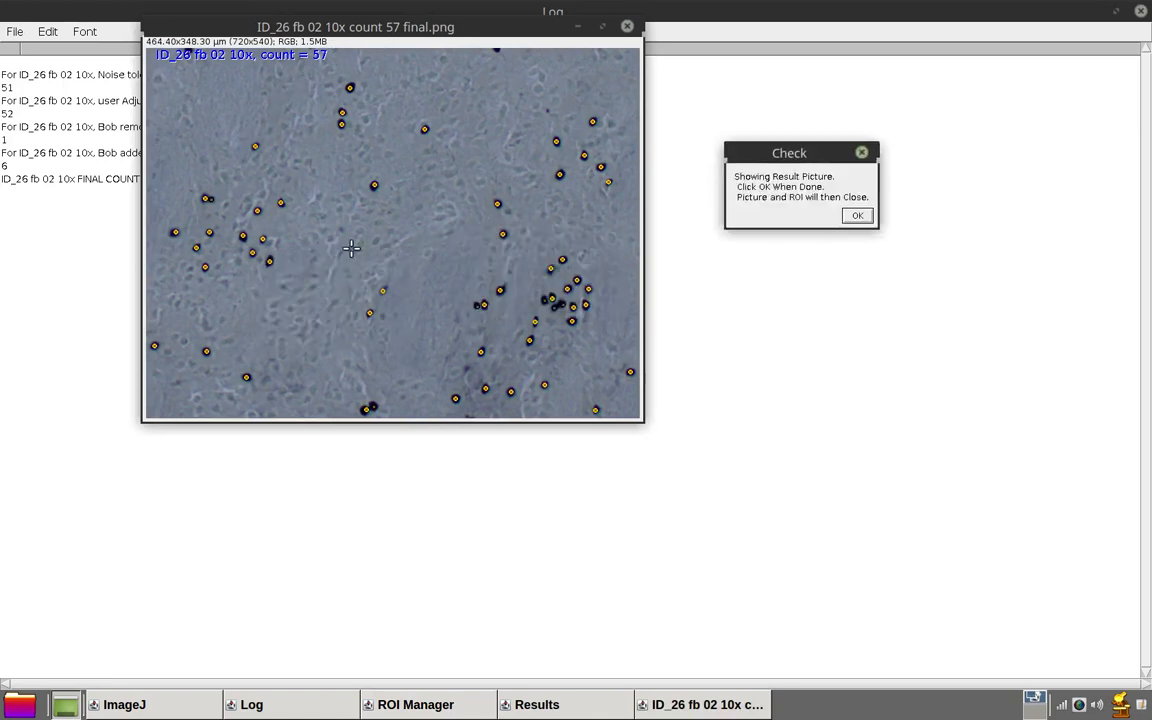
mouse_move(872, 168)
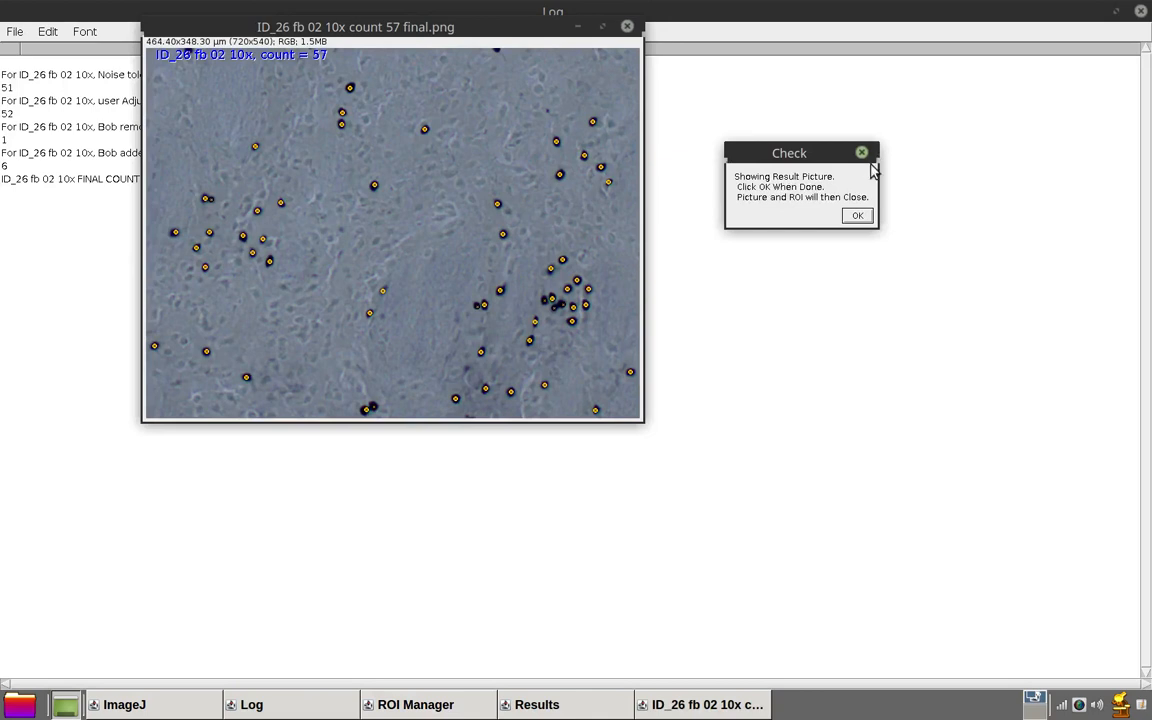
mouse_move(788, 244)
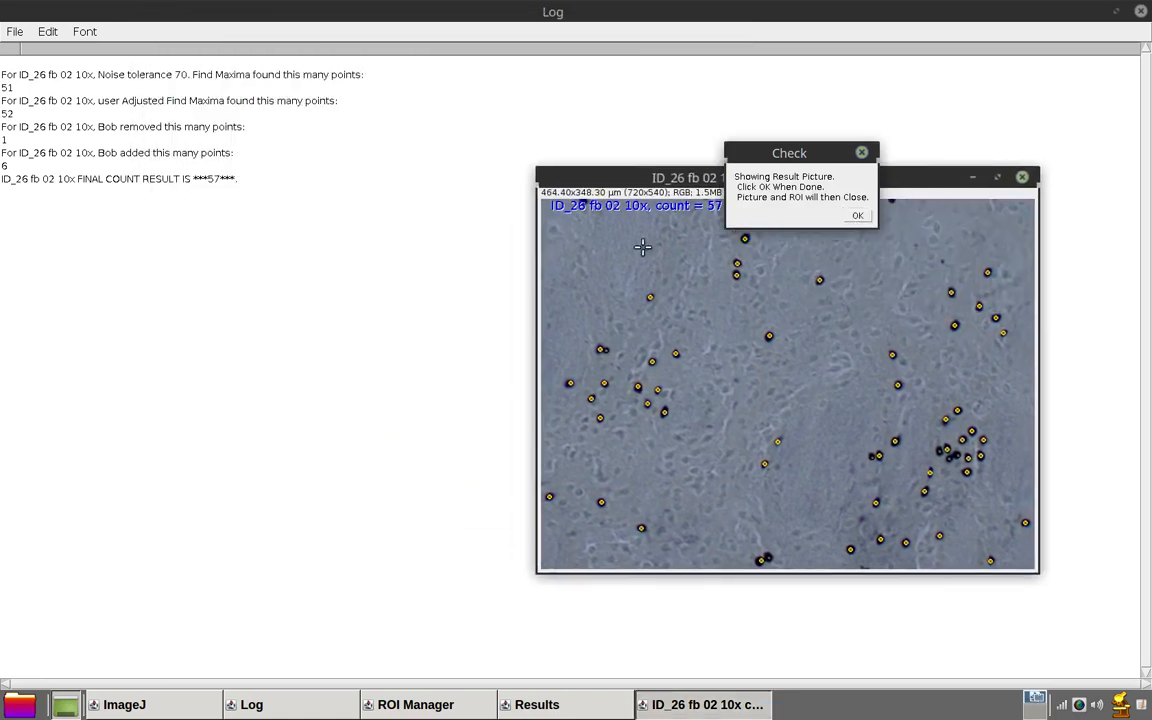
mouse_move(58, 158)
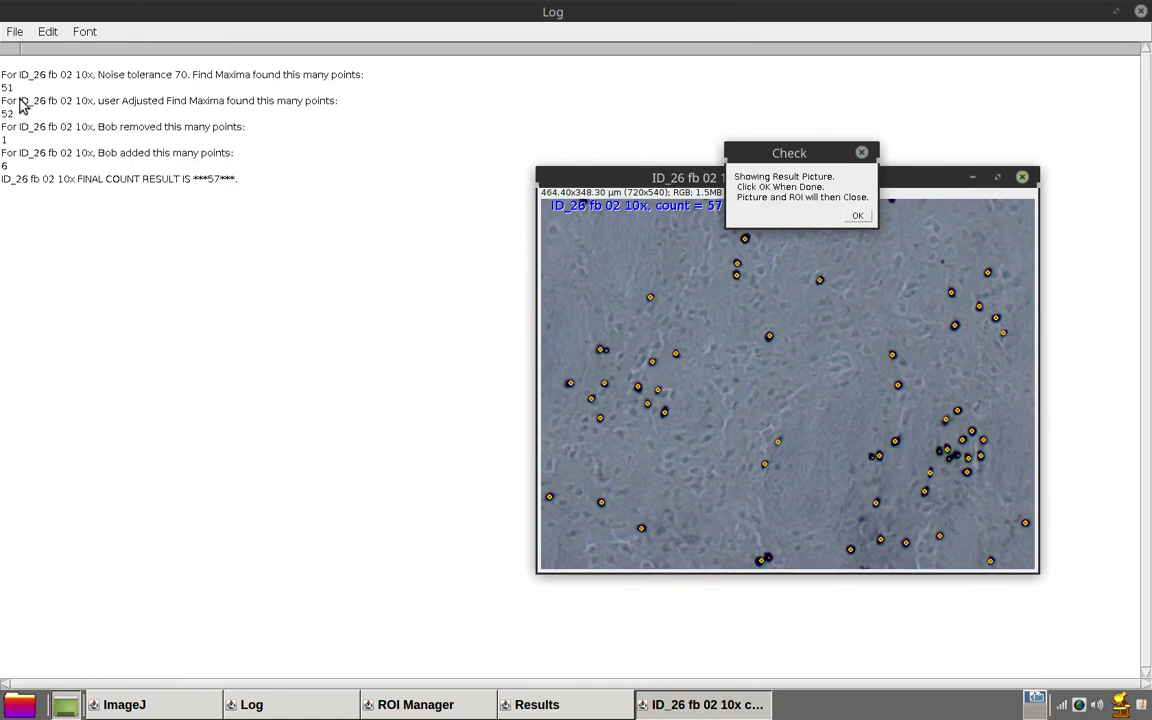
mouse_move(116, 274)
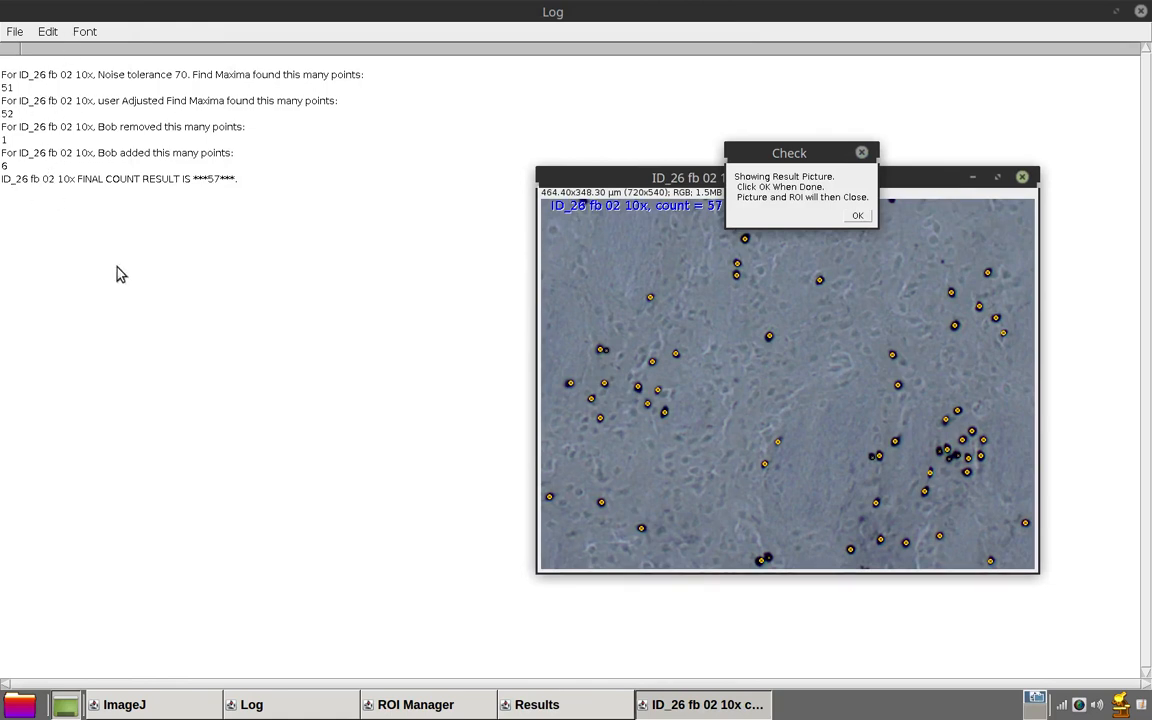
- Confirm the Check dialog to close the count 57 result picture, leaving the final count of 57 logged
click(856, 216)
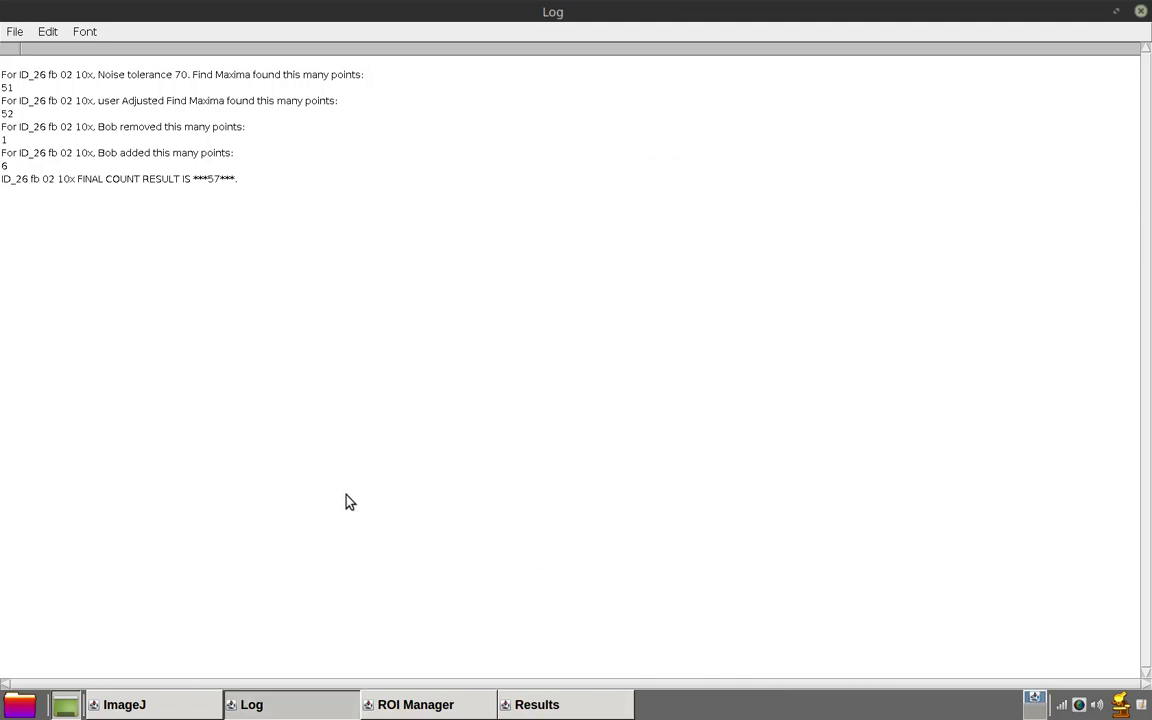
mouse_move(496, 652)
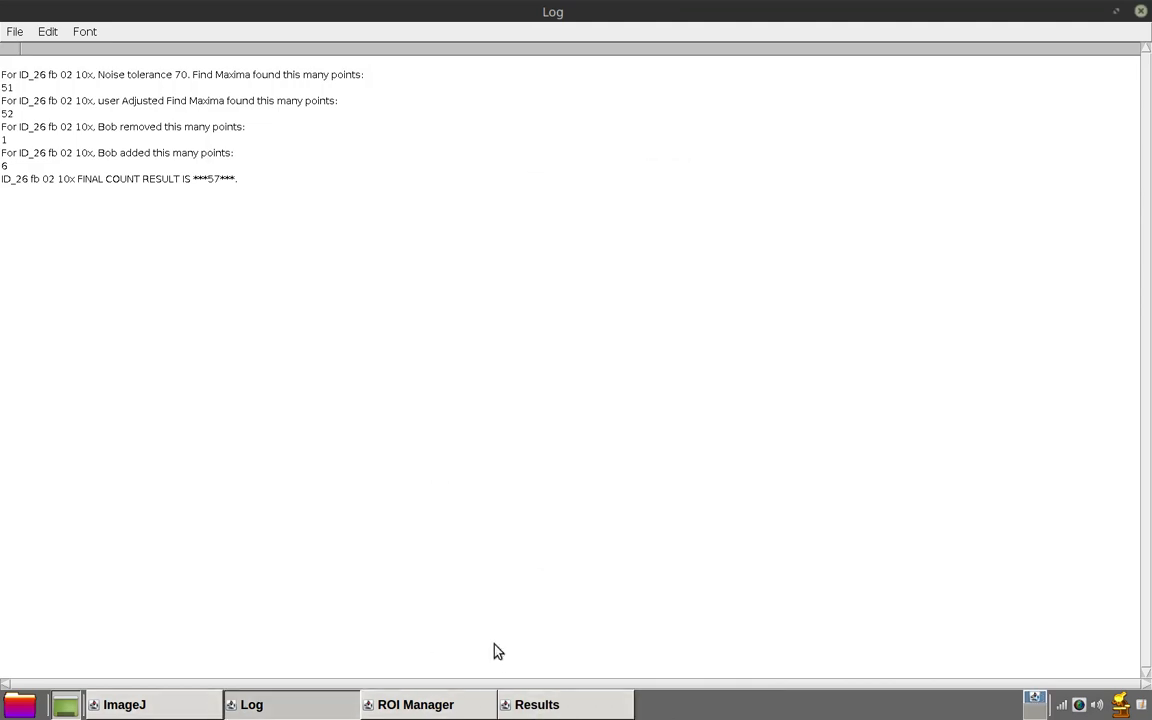
- Close the Log window so the macro announces opening Bob's forebrain login folder
click(532, 704)
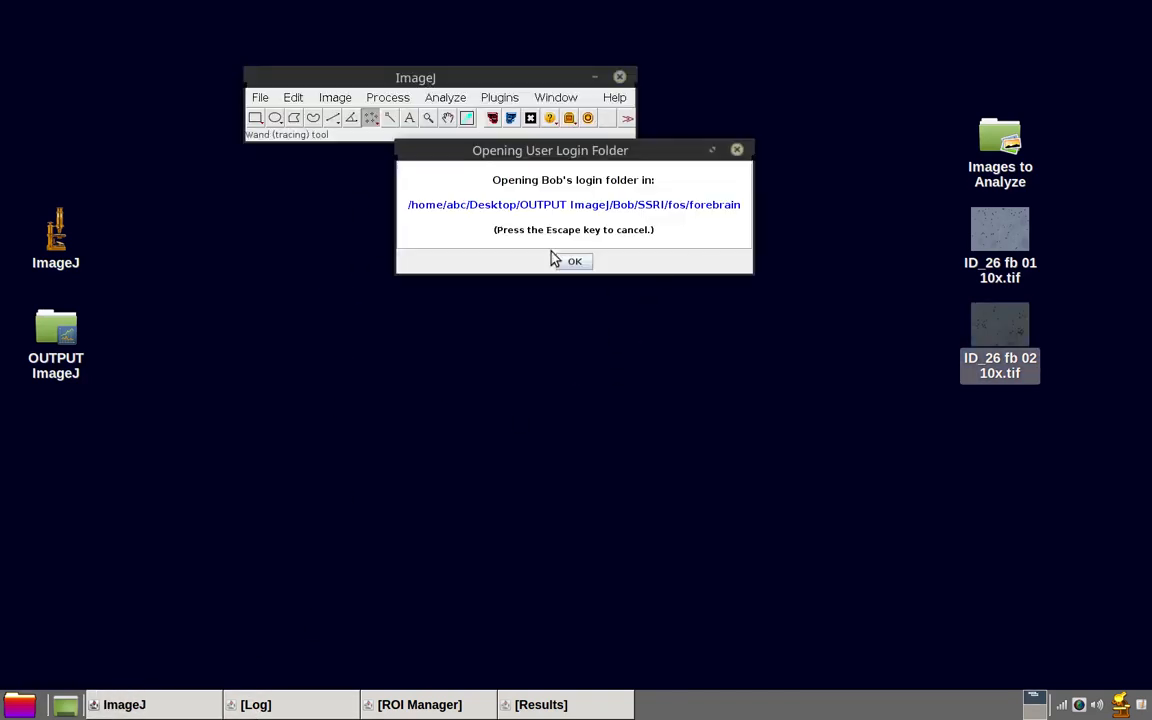
- Acknowledge the folder notice and open Bob SSRI fos forebrain Results.txt listing counts for both images
click(574, 260)
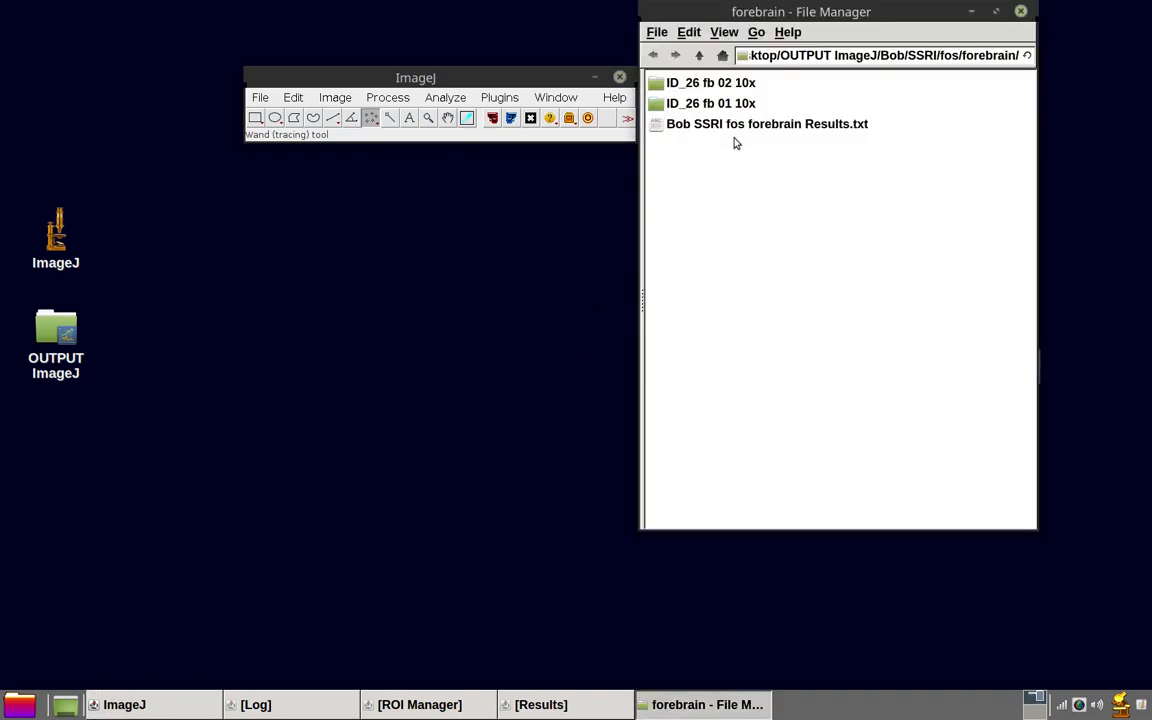
mouse_move(756, 140)
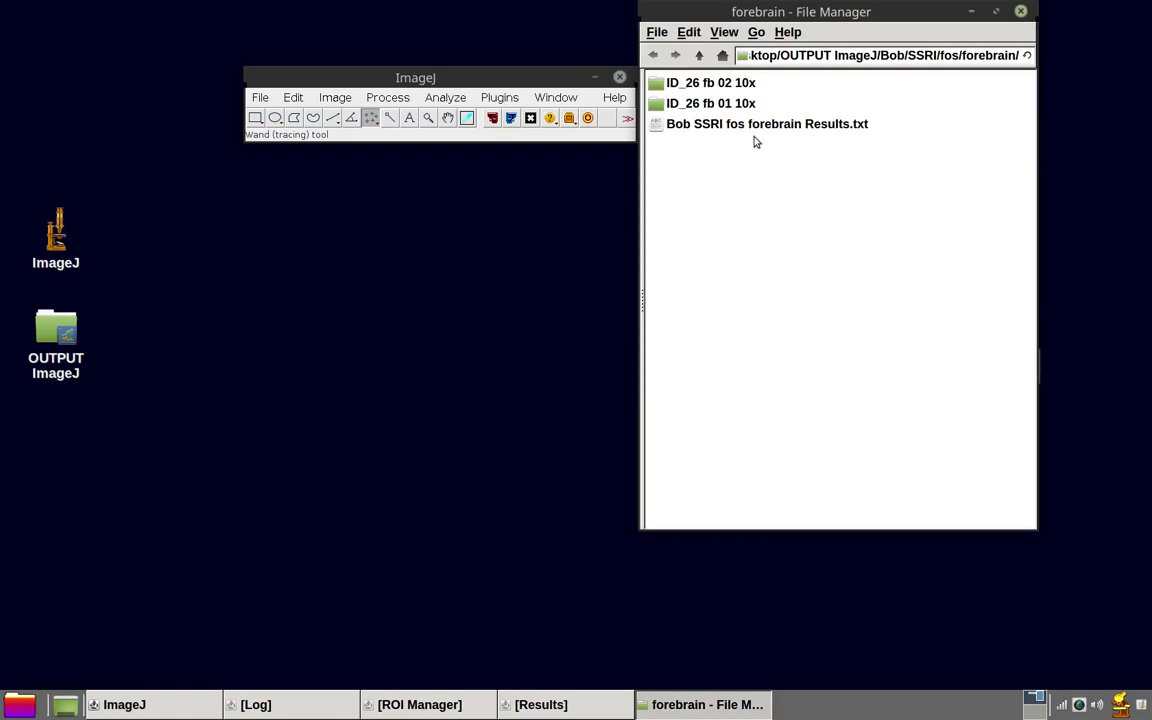
double_click(768, 124)
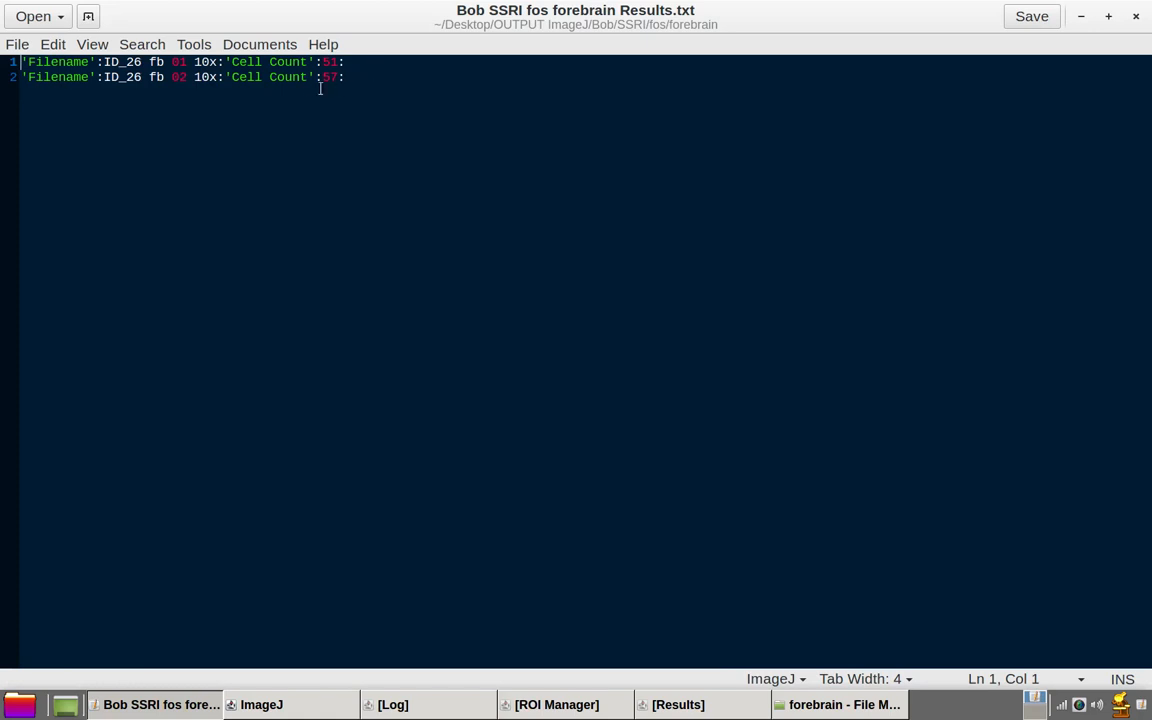
click(344, 76)
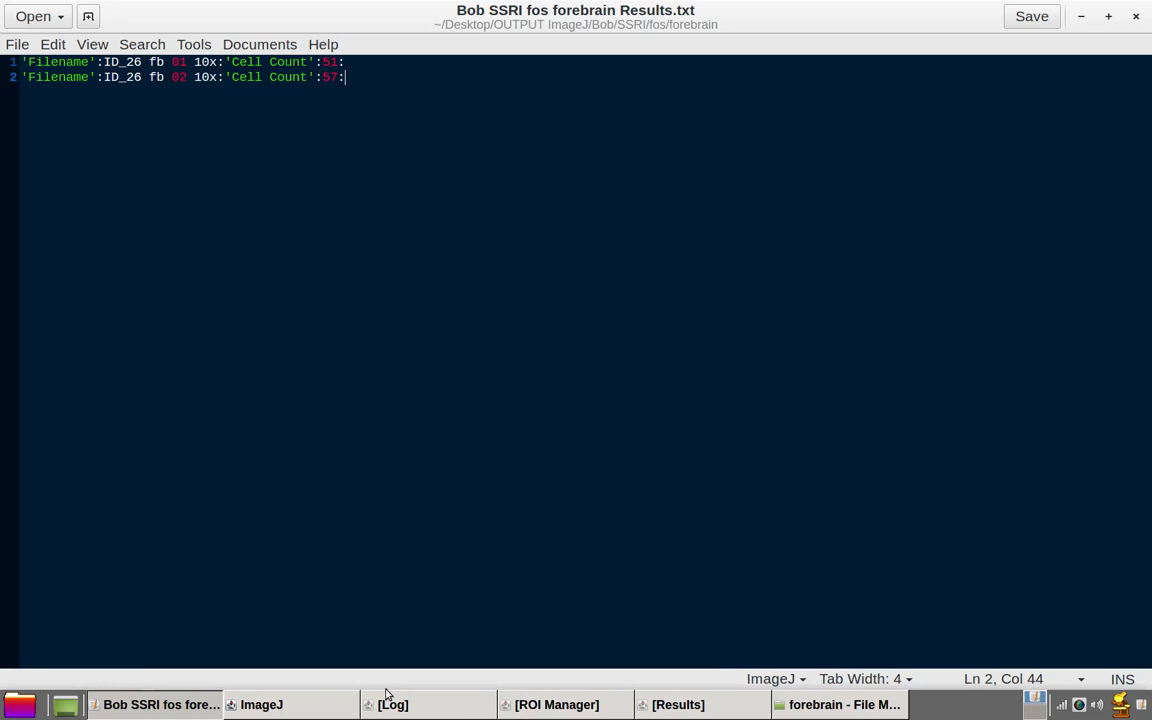
mouse_move(354, 396)
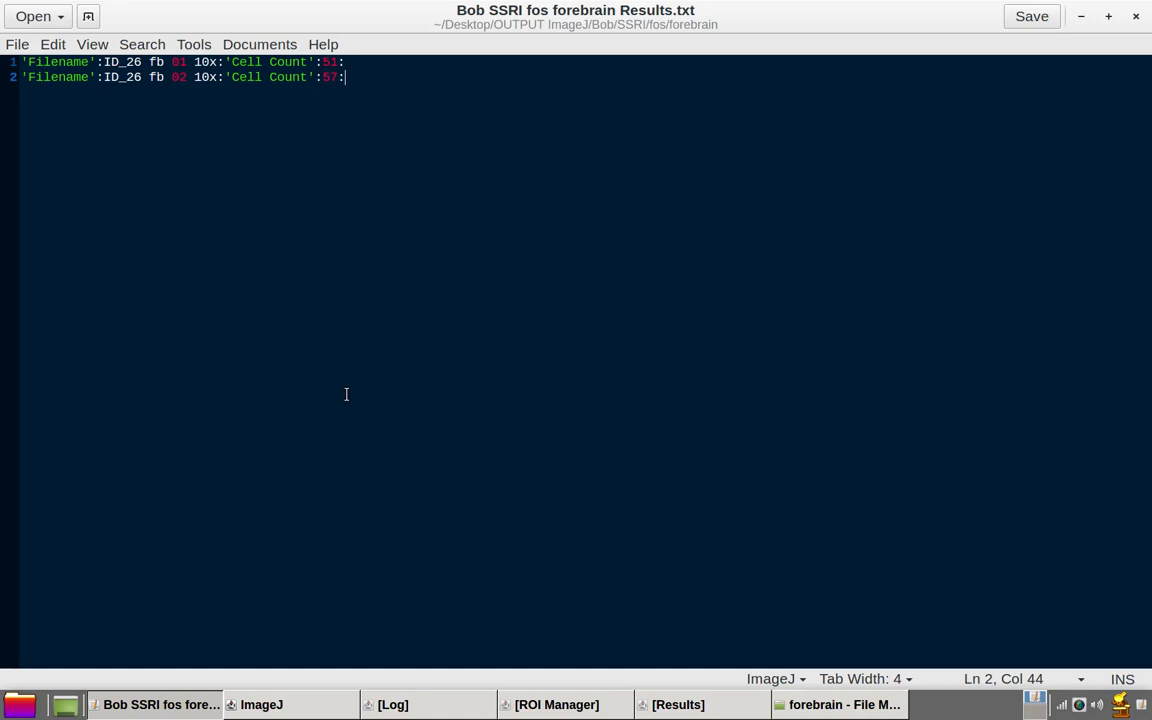
mouse_move(446, 334)
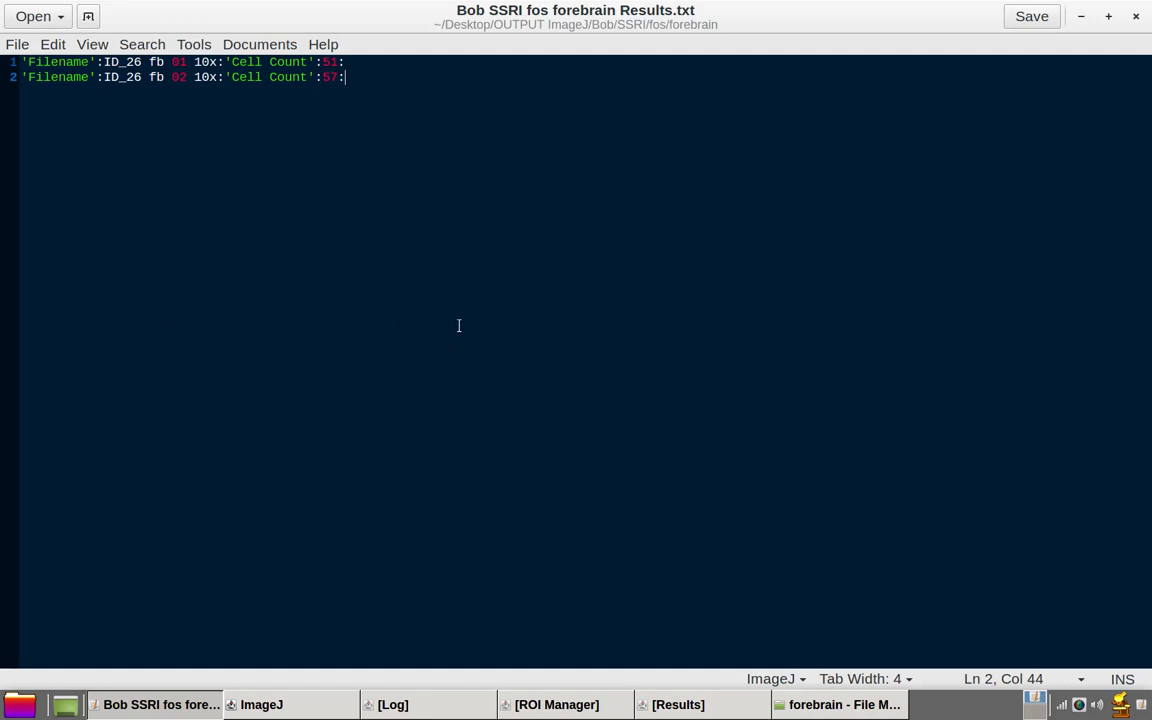
mouse_move(462, 322)
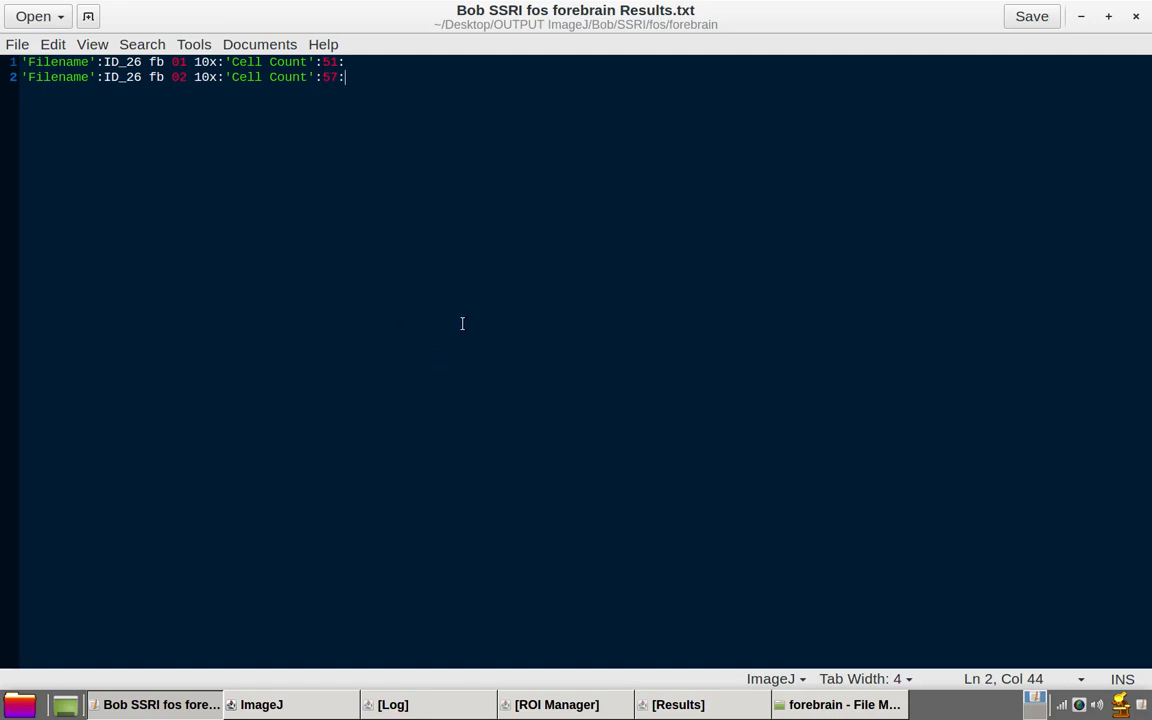